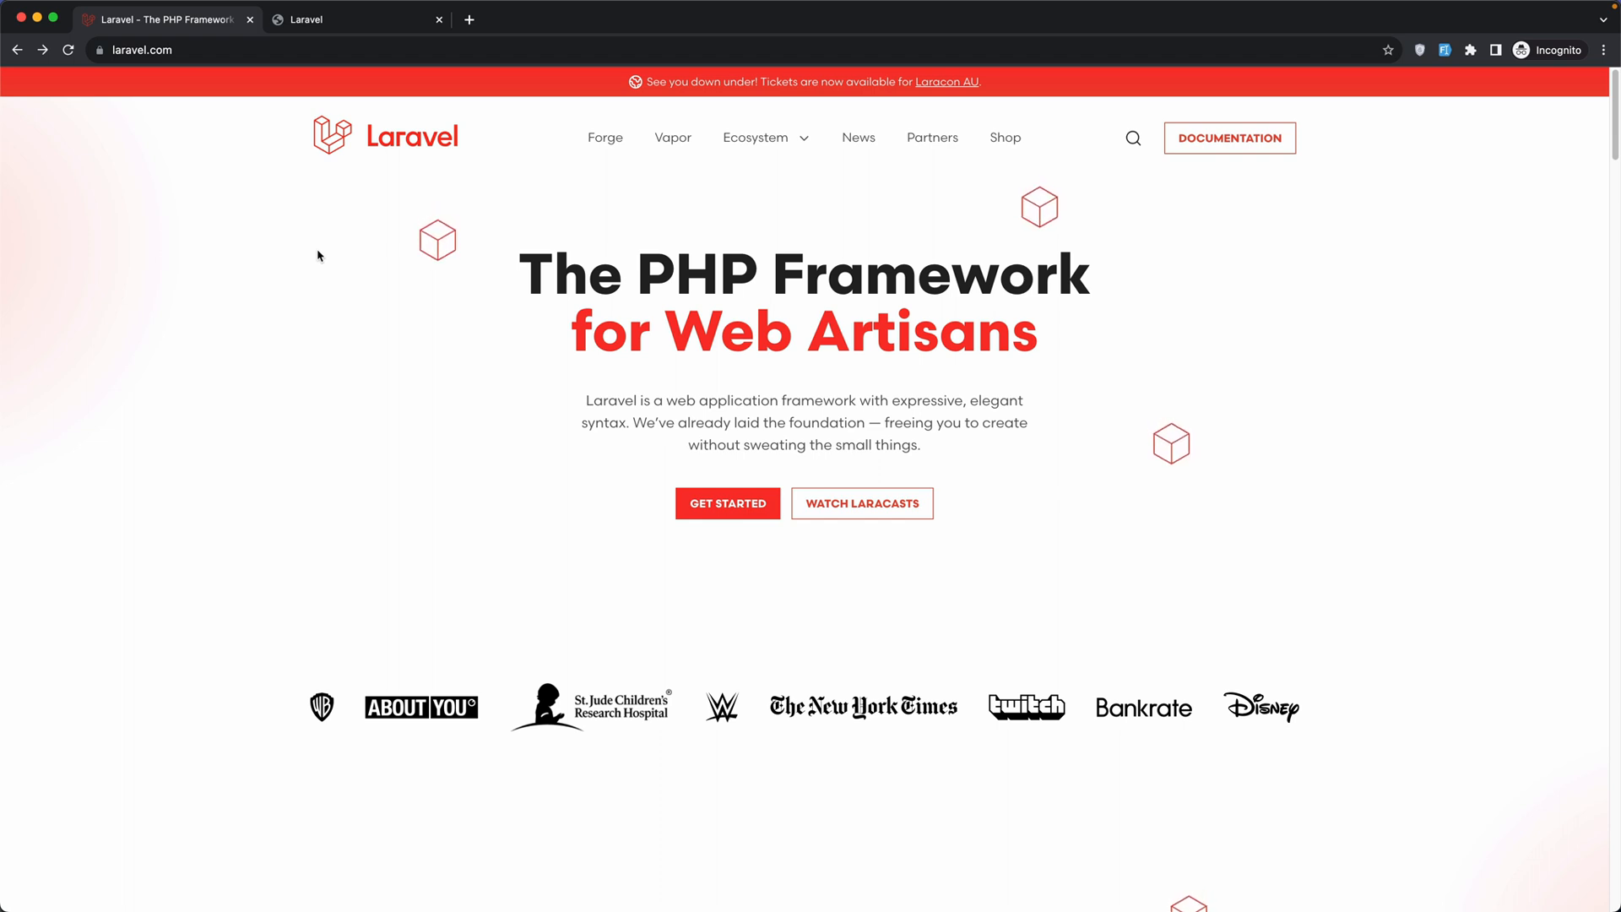
Open the Laravel Localization docs under Digging Deeper and highlight the lang:publish note.
left_click(1228, 135)
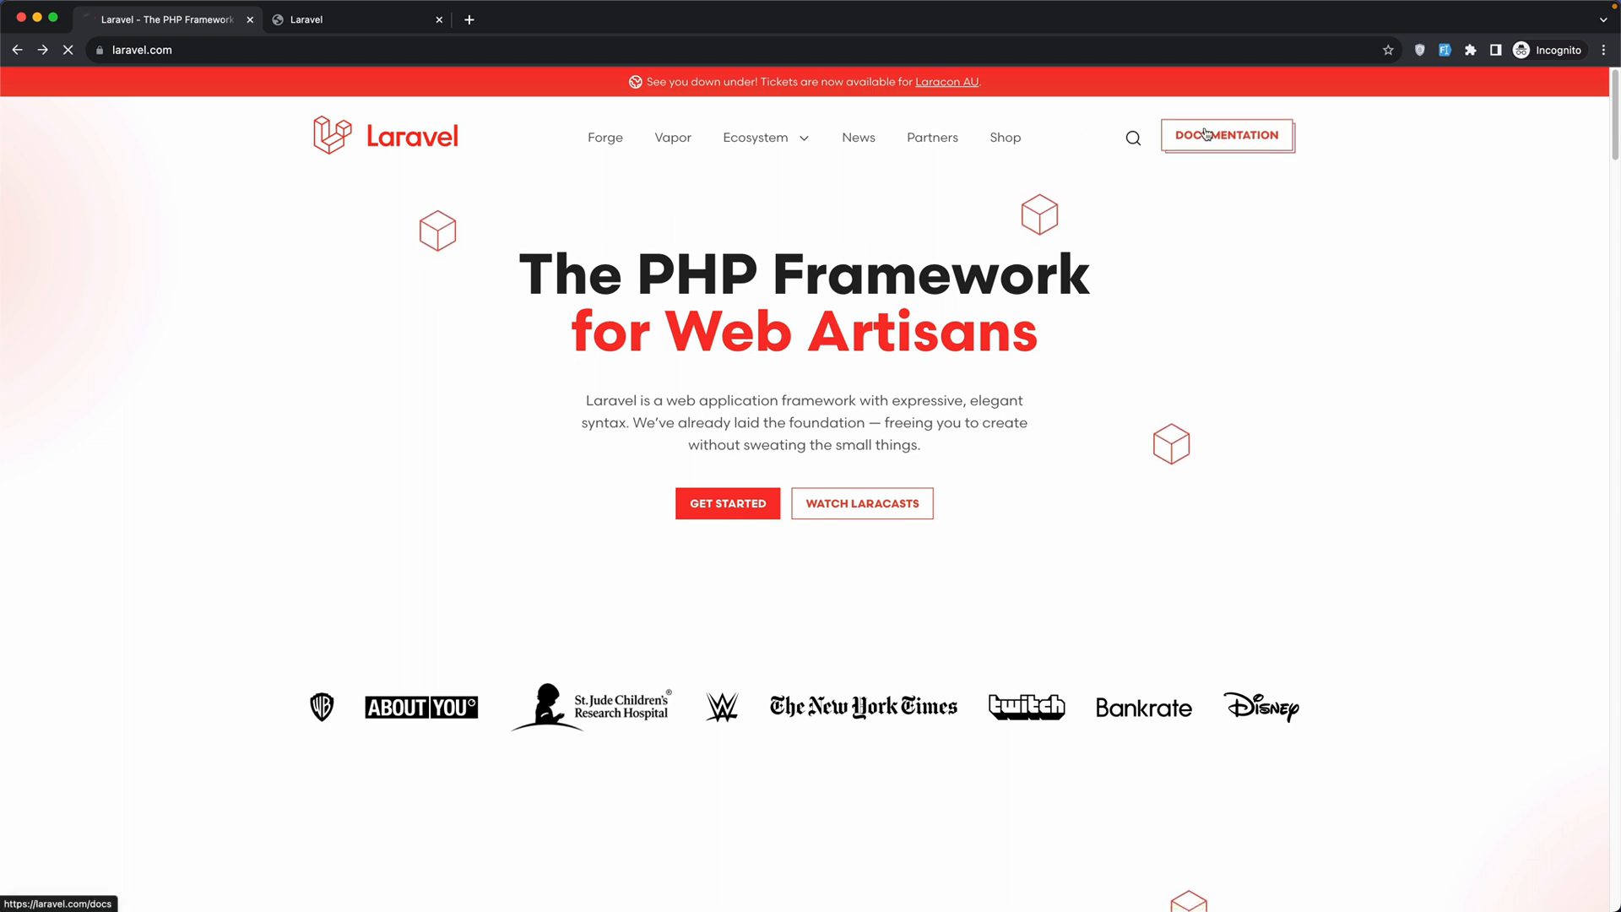
left_click(1226, 134)
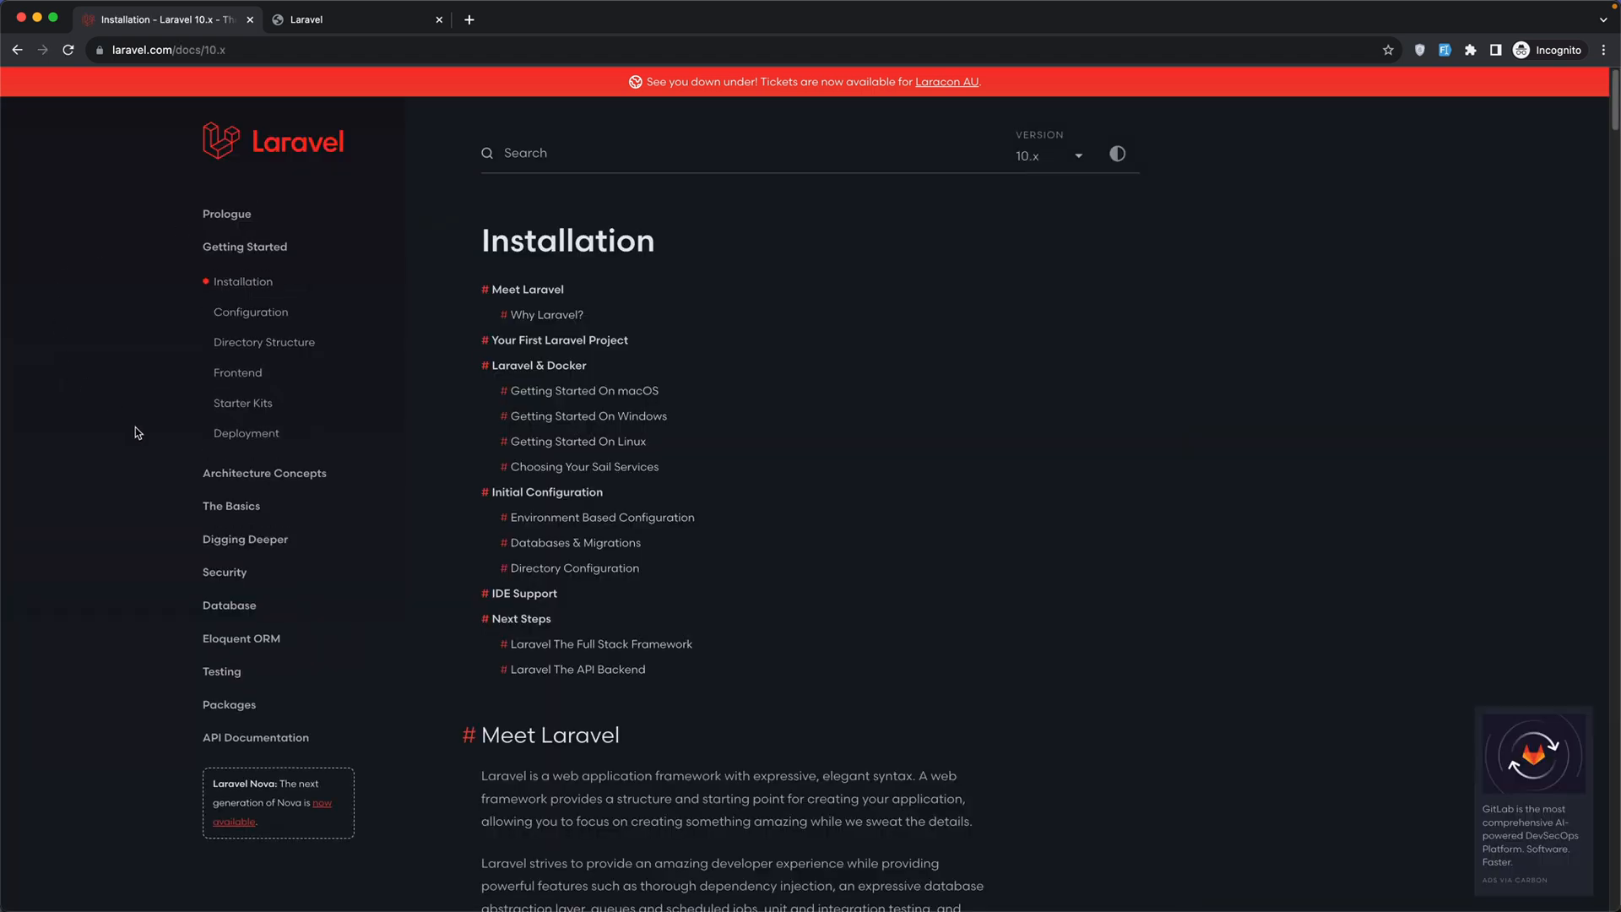
mouse_move(220, 541)
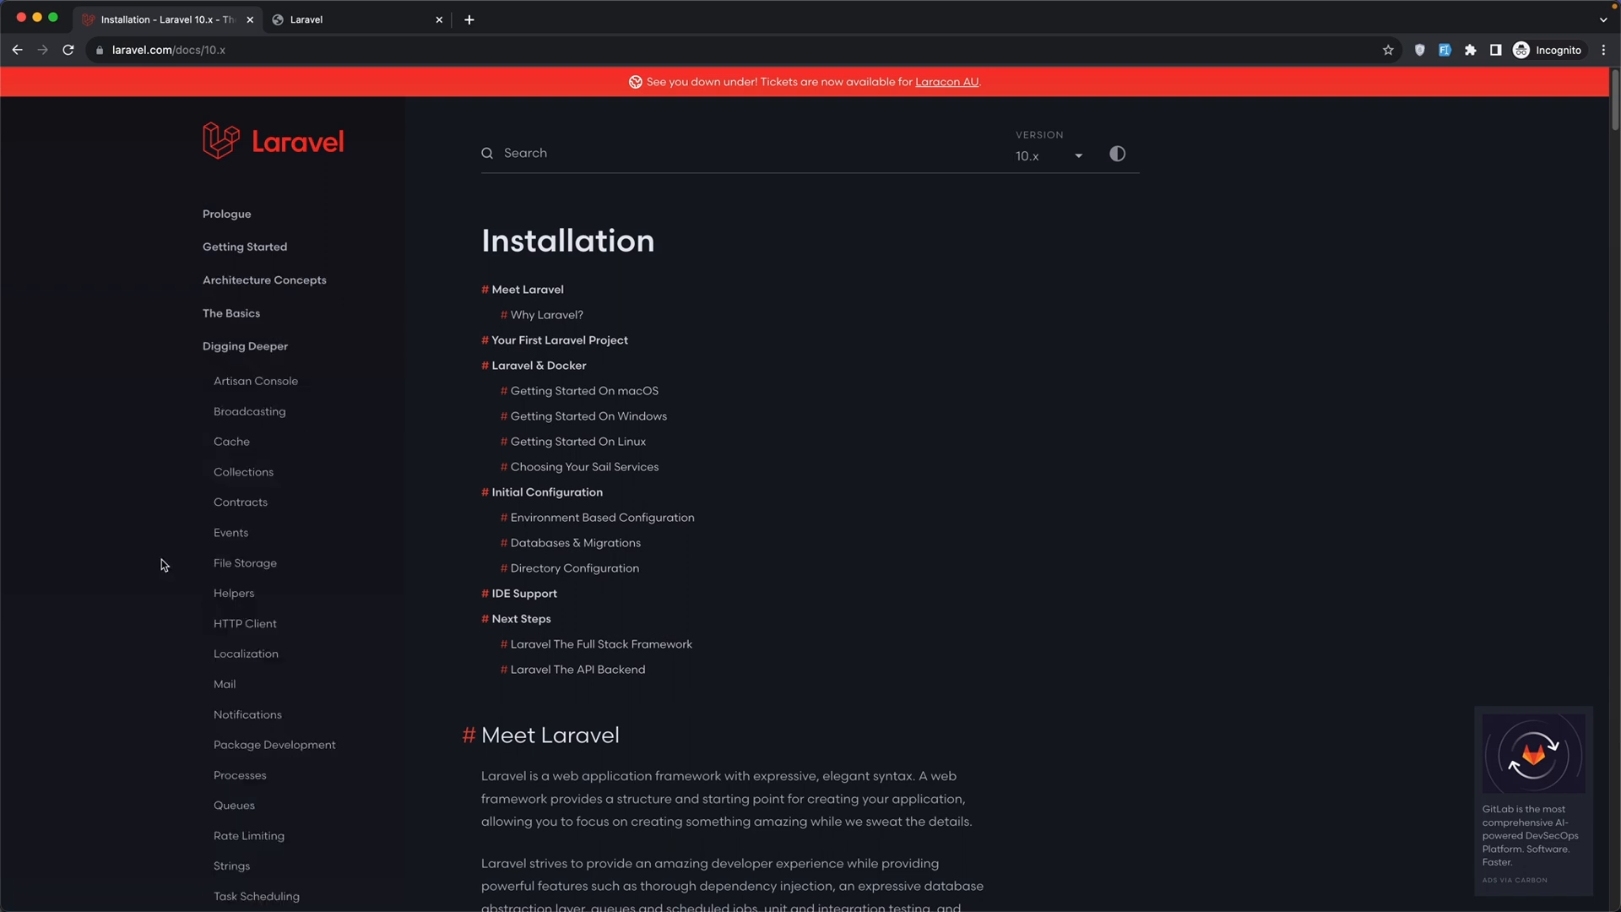
mouse_move(216, 680)
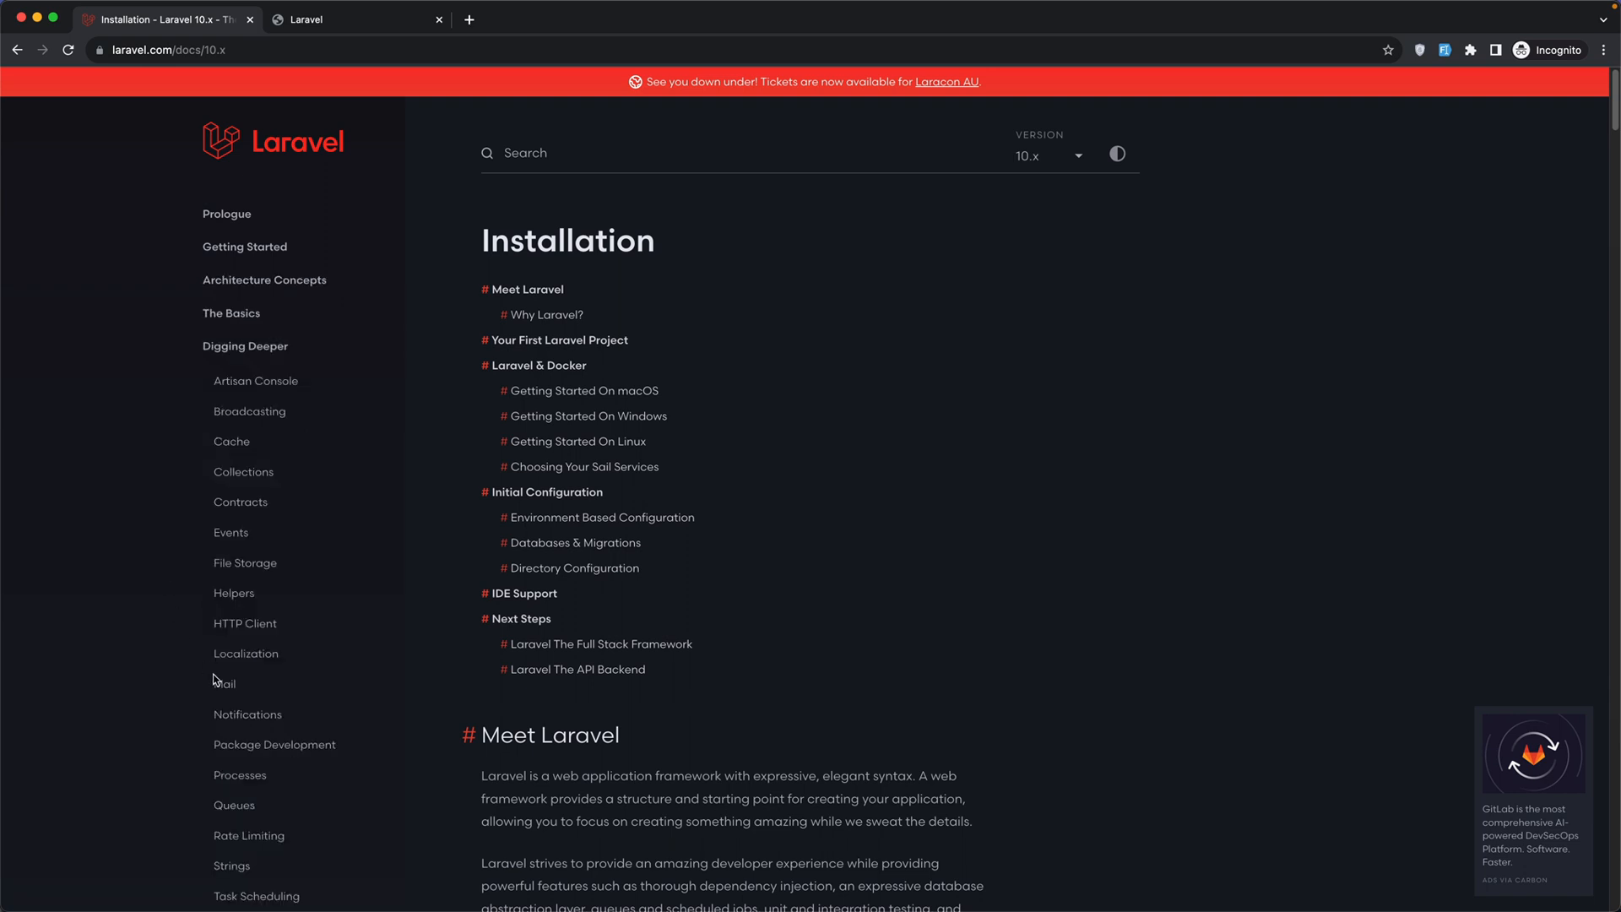
left_click(246, 653)
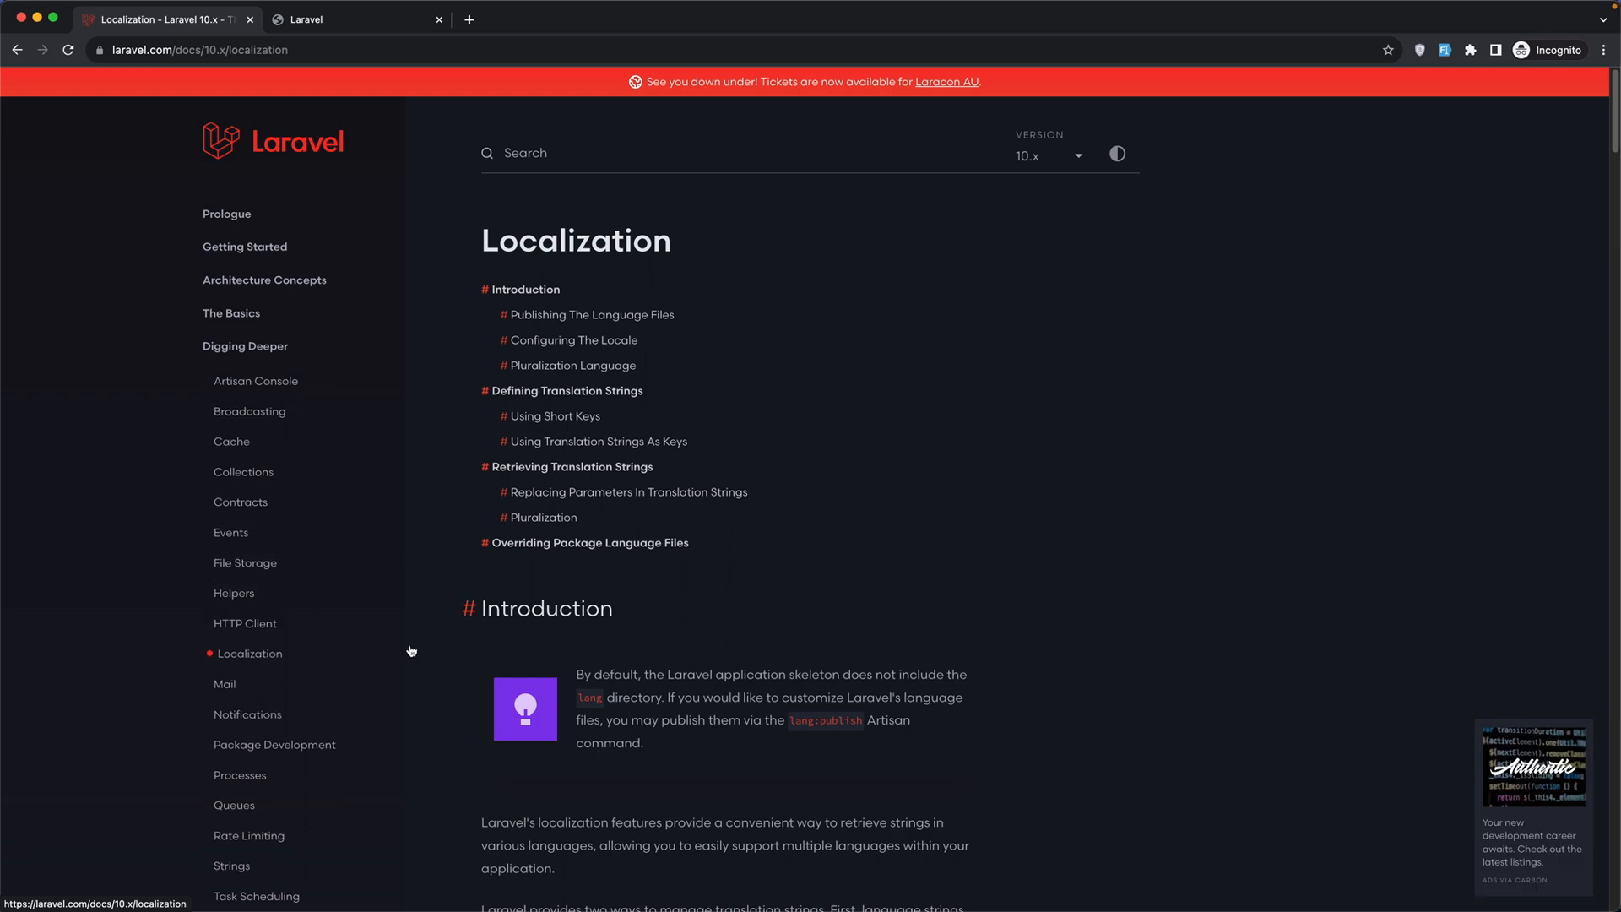
scroll("down", 3)
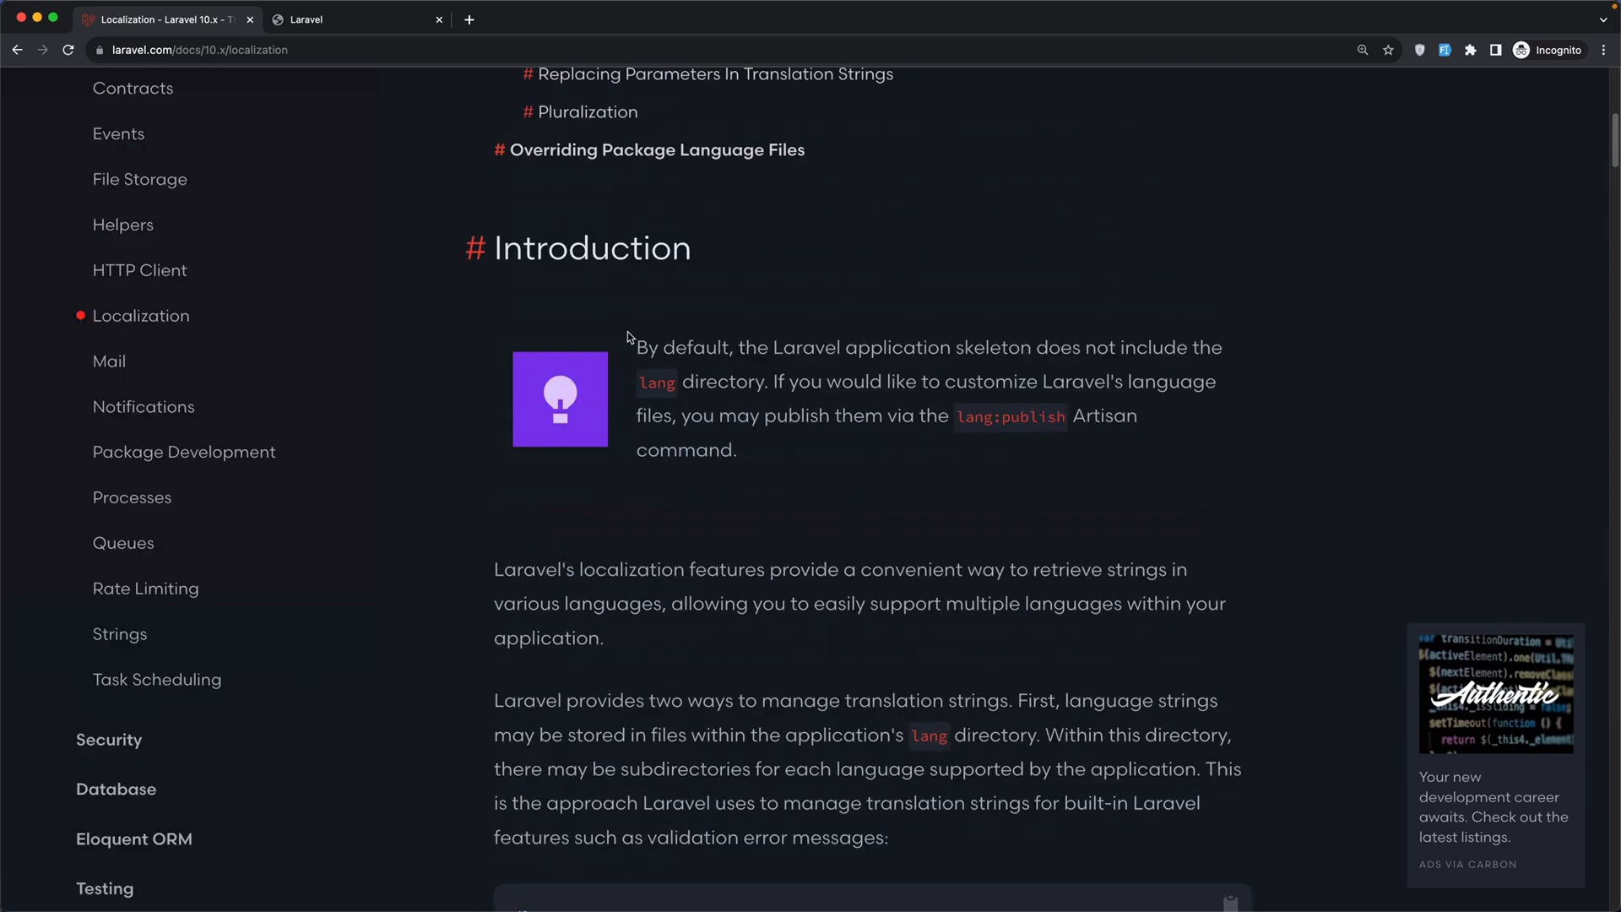
mouse_move(1038, 355)
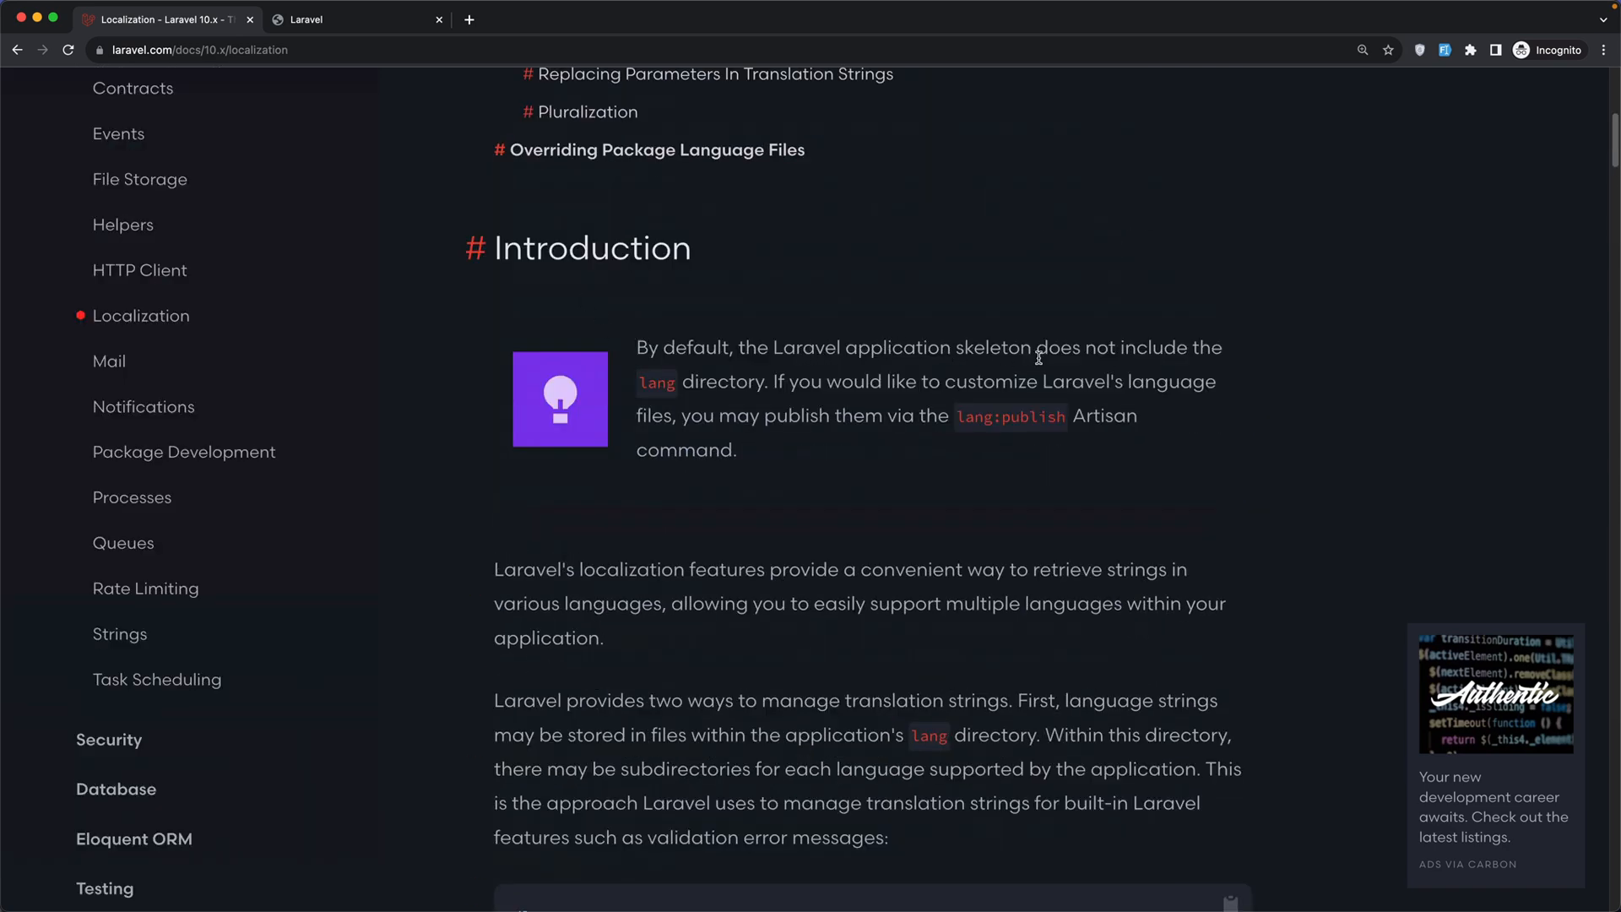
mouse_move(755, 387)
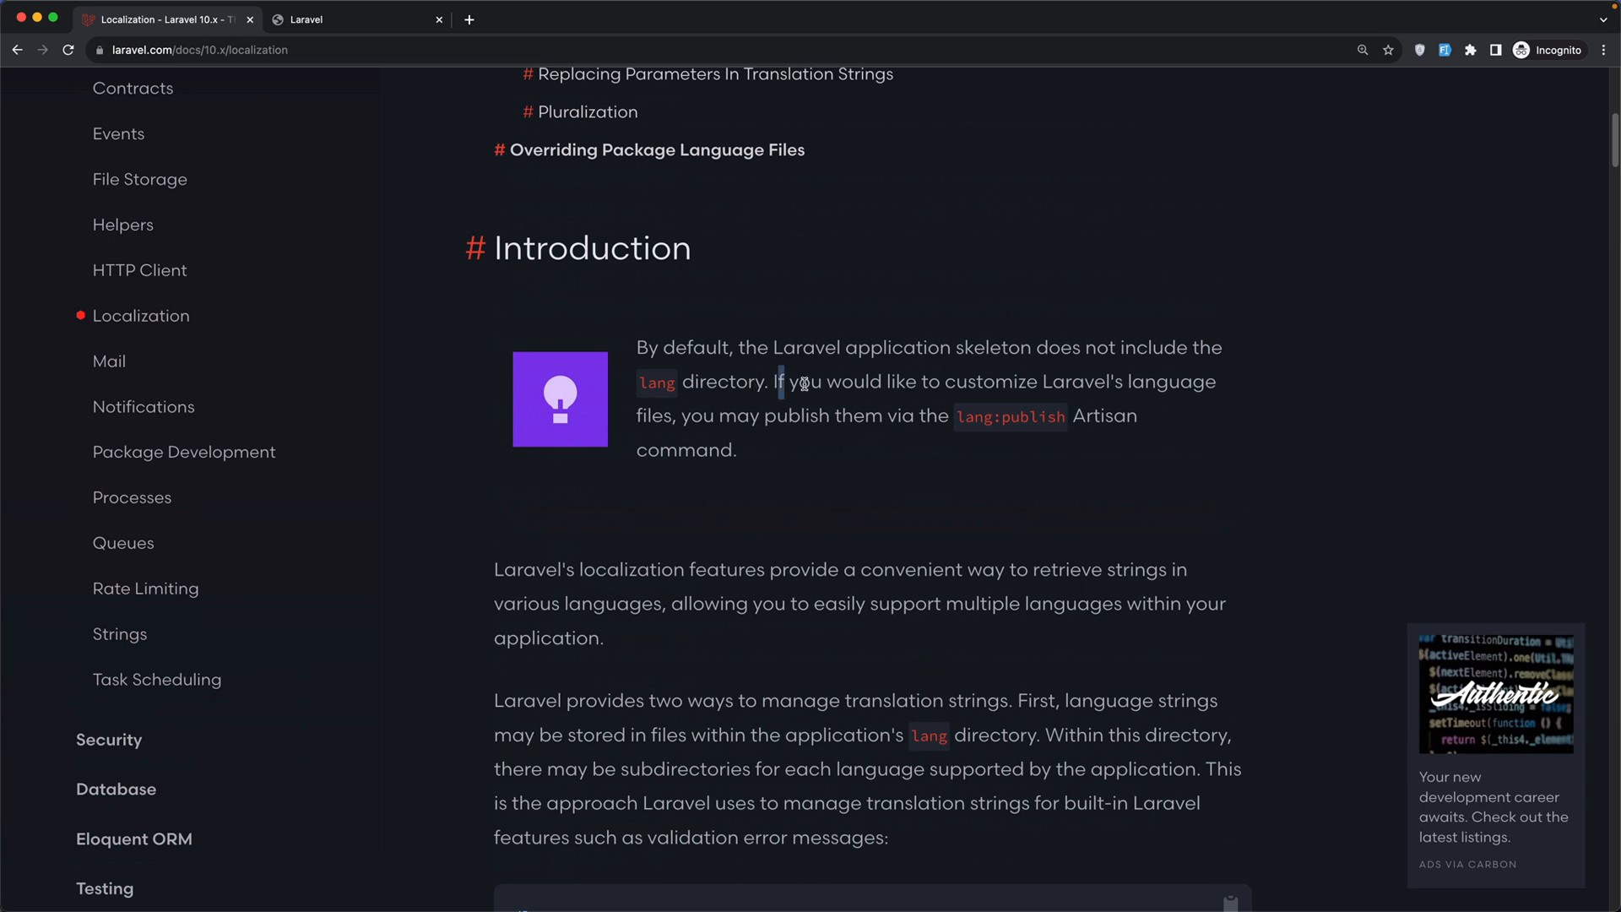
left_click_drag(780, 382, 1179, 381)
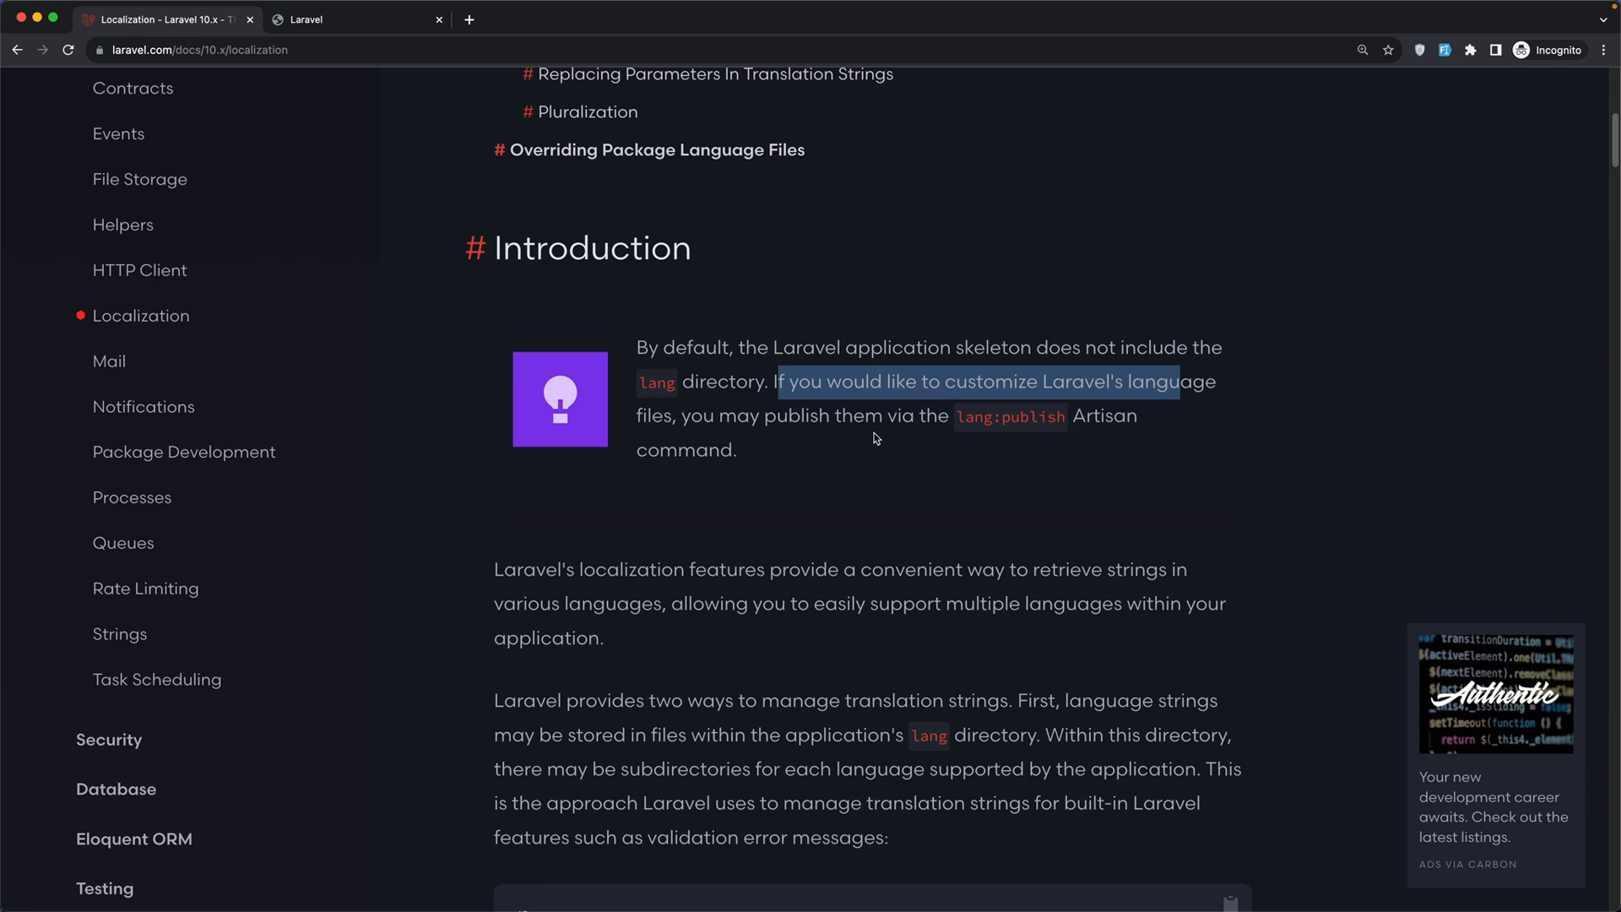
mouse_move(1000, 437)
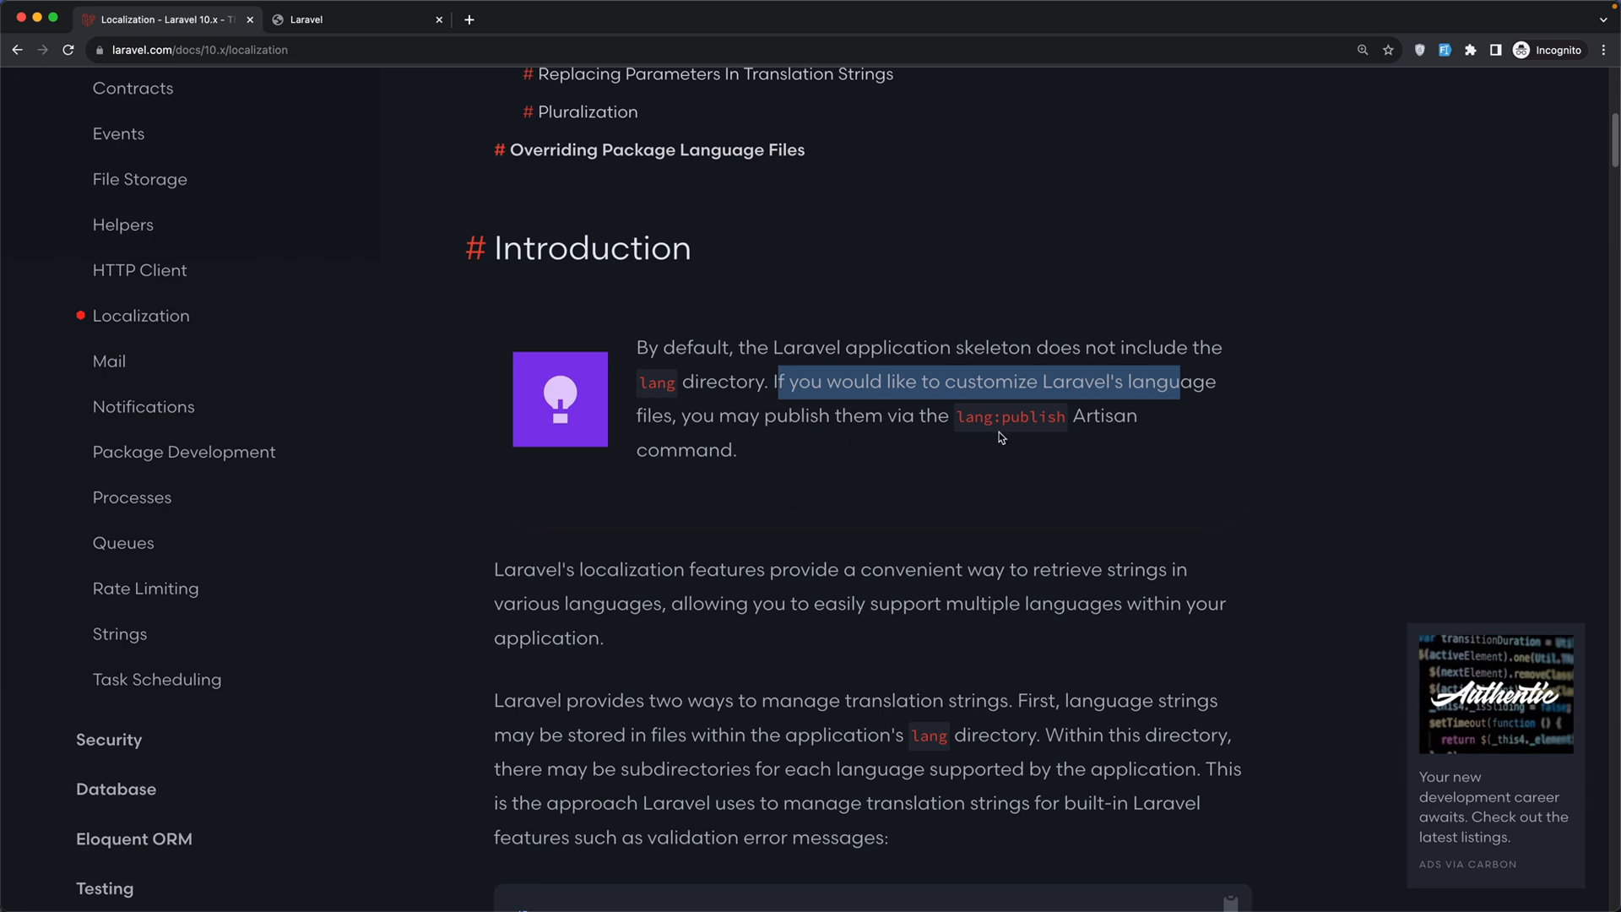
mouse_move(819, 458)
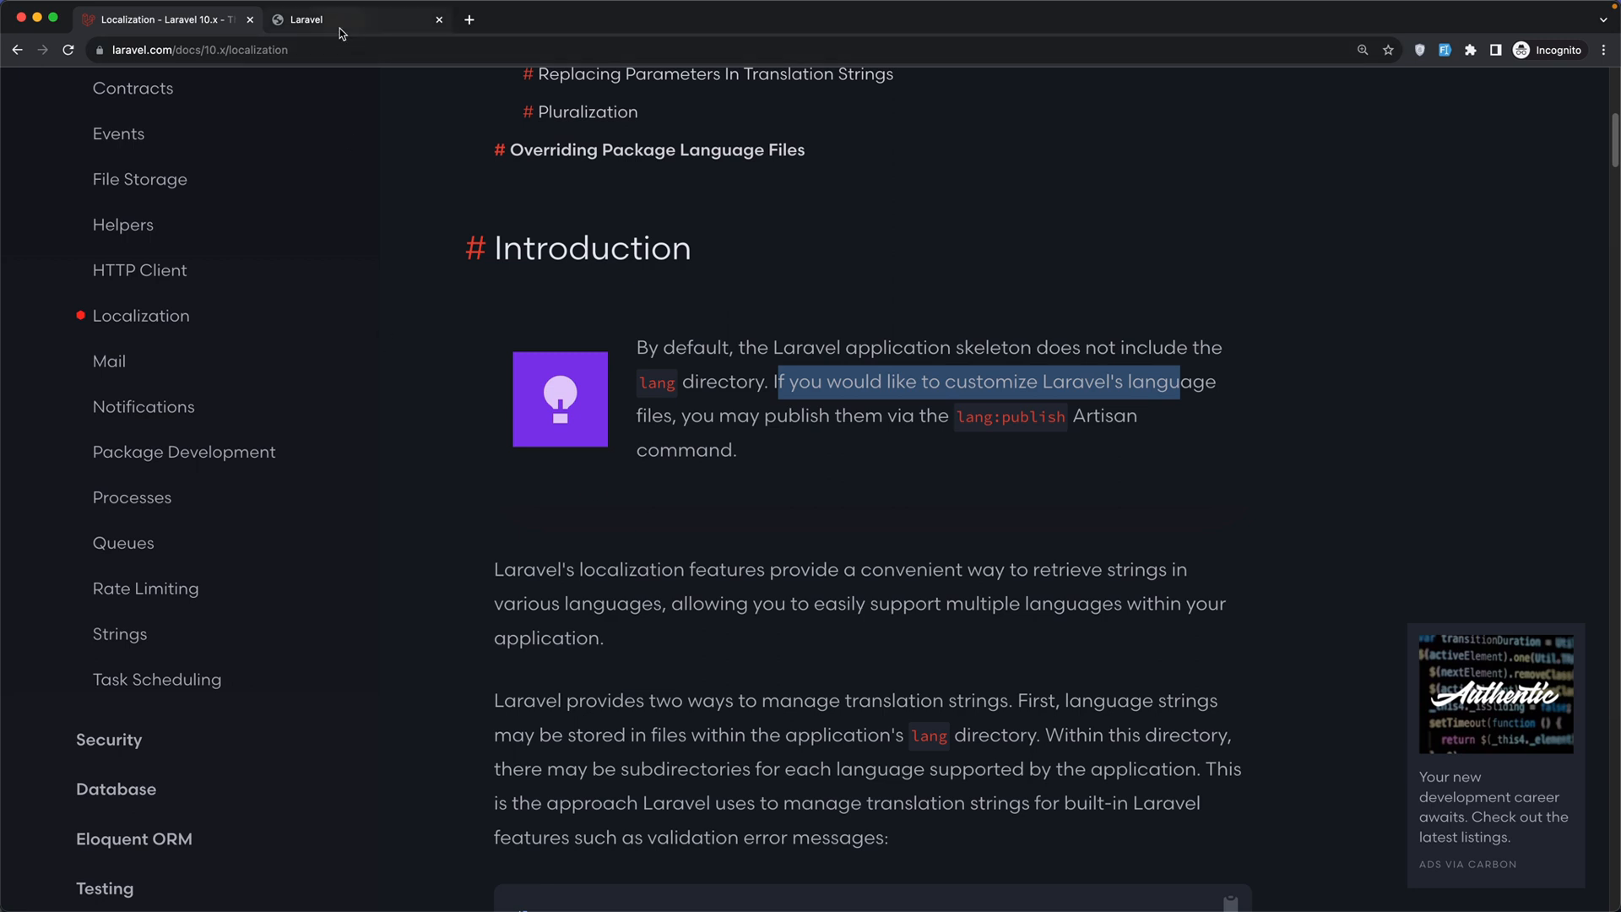
Open the laralang.test register form, then return to the Localization docs tab.
left_click(351, 19)
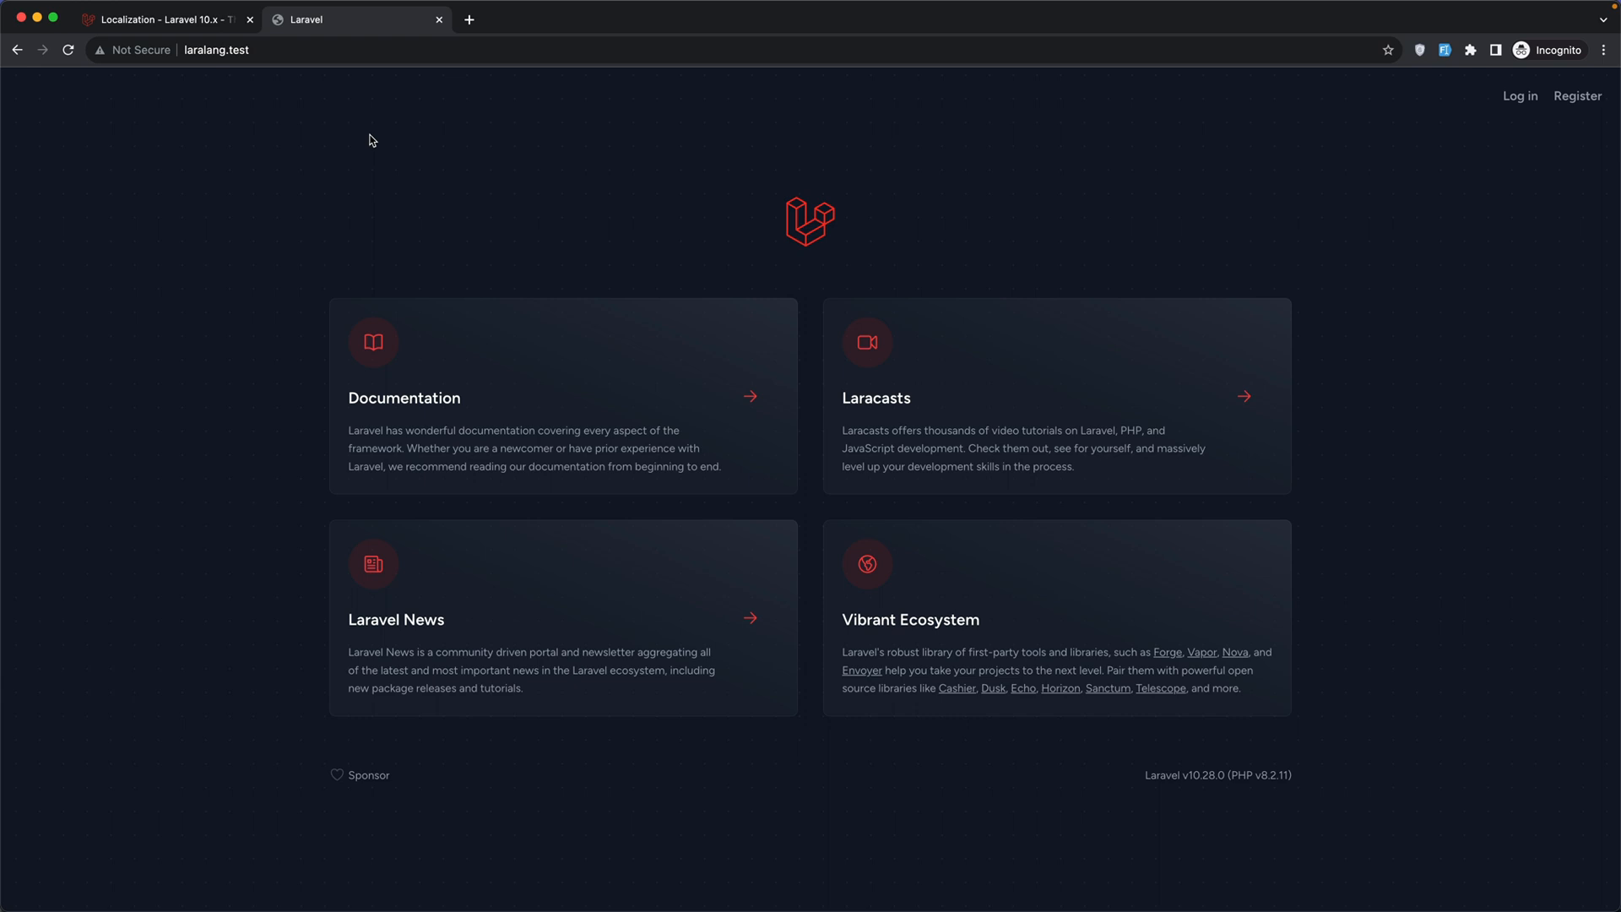
mouse_move(1143, 184)
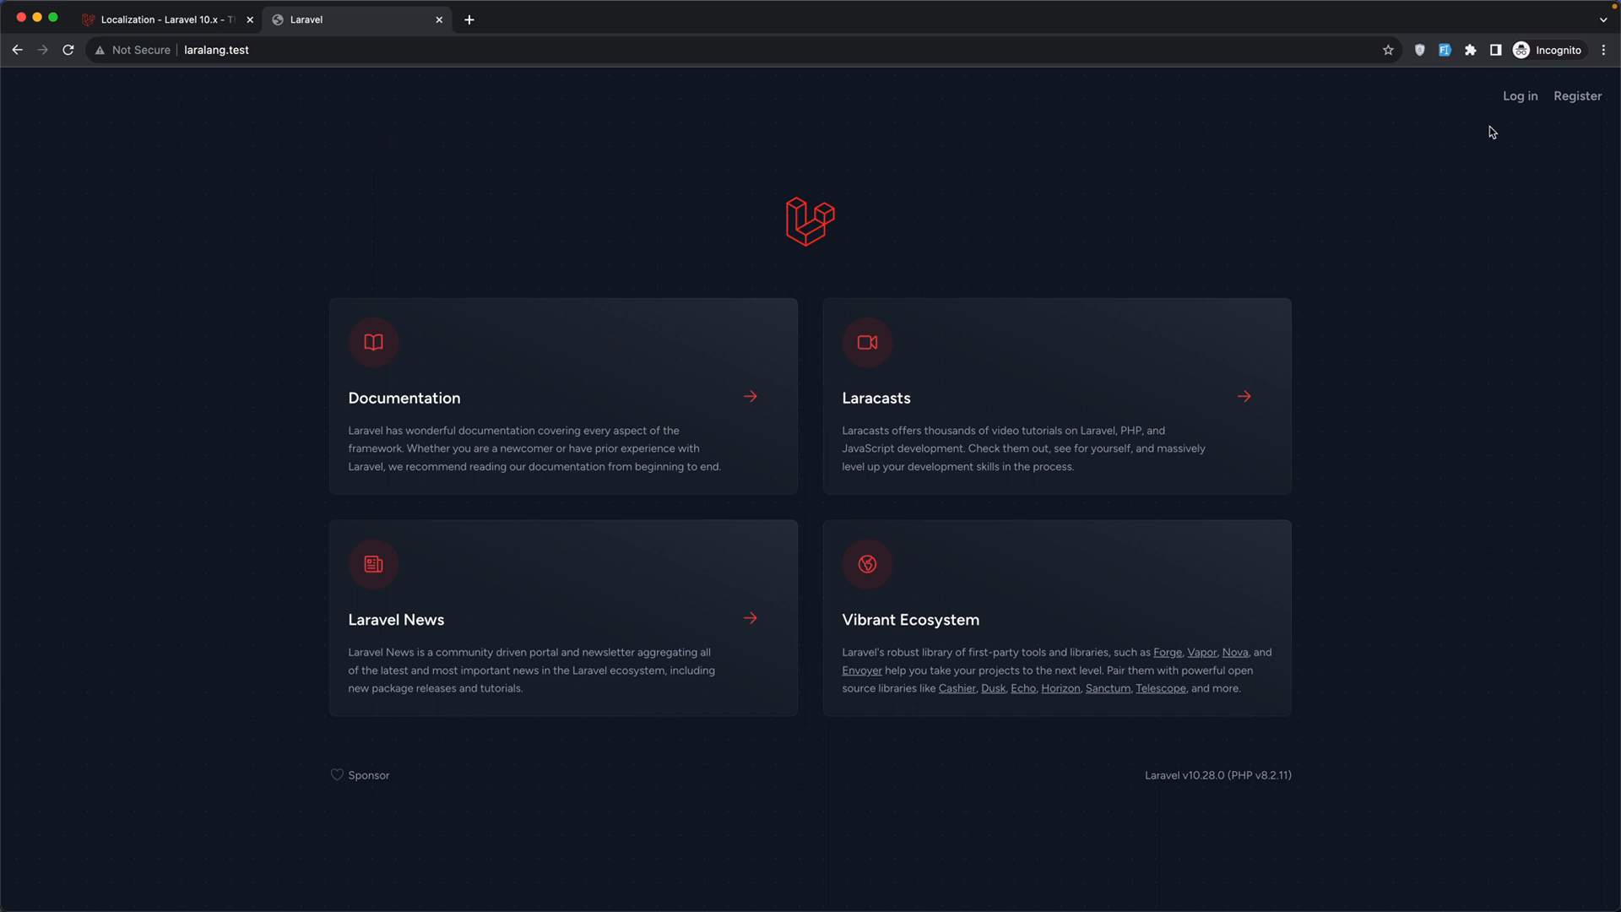
mouse_move(1465, 142)
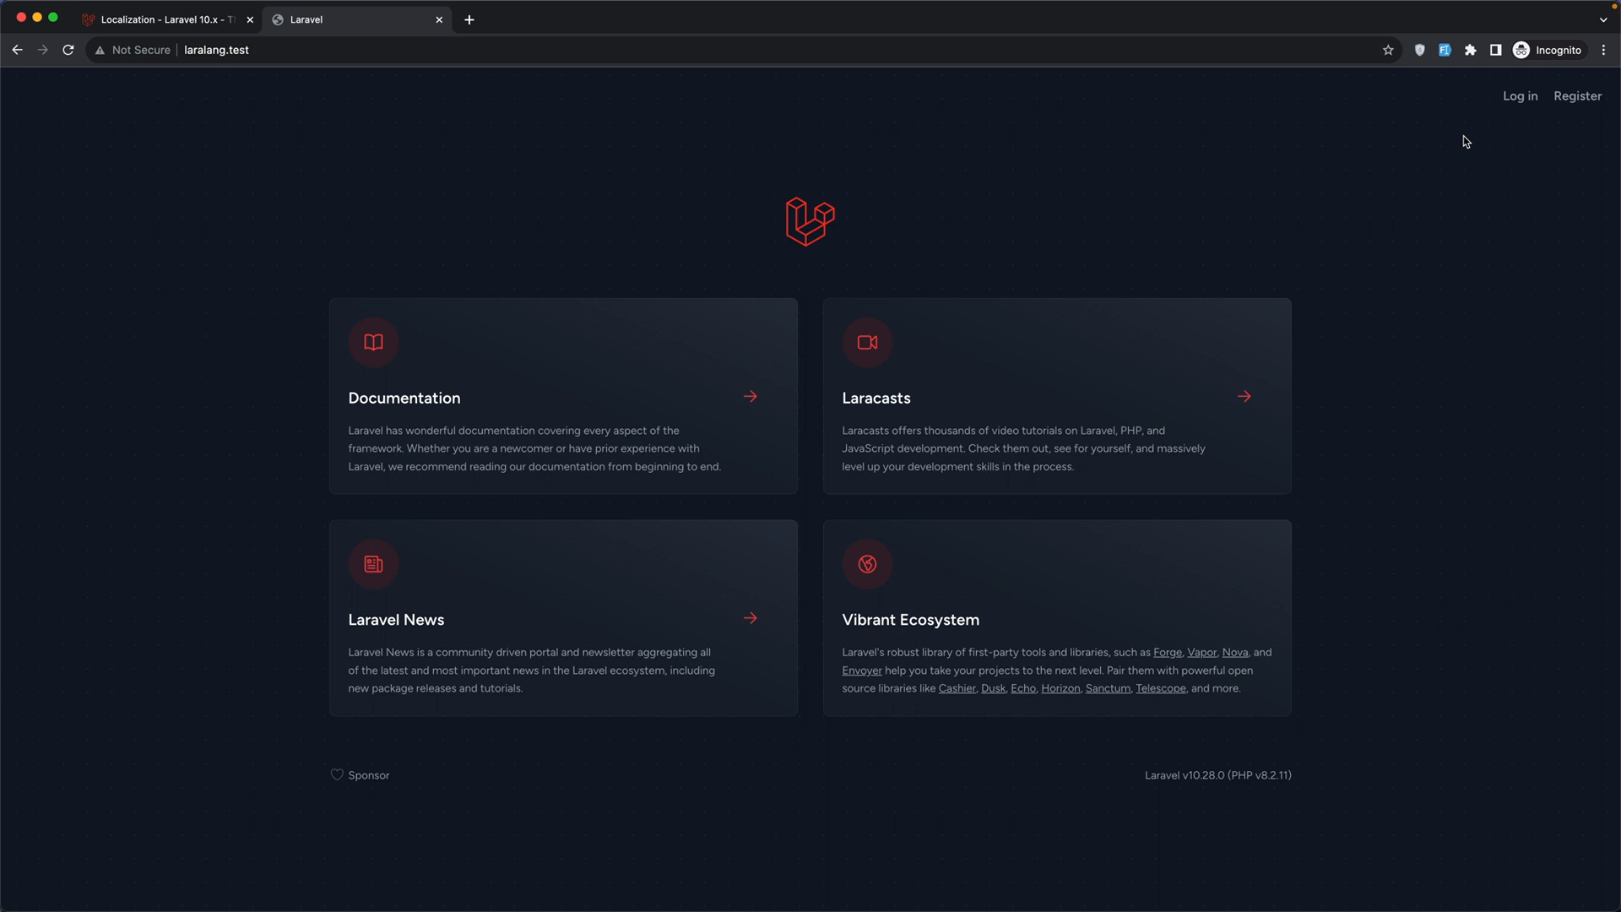
mouse_move(1578, 97)
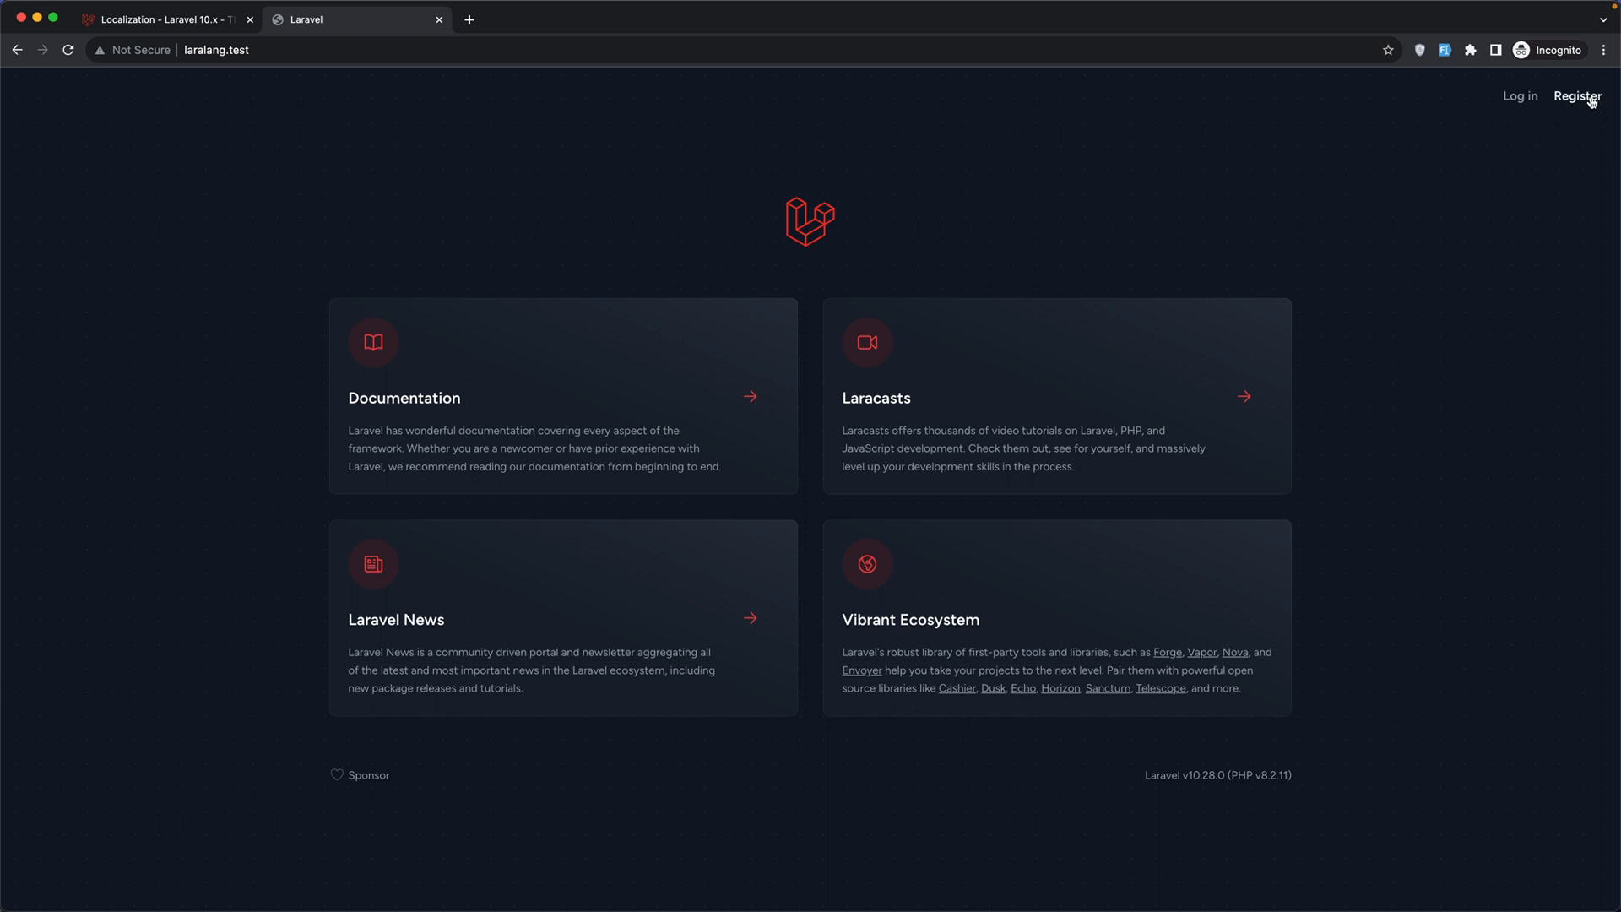
left_click(1575, 95)
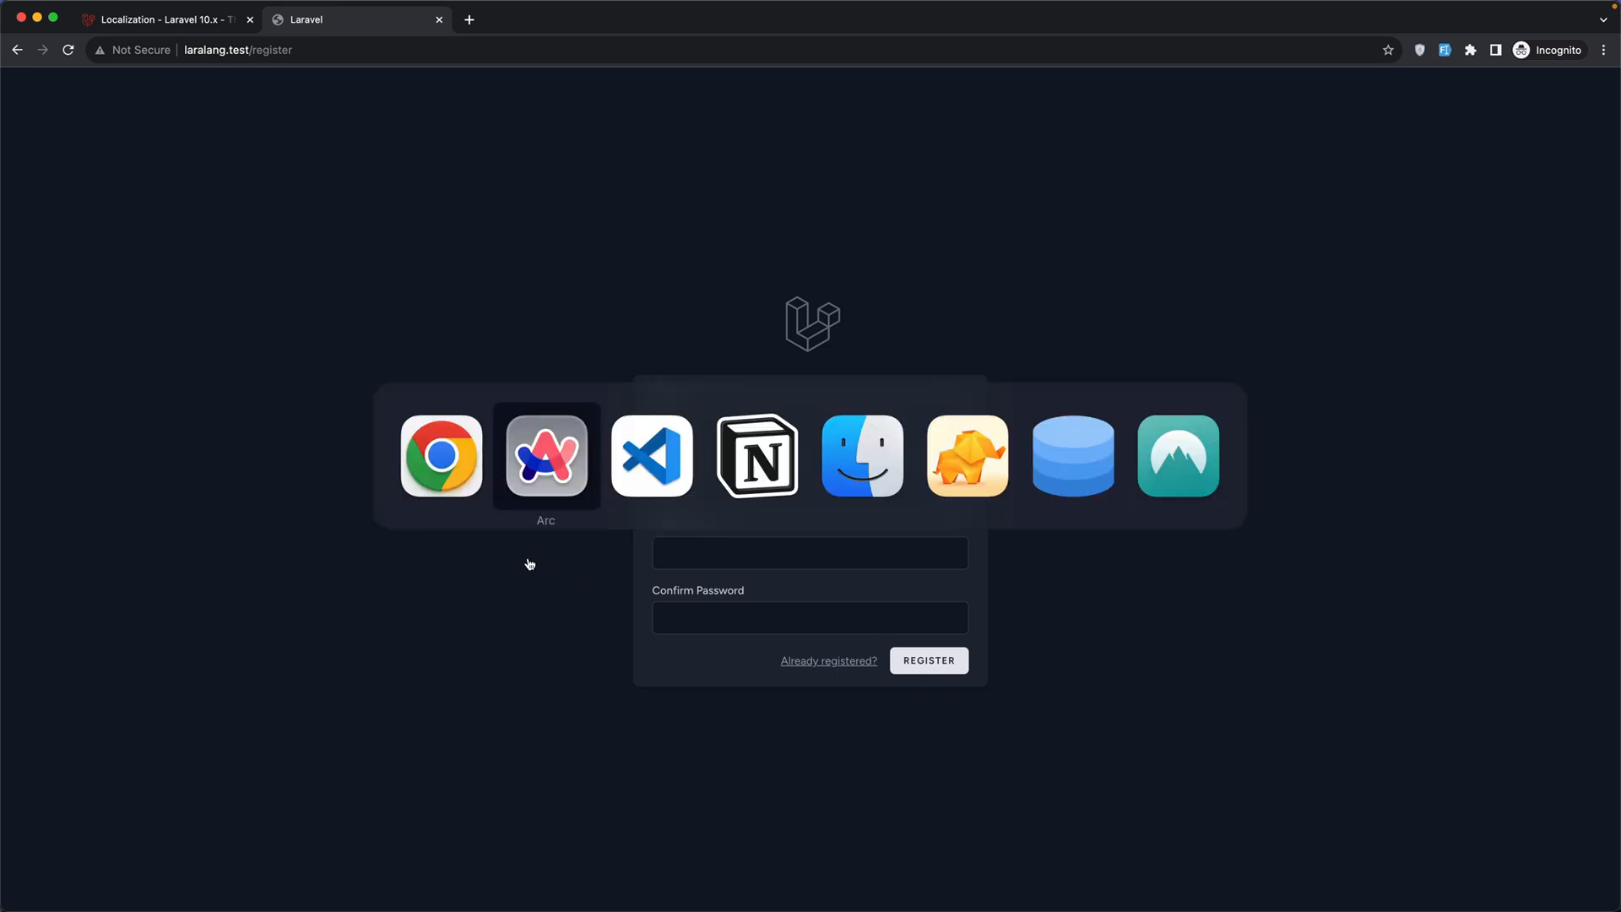
left_click(651, 455)
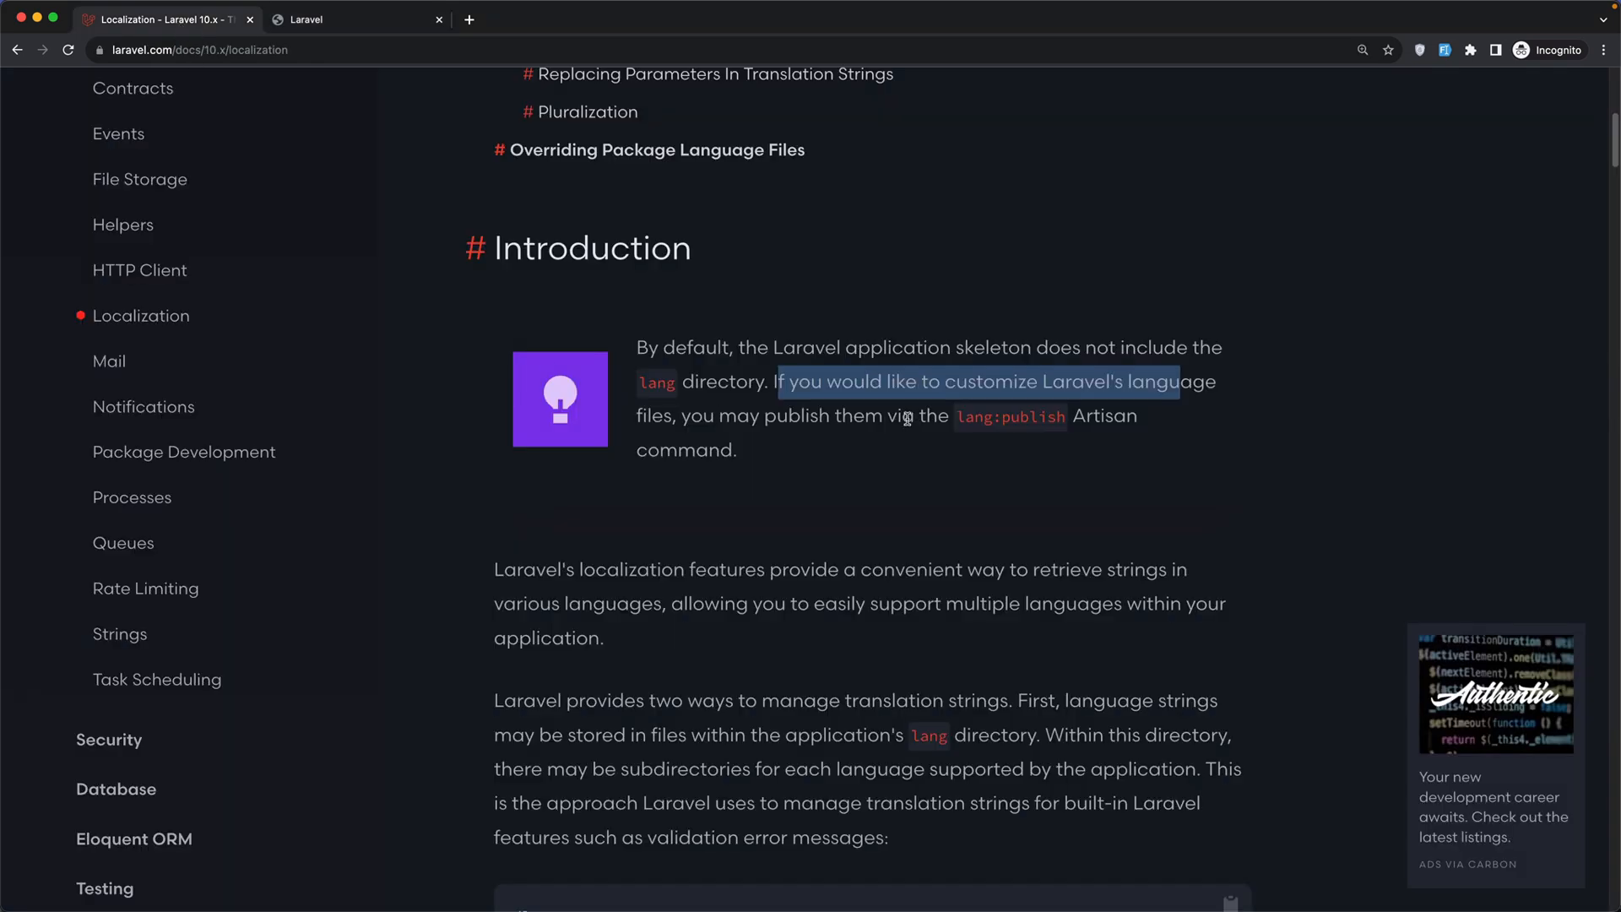
mouse_move(923, 438)
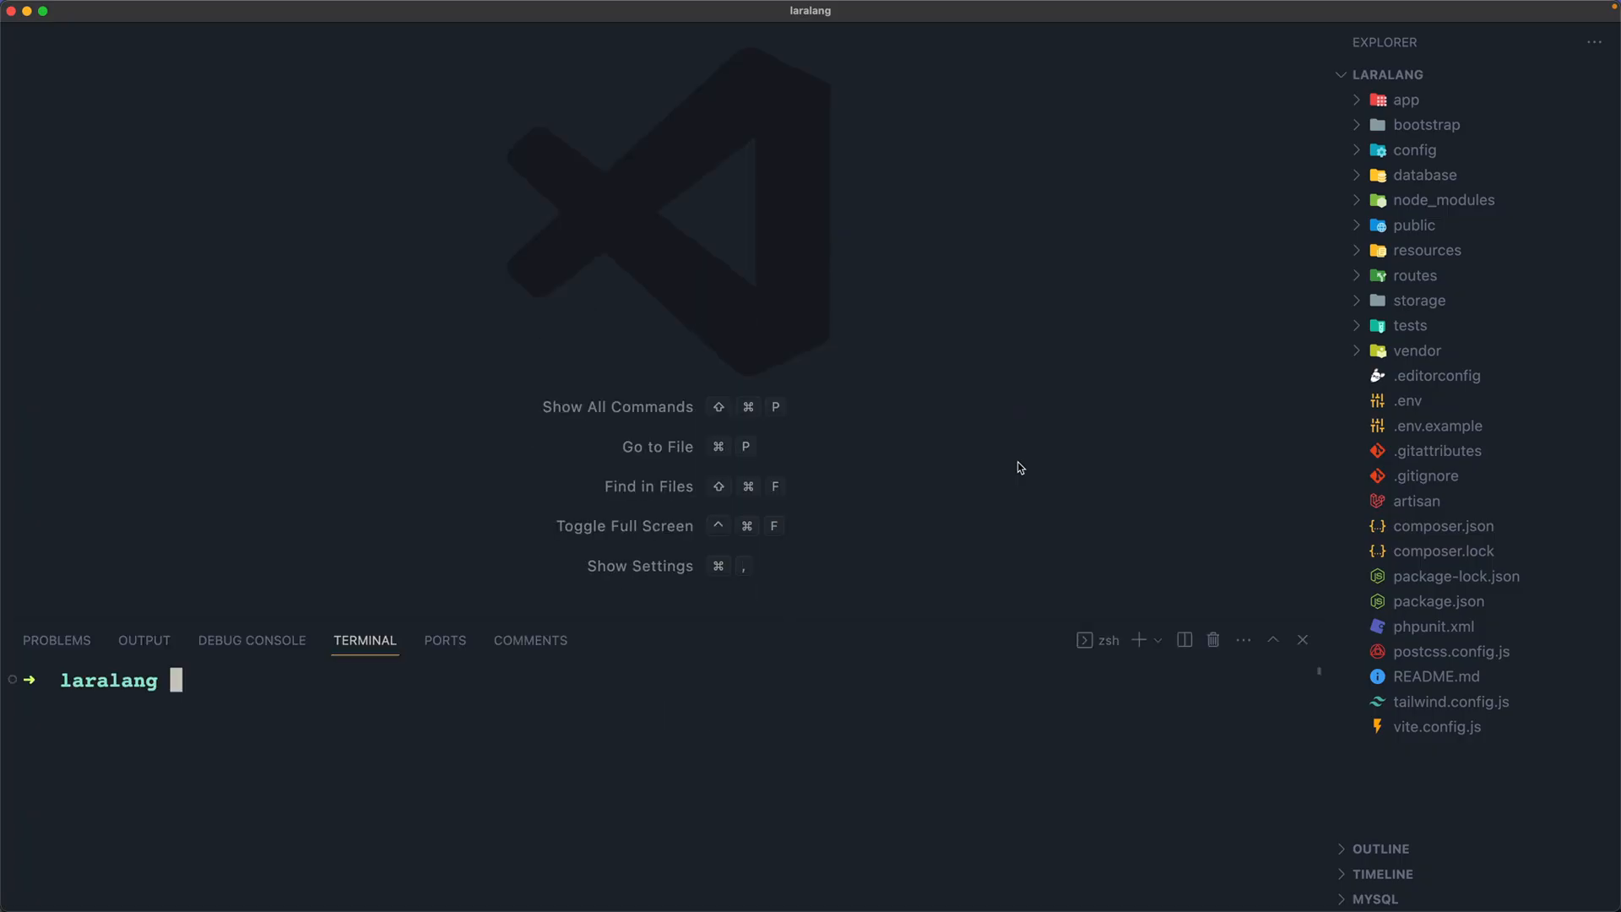
Run 'php artisan lang:publish' in the terminal and expand the new lang folder.
type("art lam")
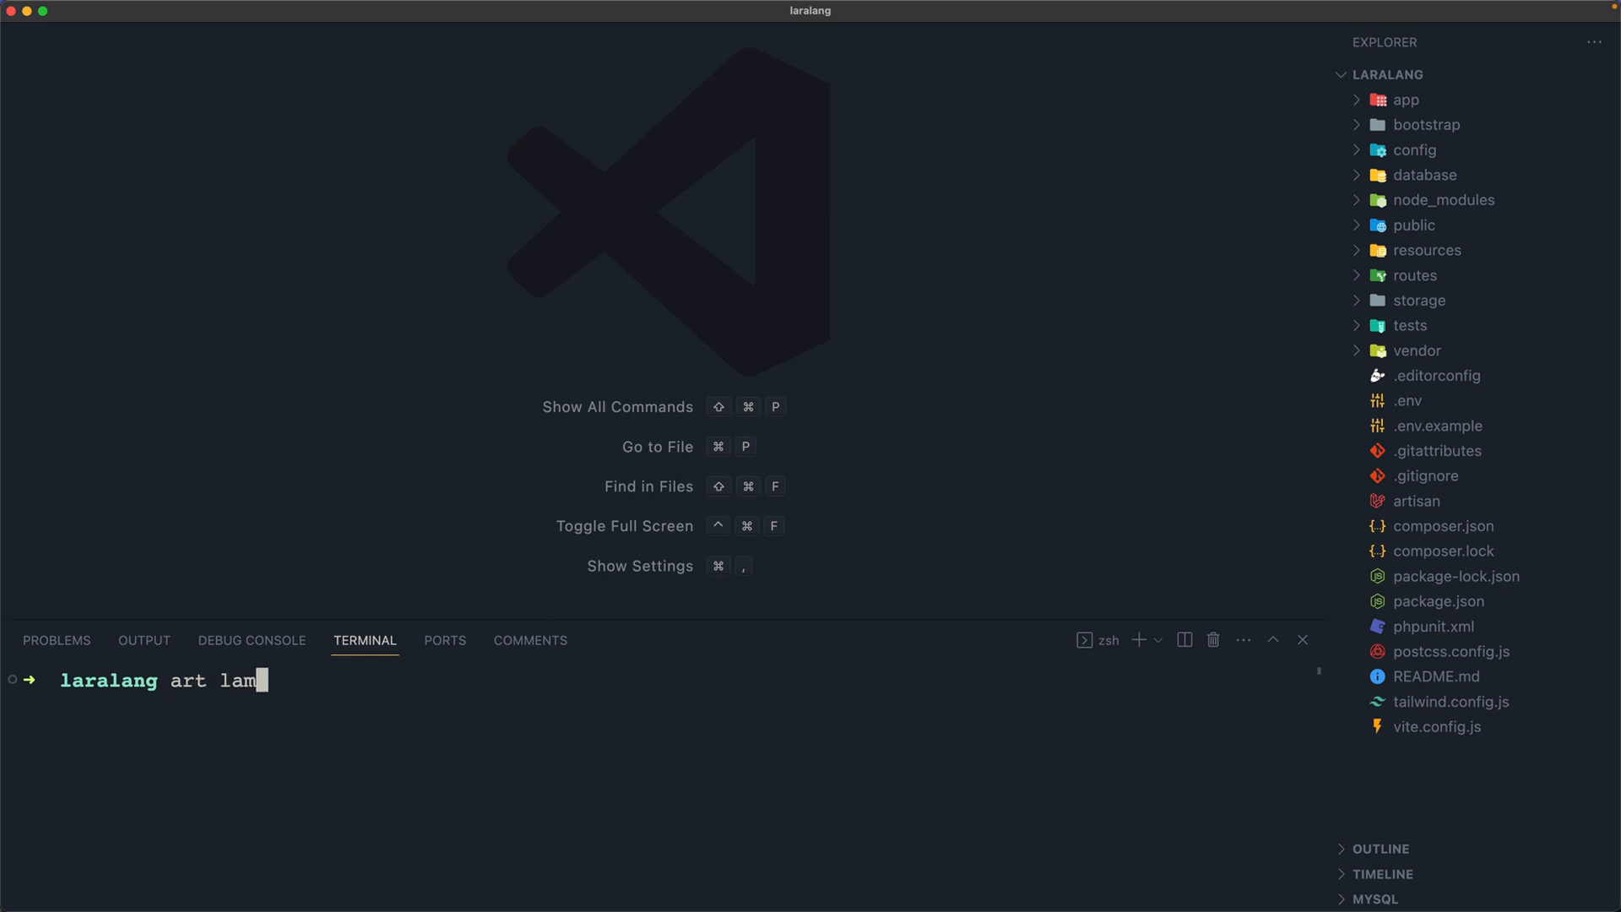
type("g:")
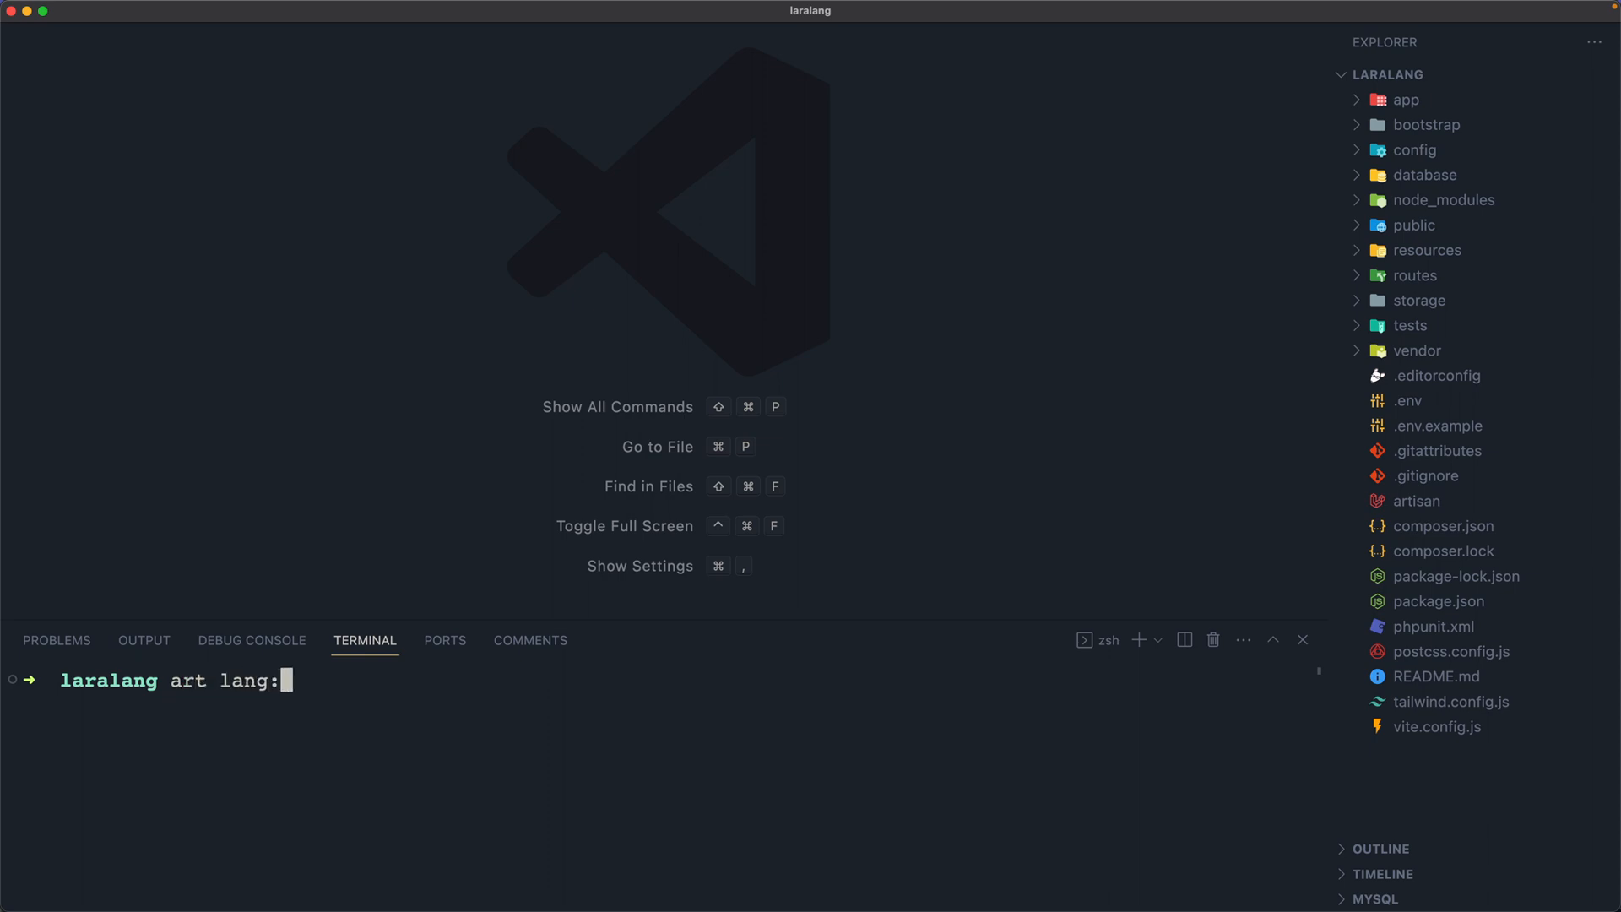
type("pu")
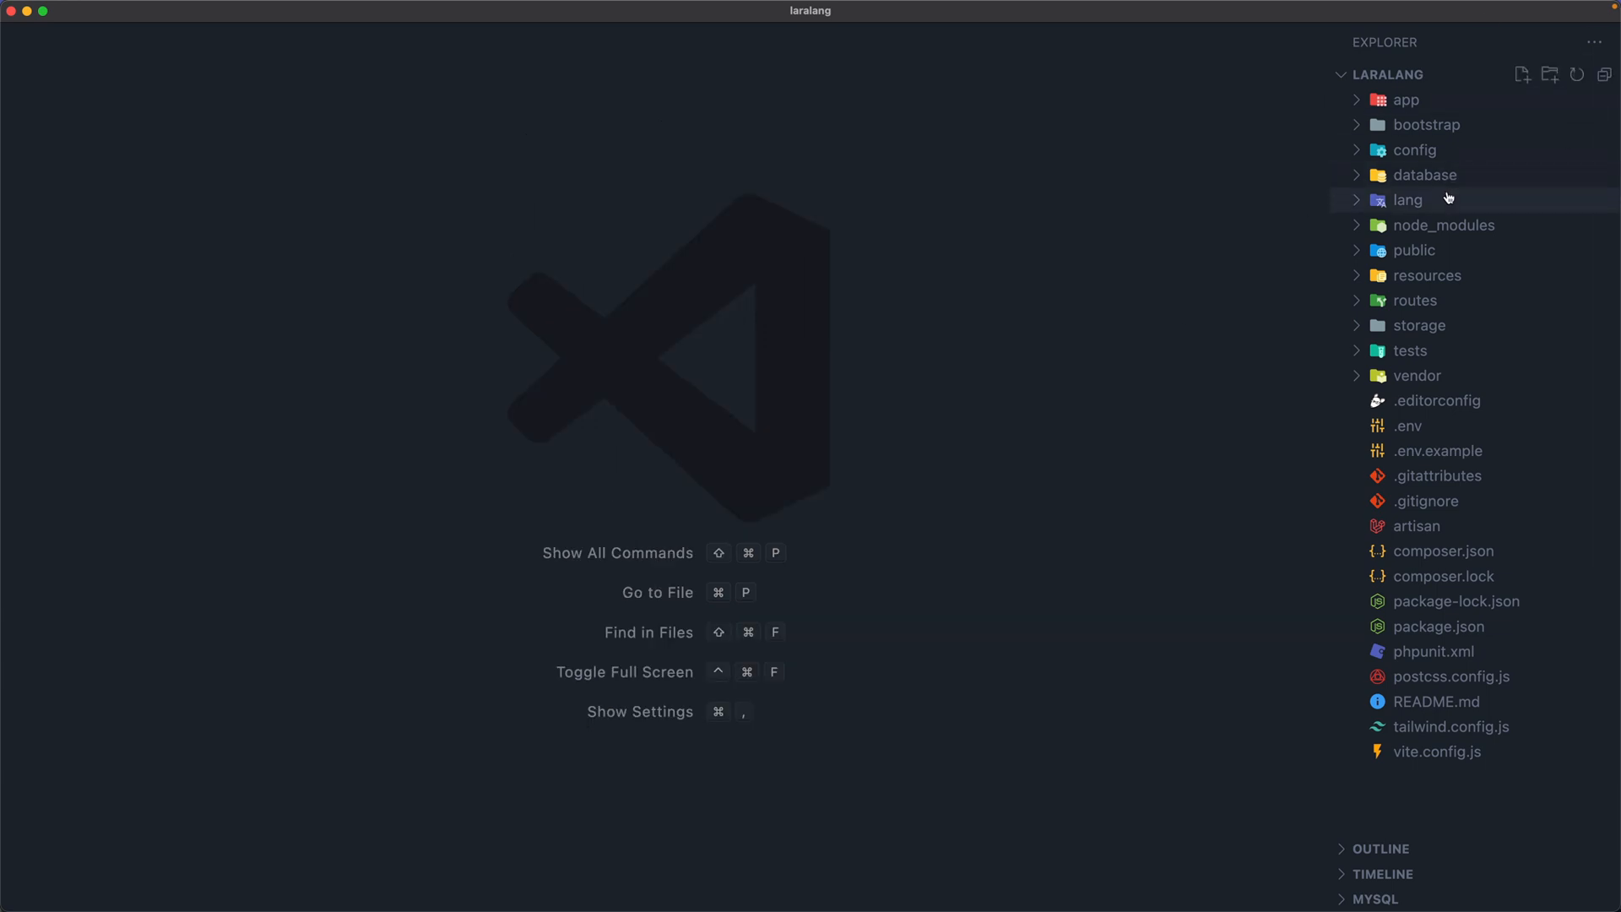
left_click(1407, 199)
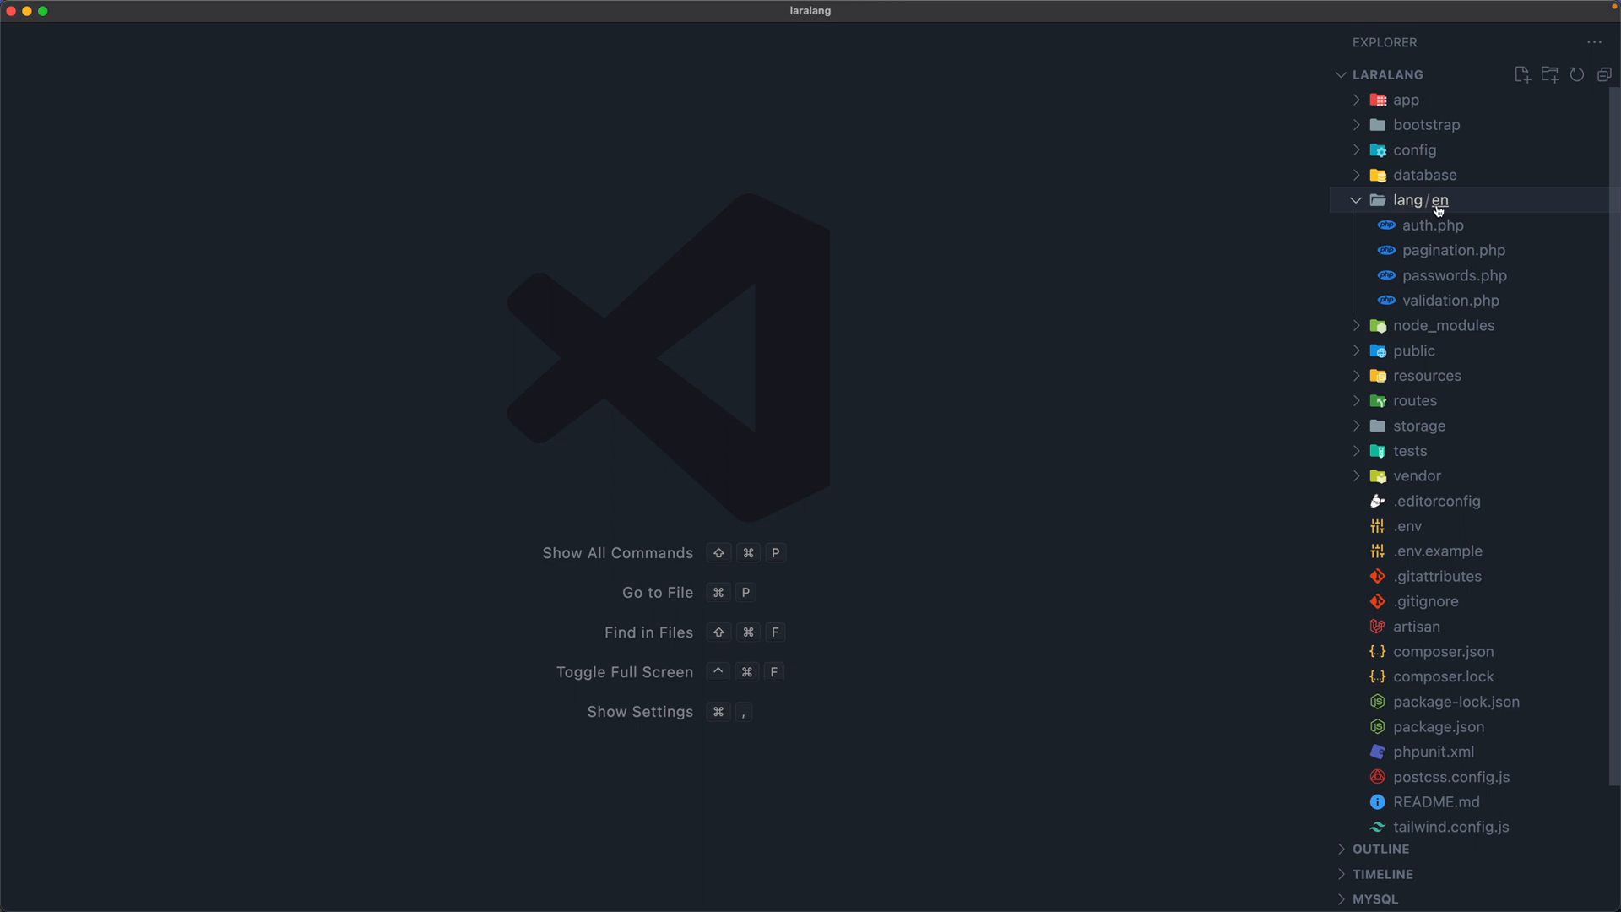
mouse_move(1466, 207)
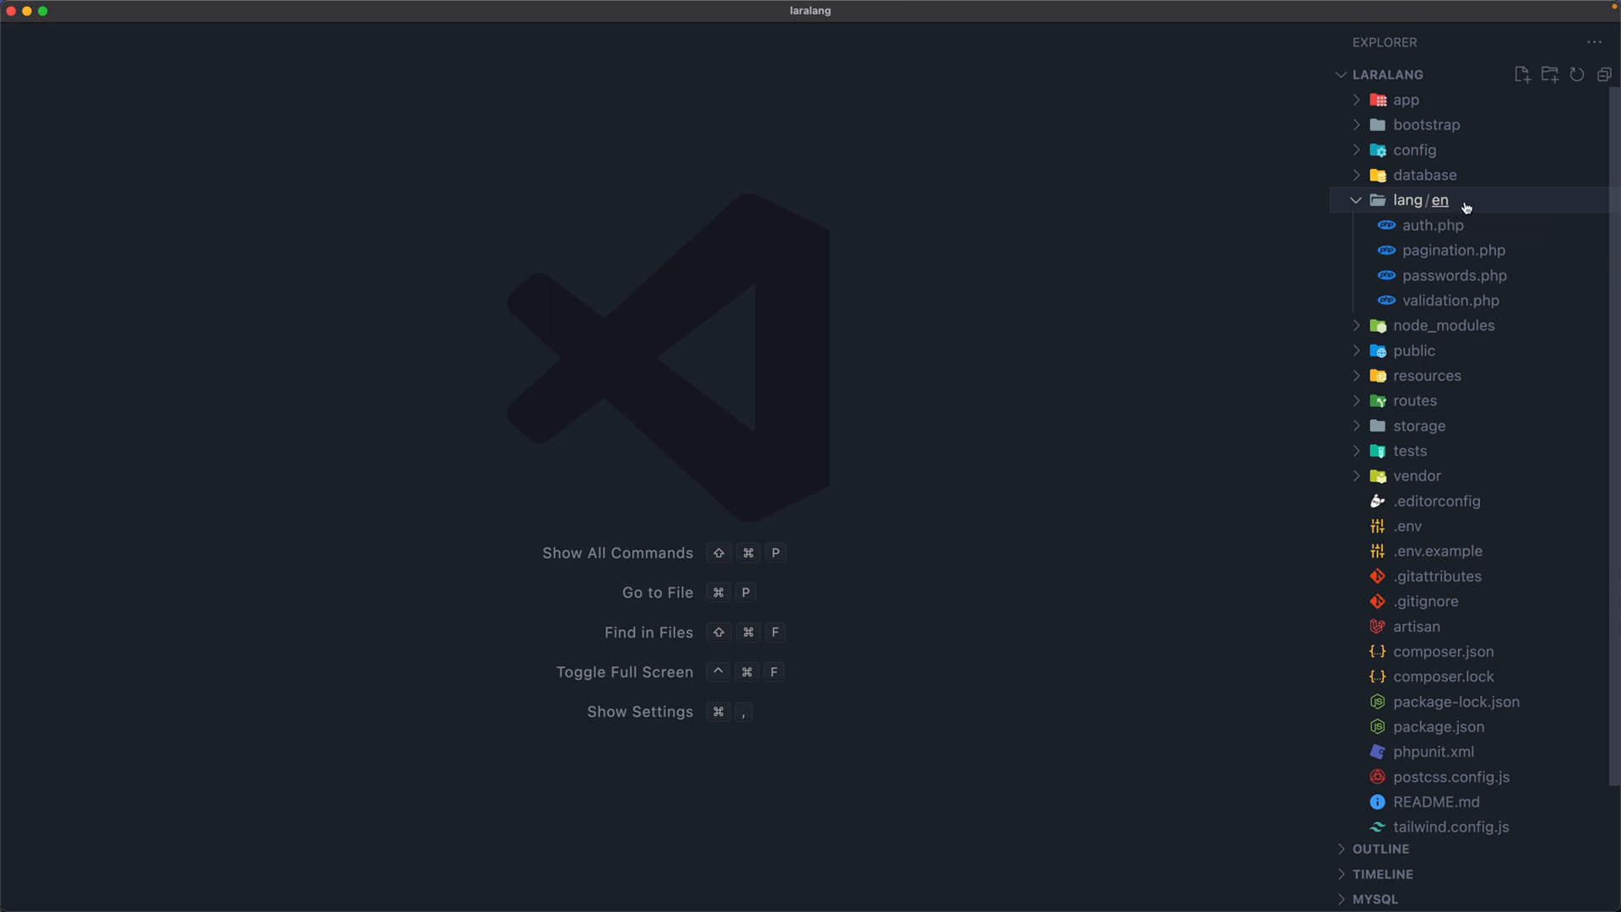
mouse_move(1431, 226)
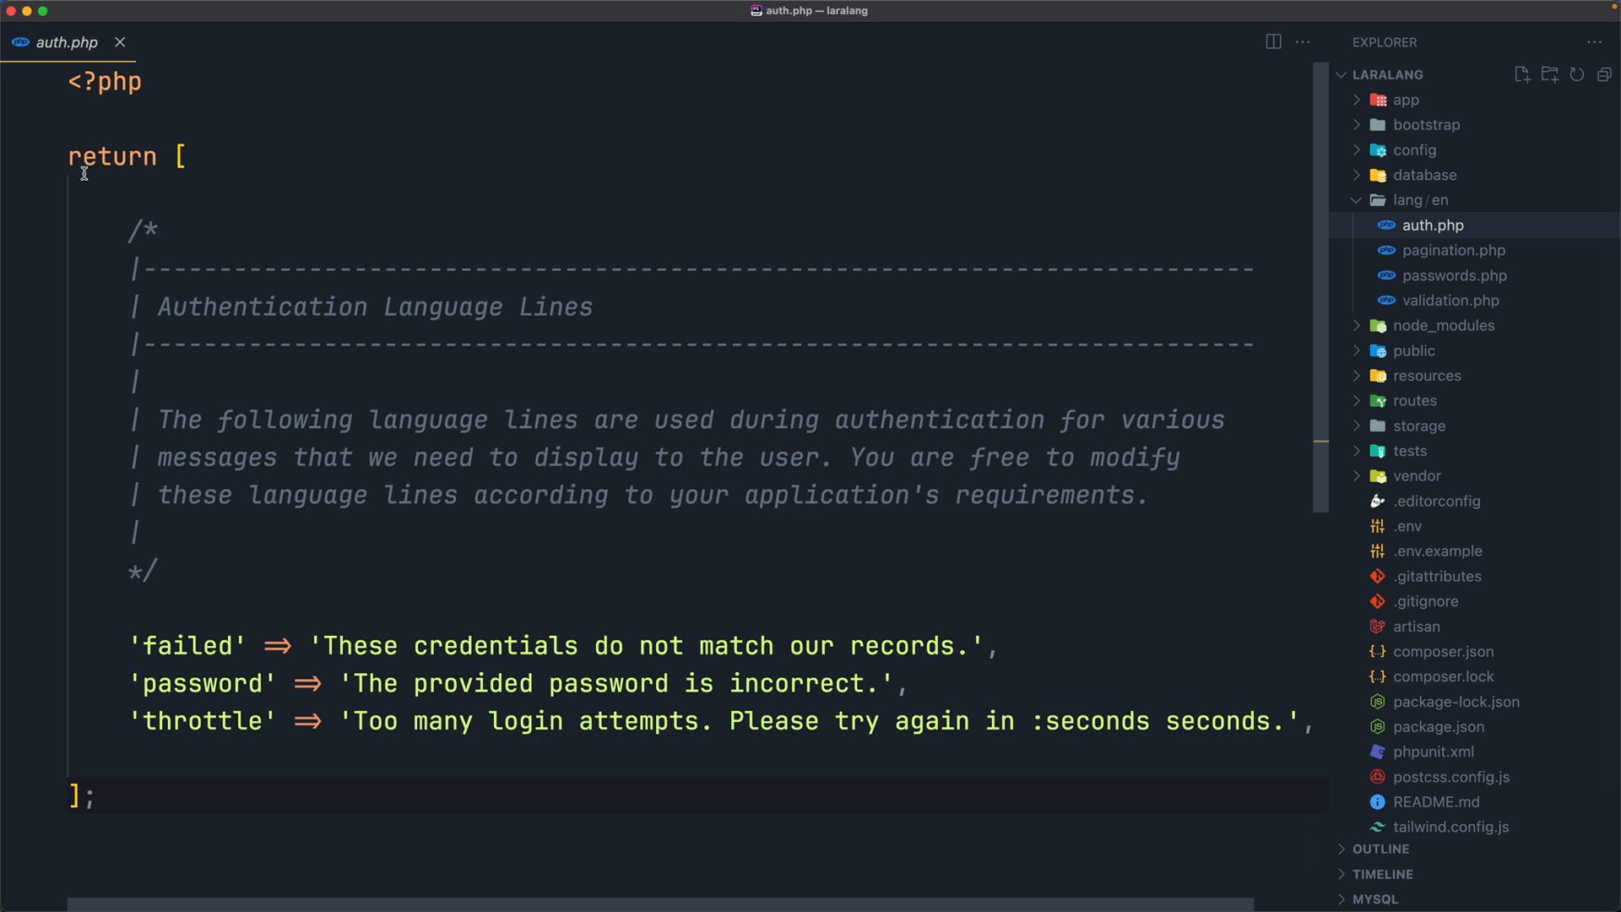
double_click(111, 156)
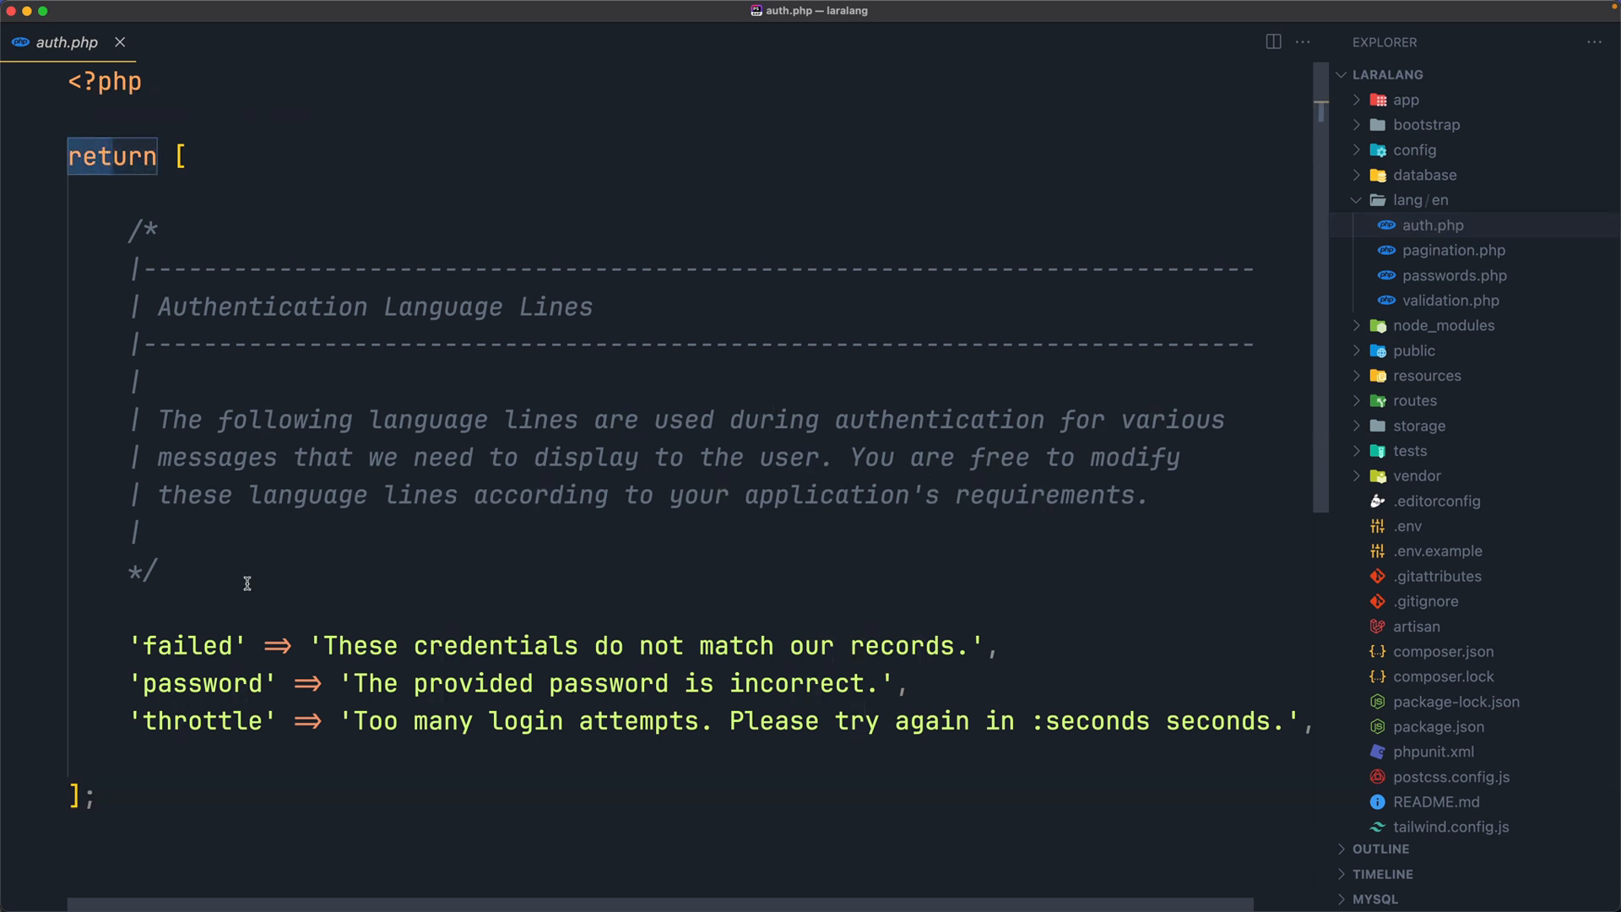
mouse_move(206, 649)
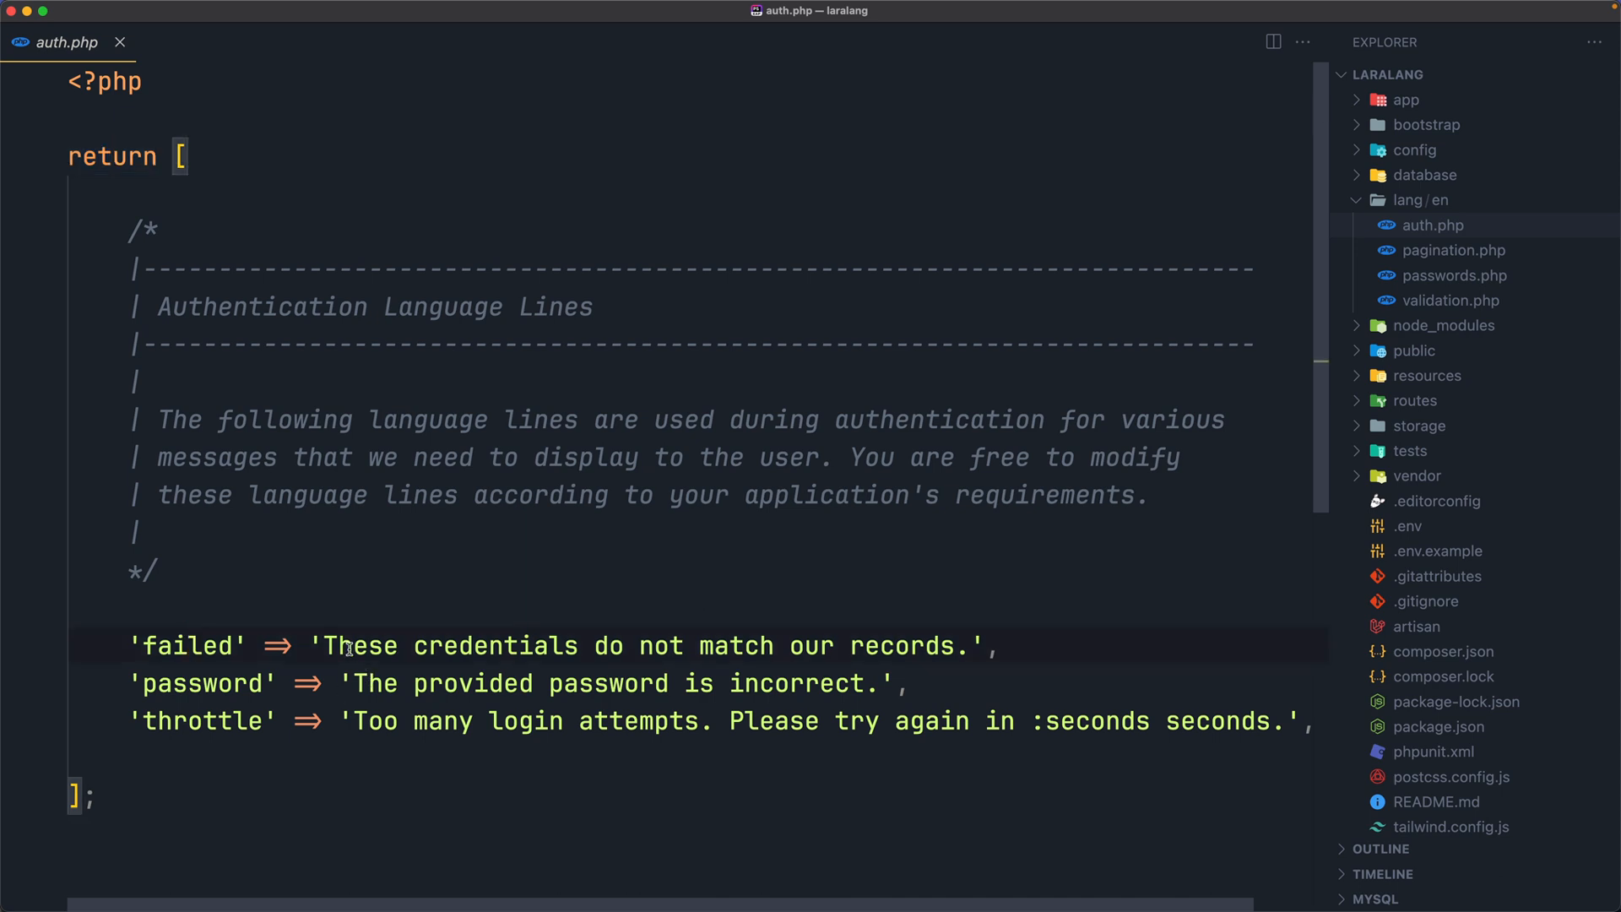
left_click_drag(323, 645, 745, 645)
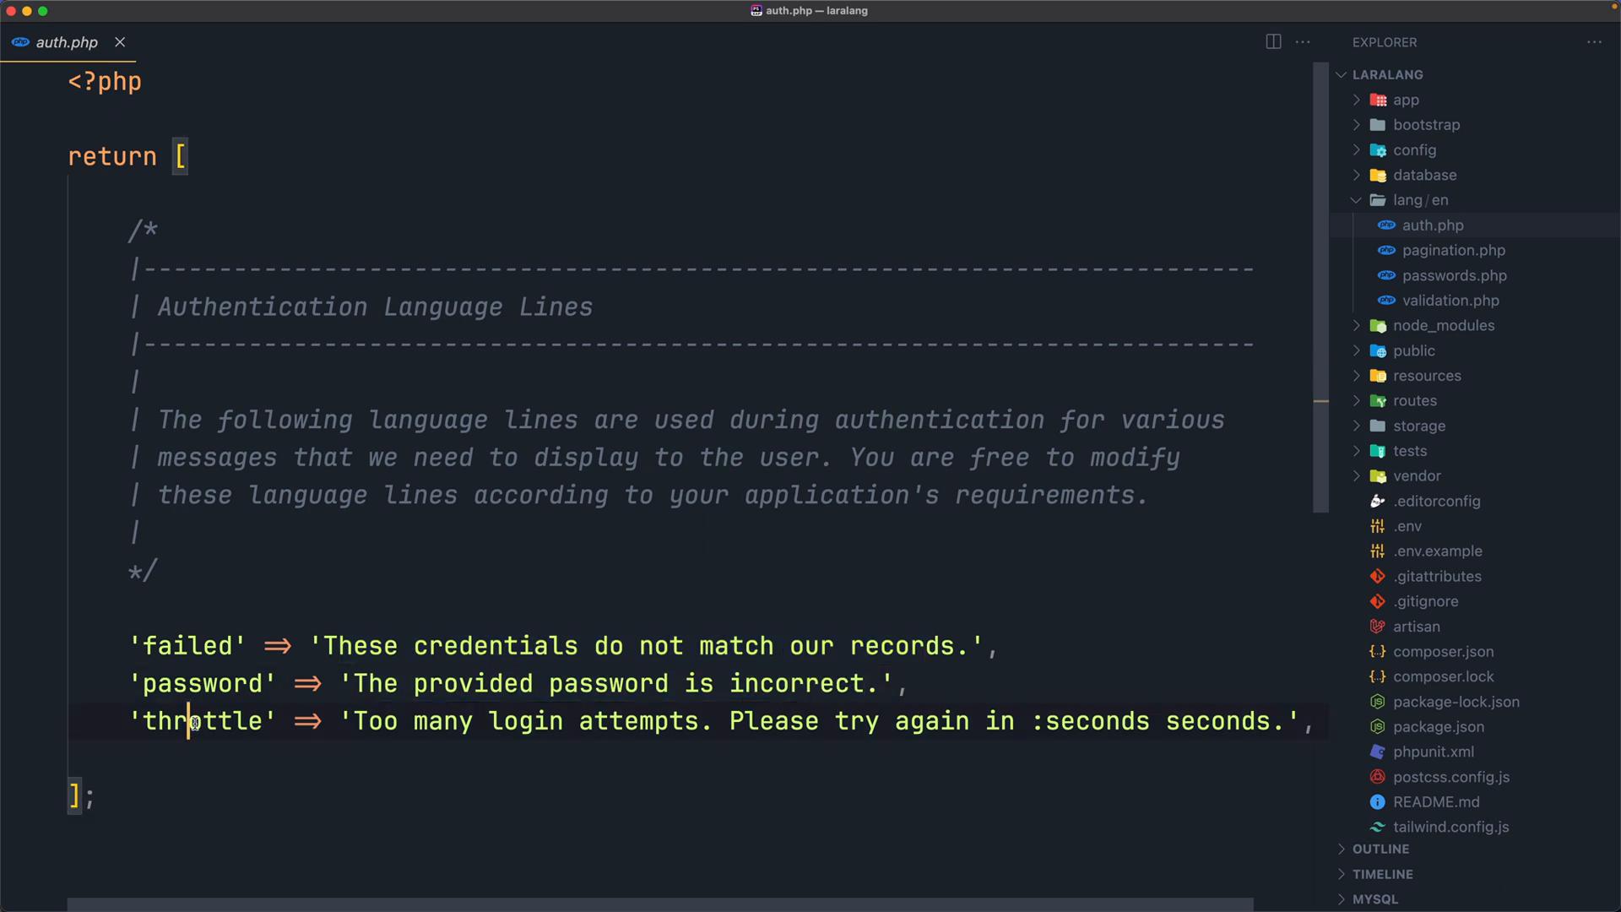
left_click_drag(355, 720, 677, 720)
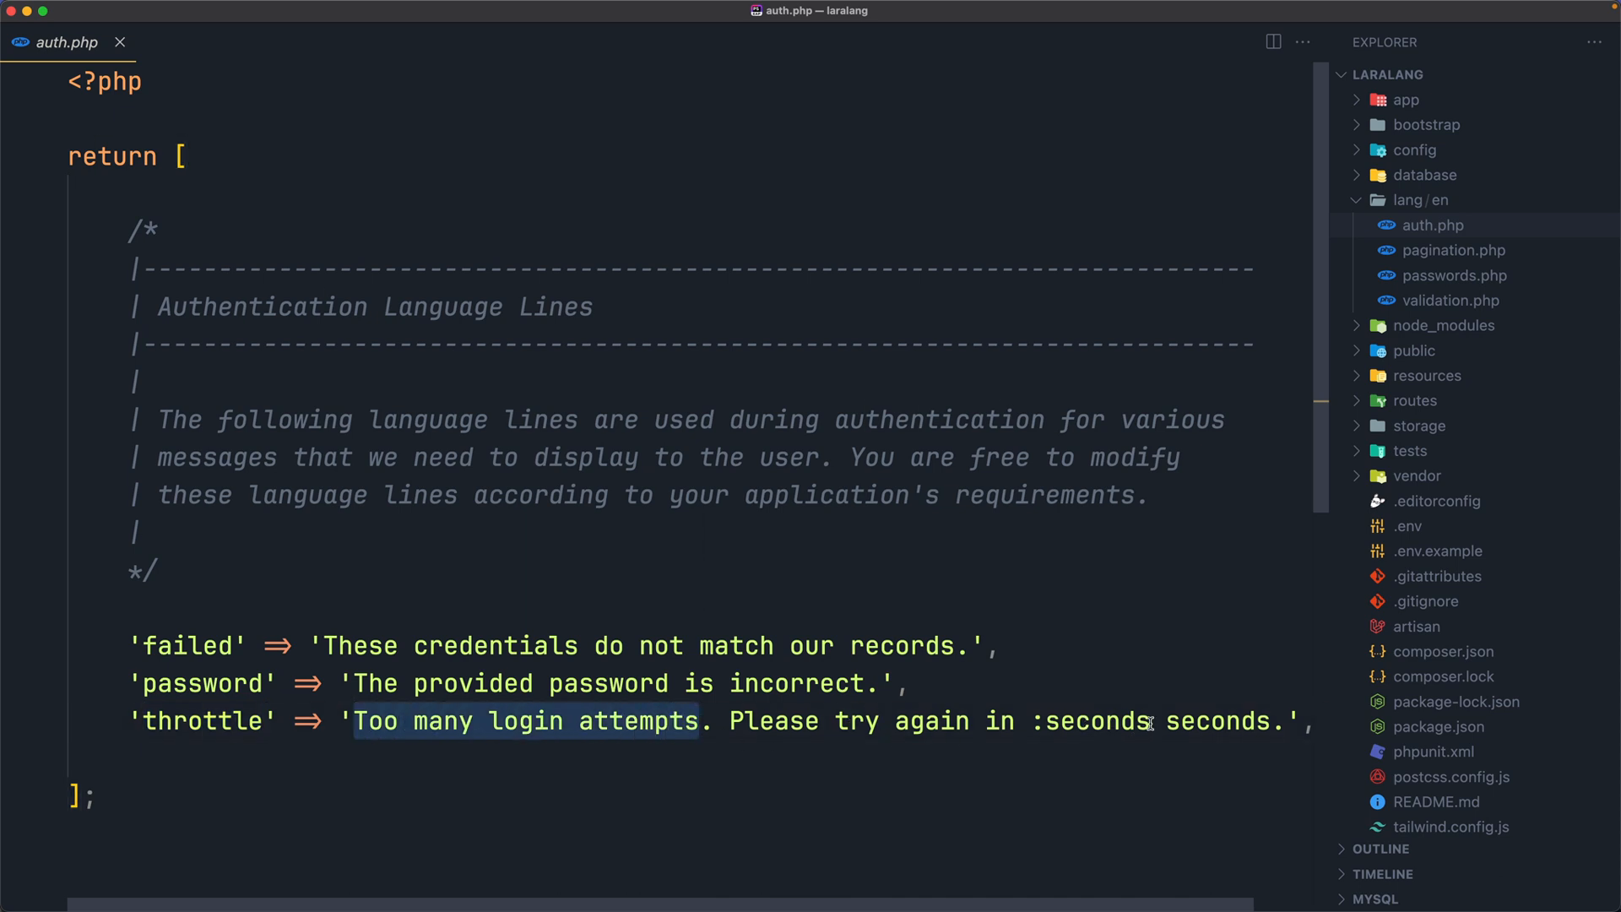
double_click(1089, 720)
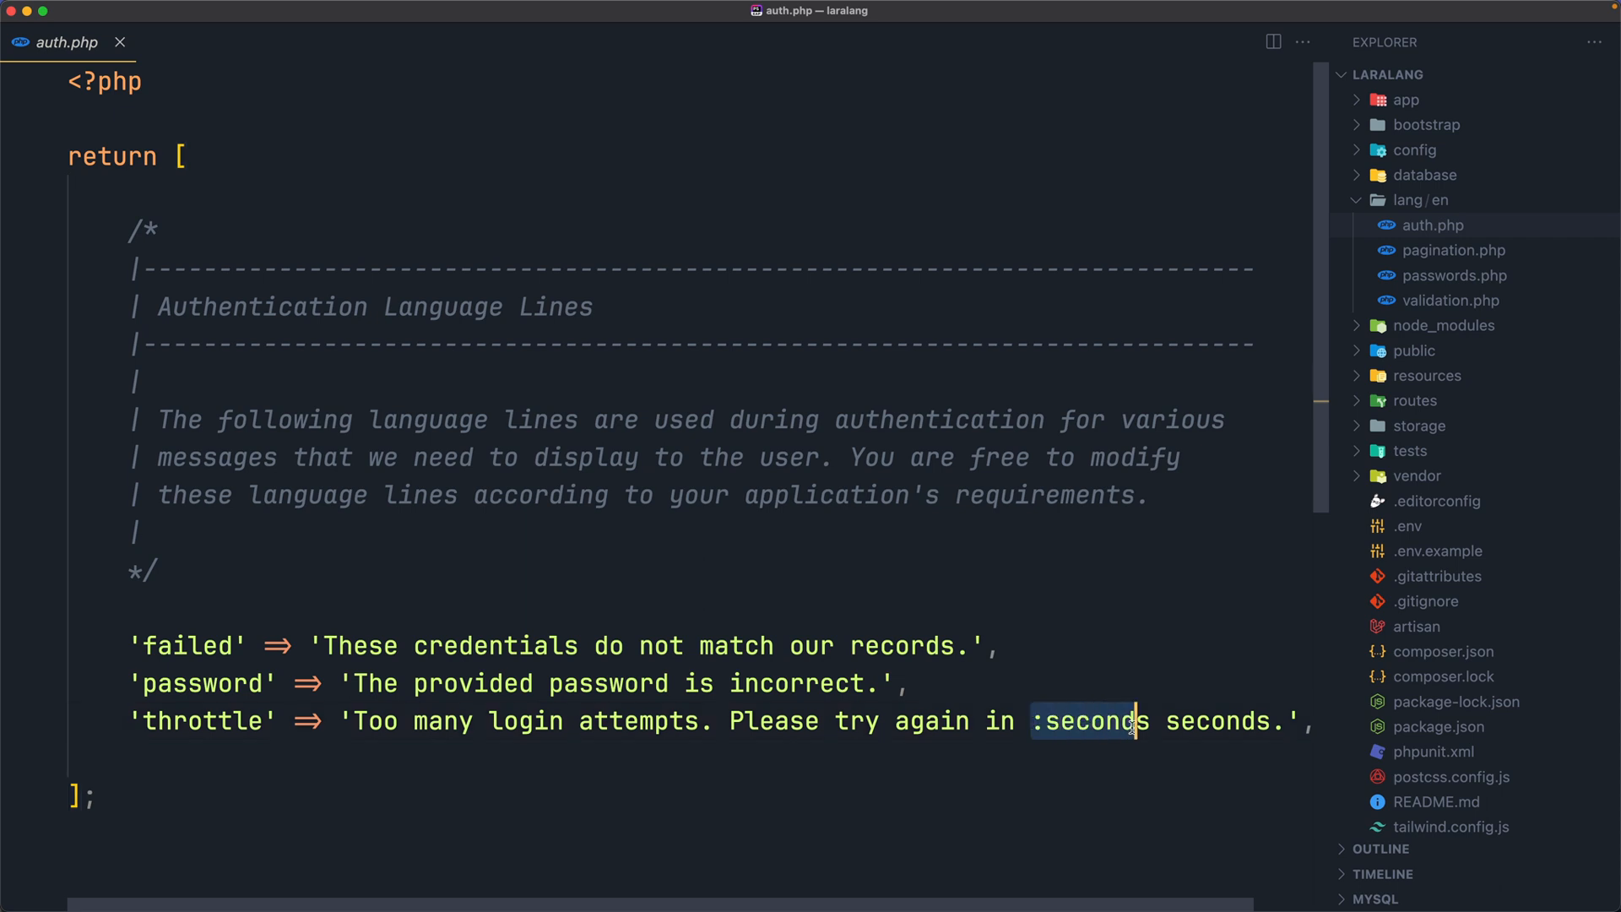
left_click(682, 574)
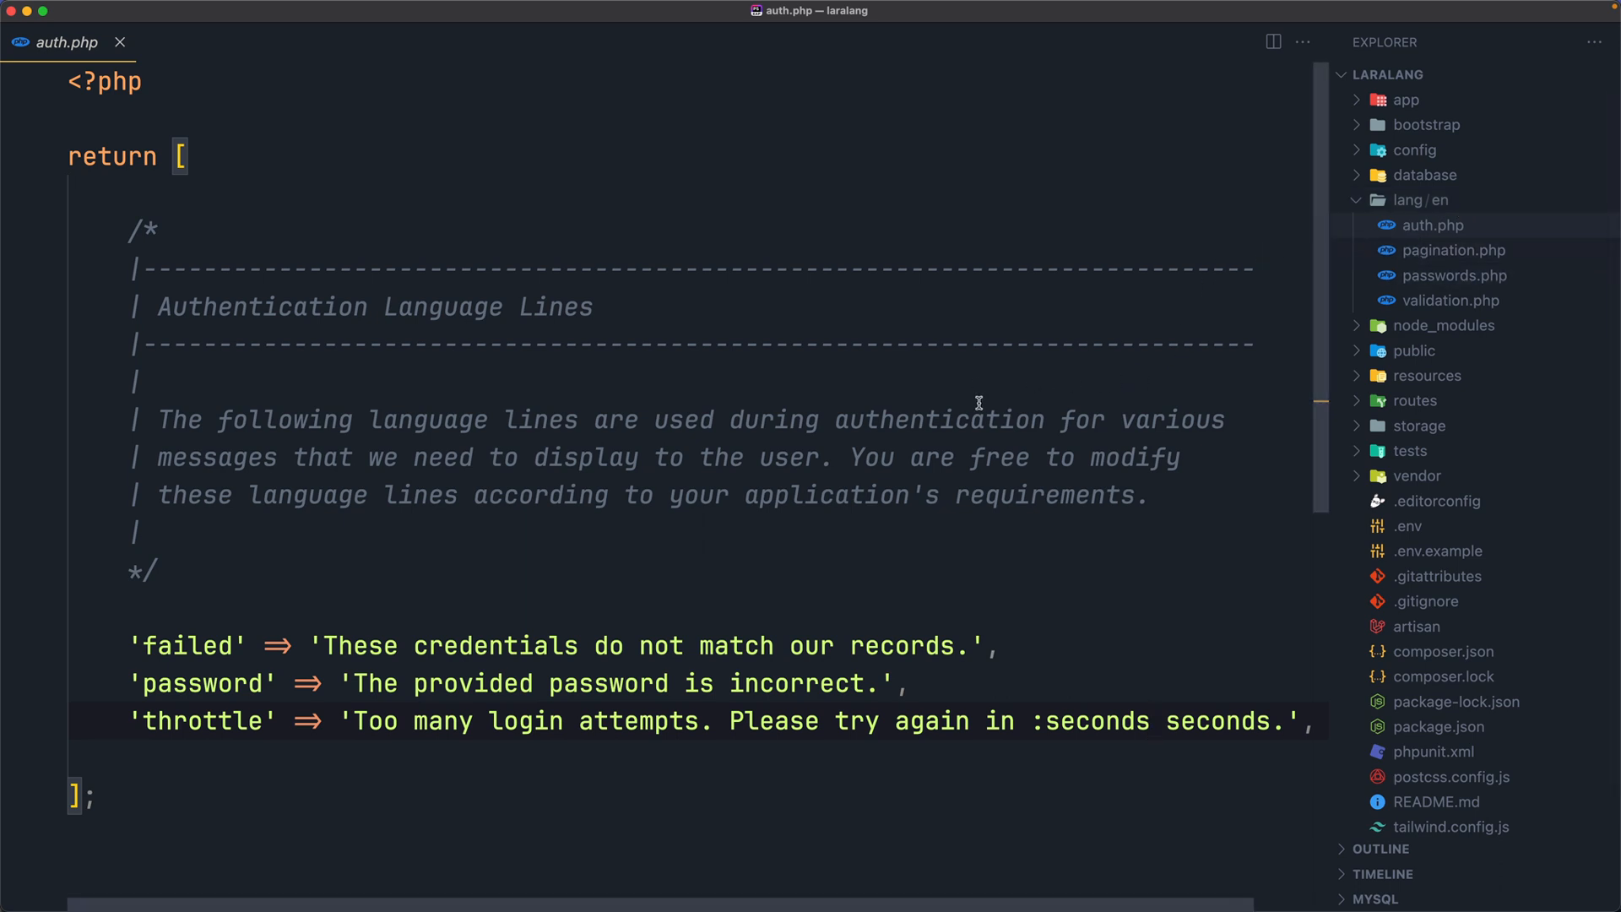
mouse_move(904, 379)
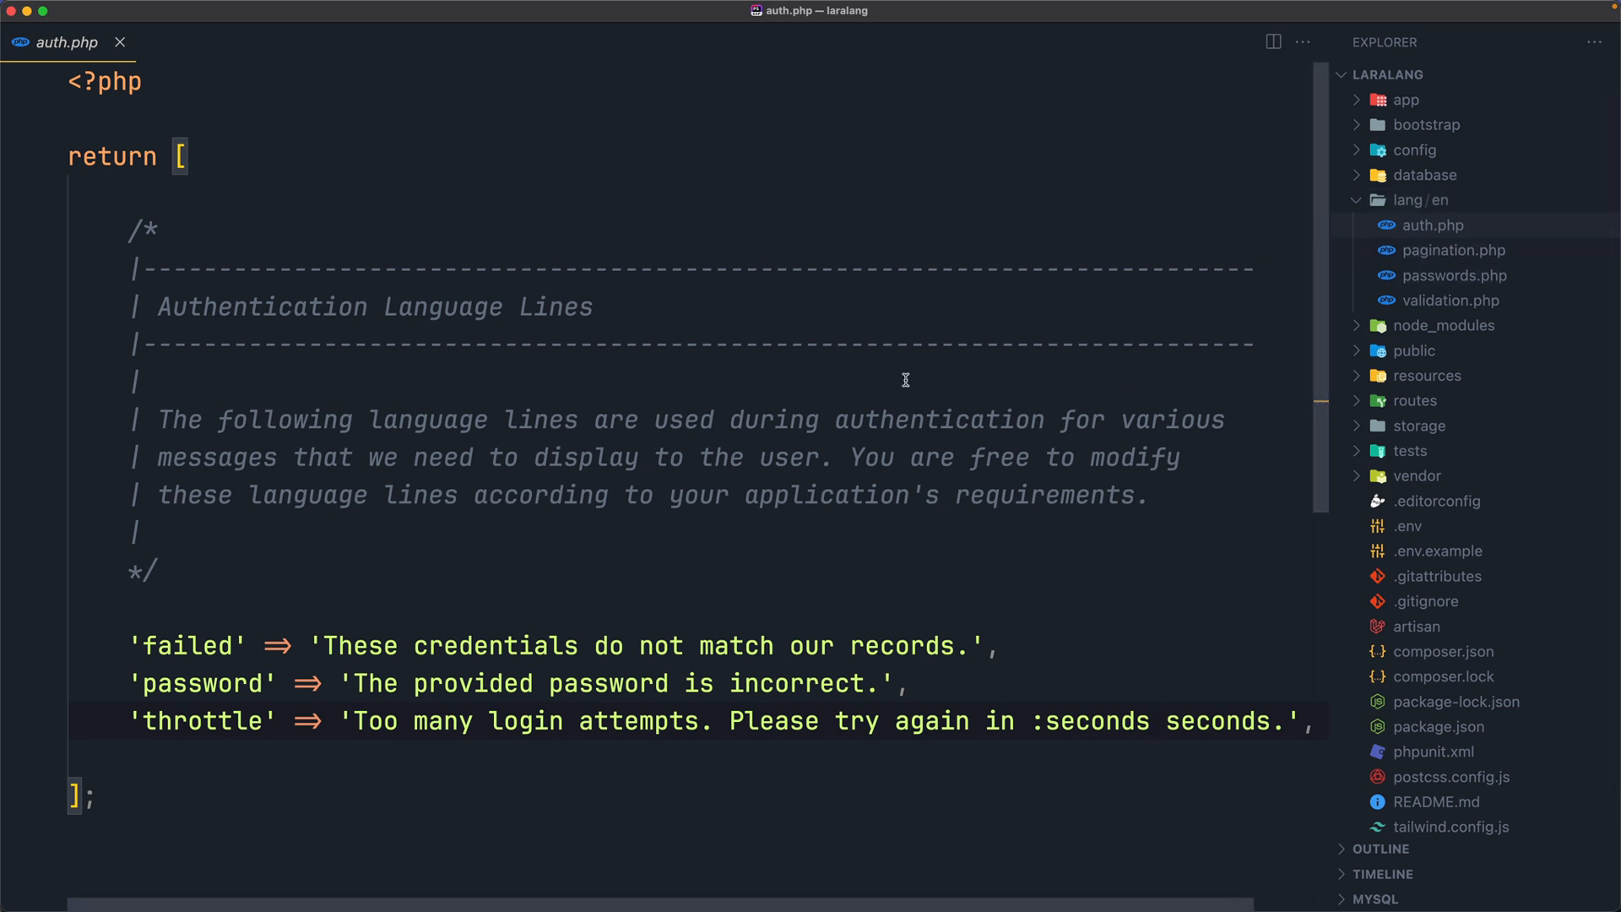
left_click(165, 19)
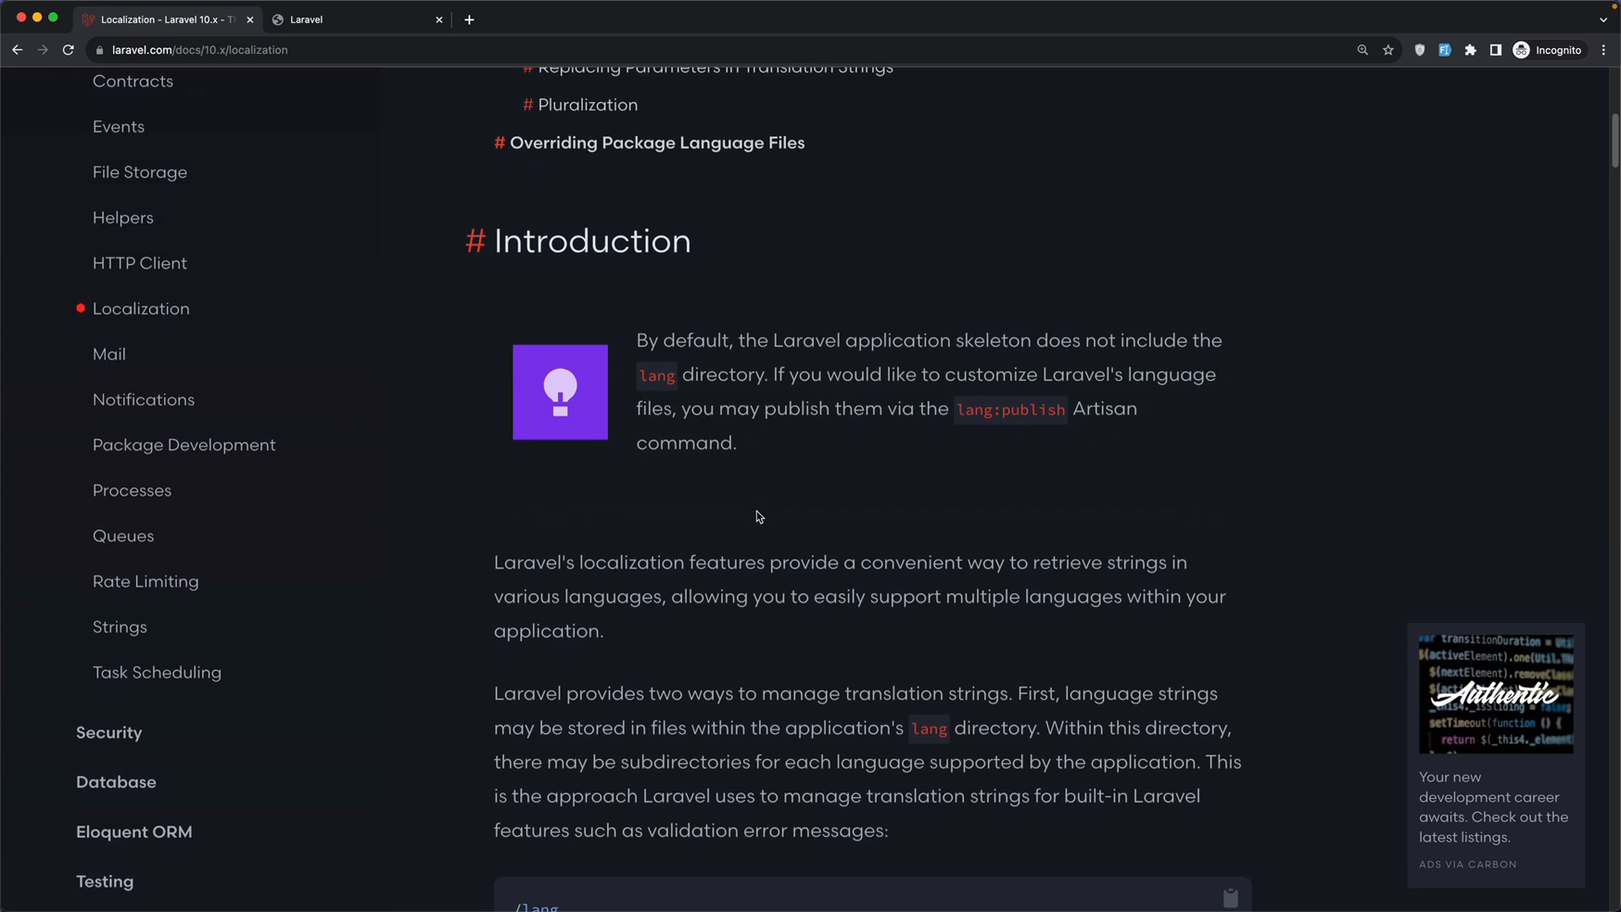
scroll("down", 3)
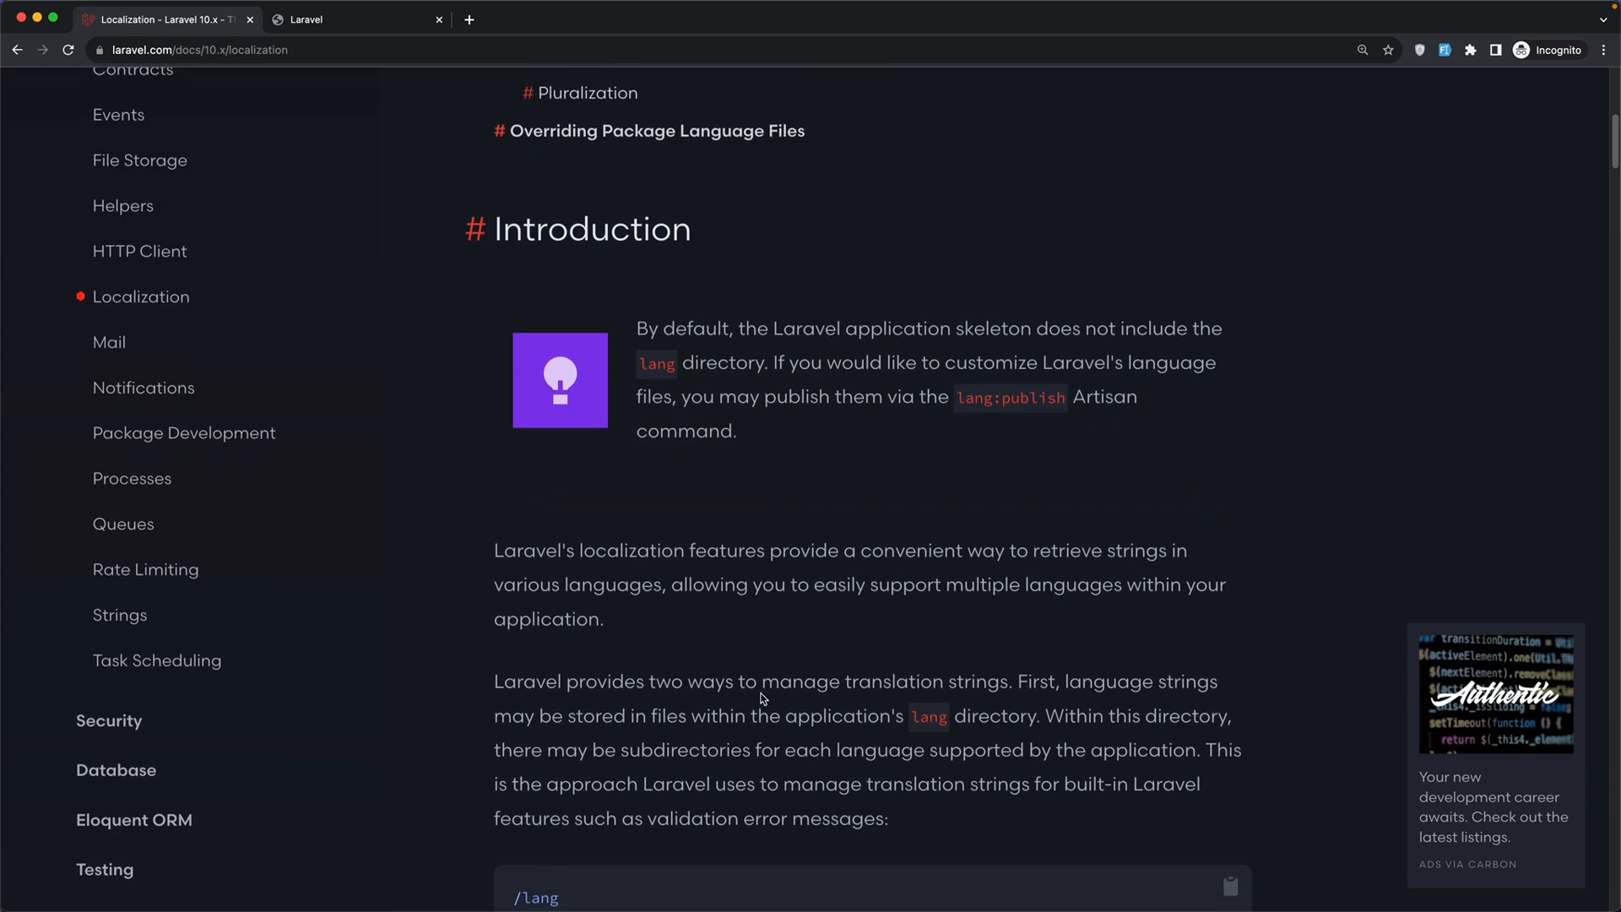
scroll("down", 3)
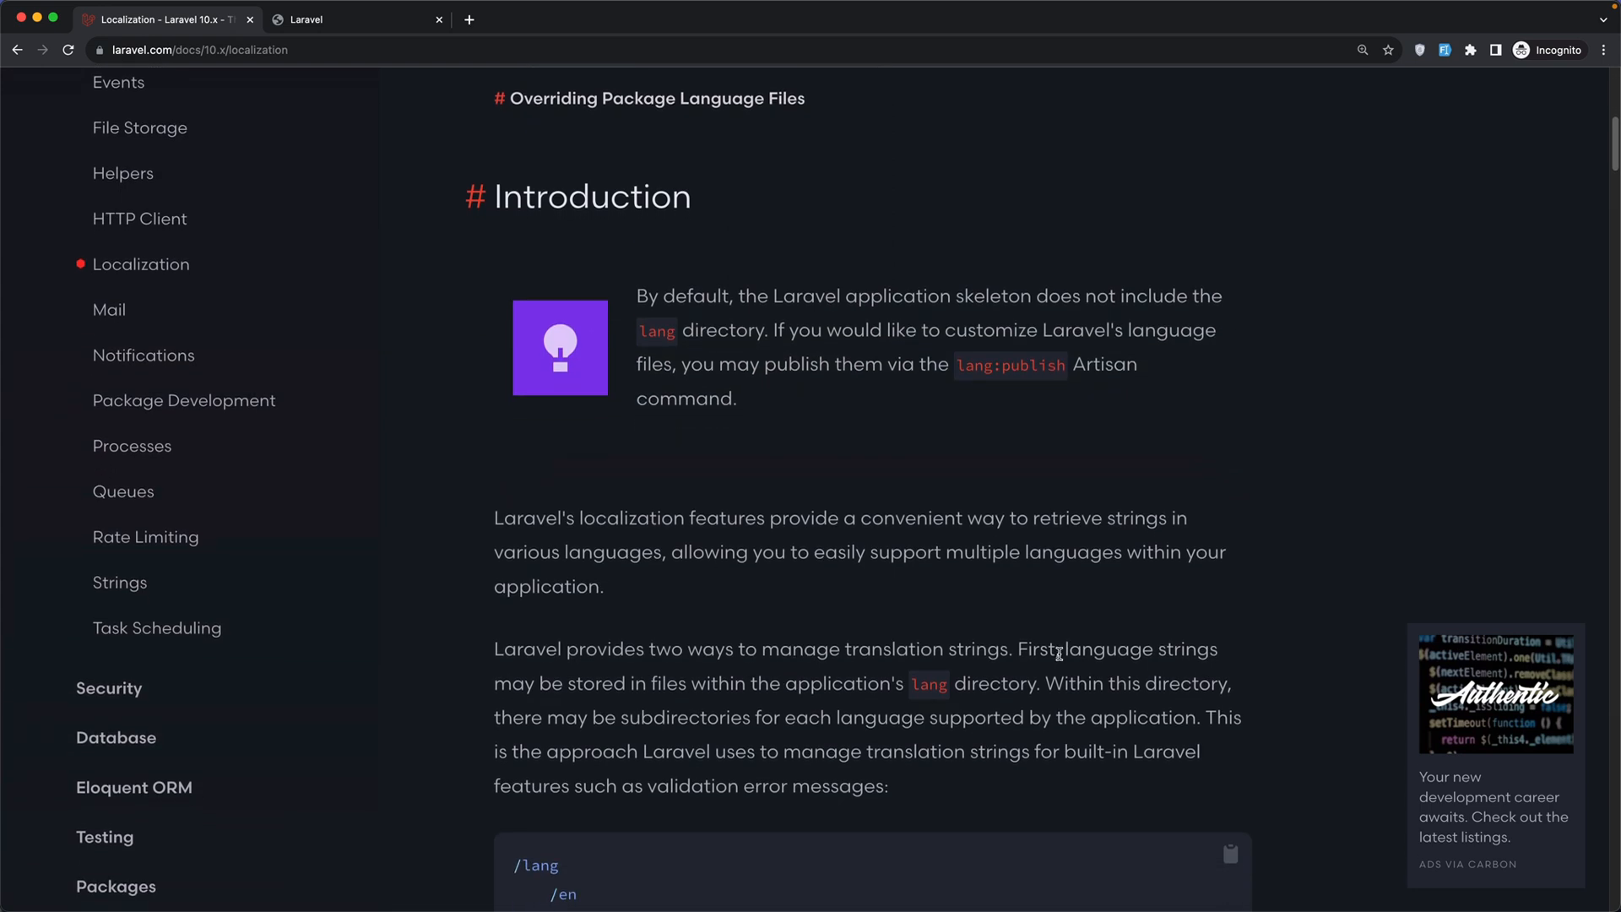
mouse_move(577, 678)
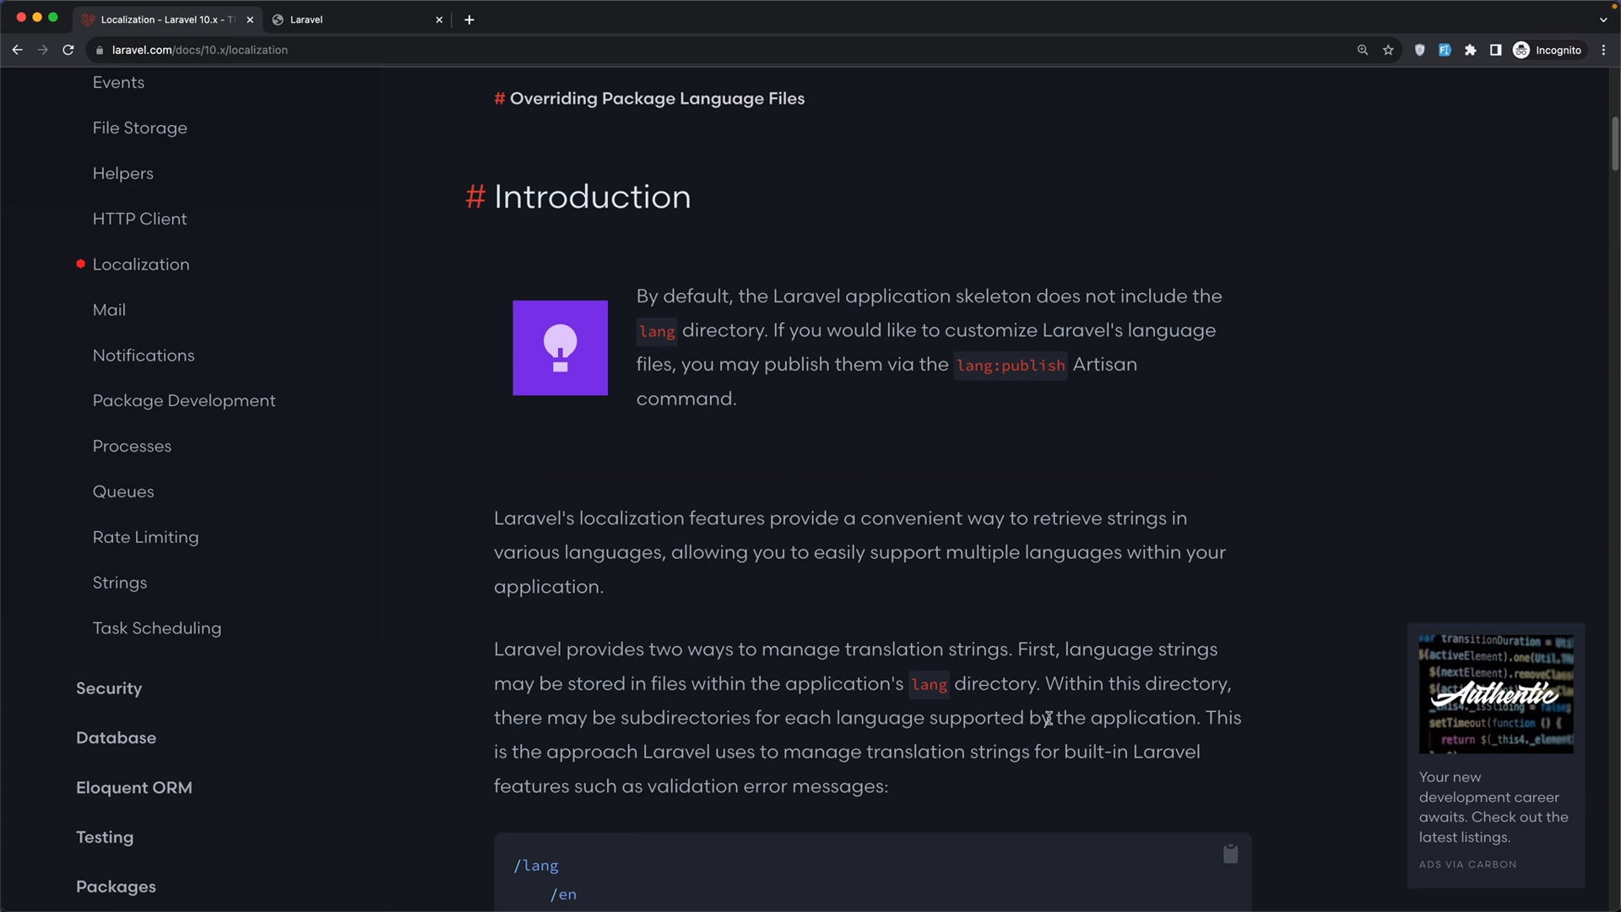
mouse_move(687, 701)
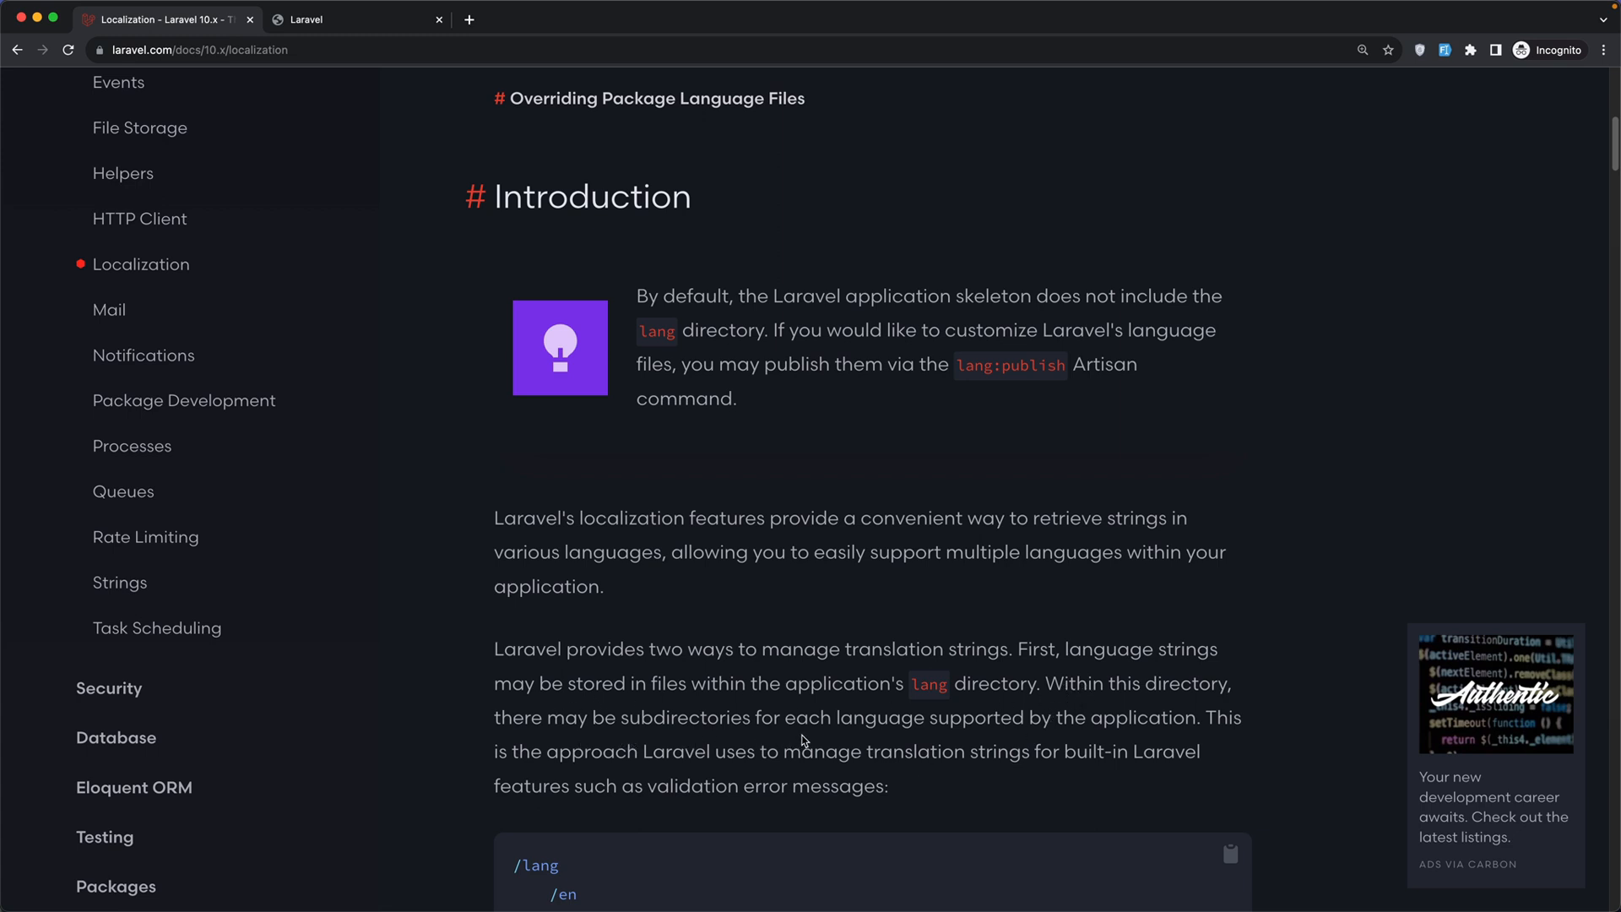
scroll("down", 3)
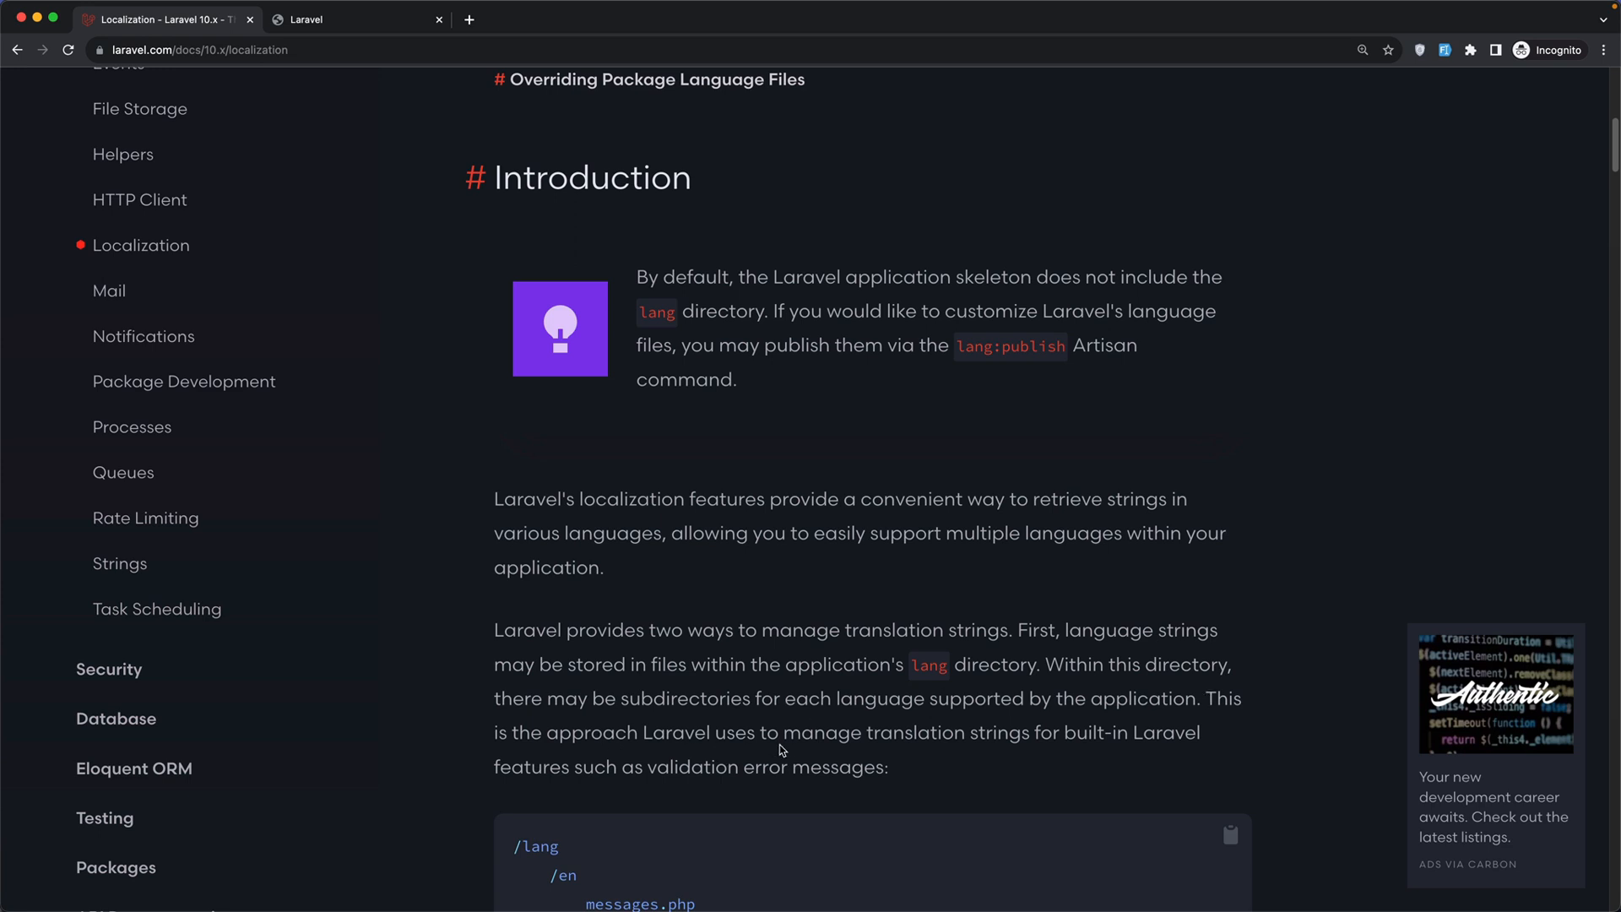
left_click_drag(758, 732, 943, 732)
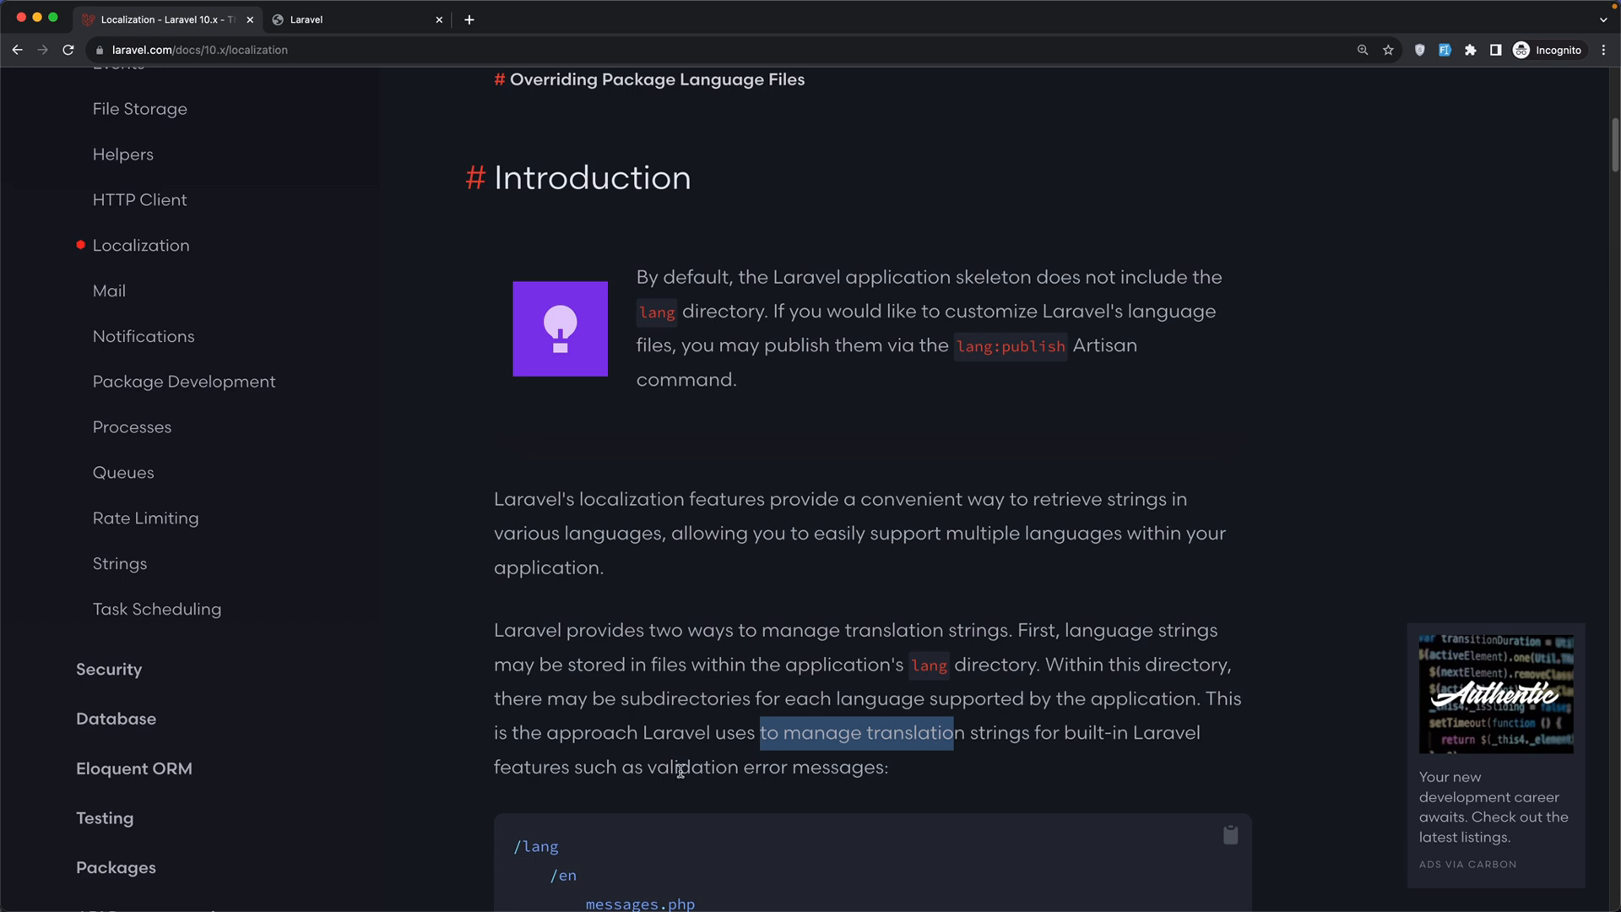
scroll("down", 3)
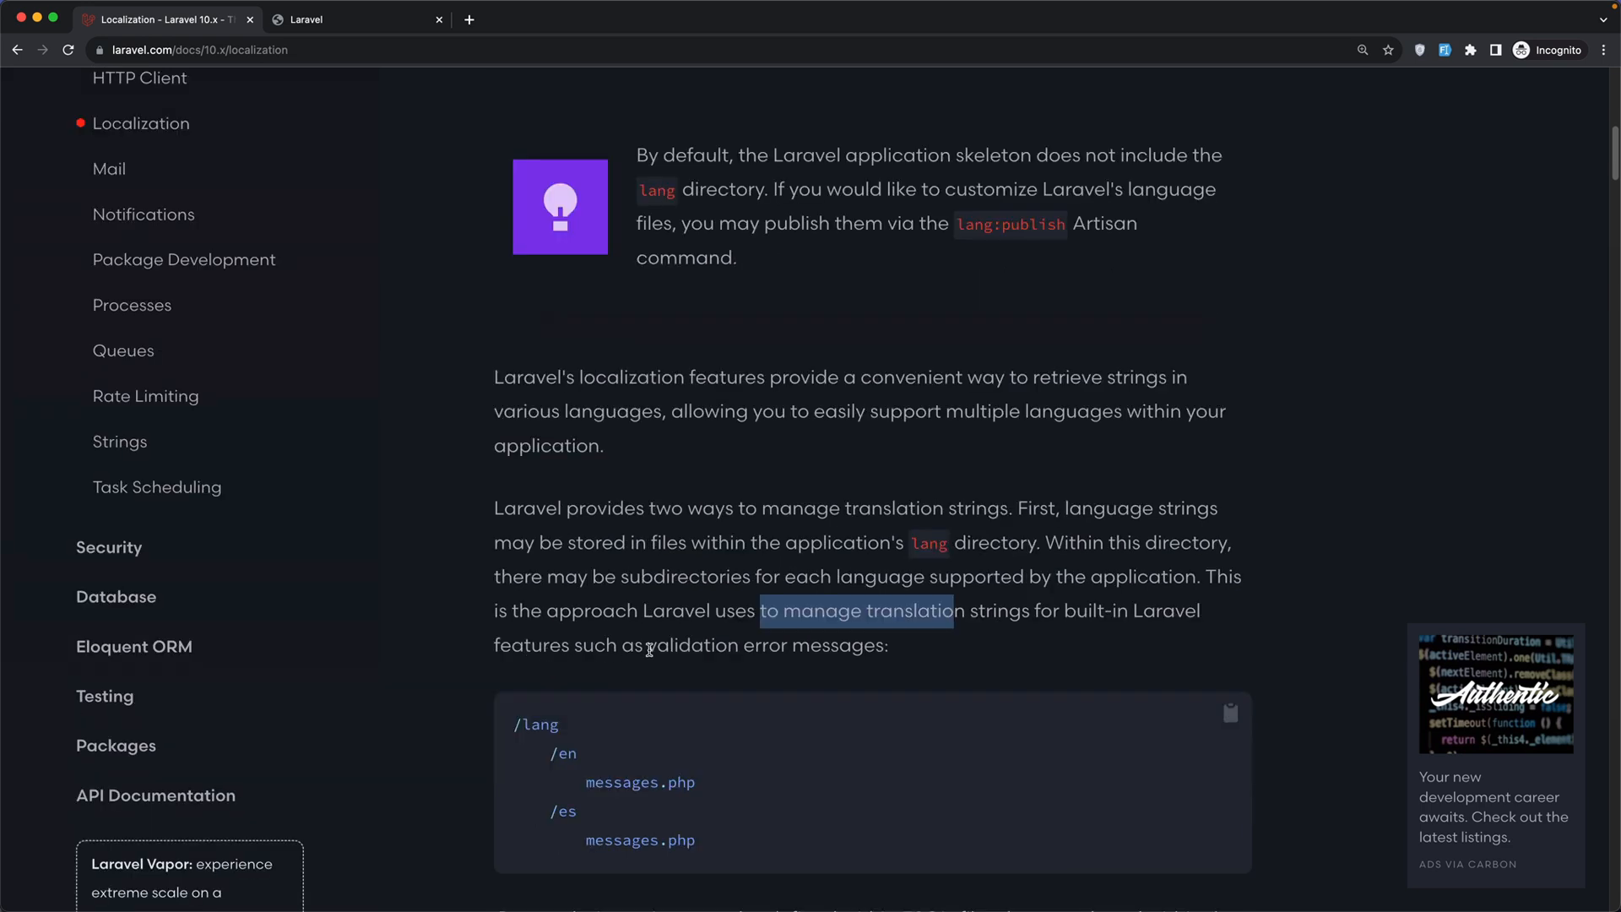
scroll("down", 3)
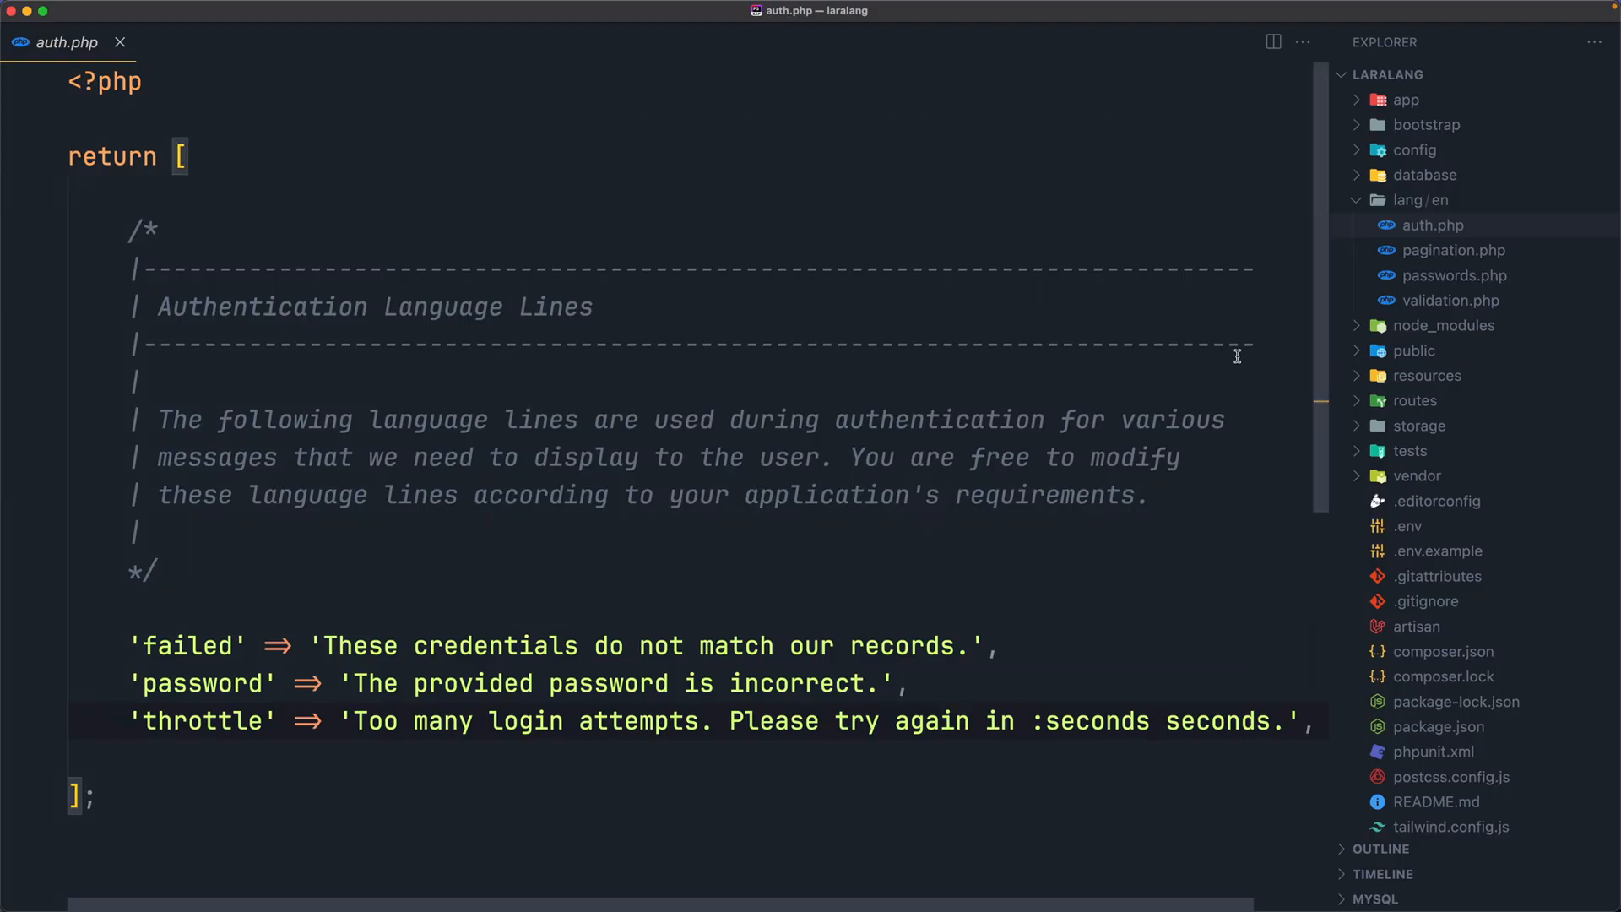
Open validation.php and browse its rule messages, picking out the 'accepted' rule.
left_click(1451, 299)
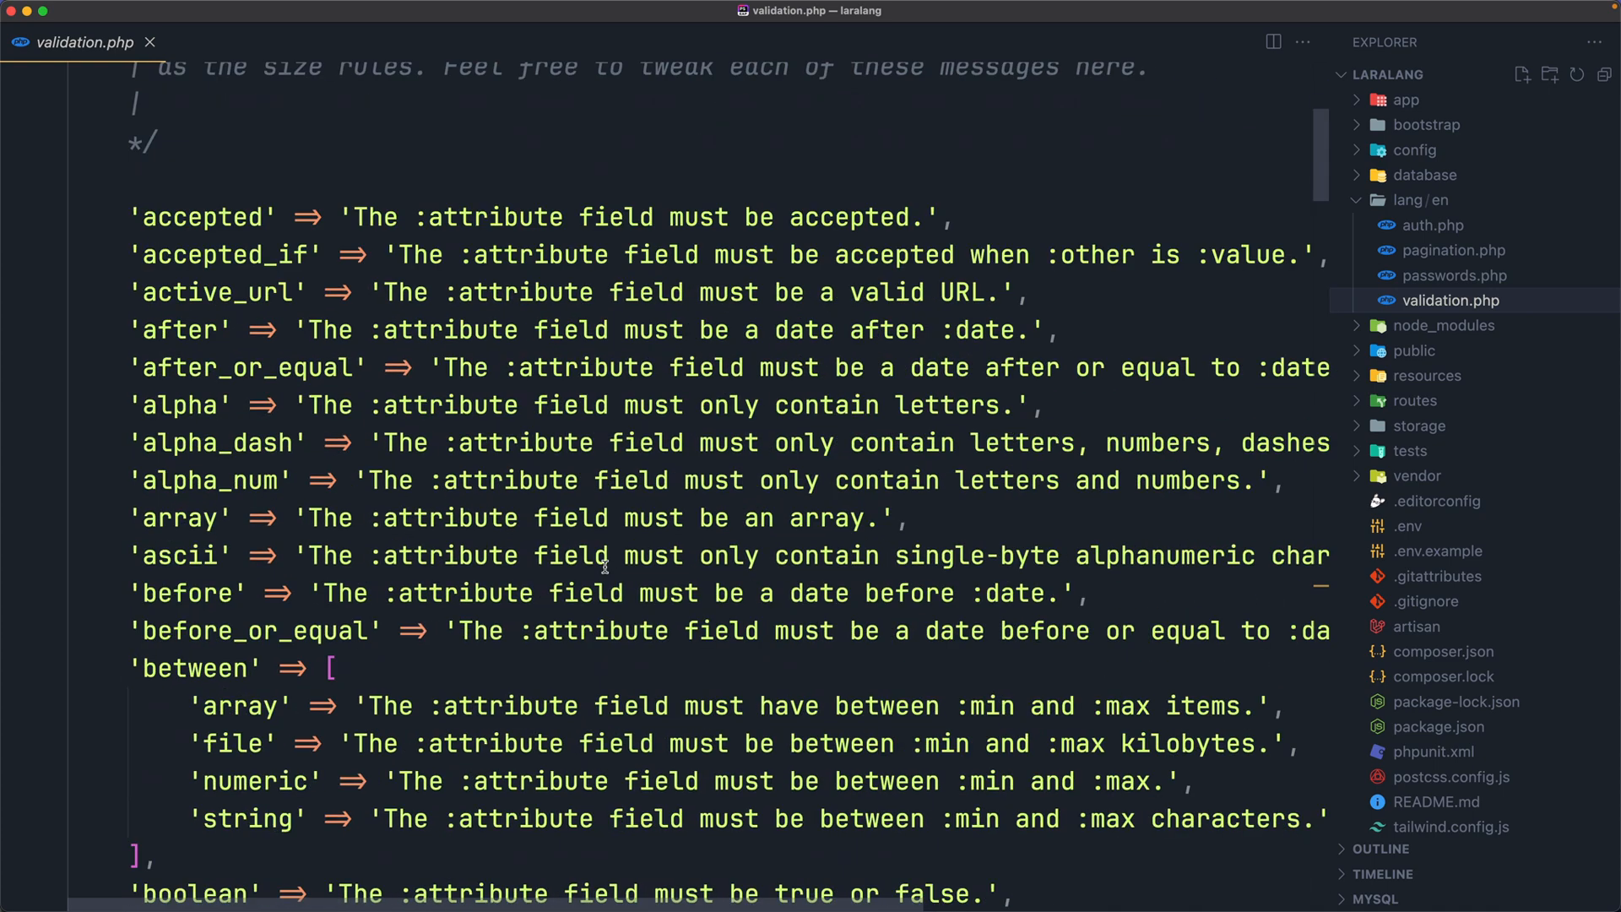
scroll("up", 3)
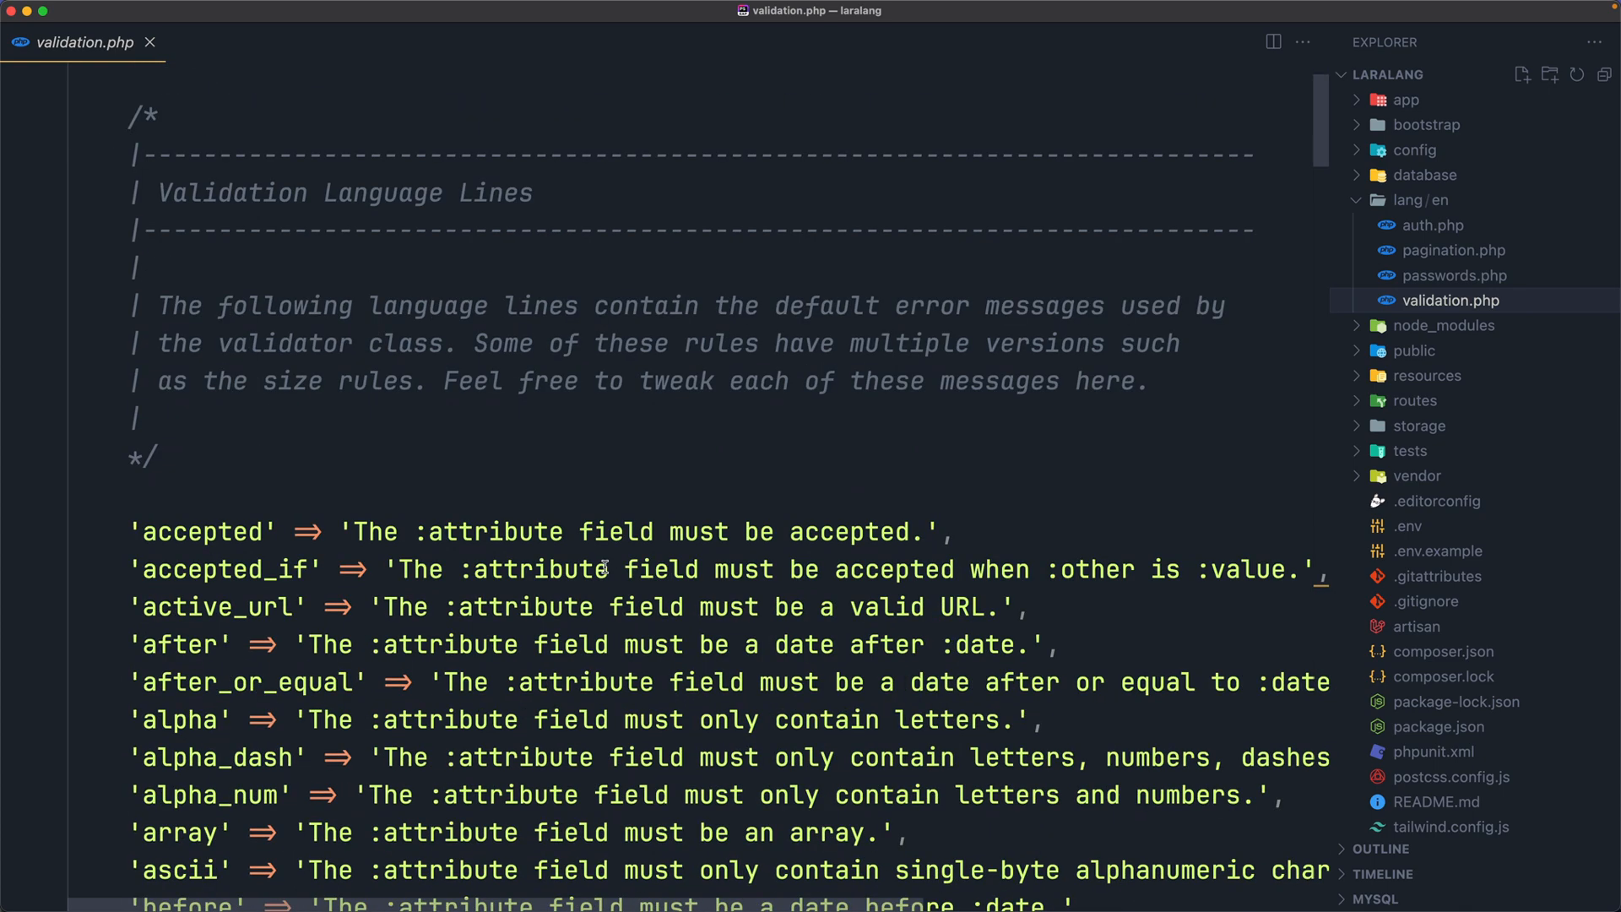
mouse_move(514, 321)
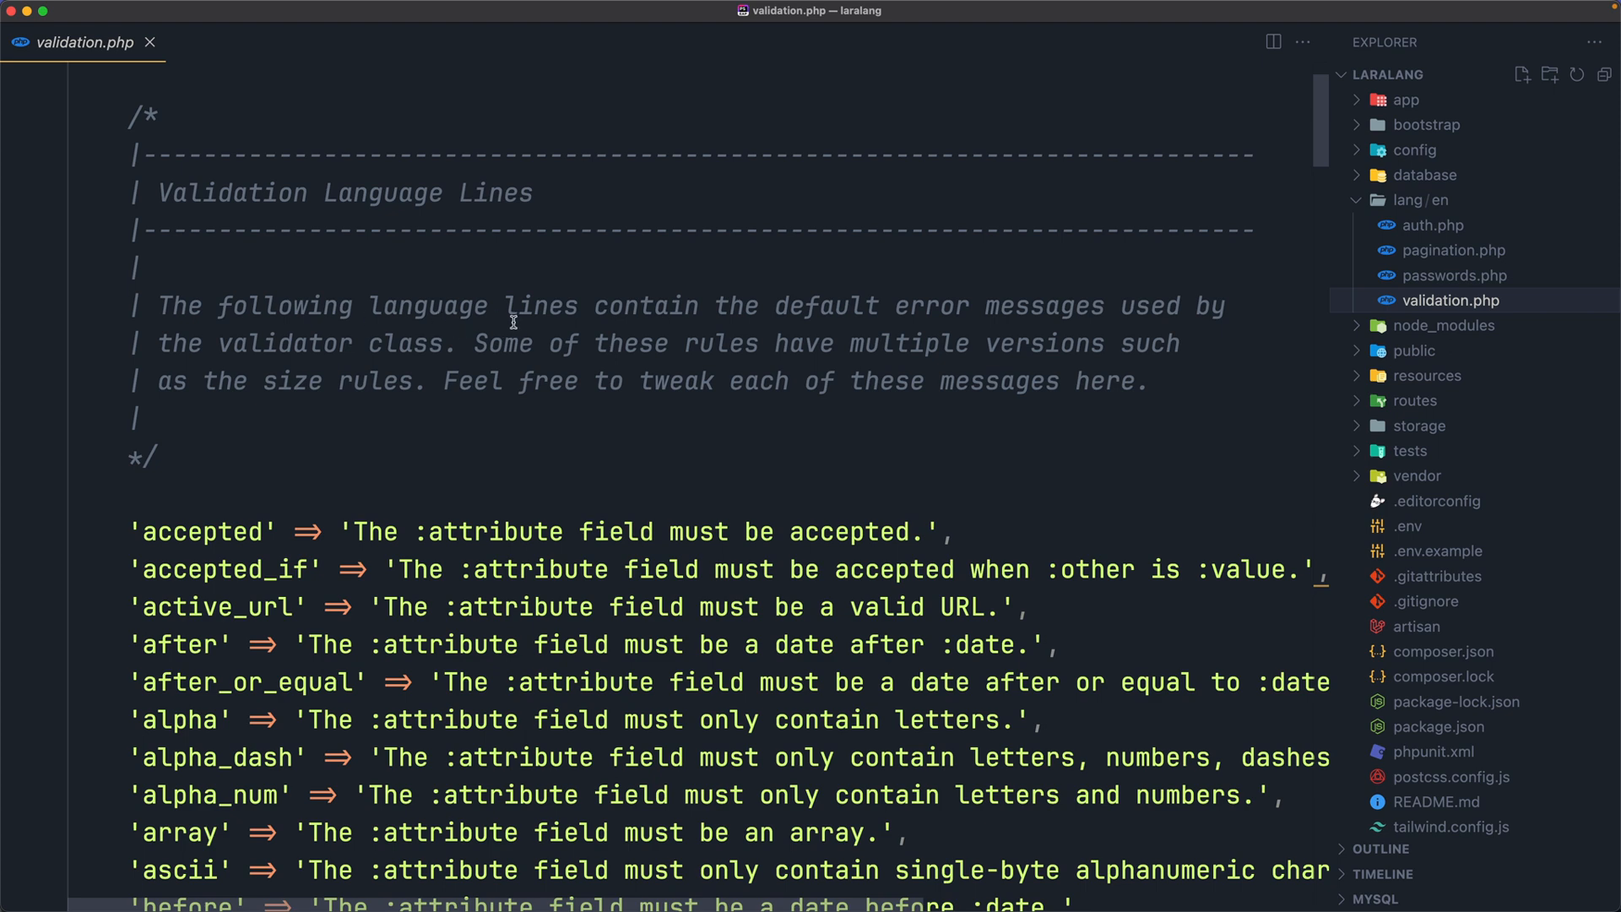
mouse_move(708, 311)
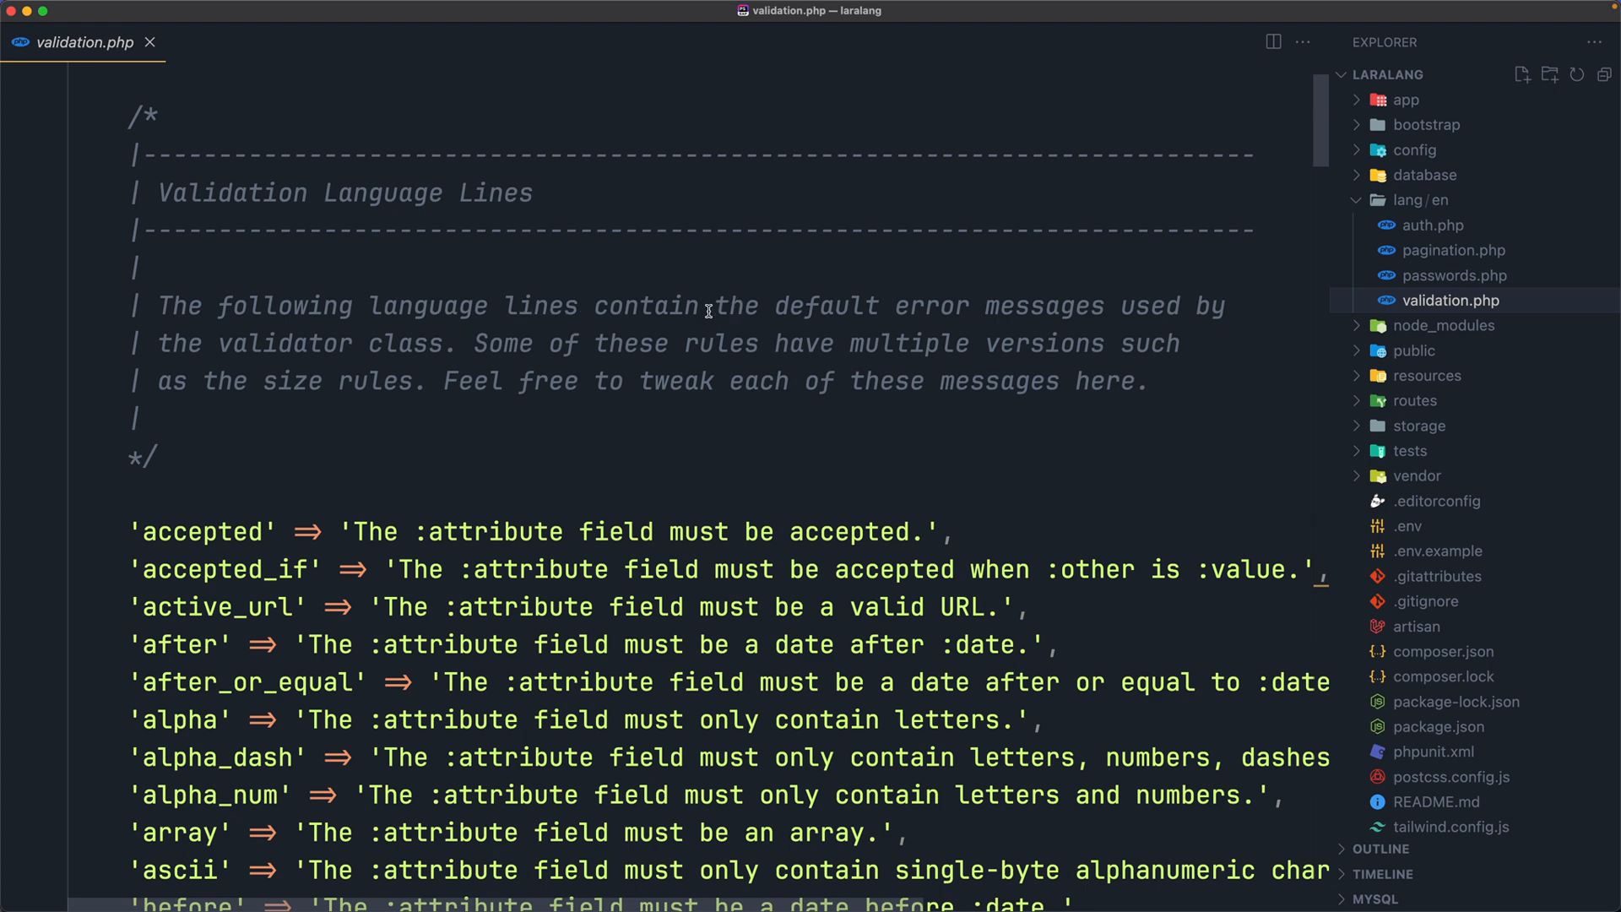
left_click_drag(713, 304, 1018, 305)
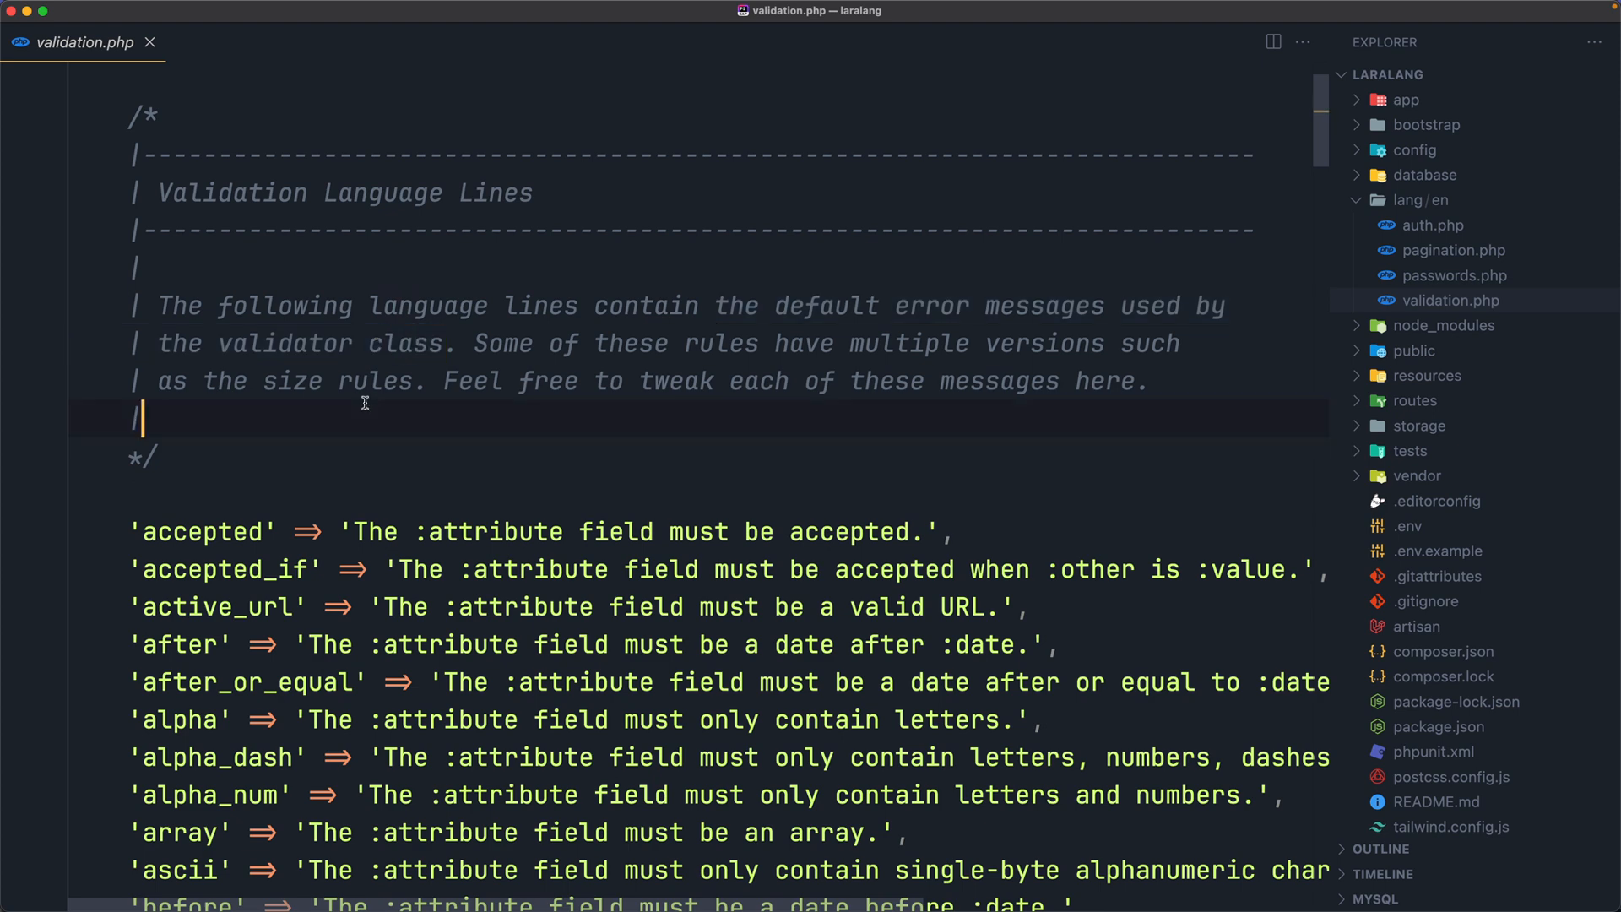
double_click(202, 531)
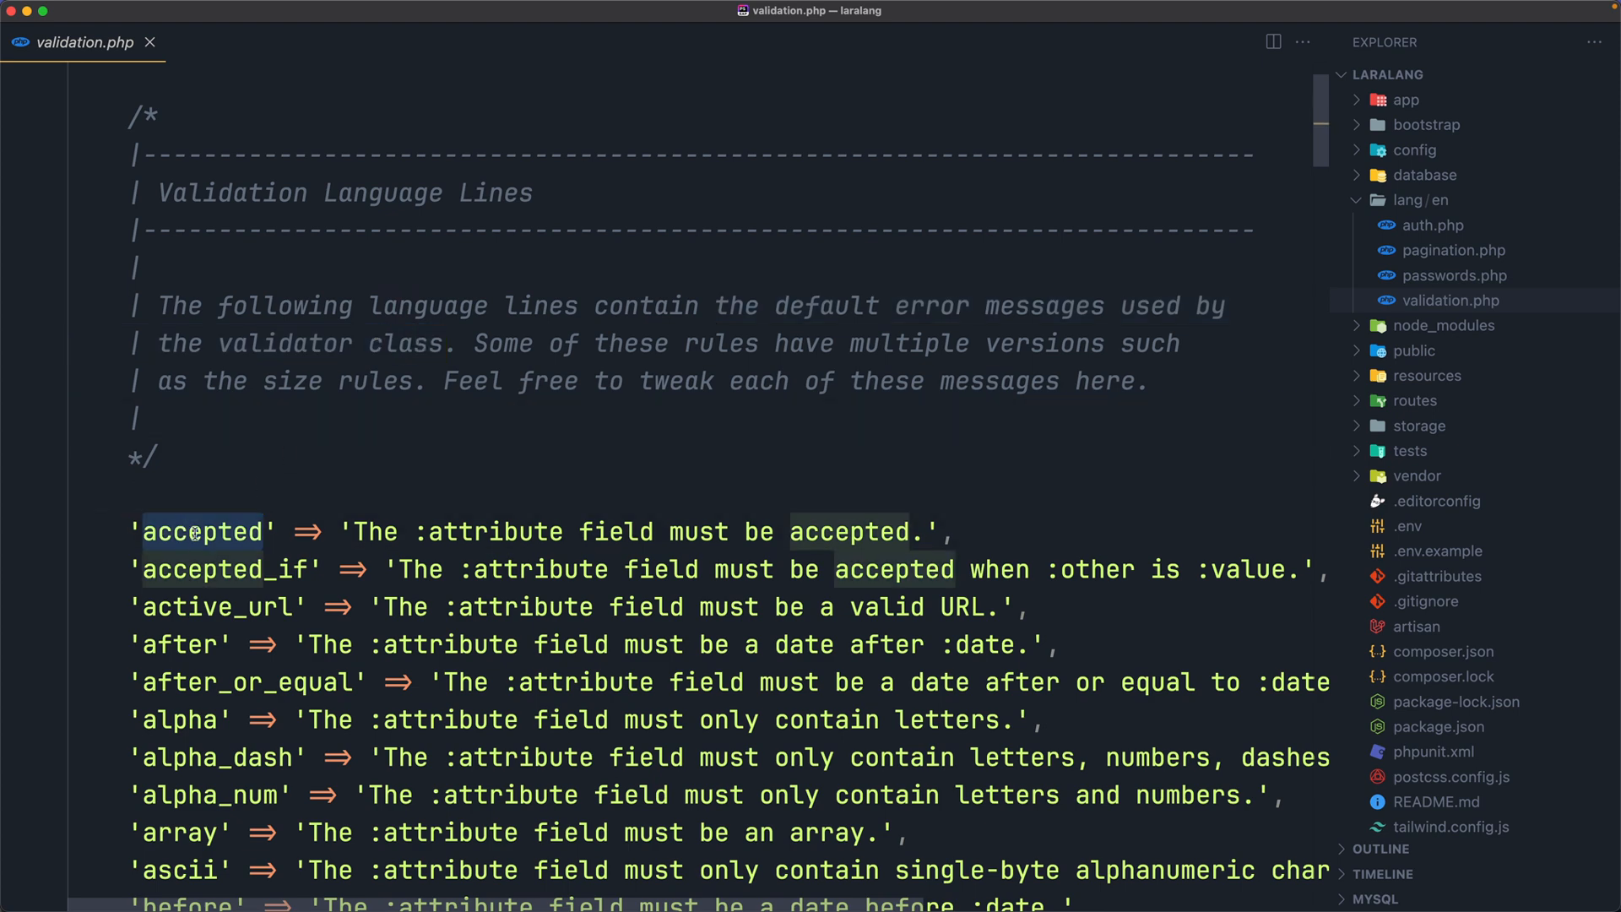
mouse_move(359, 538)
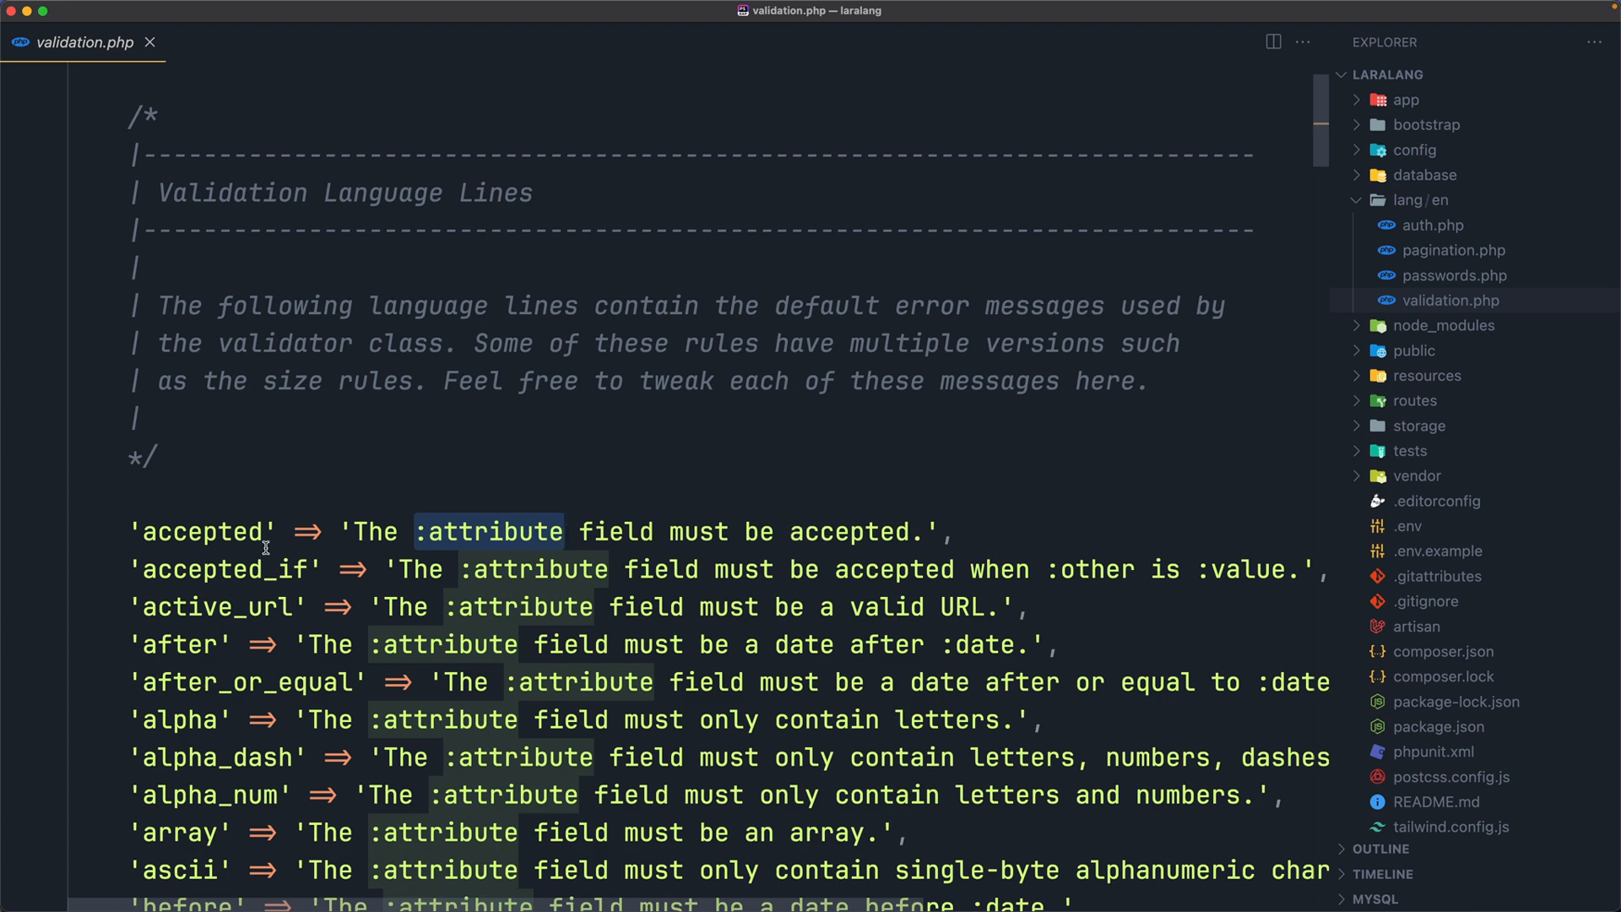
scroll("down", 3)
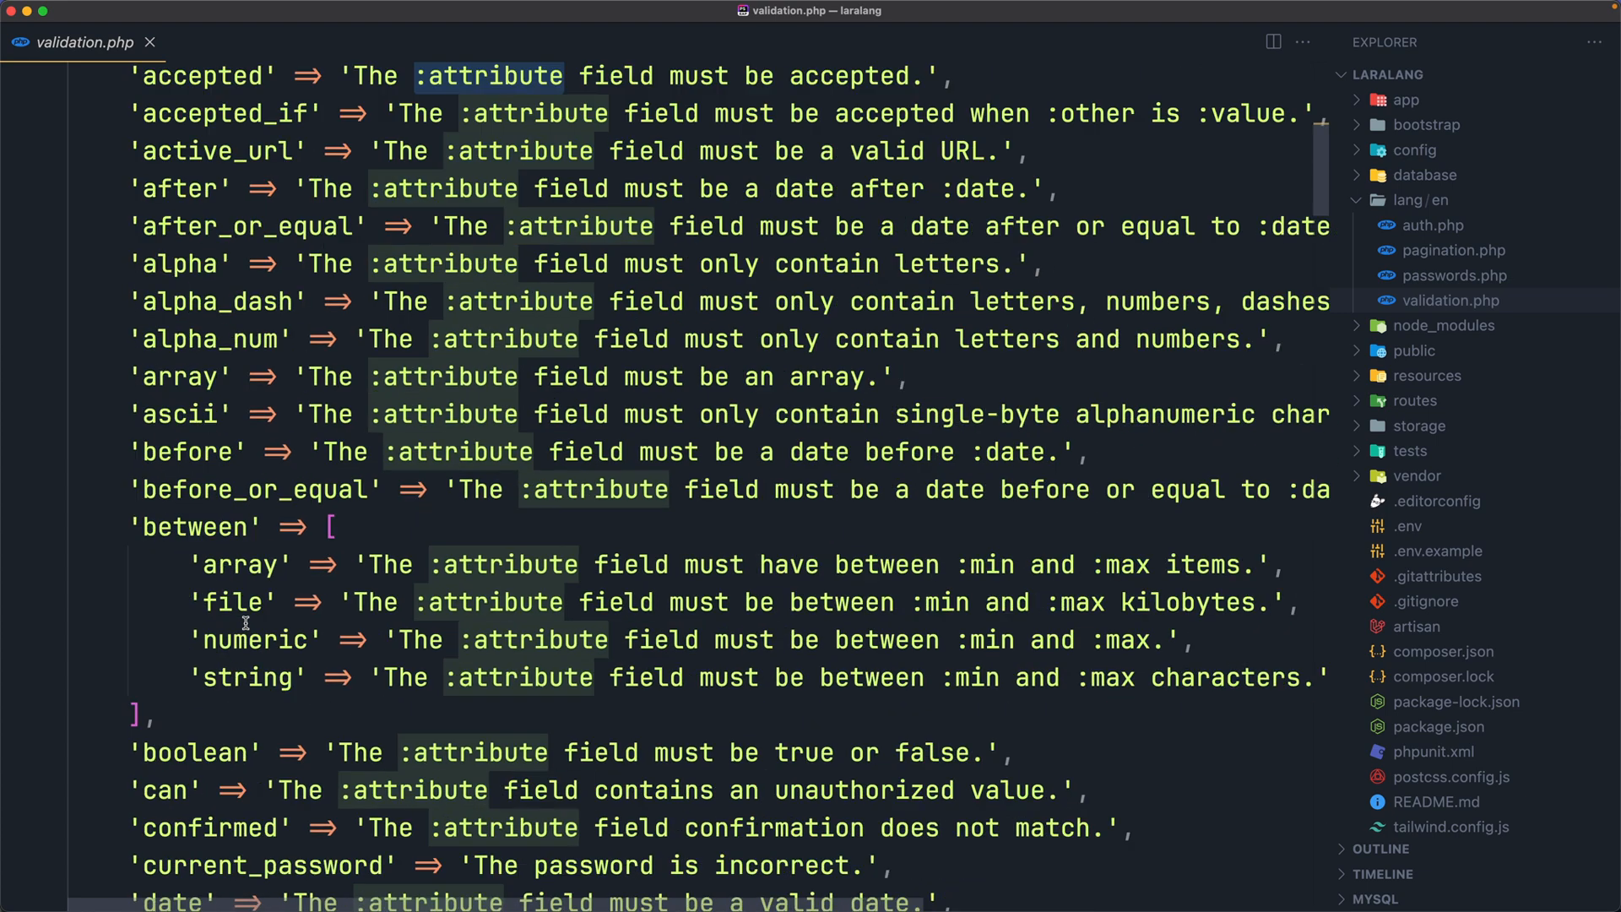
scroll("down", 3)
type("required")
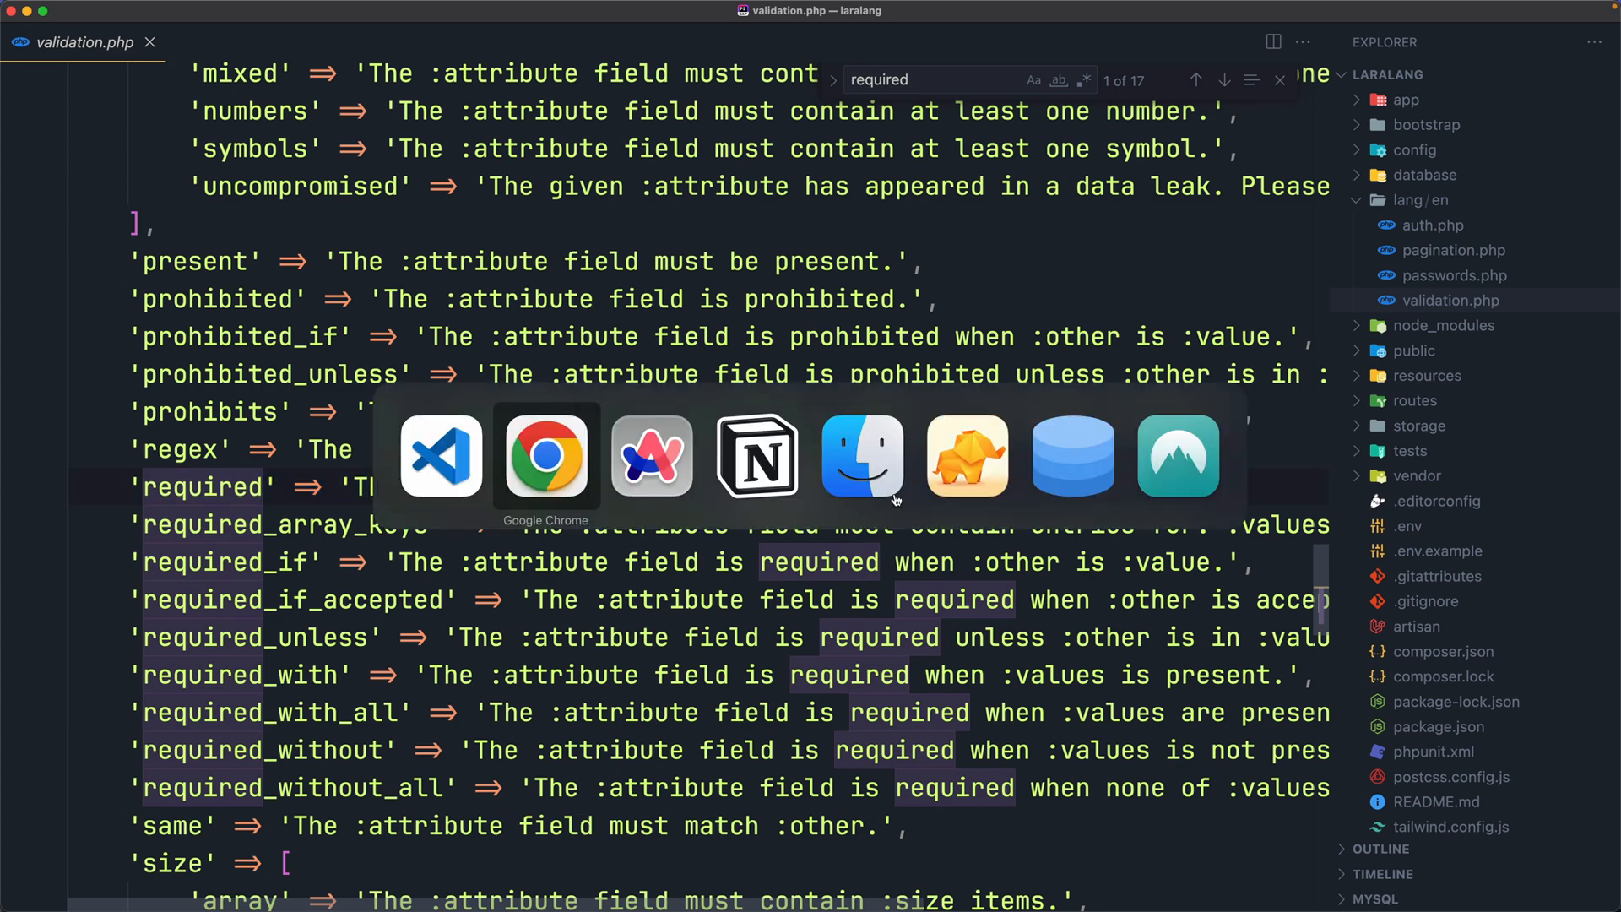
Check the register form in Chrome, then open resources/views/auth/register.blade.php in VS Code.
left_click(544, 455)
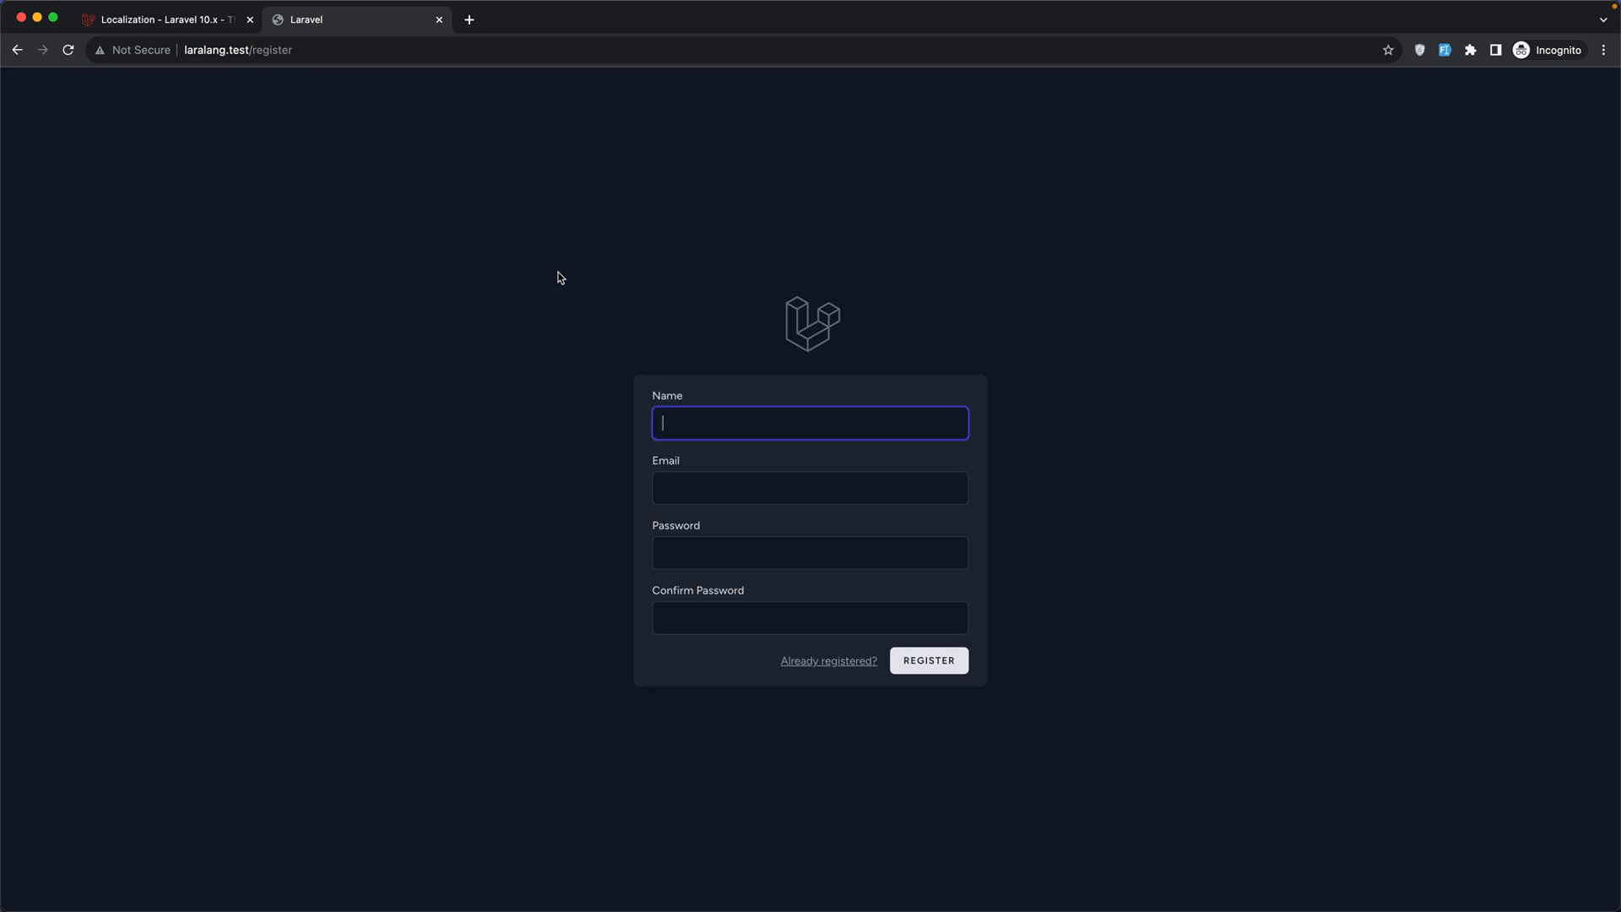
left_click(927, 660)
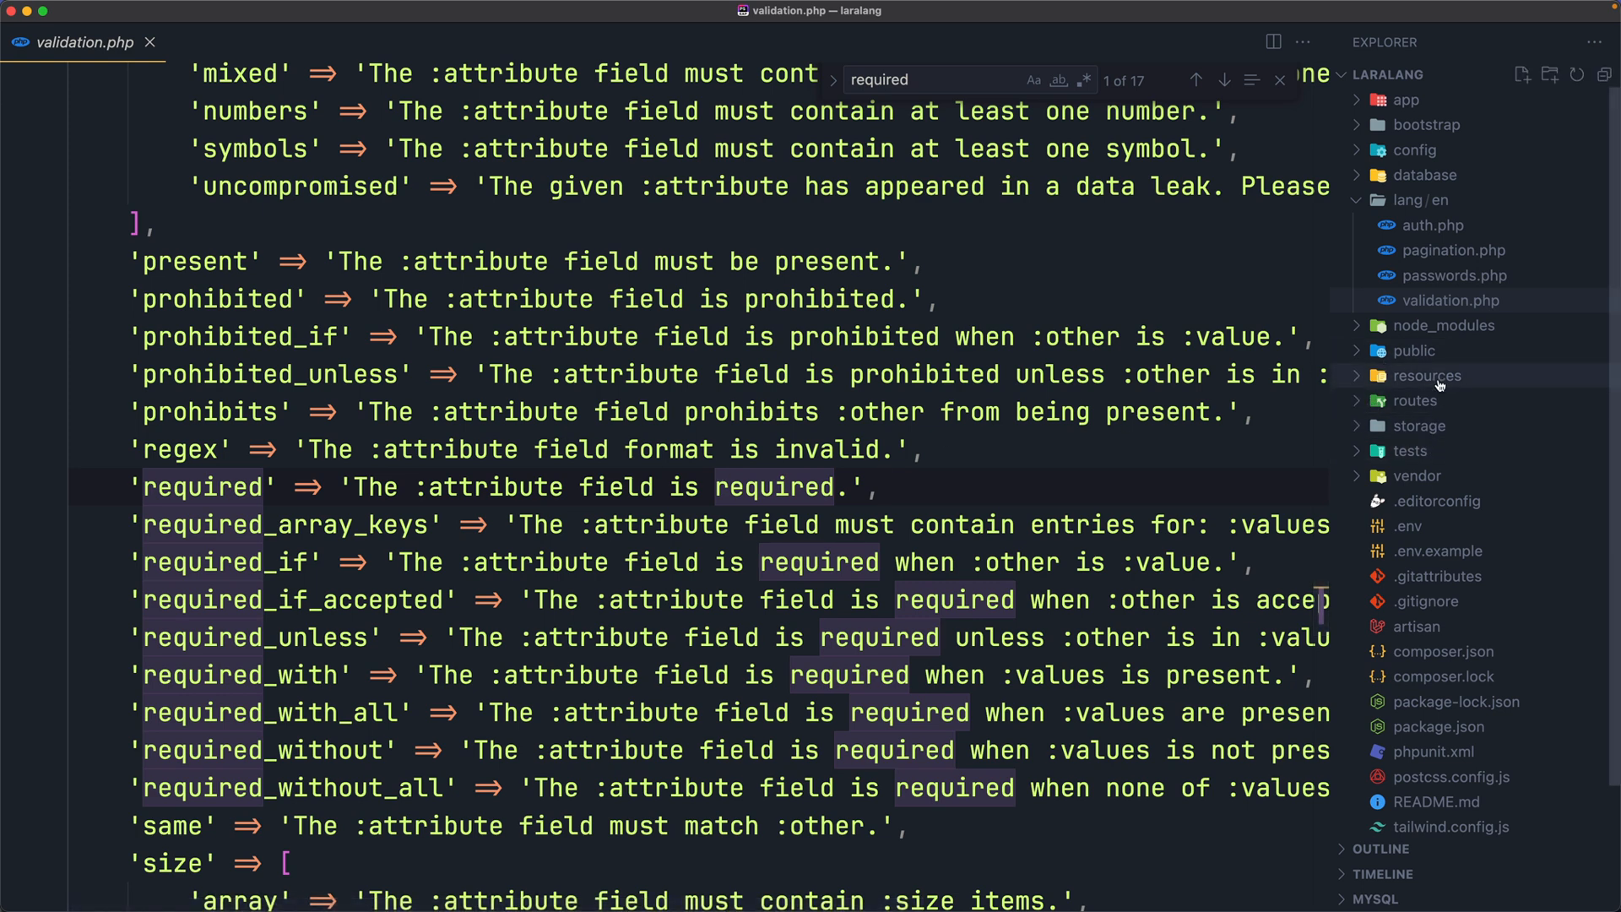
left_click(1428, 374)
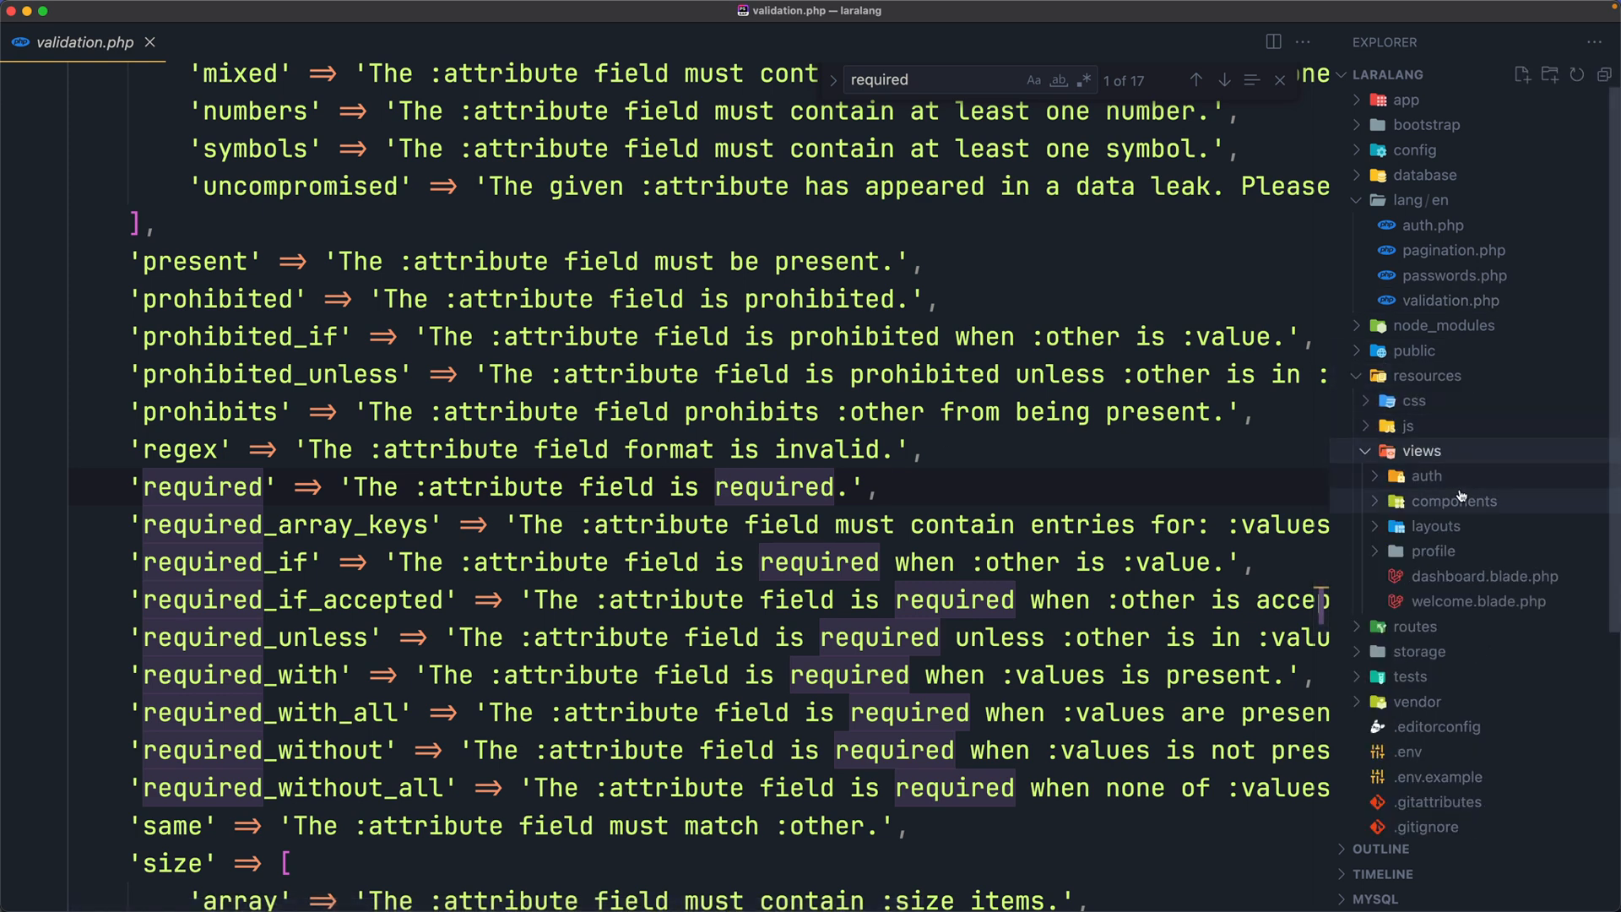
left_click(1423, 475)
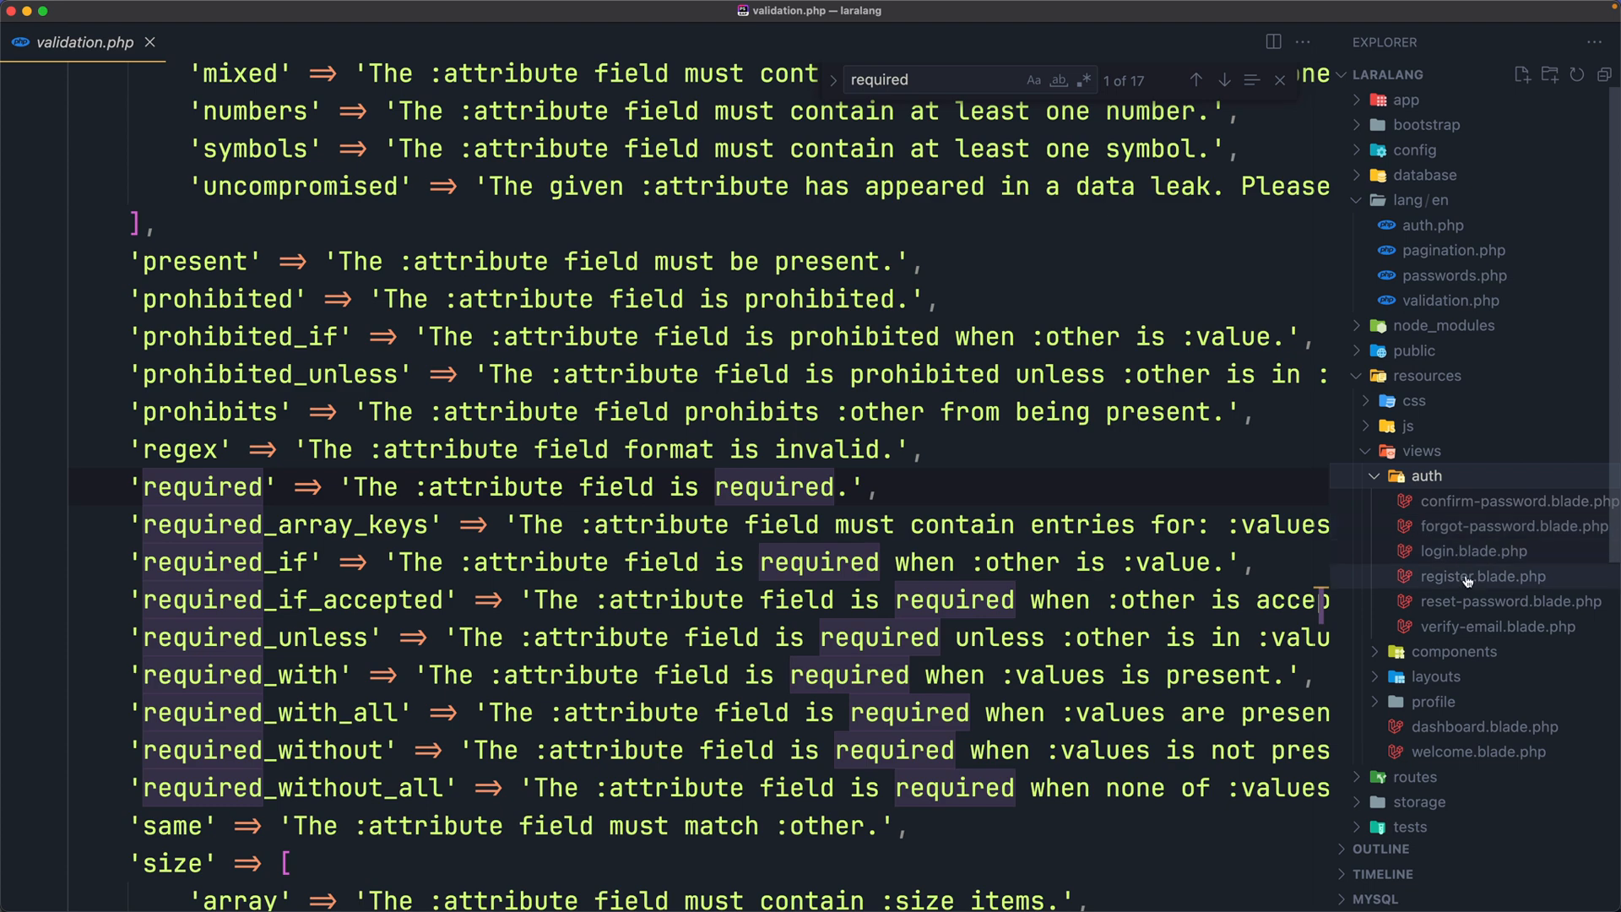
left_click(1484, 575)
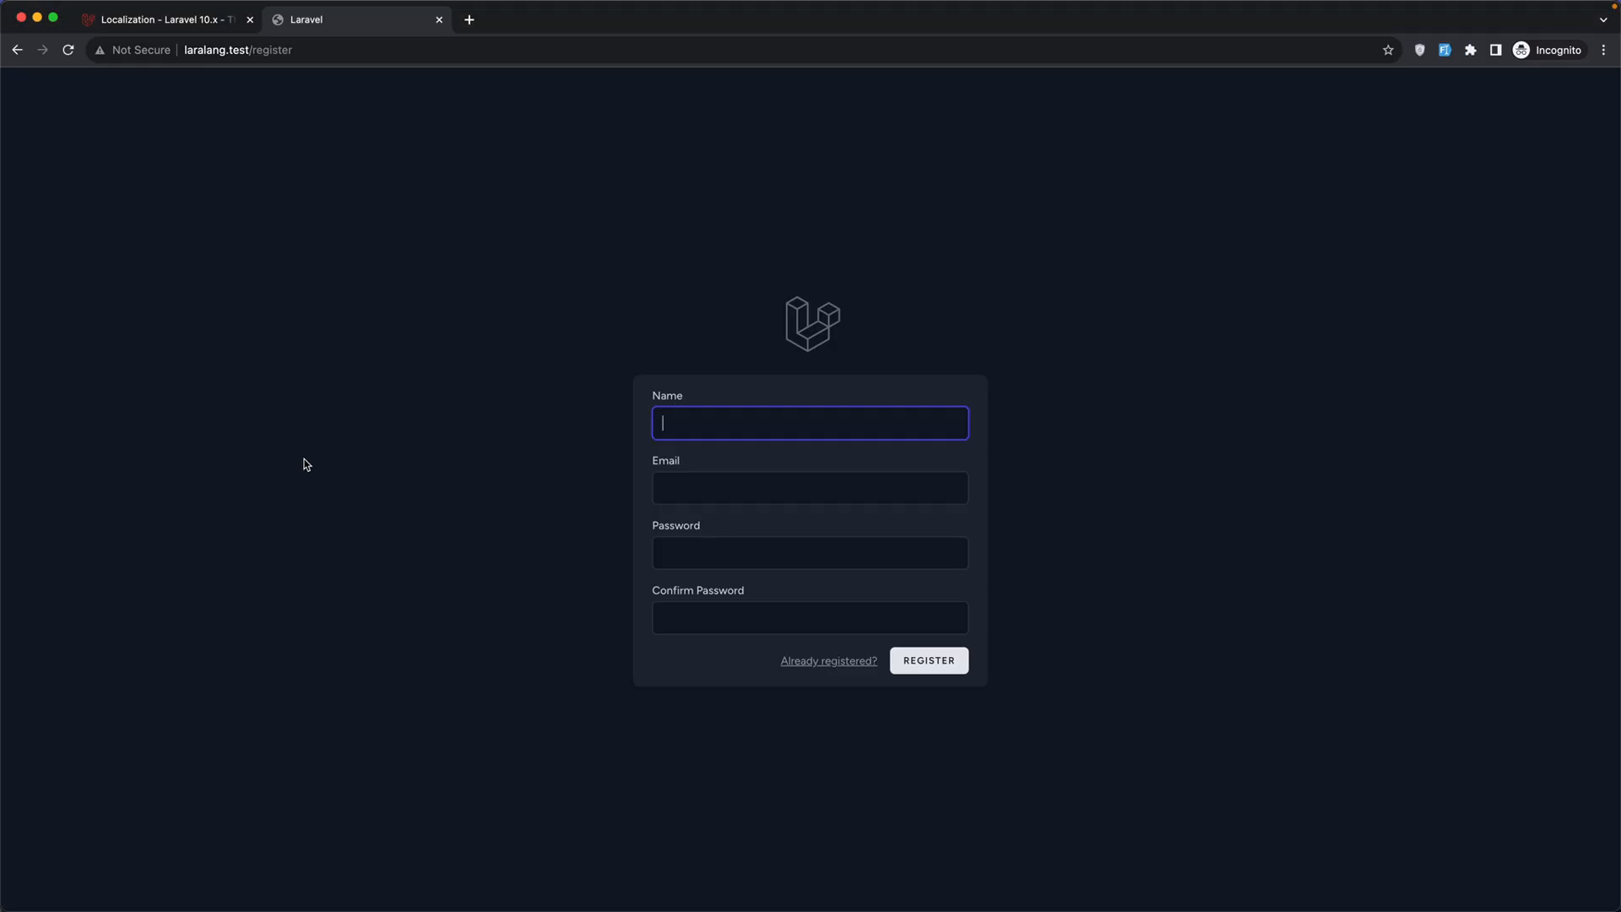
Submit the empty register form, zoom in, and select validation.php's required message.
left_click(927, 659)
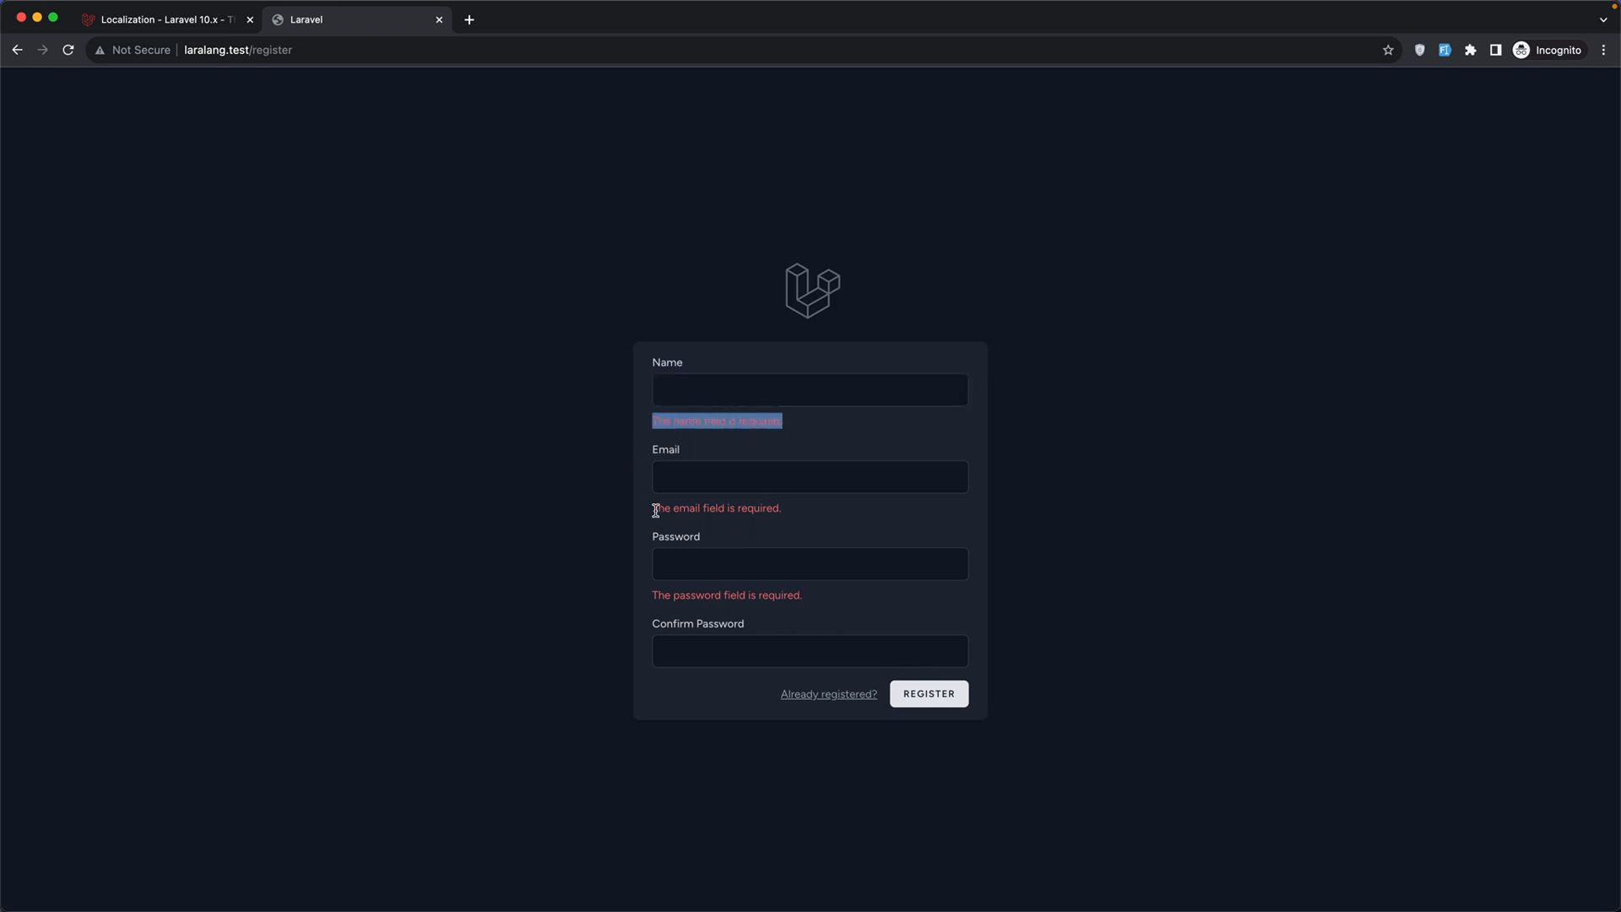
key("ctrl+plus")
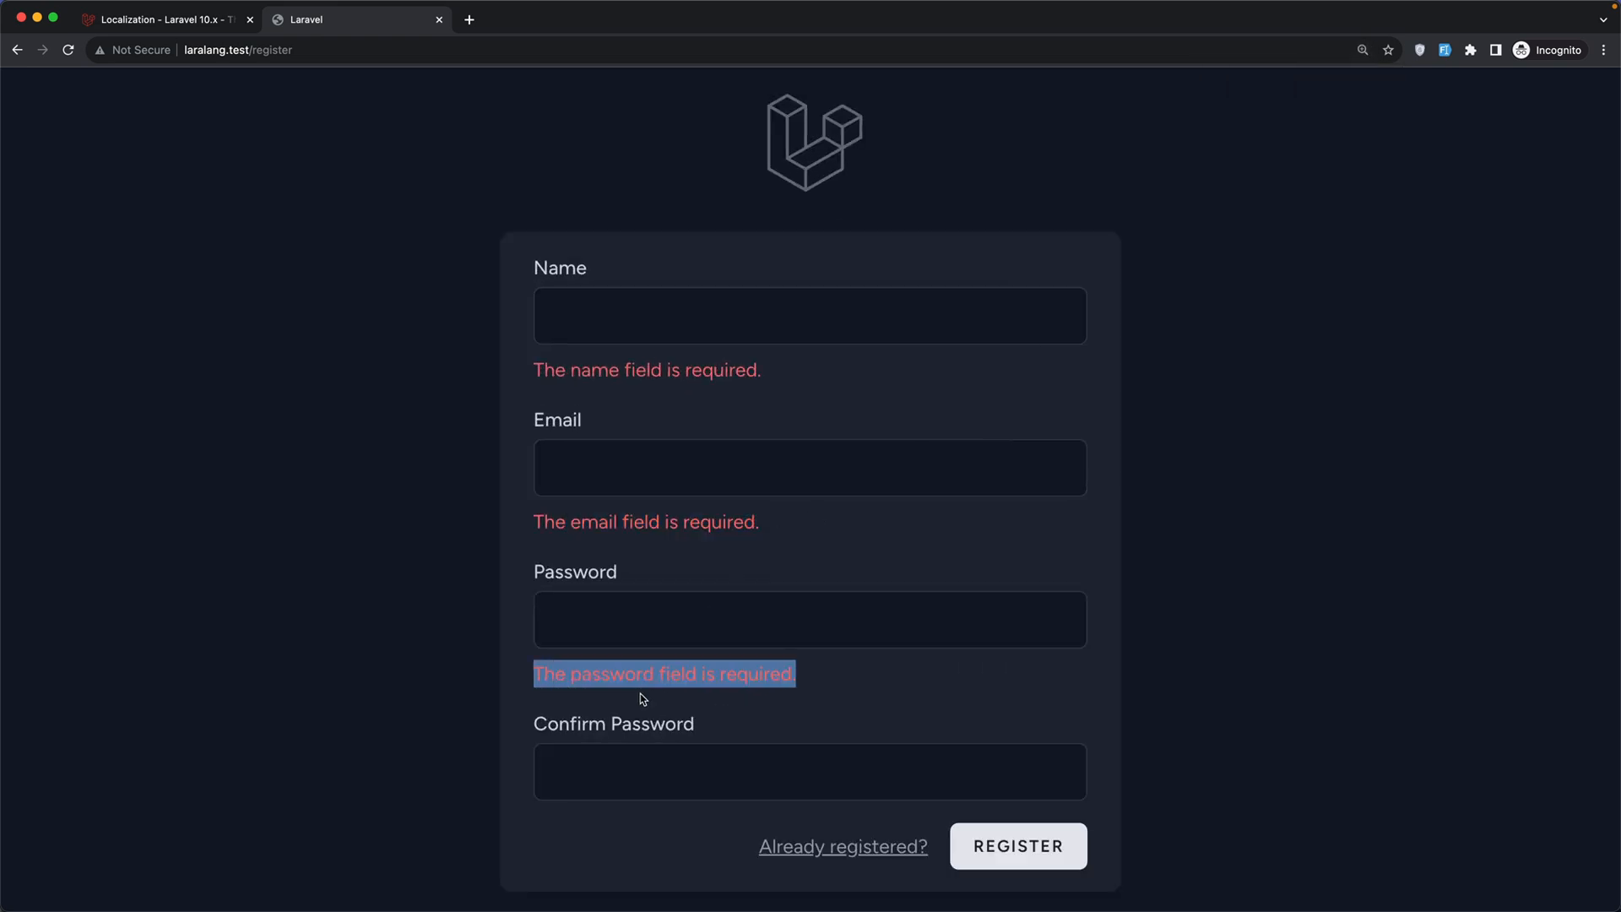
key("cmd+tab")
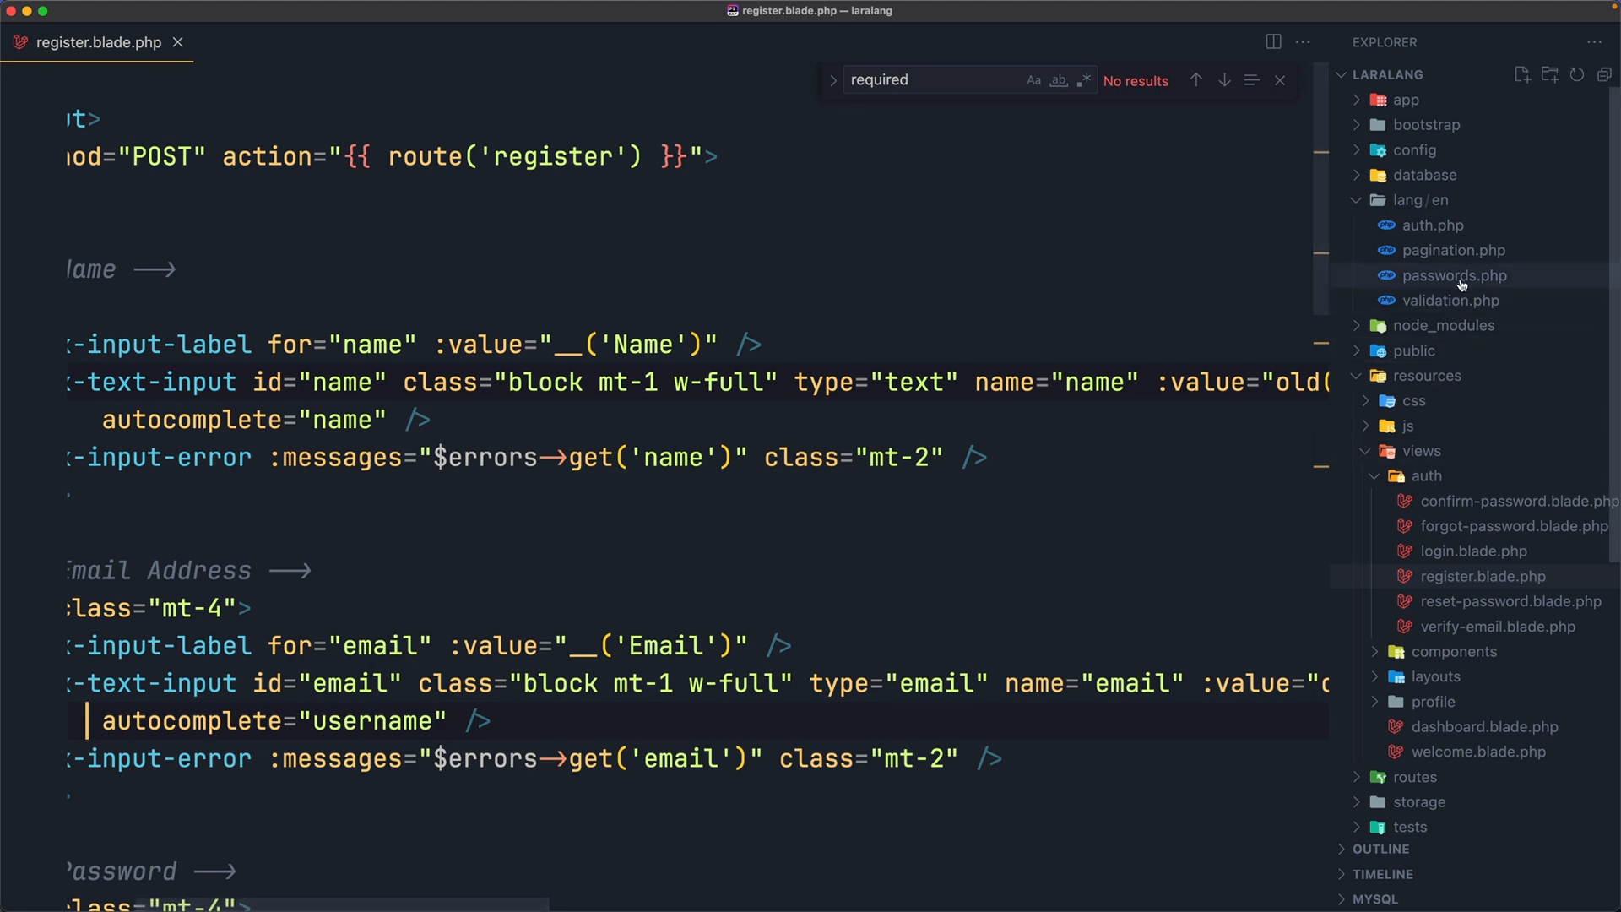
left_click(1452, 300)
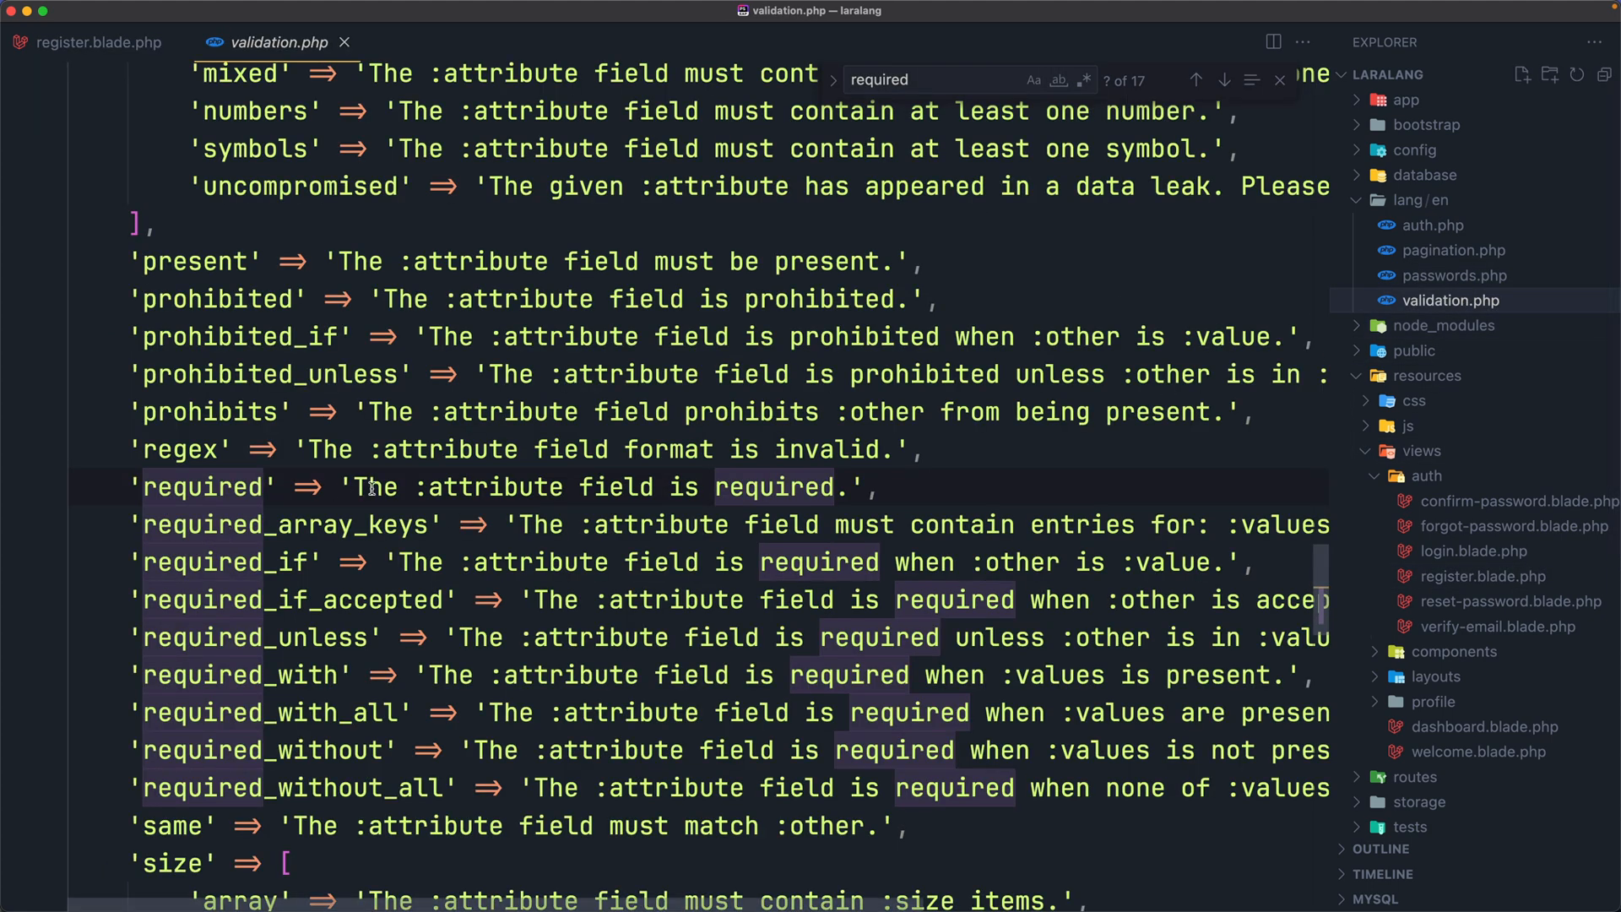
double_click(486, 487)
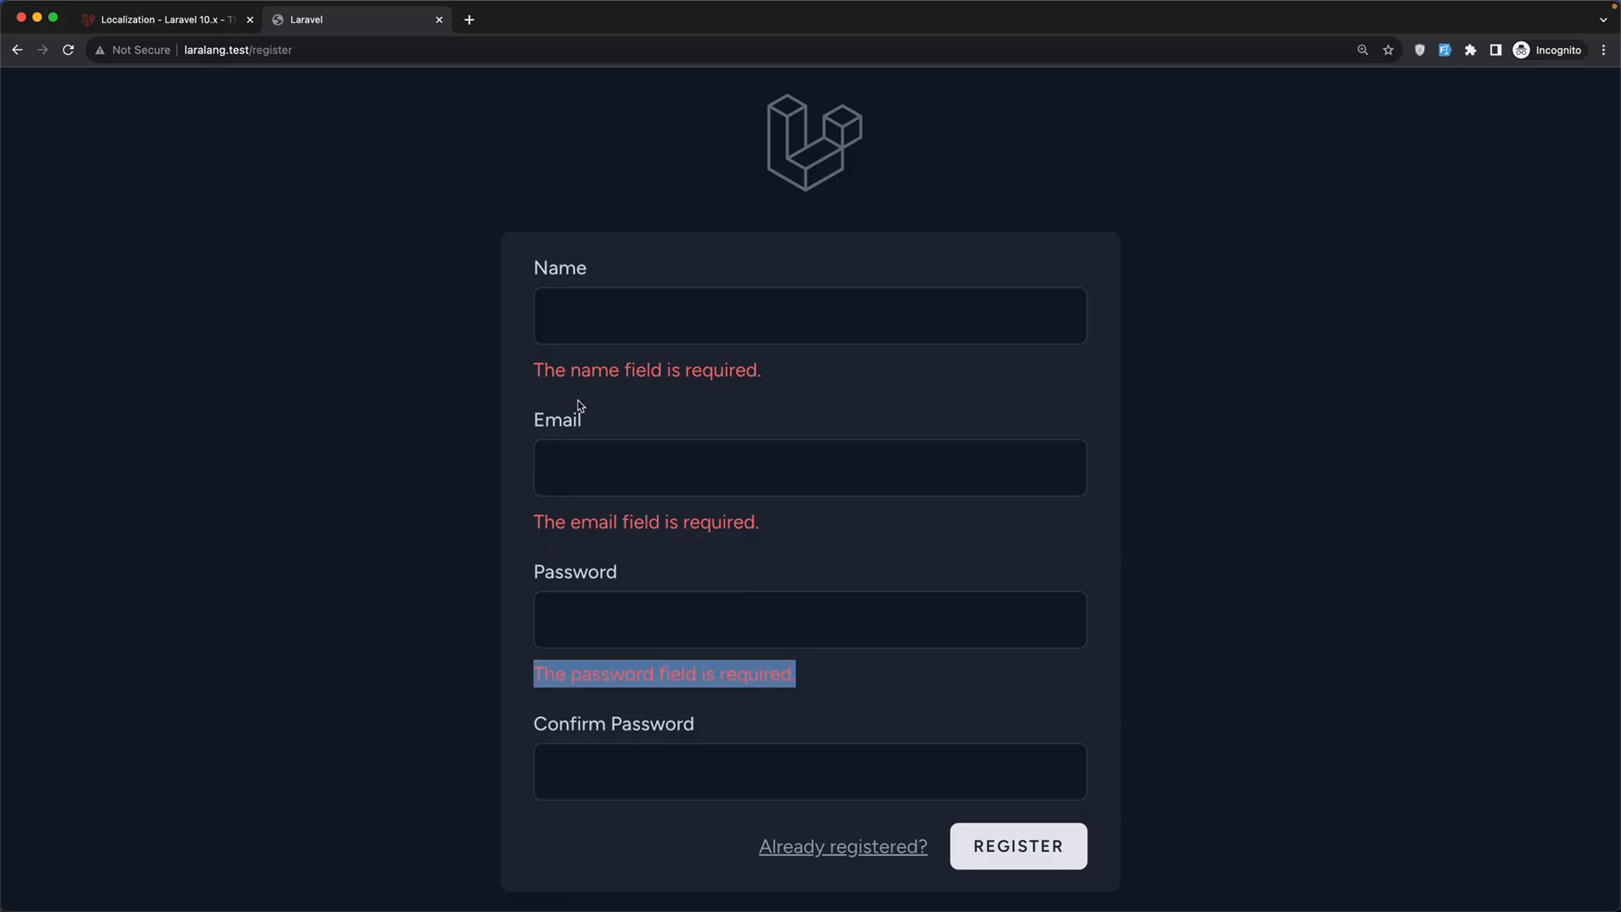
mouse_move(598, 683)
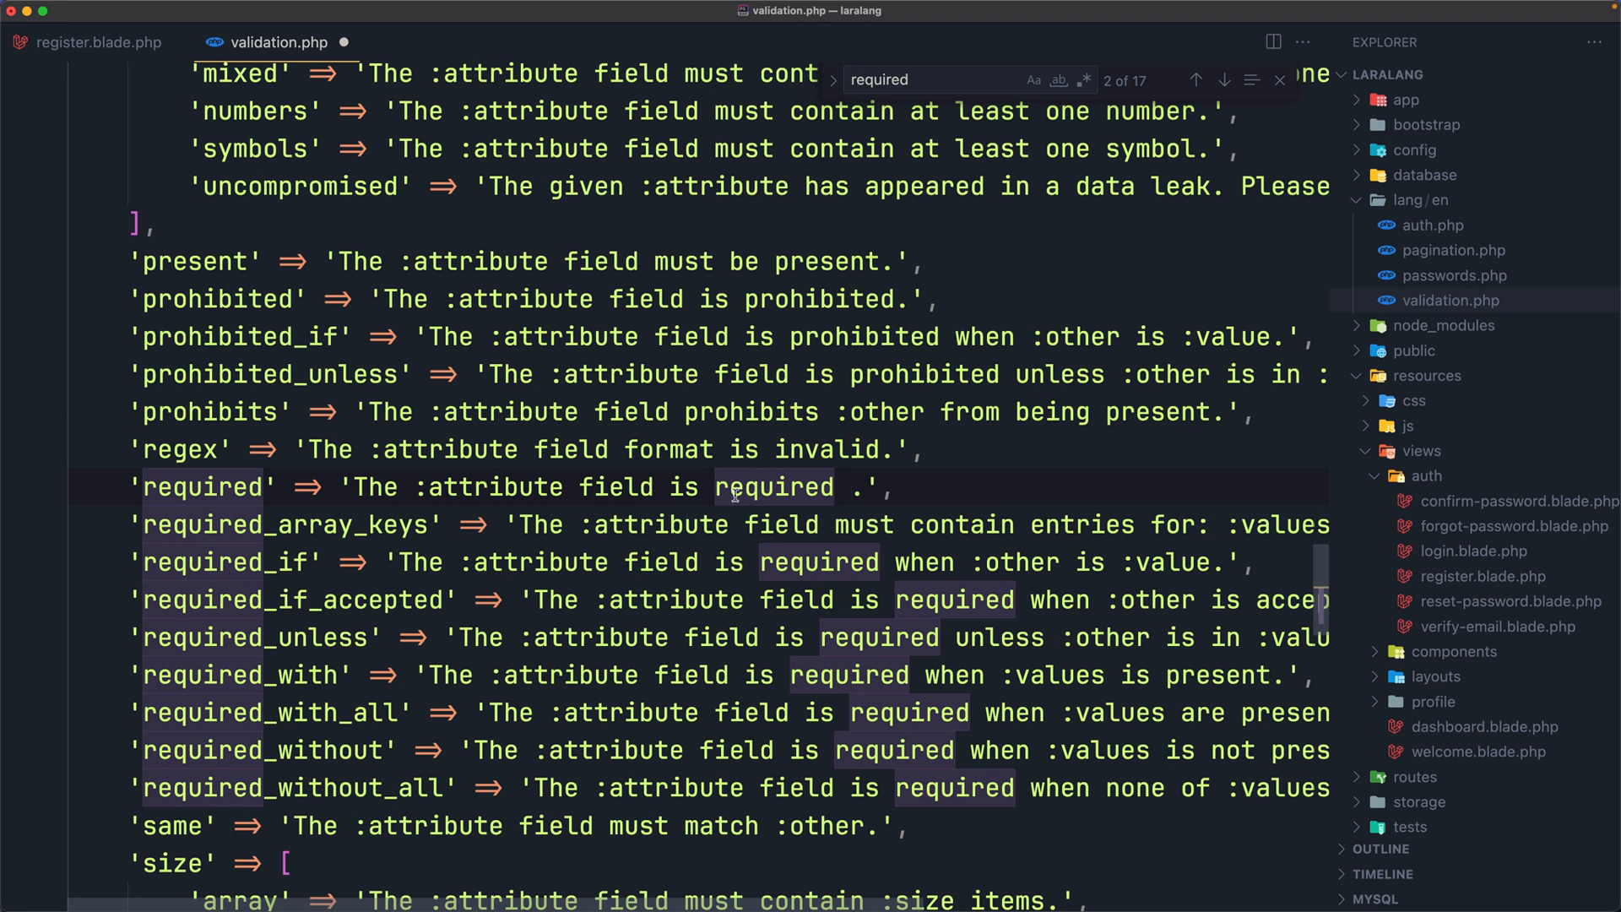
Append 'test' to the required message and resubmit the form to see the updated errors.
type("test/register")
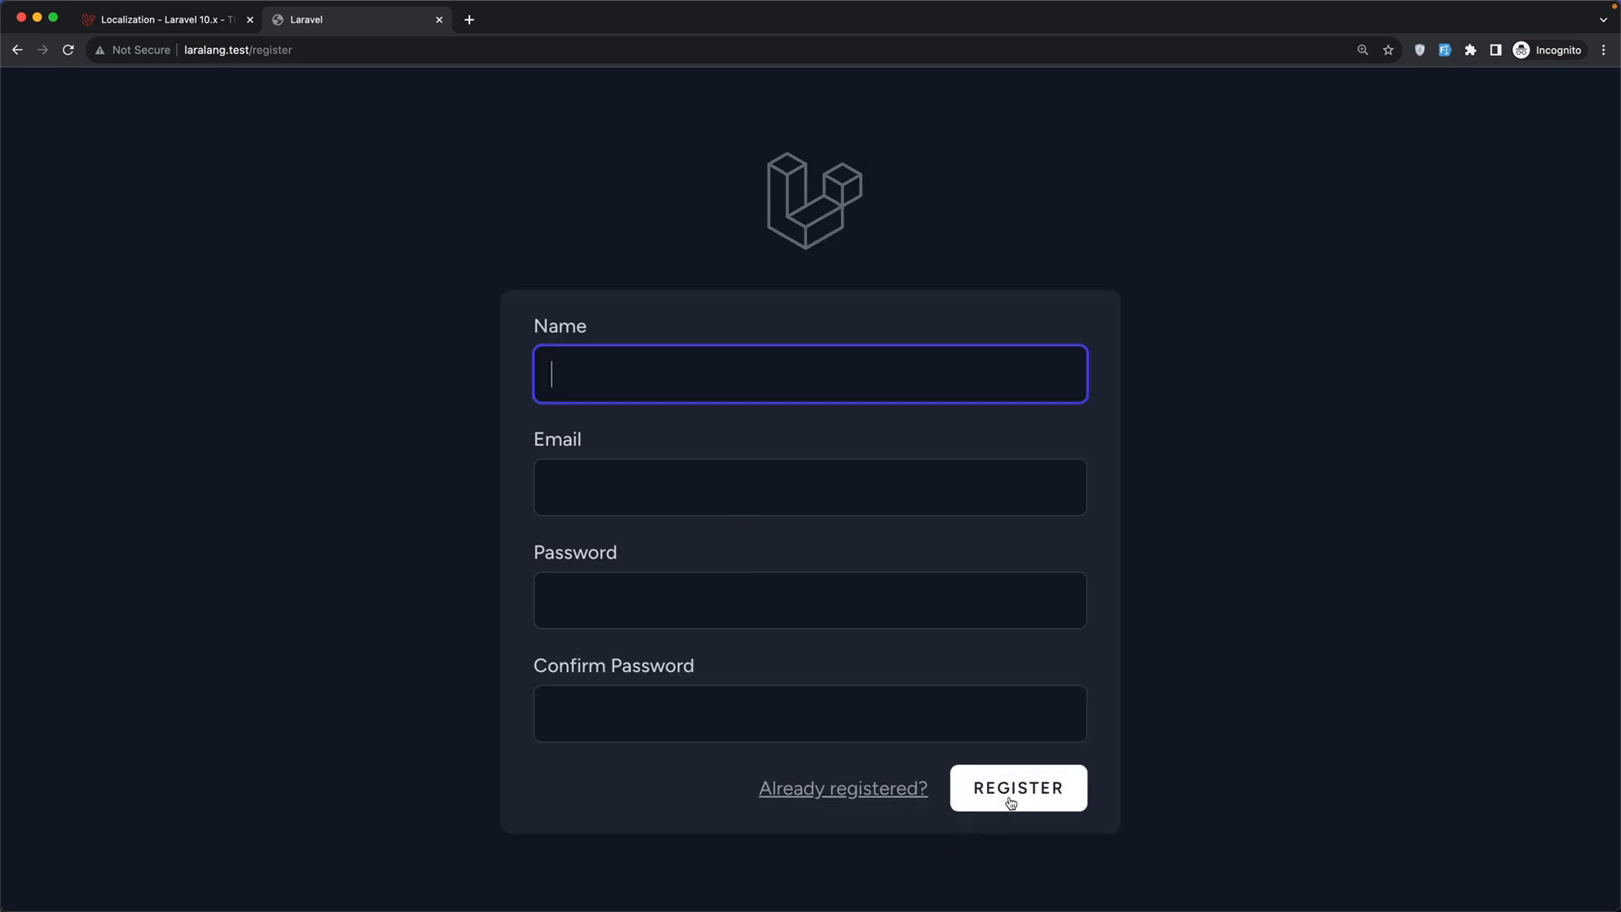
left_click(1017, 787)
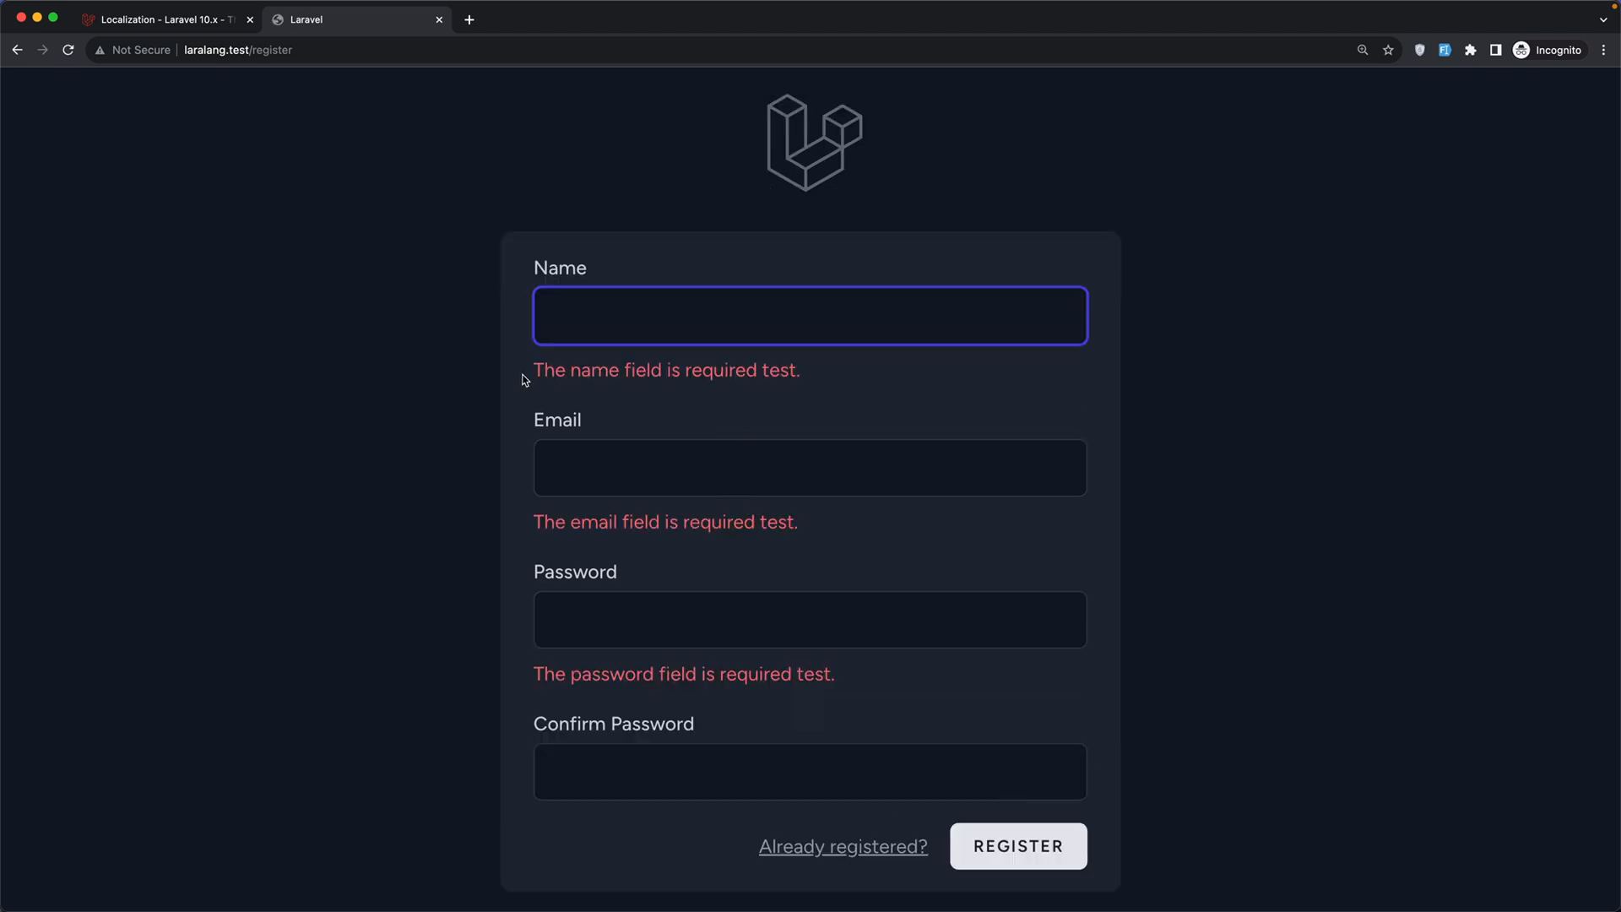
left_click_drag(534, 370, 727, 372)
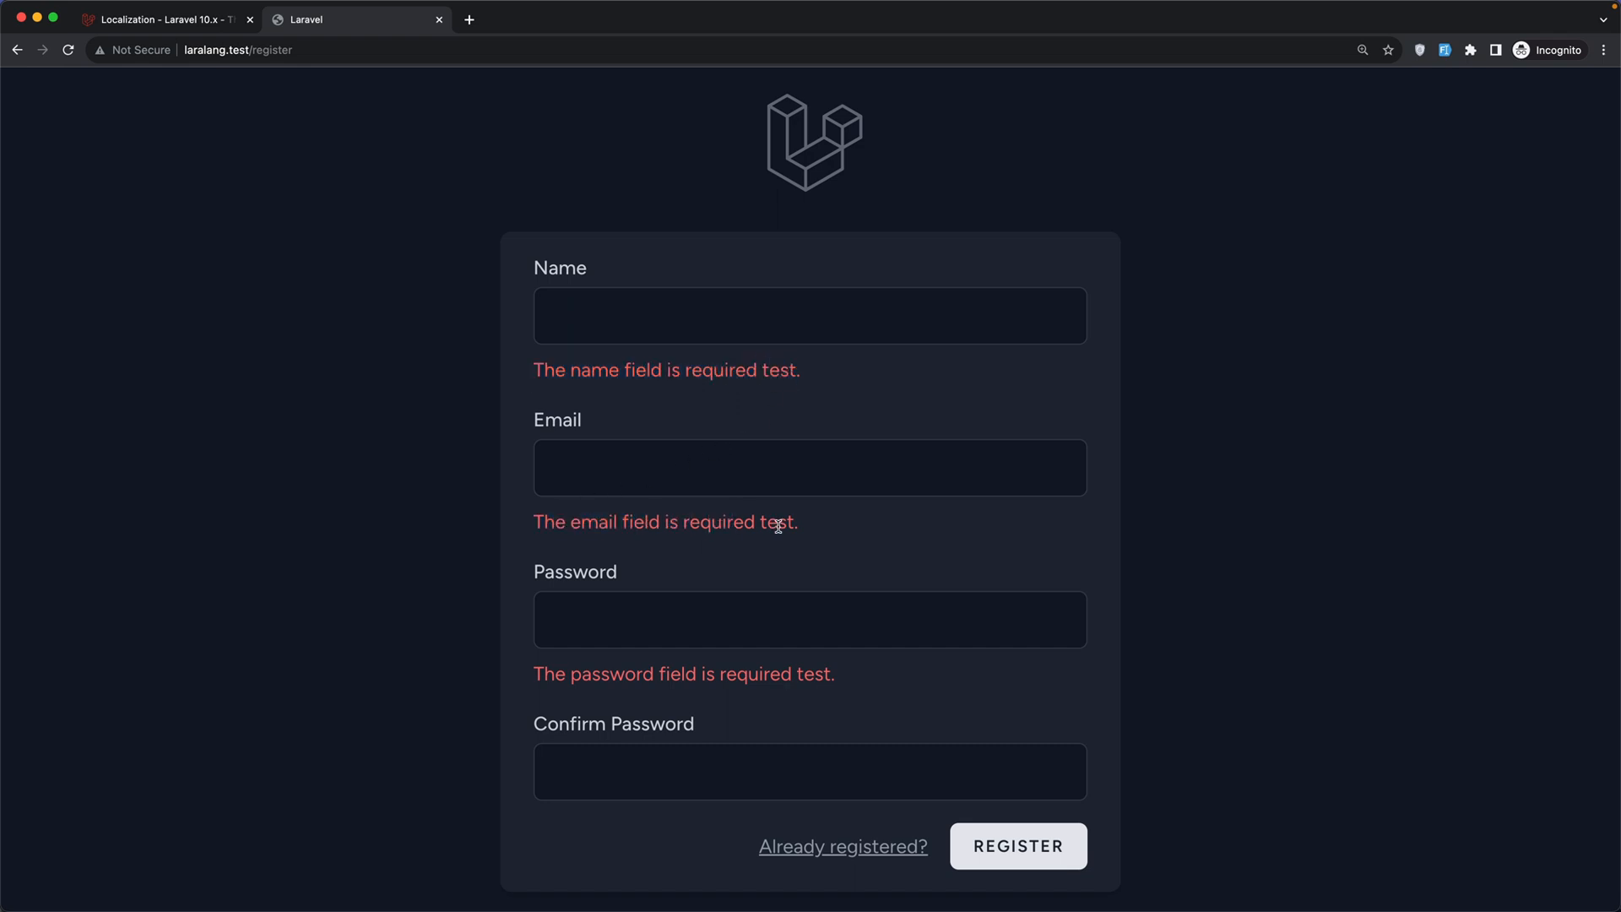
double_click(814, 674)
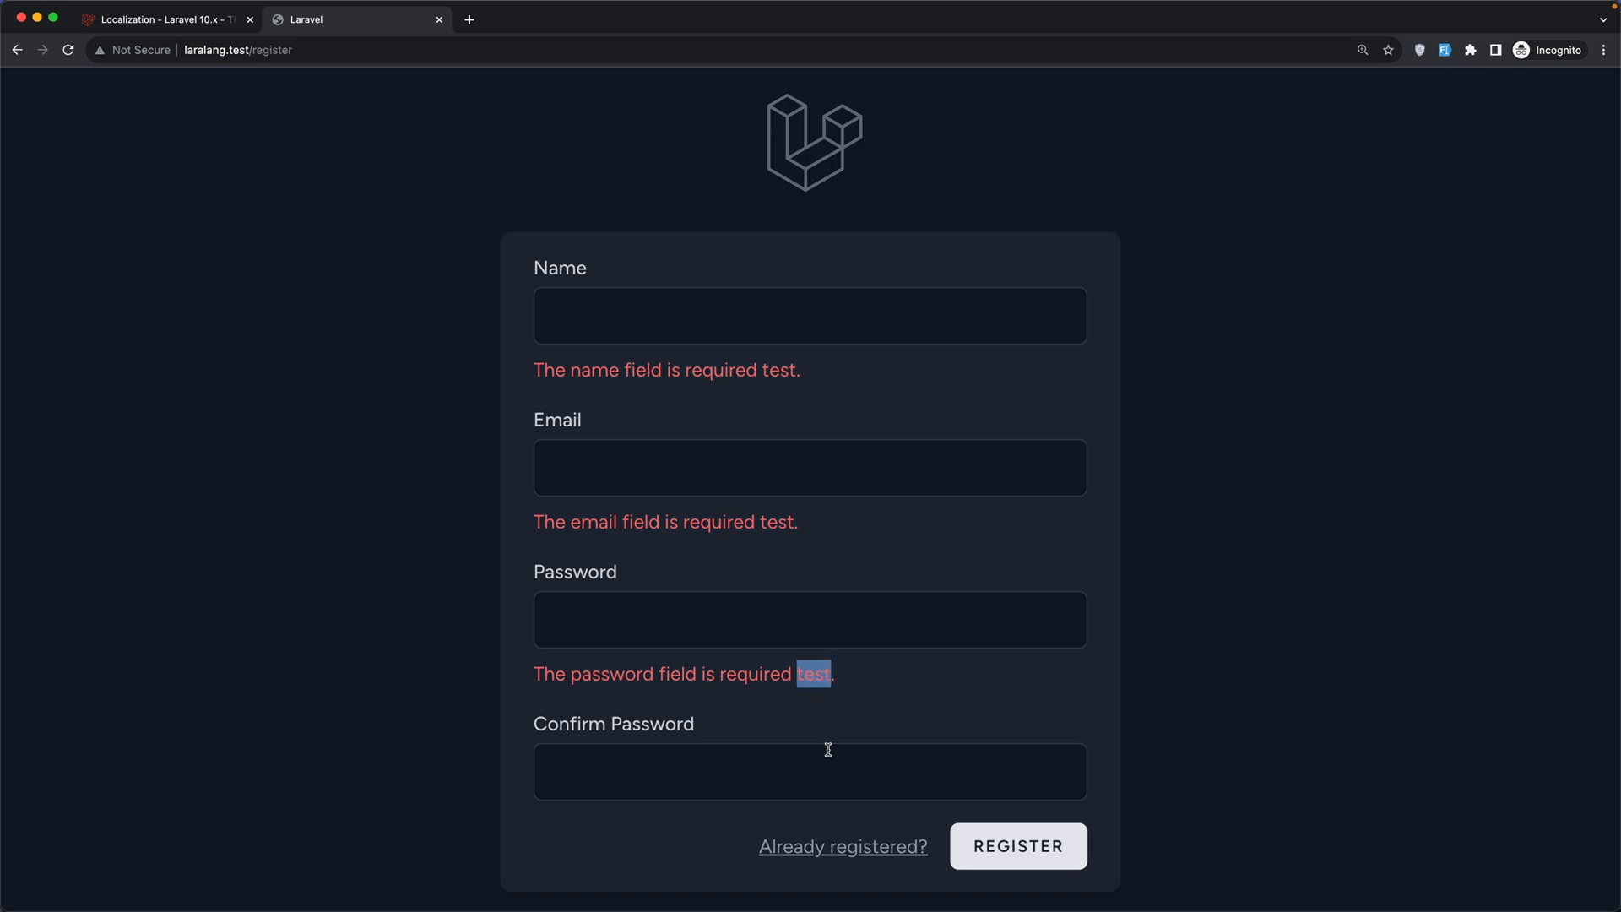
left_click(161, 19)
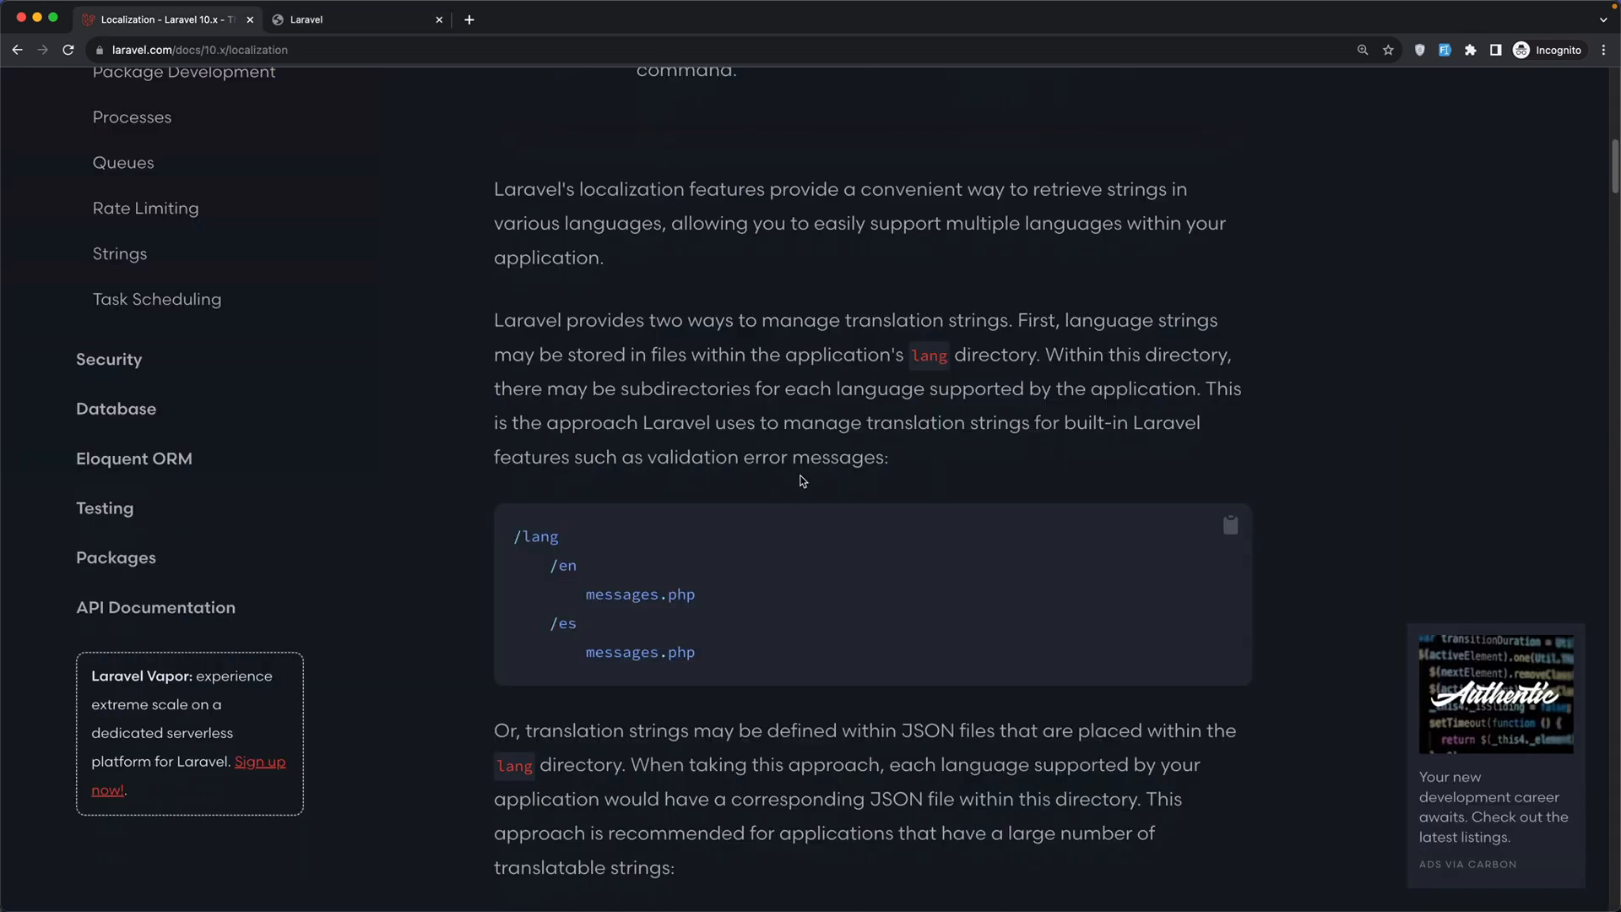
Read the docs on JSON translation files in the lang directory, highlighting en.json.
scroll("down", 3)
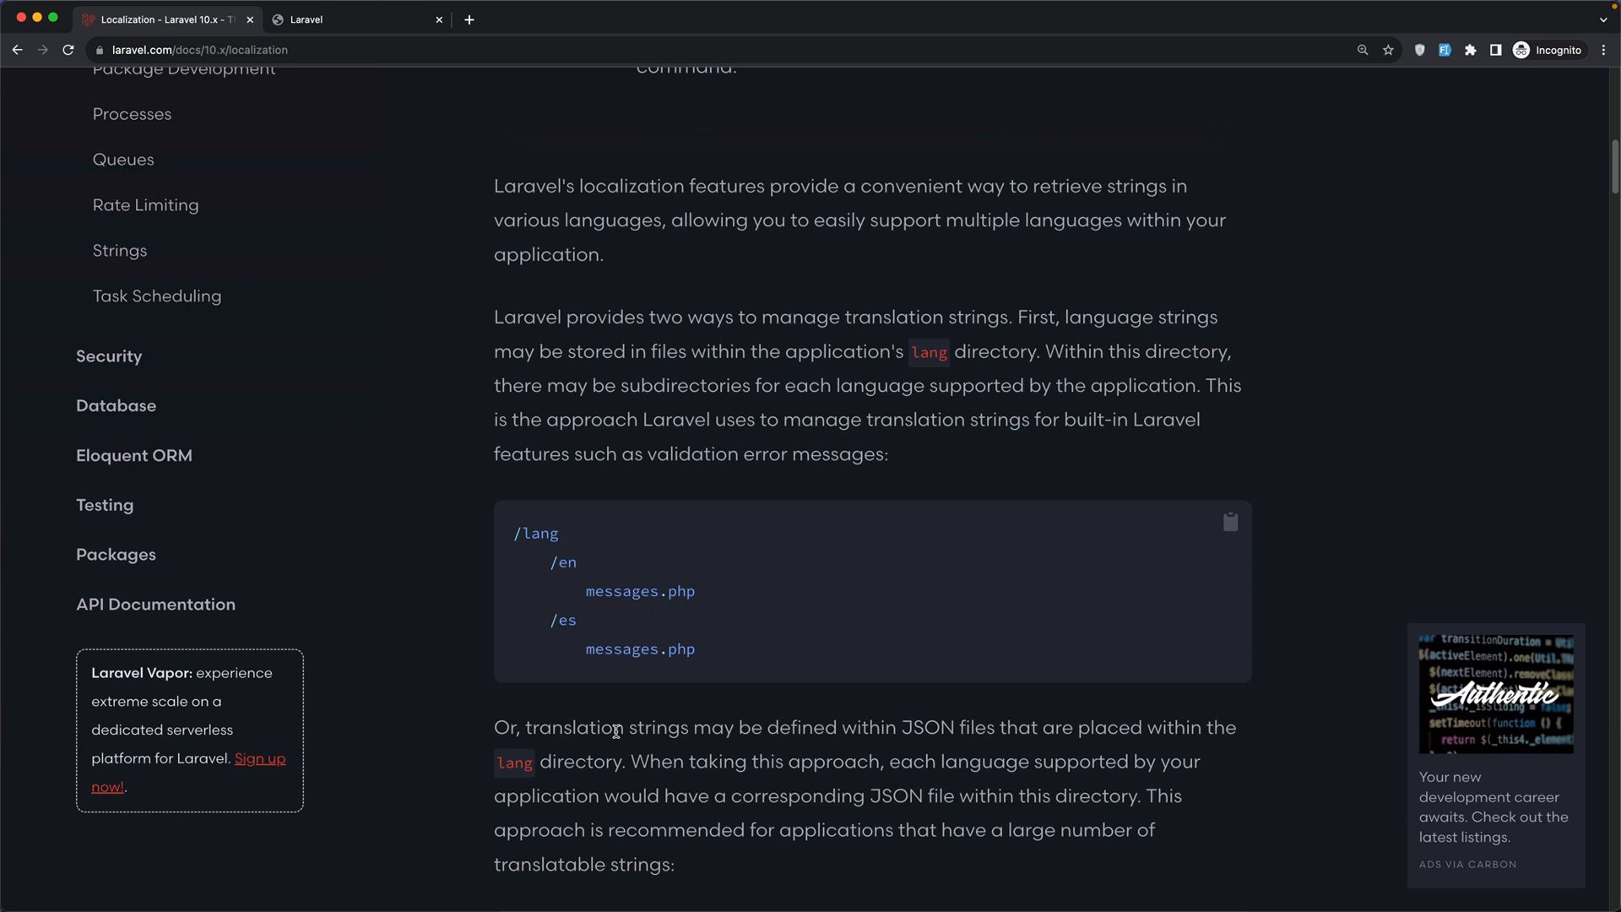
mouse_move(710, 736)
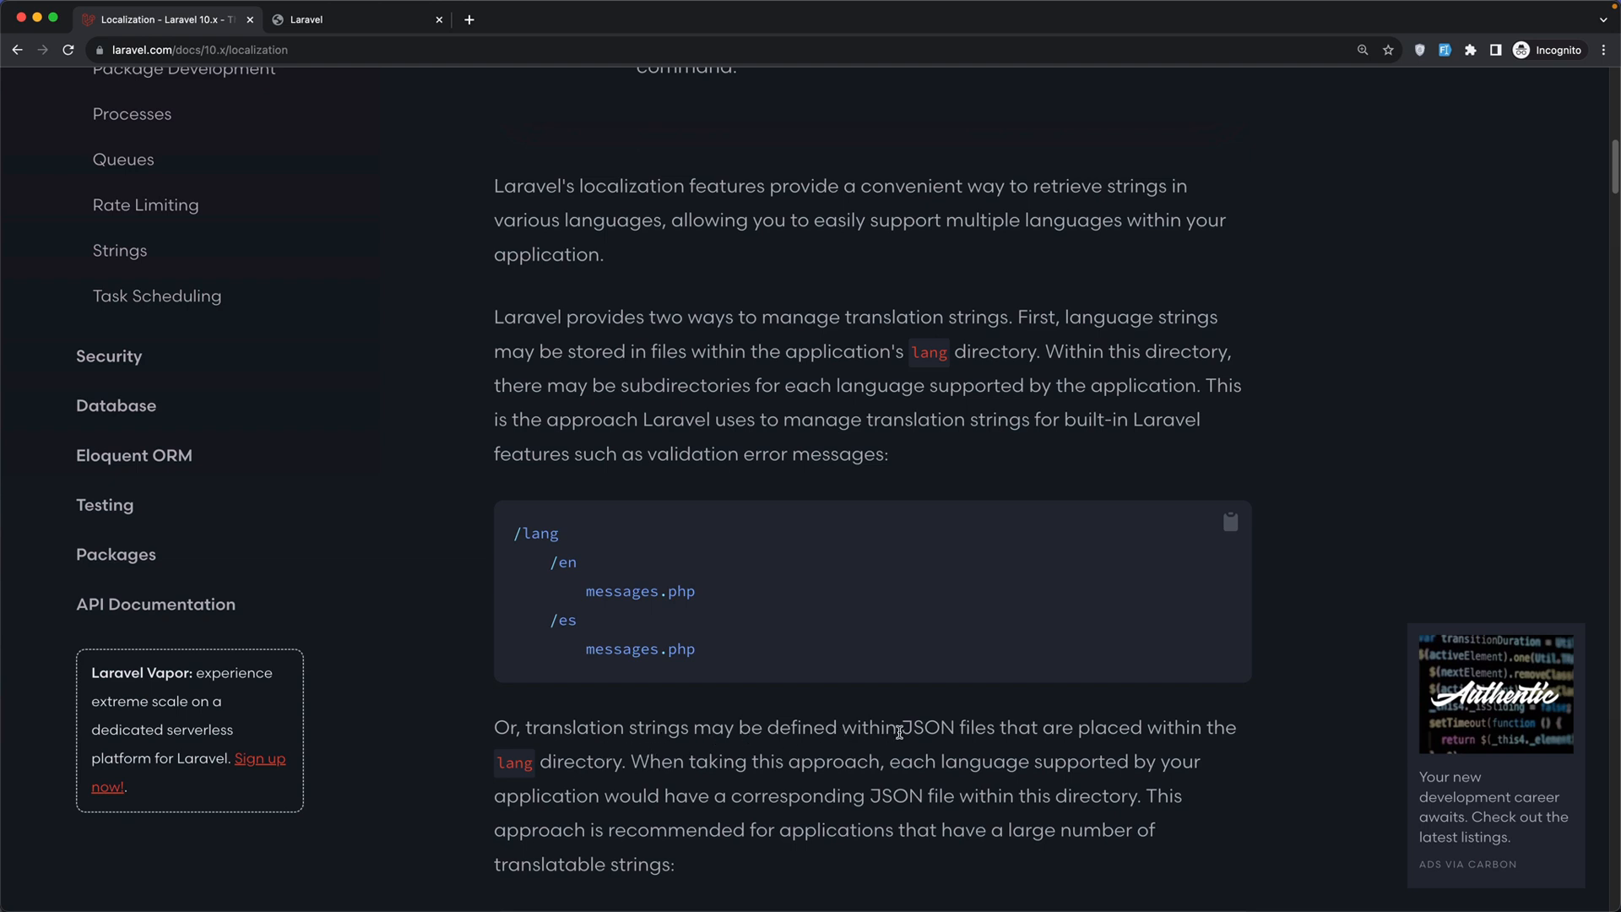
left_click_drag(902, 727, 1134, 727)
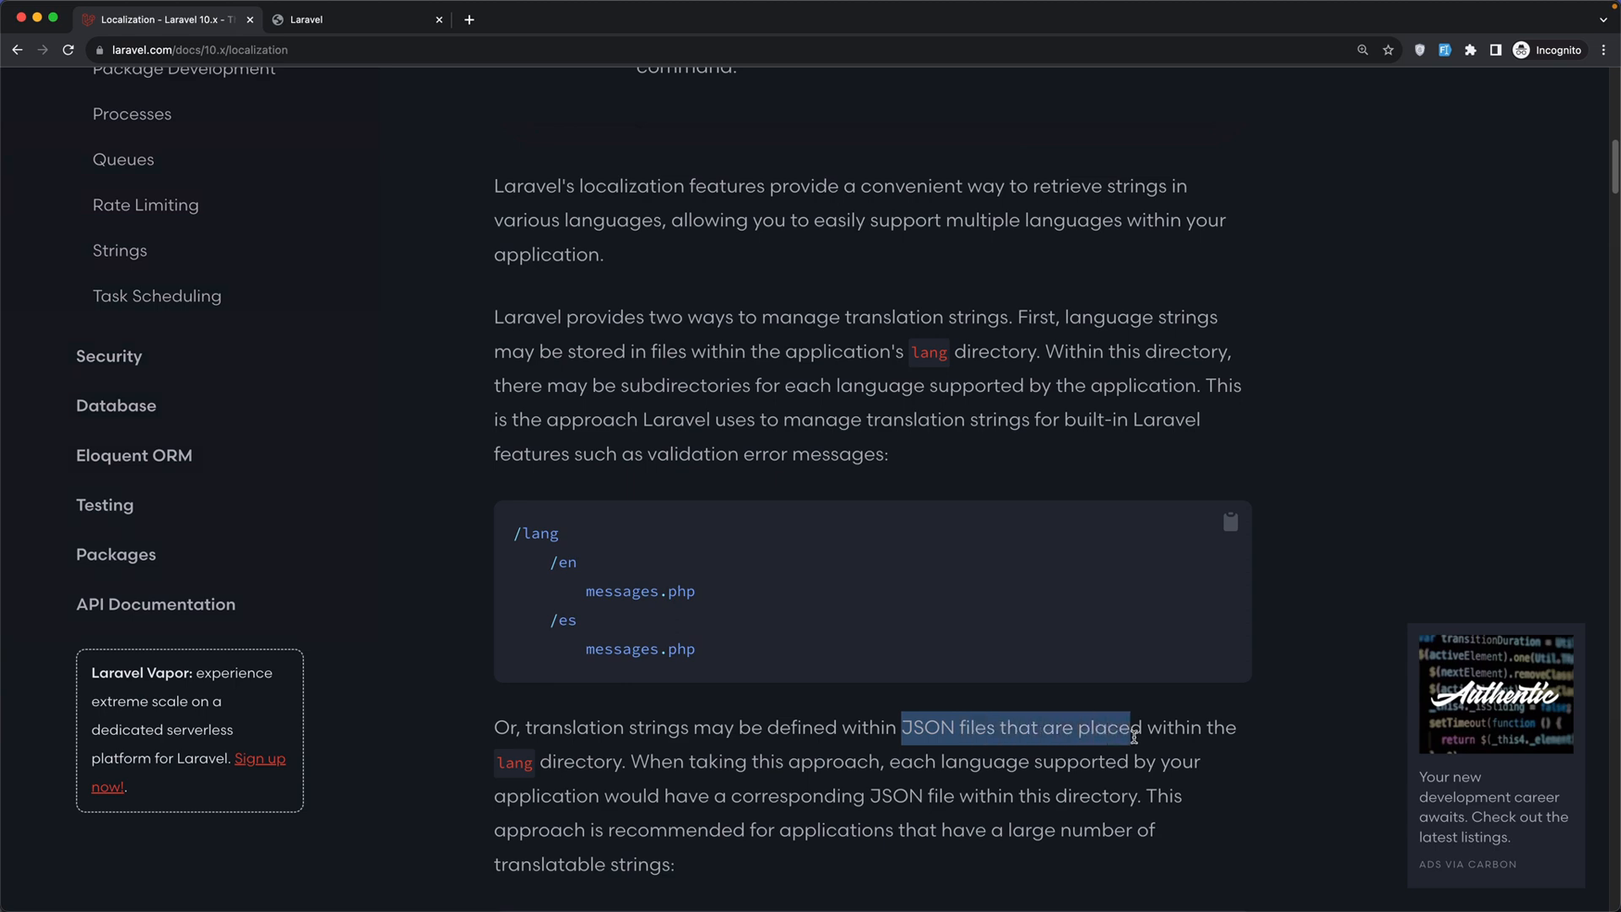
left_click_drag(1130, 726, 590, 770)
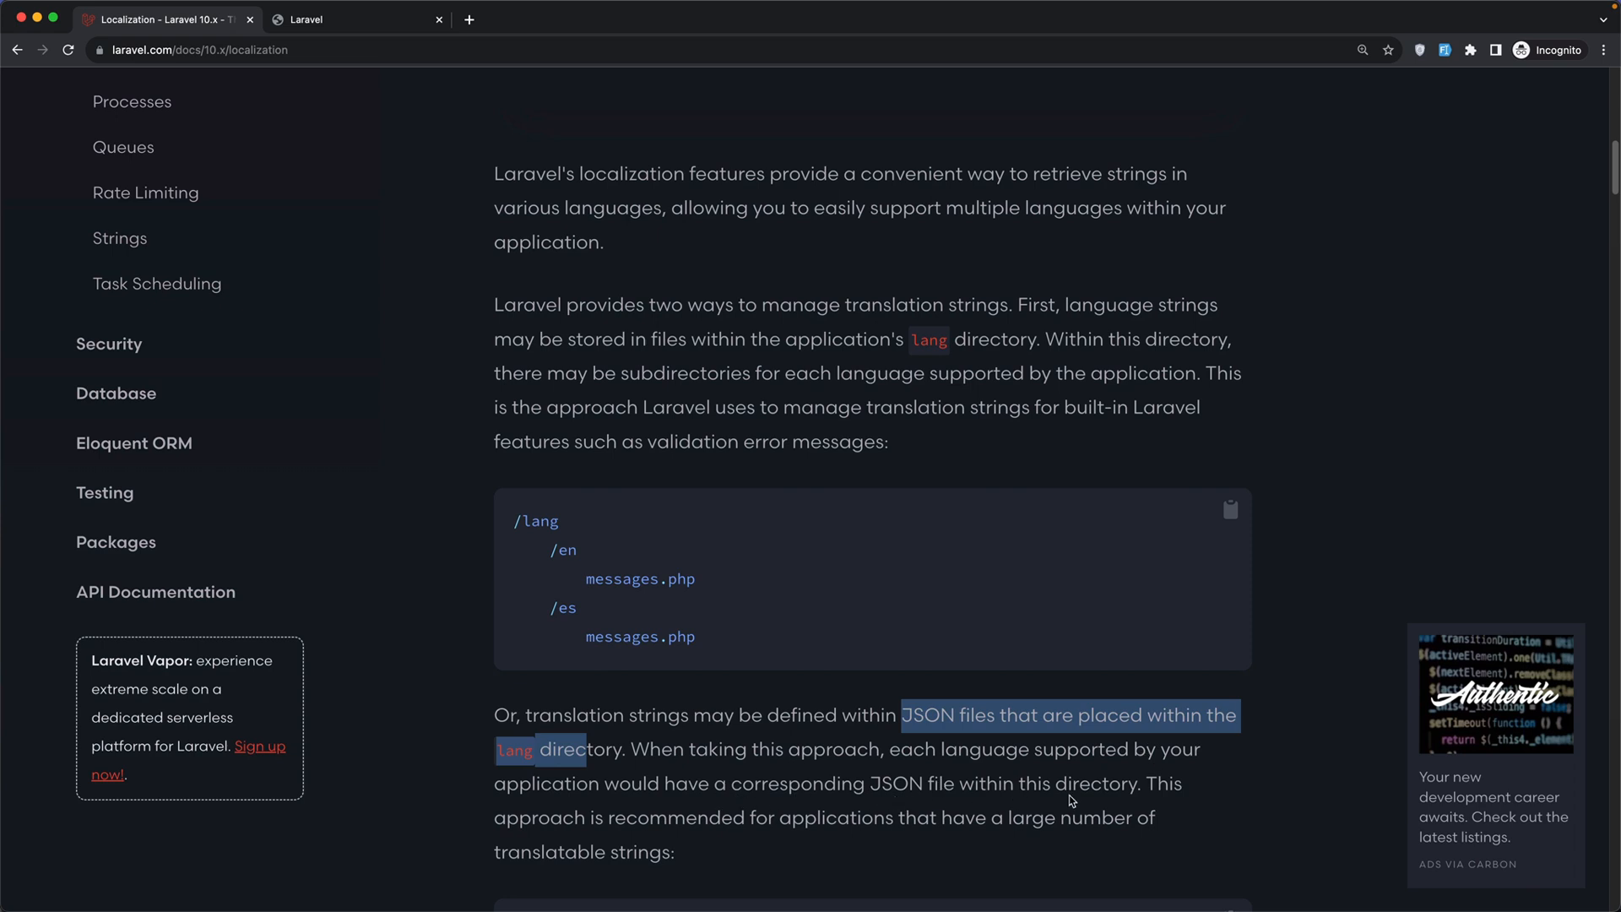
scroll("down", 3)
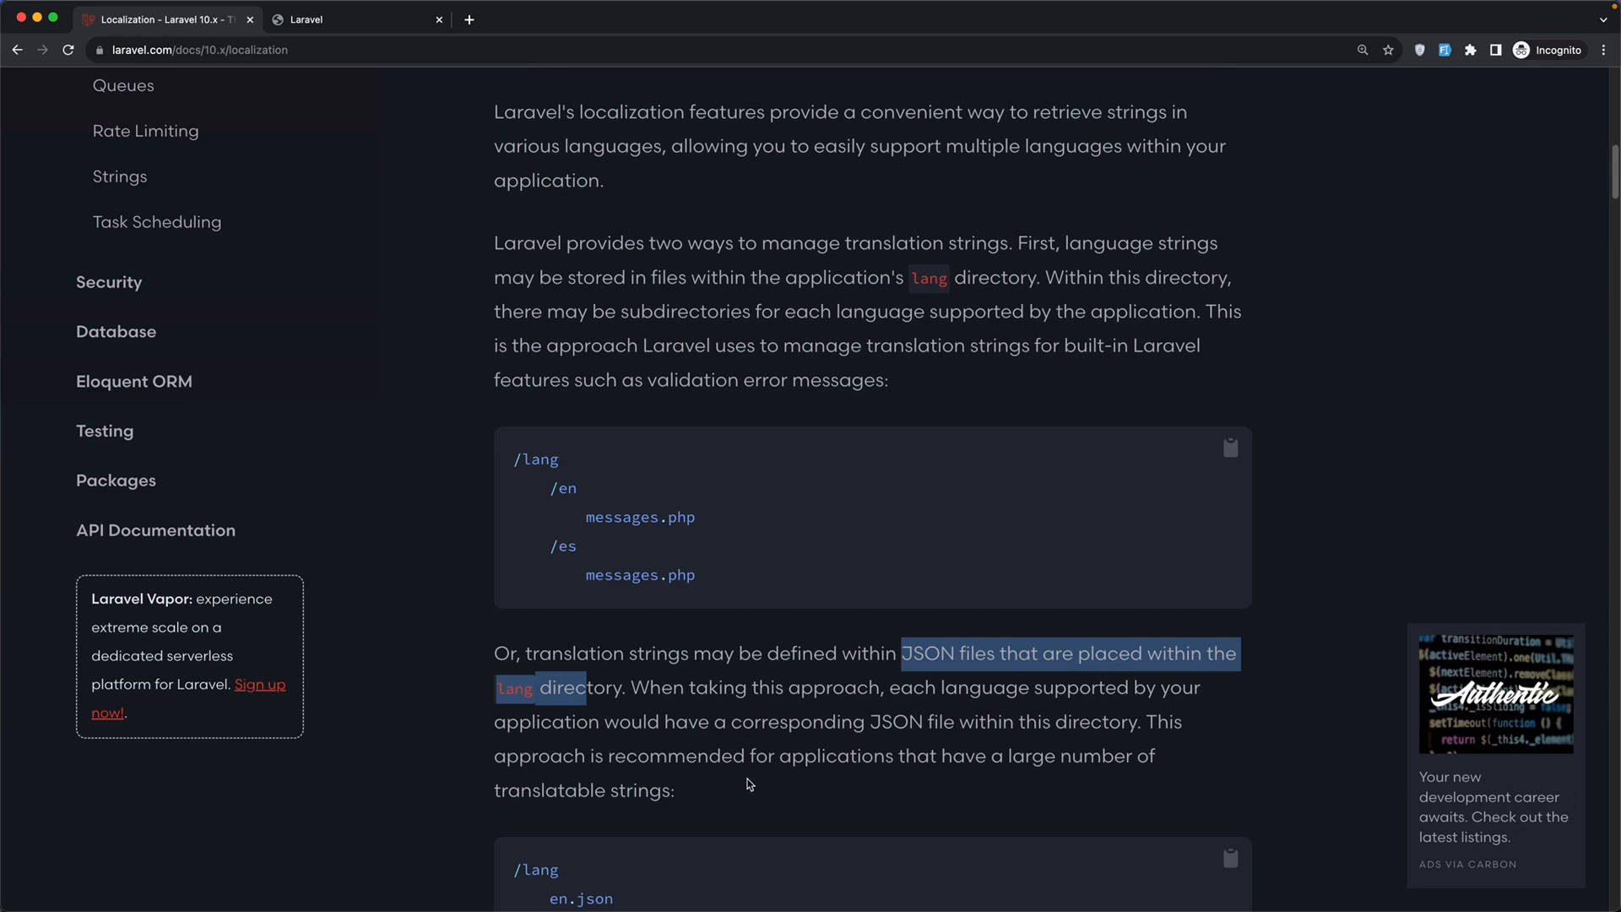
mouse_move(1024, 784)
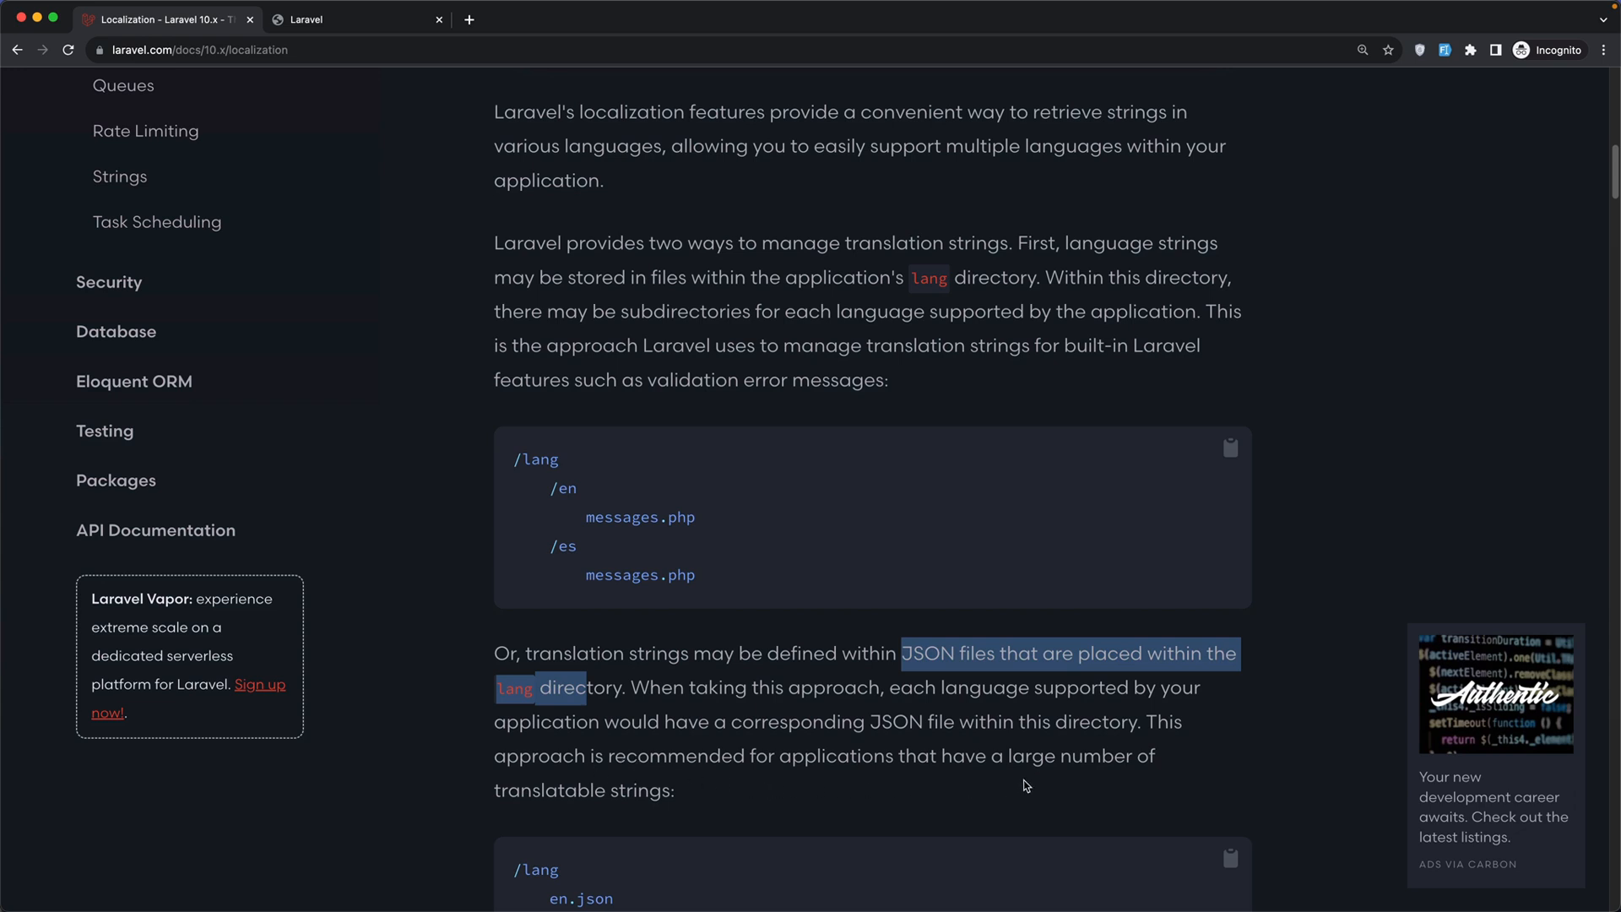
mouse_move(704, 797)
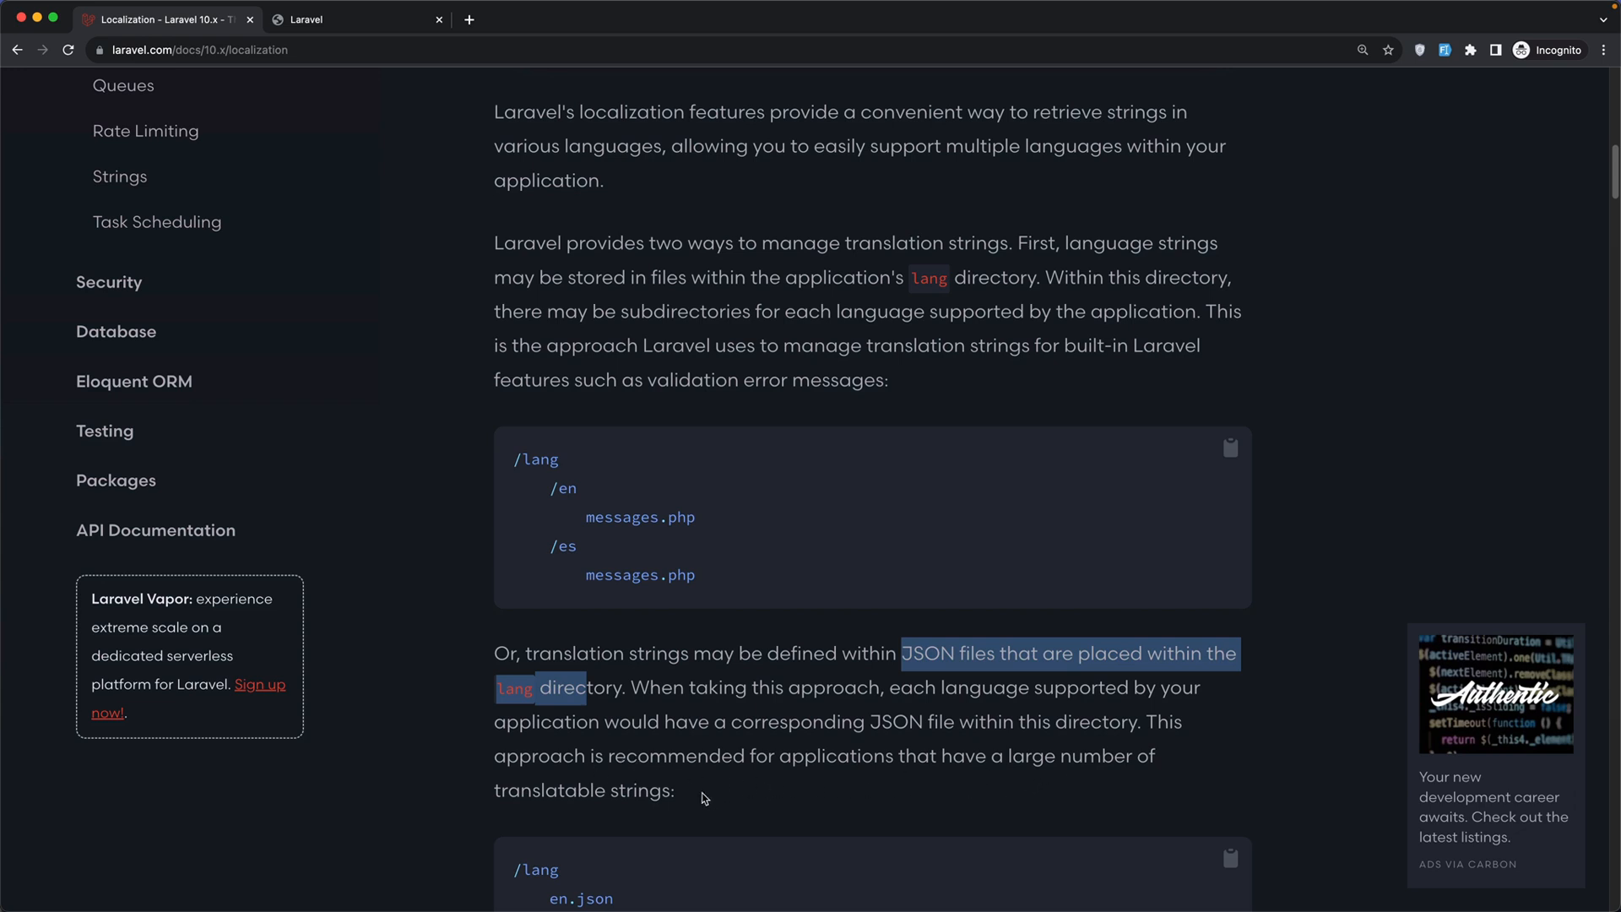
scroll("down", 3)
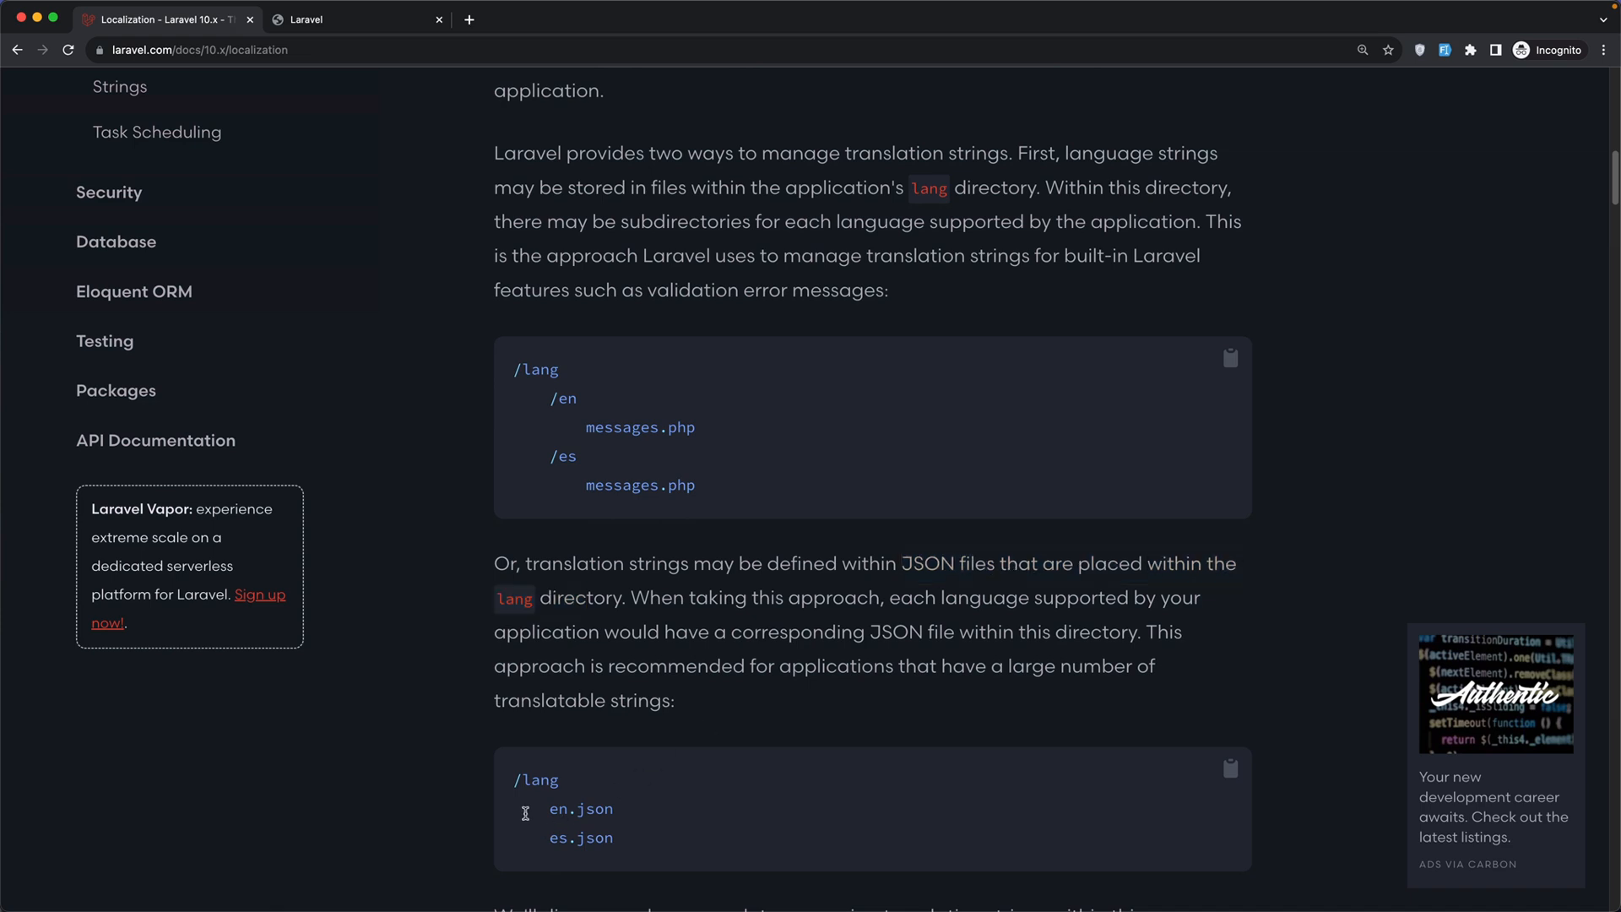
double_click(538, 779)
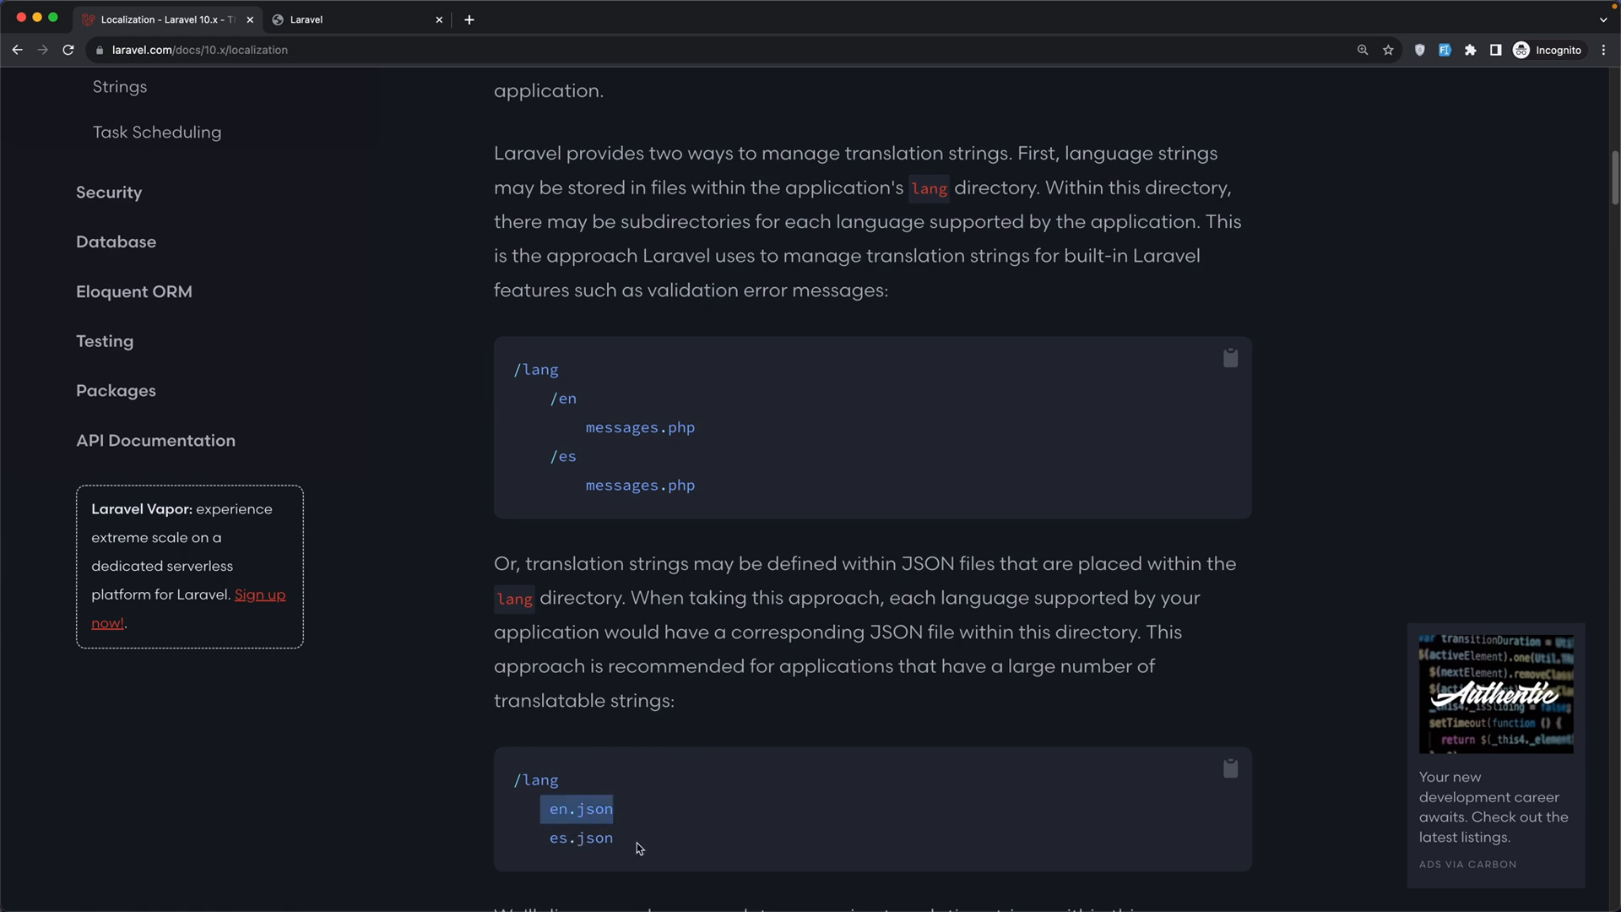
left_click(356, 19)
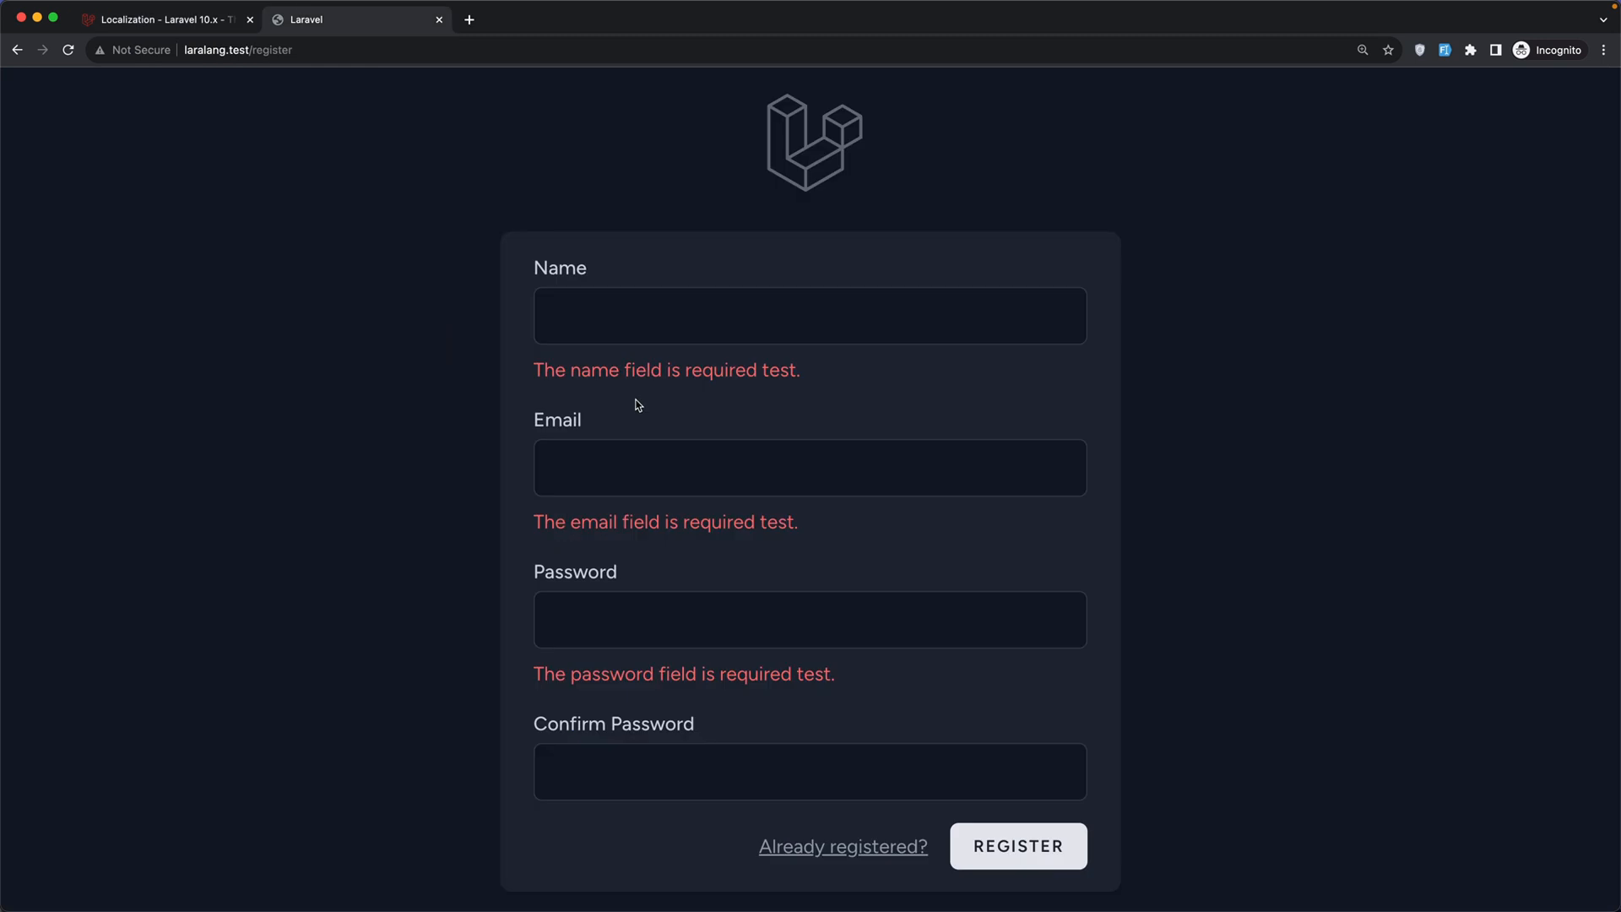
Reload the register page, highlight the Name and Password labels, then view auth.php and register.blade.php.
left_click(810, 315)
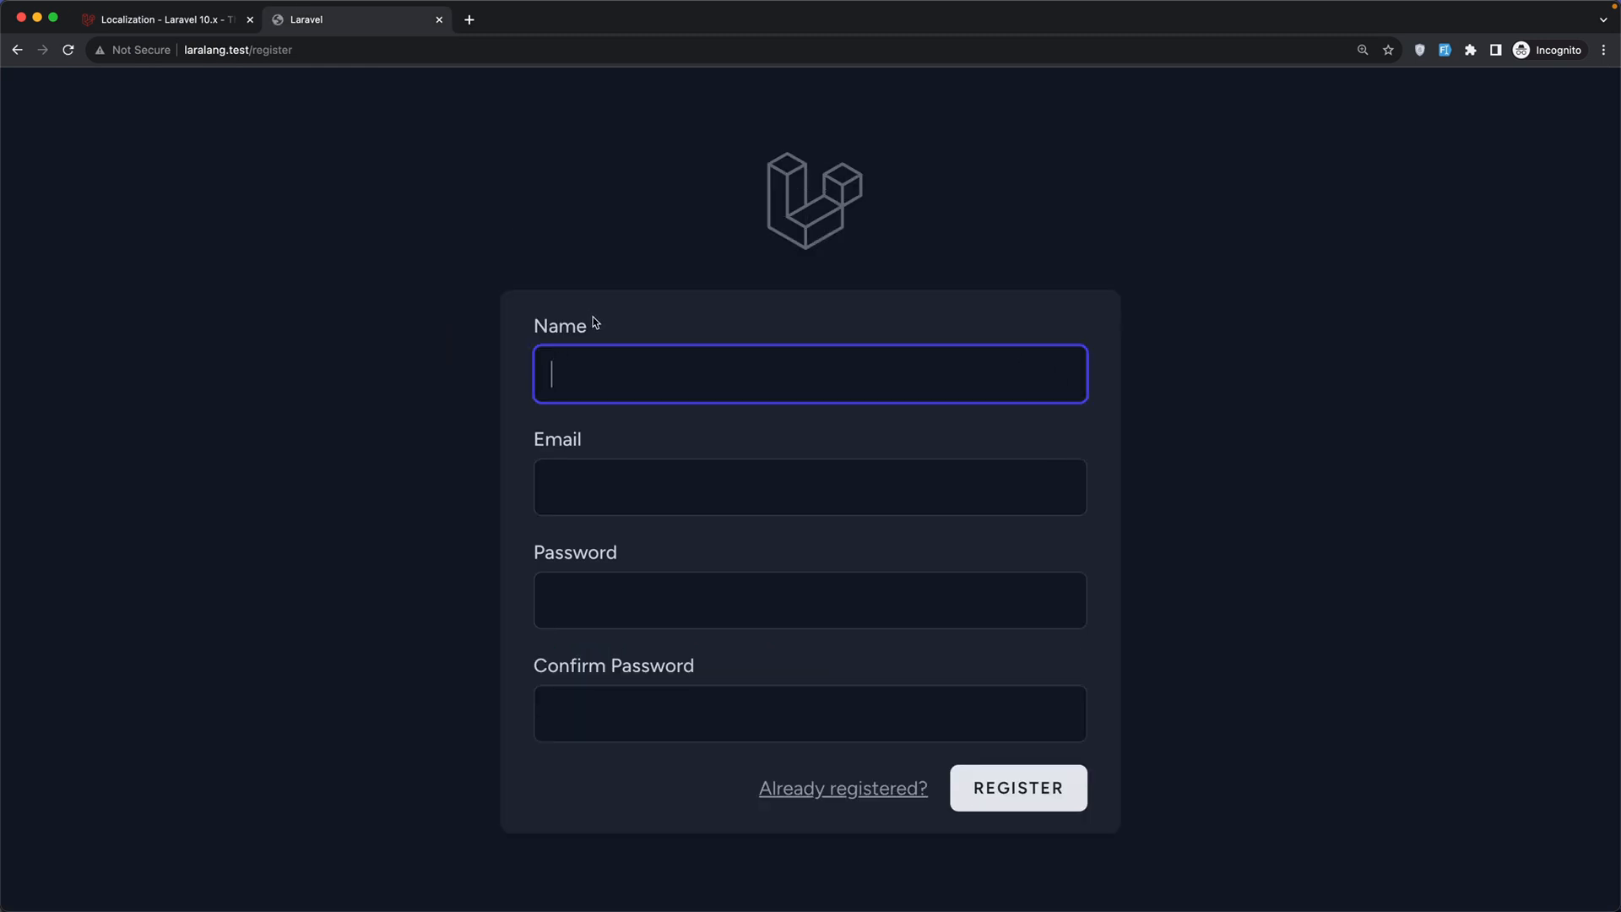
double_click(559, 326)
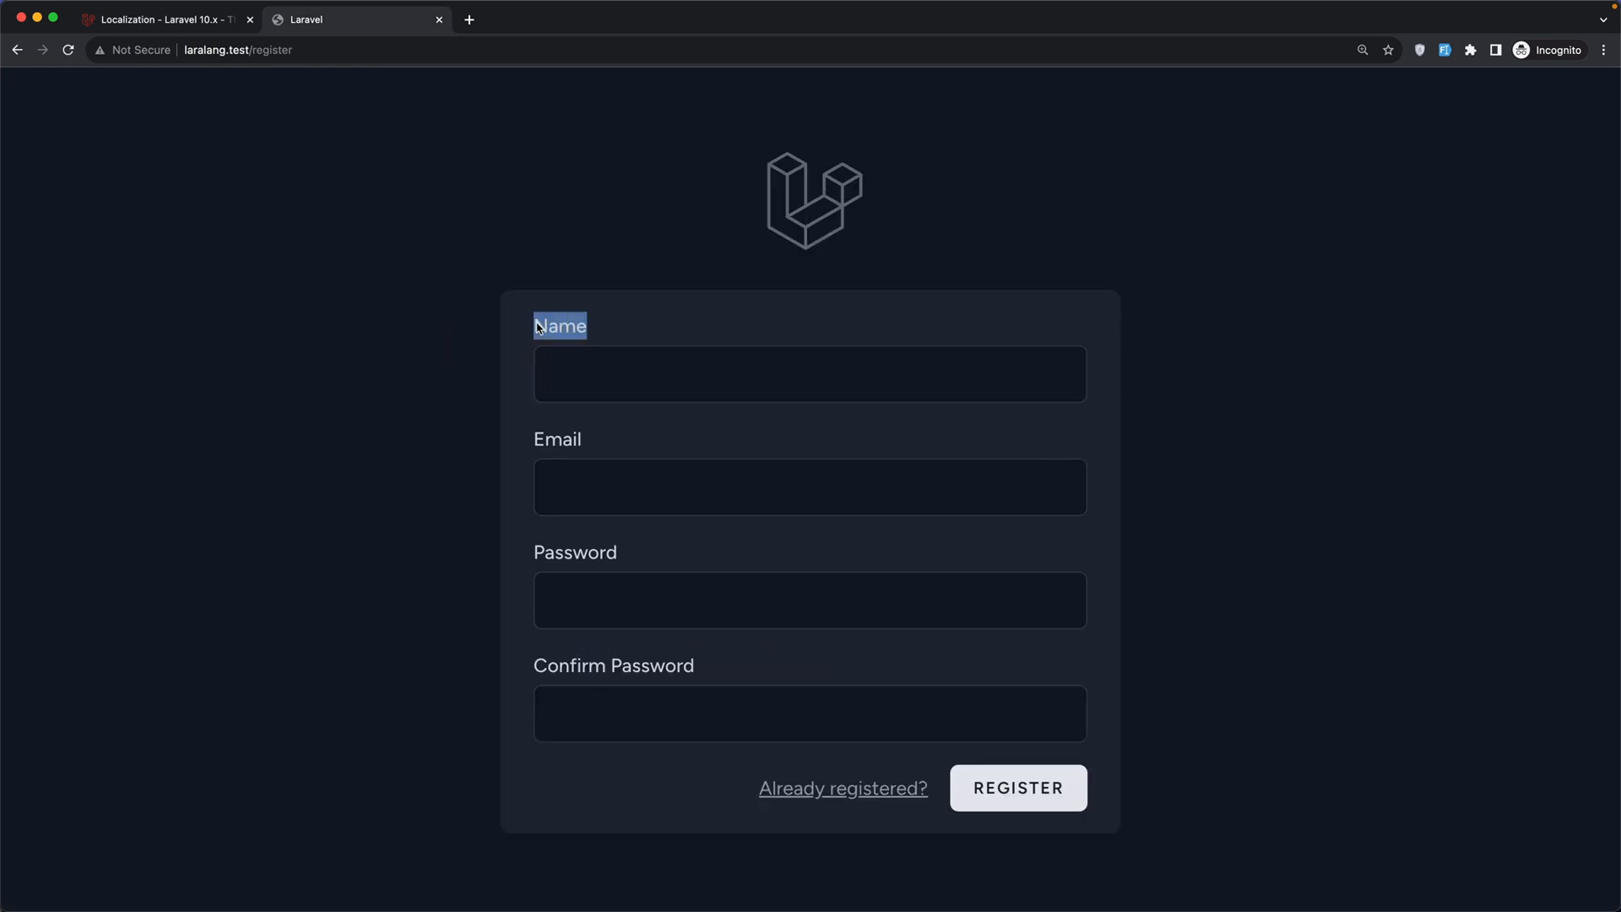
double_click(557, 438)
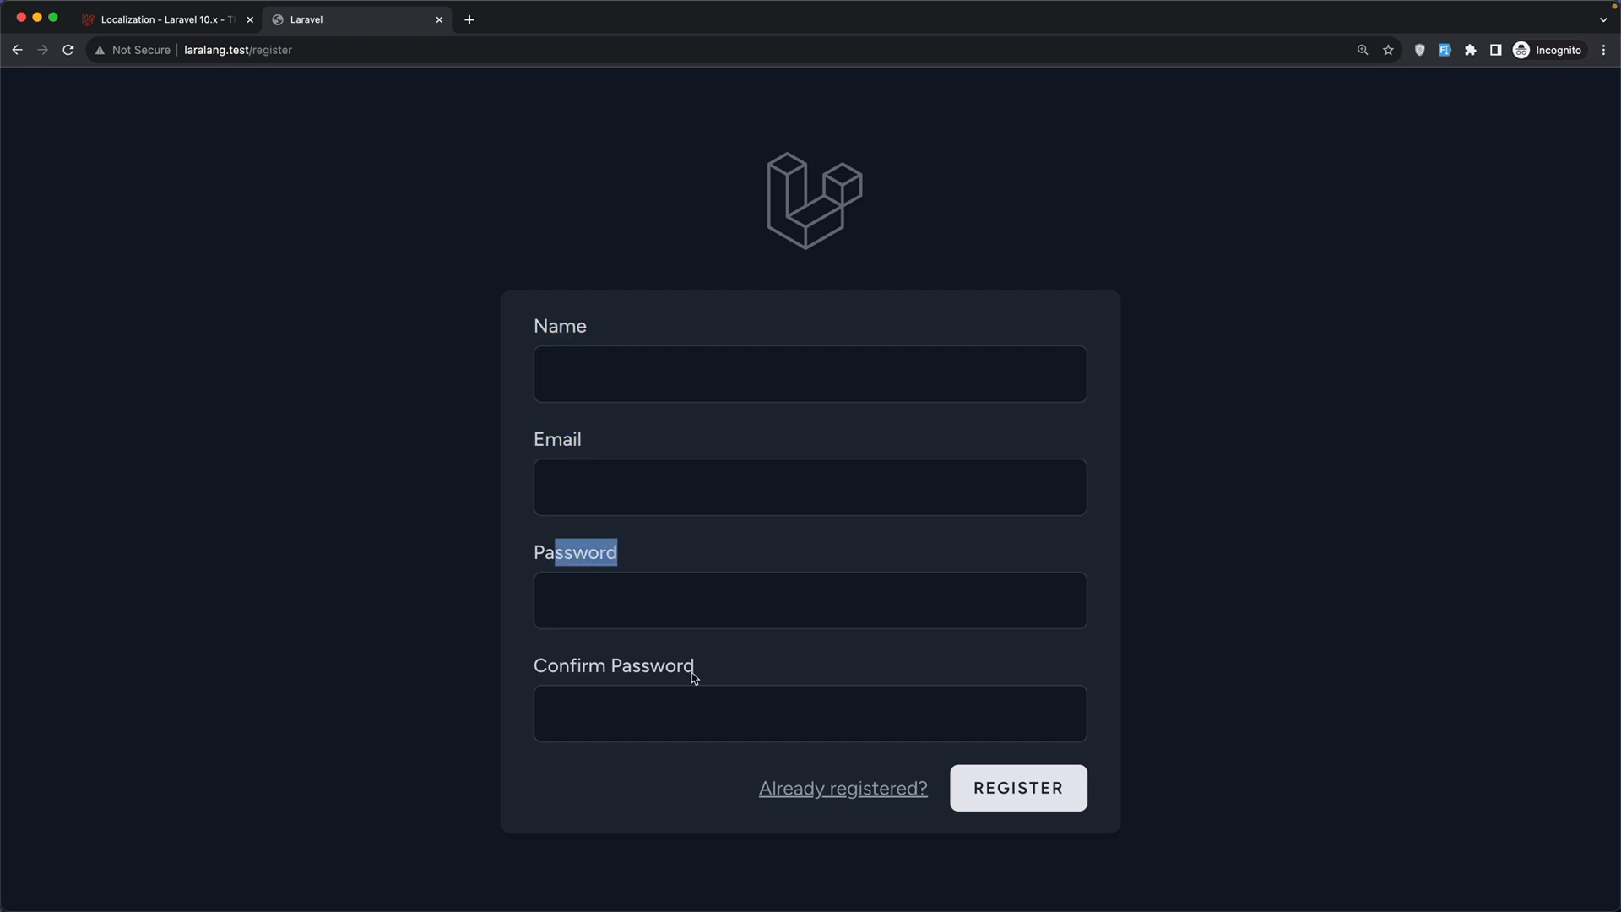
double_click(613, 665)
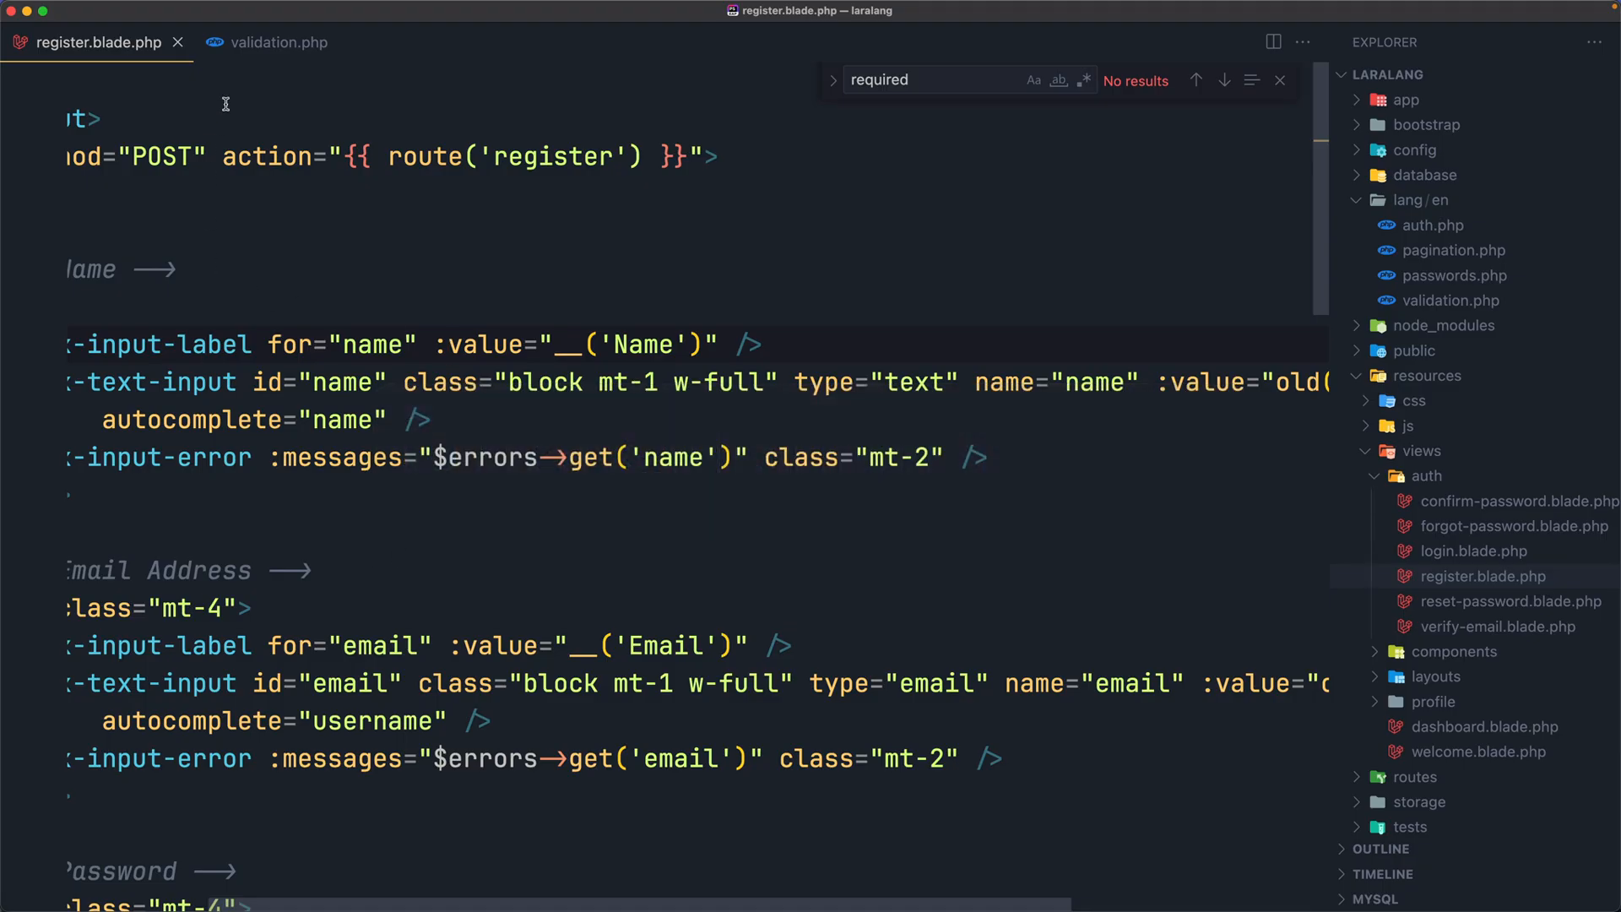
left_click(1432, 224)
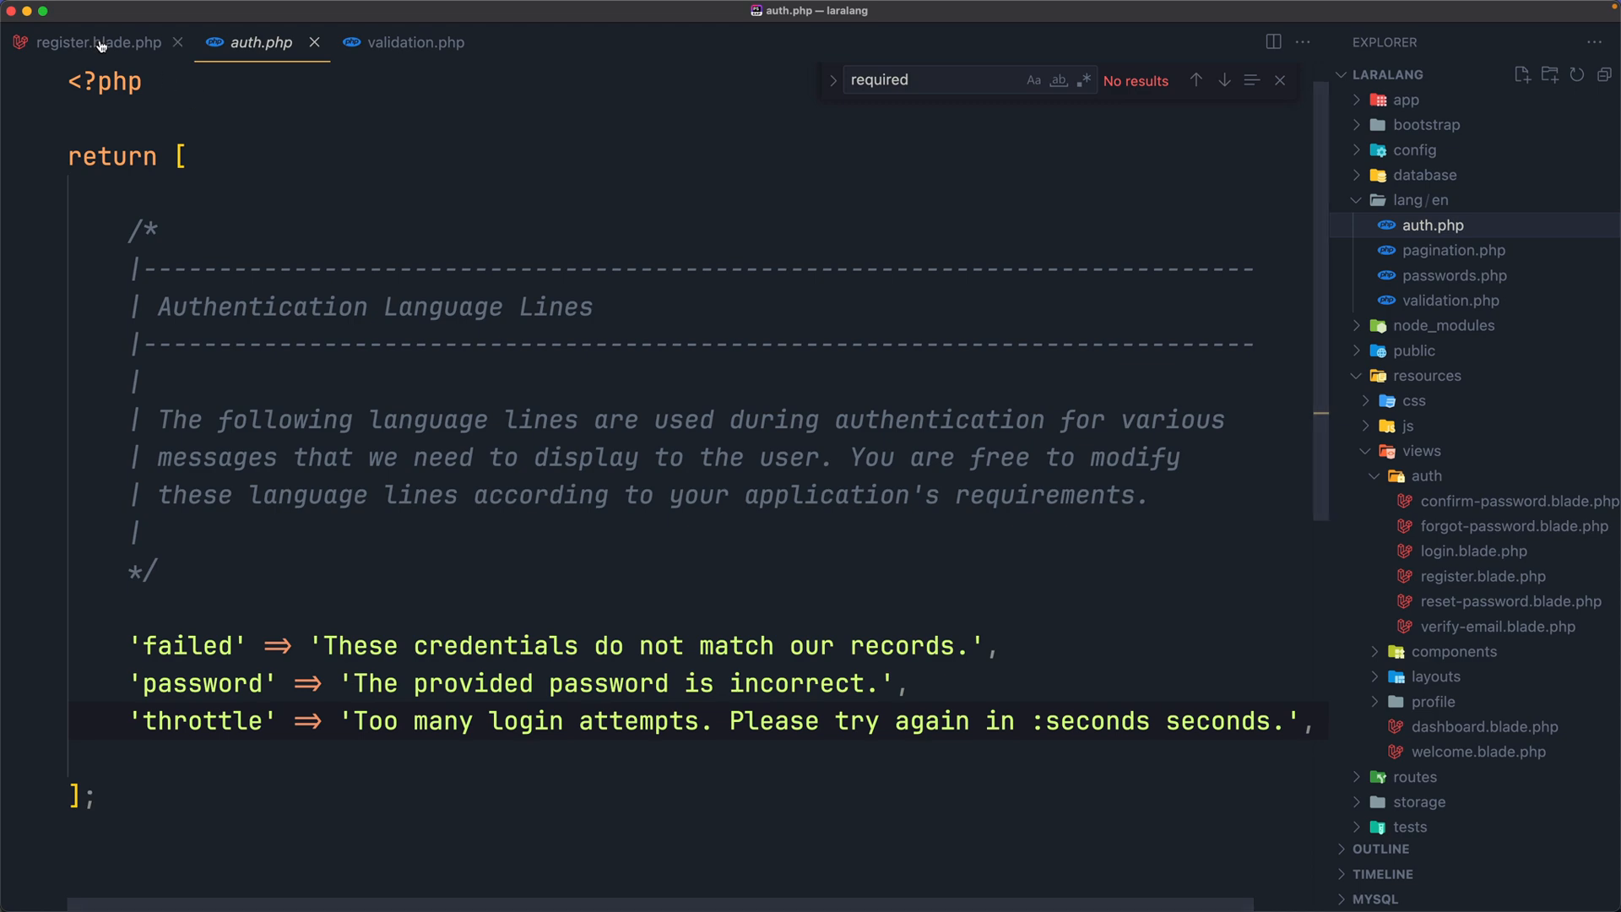
left_click(102, 42)
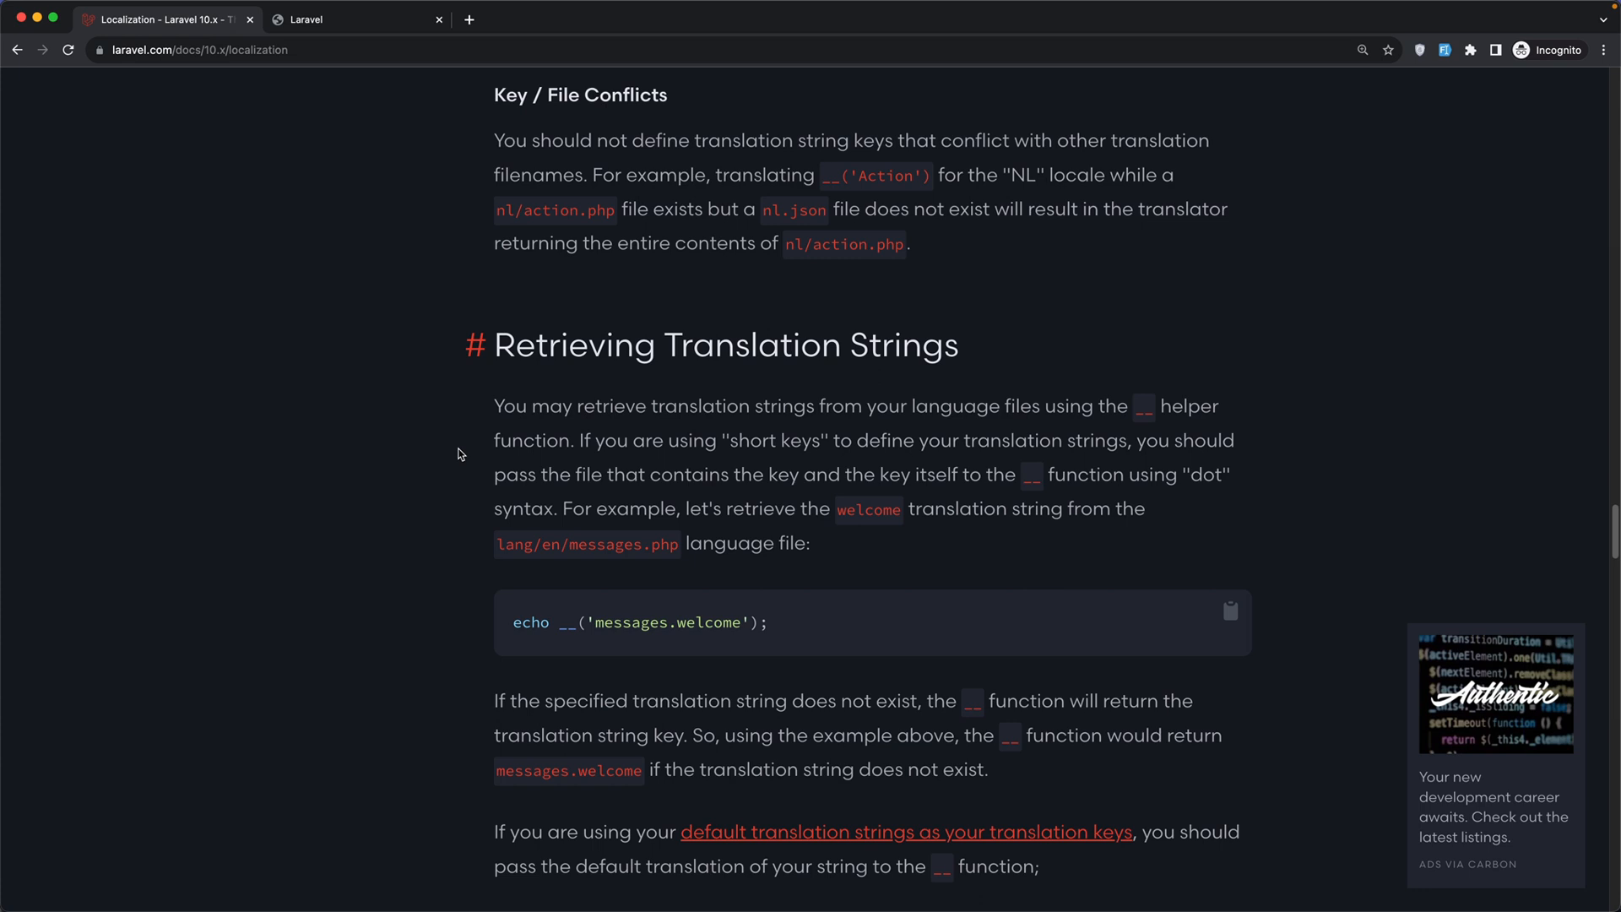
mouse_move(682, 429)
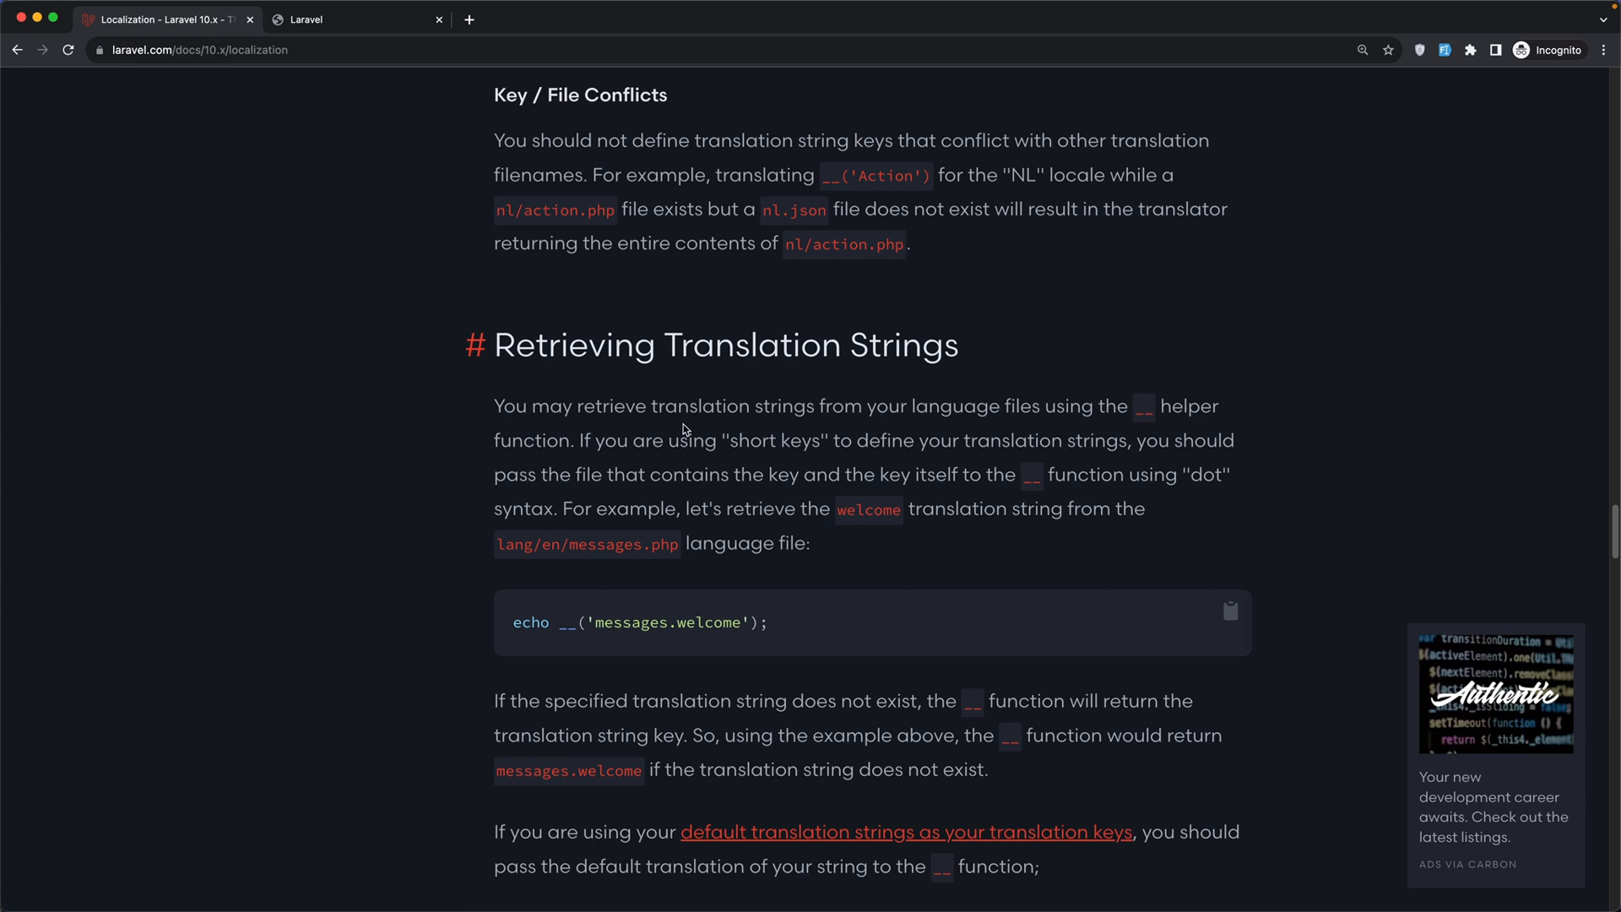
mouse_move(797, 428)
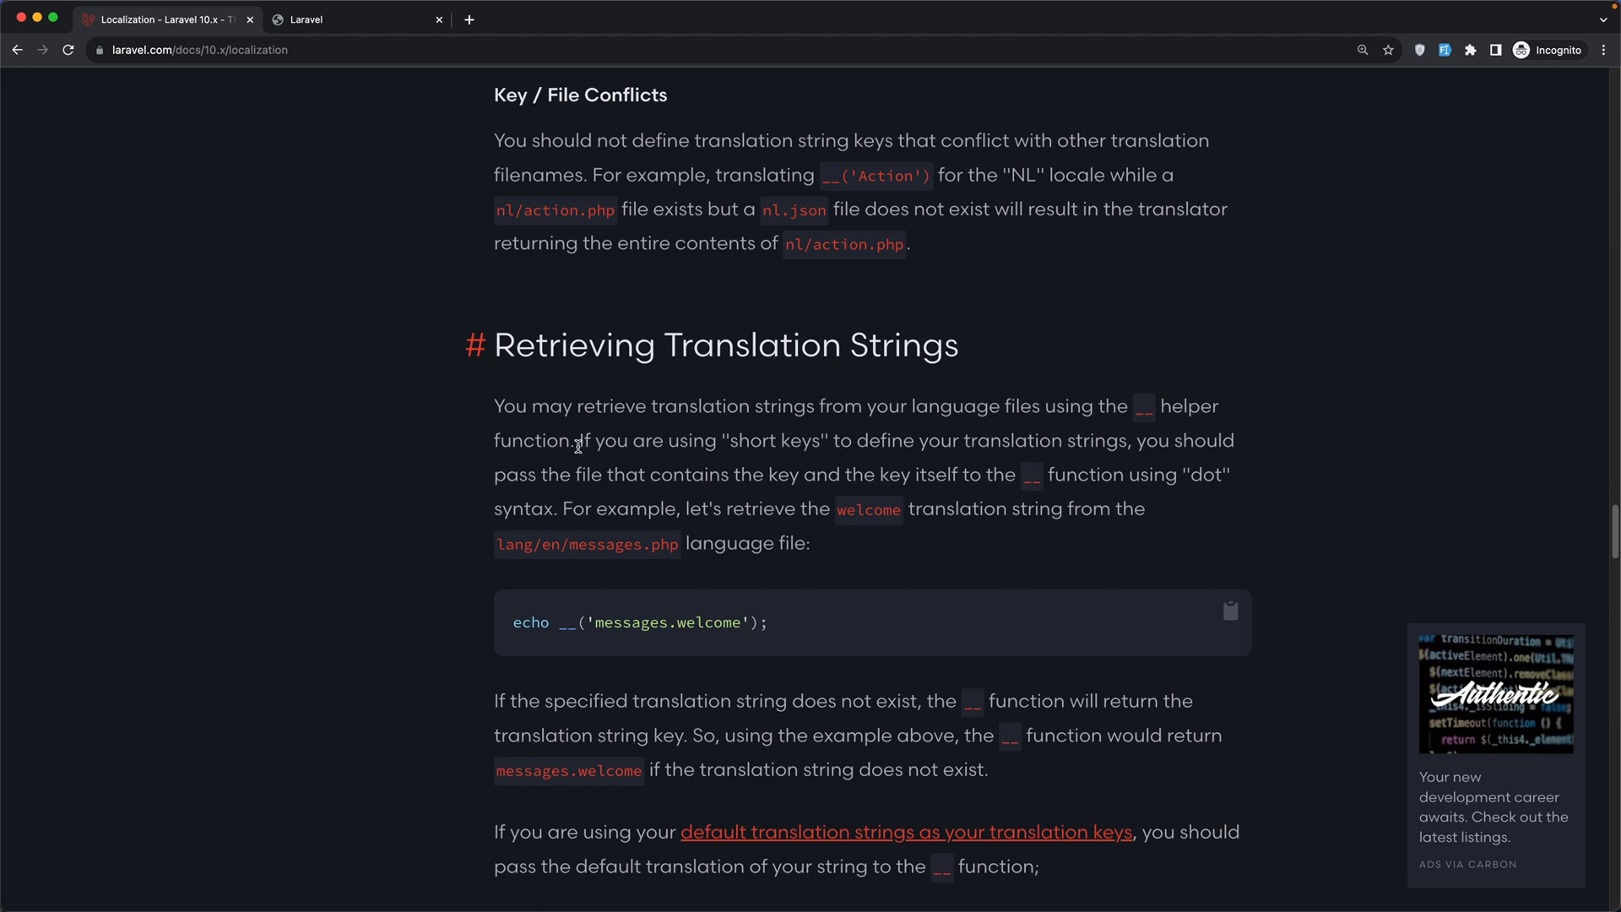
left_click_drag(579, 440, 884, 440)
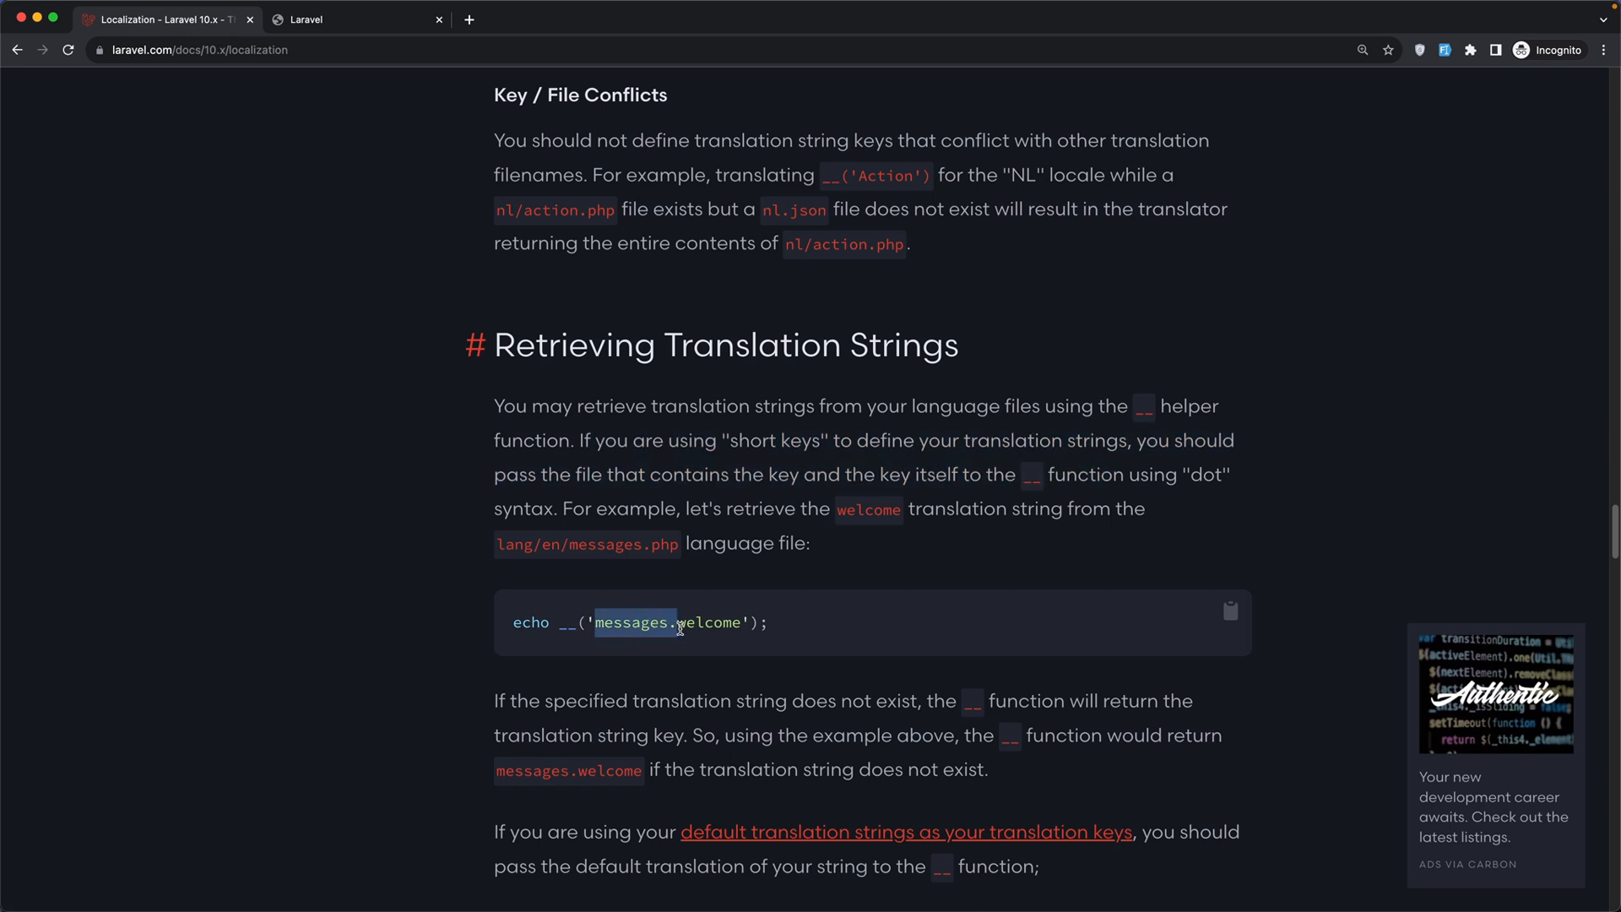
mouse_move(636, 566)
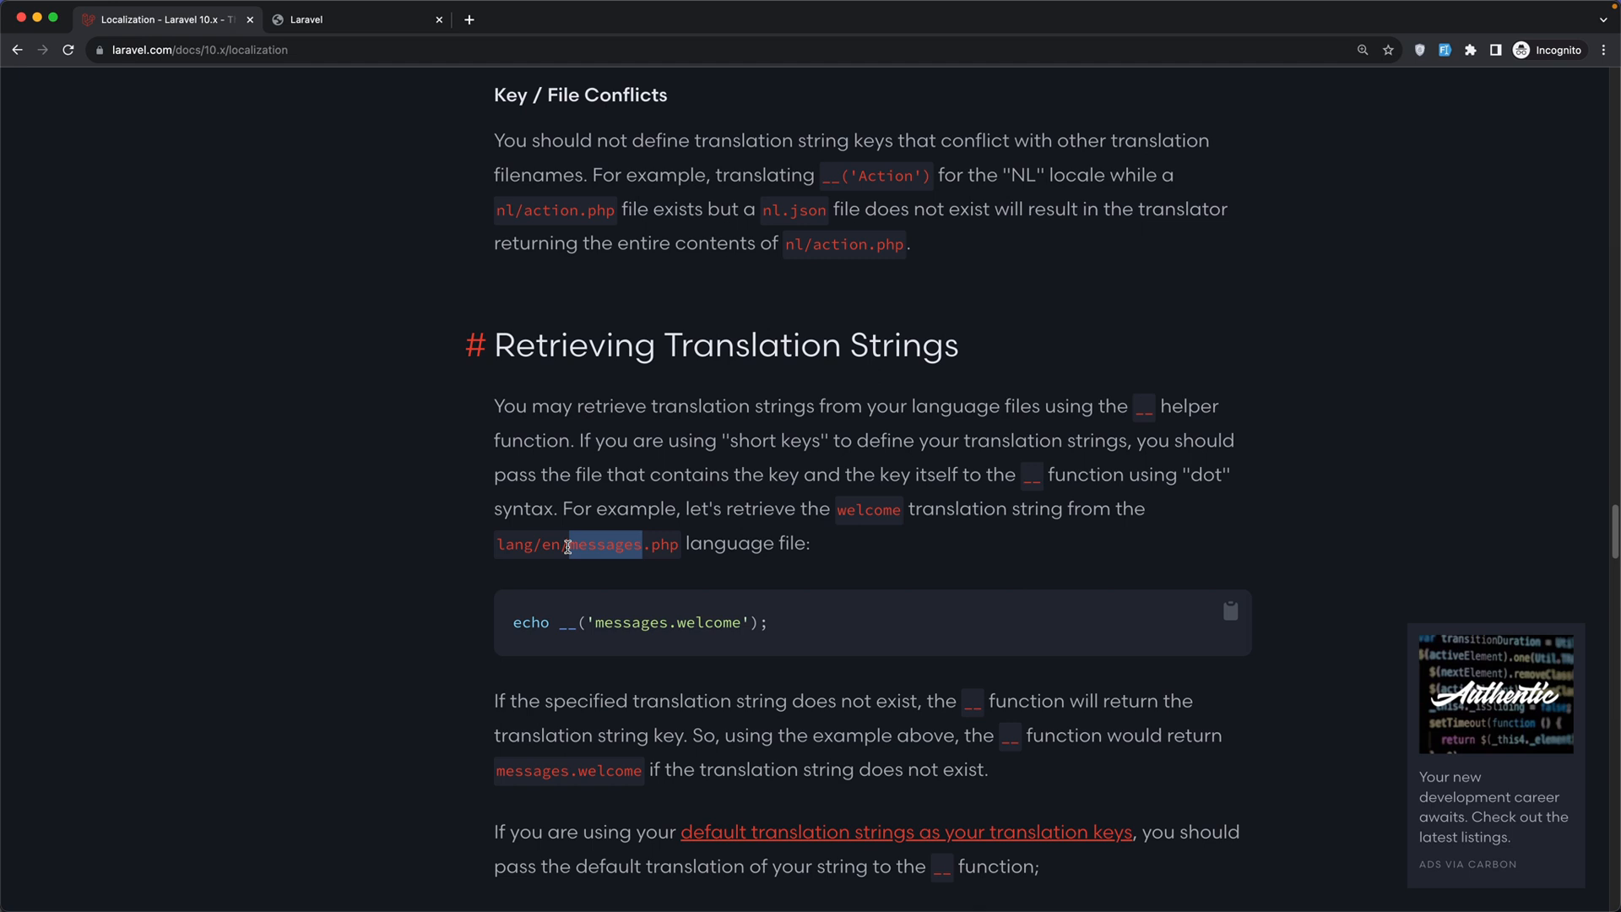
double_click(700, 622)
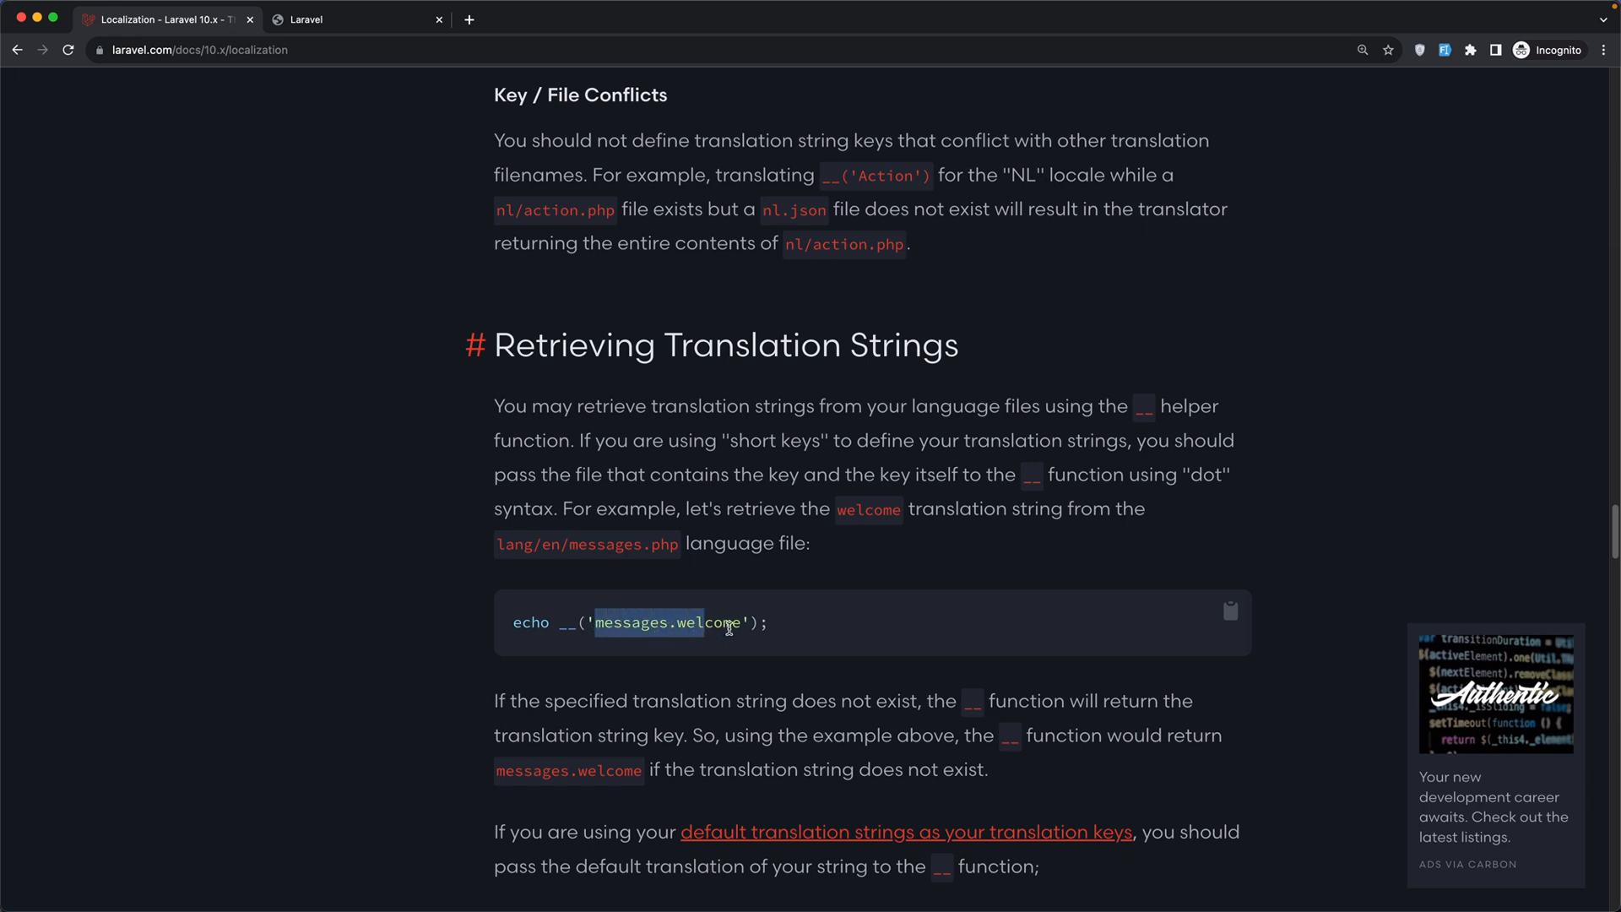
left_click(729, 622)
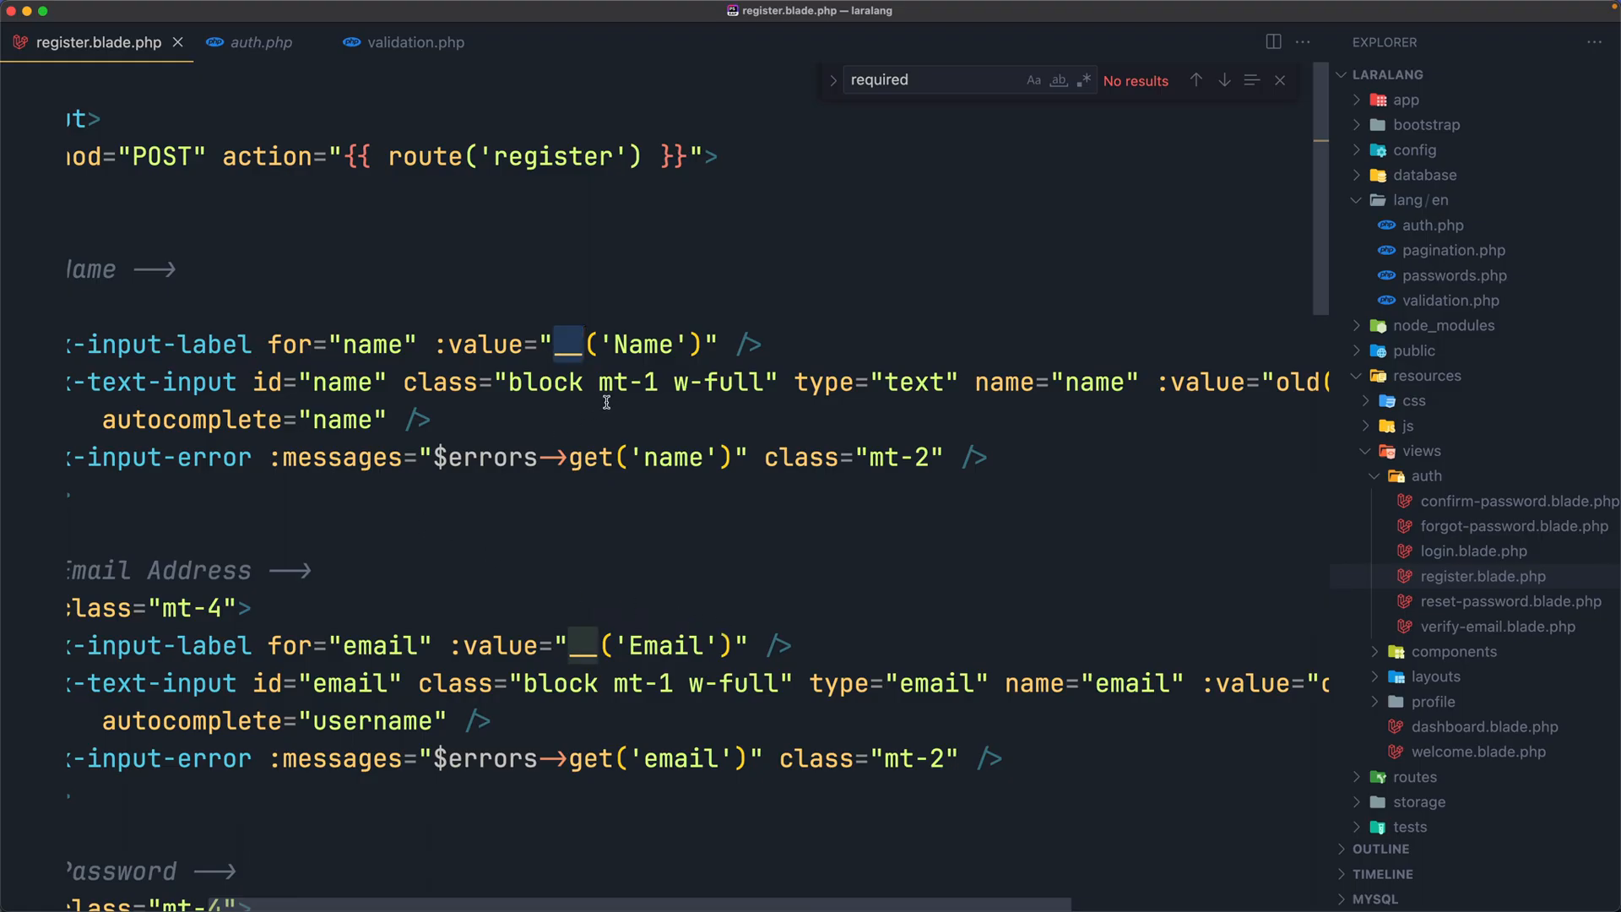
In auth.php, replace the 'Register' value with a nested array starting with 'name' => 'Name'.
left_click(414, 42)
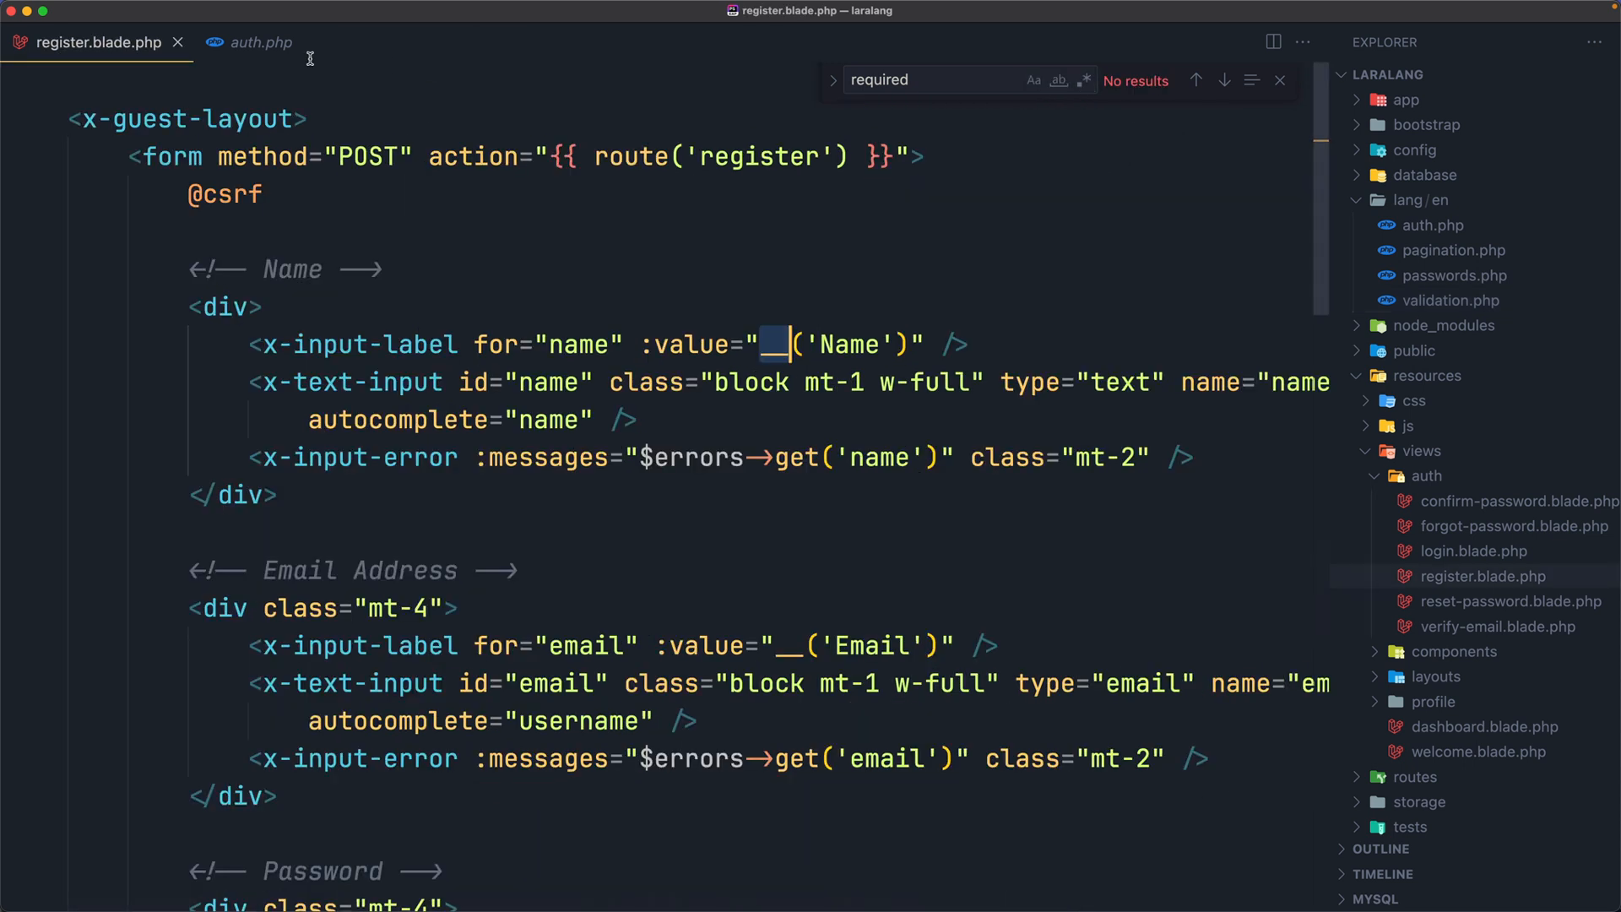
left_click(259, 42)
type("'register' ⇒ 'Register',")
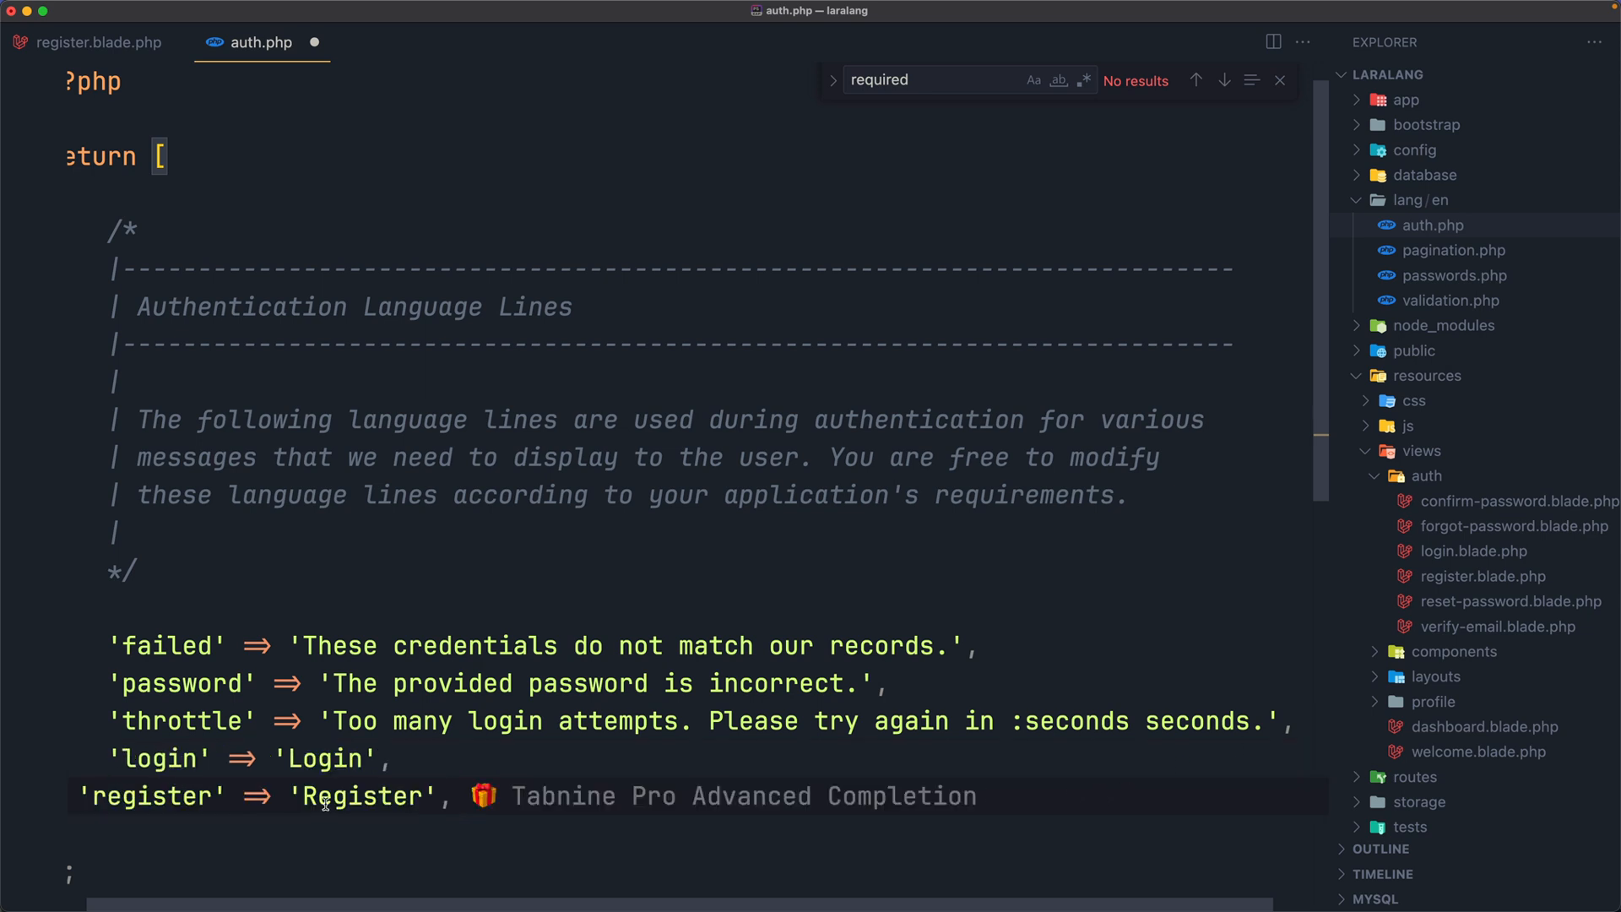
double_click(363, 795)
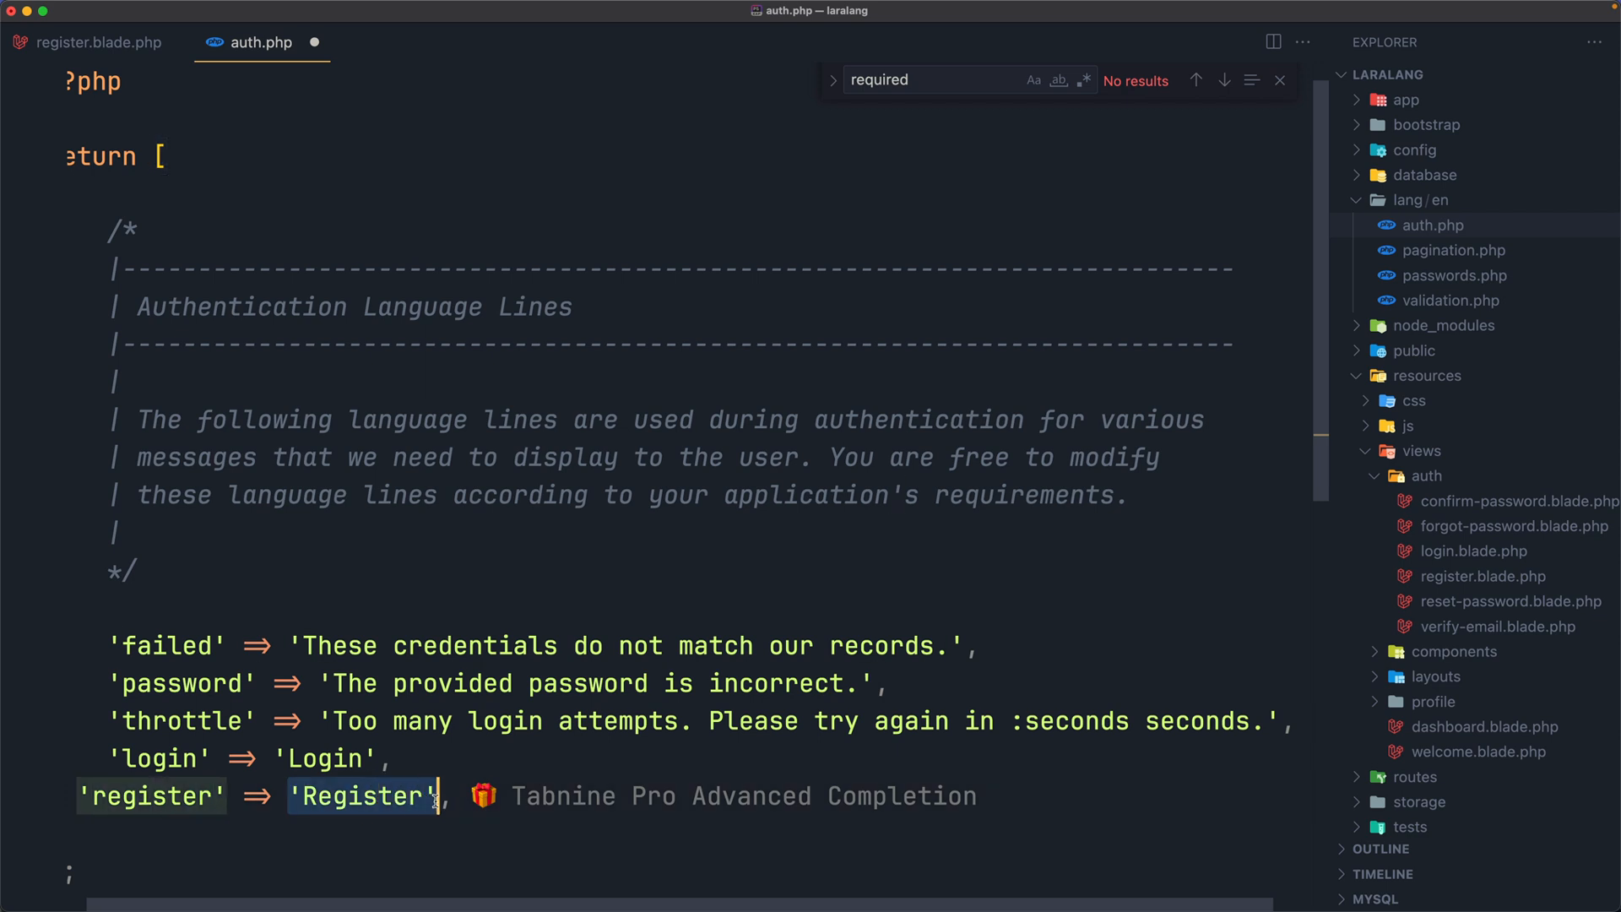
type("[")
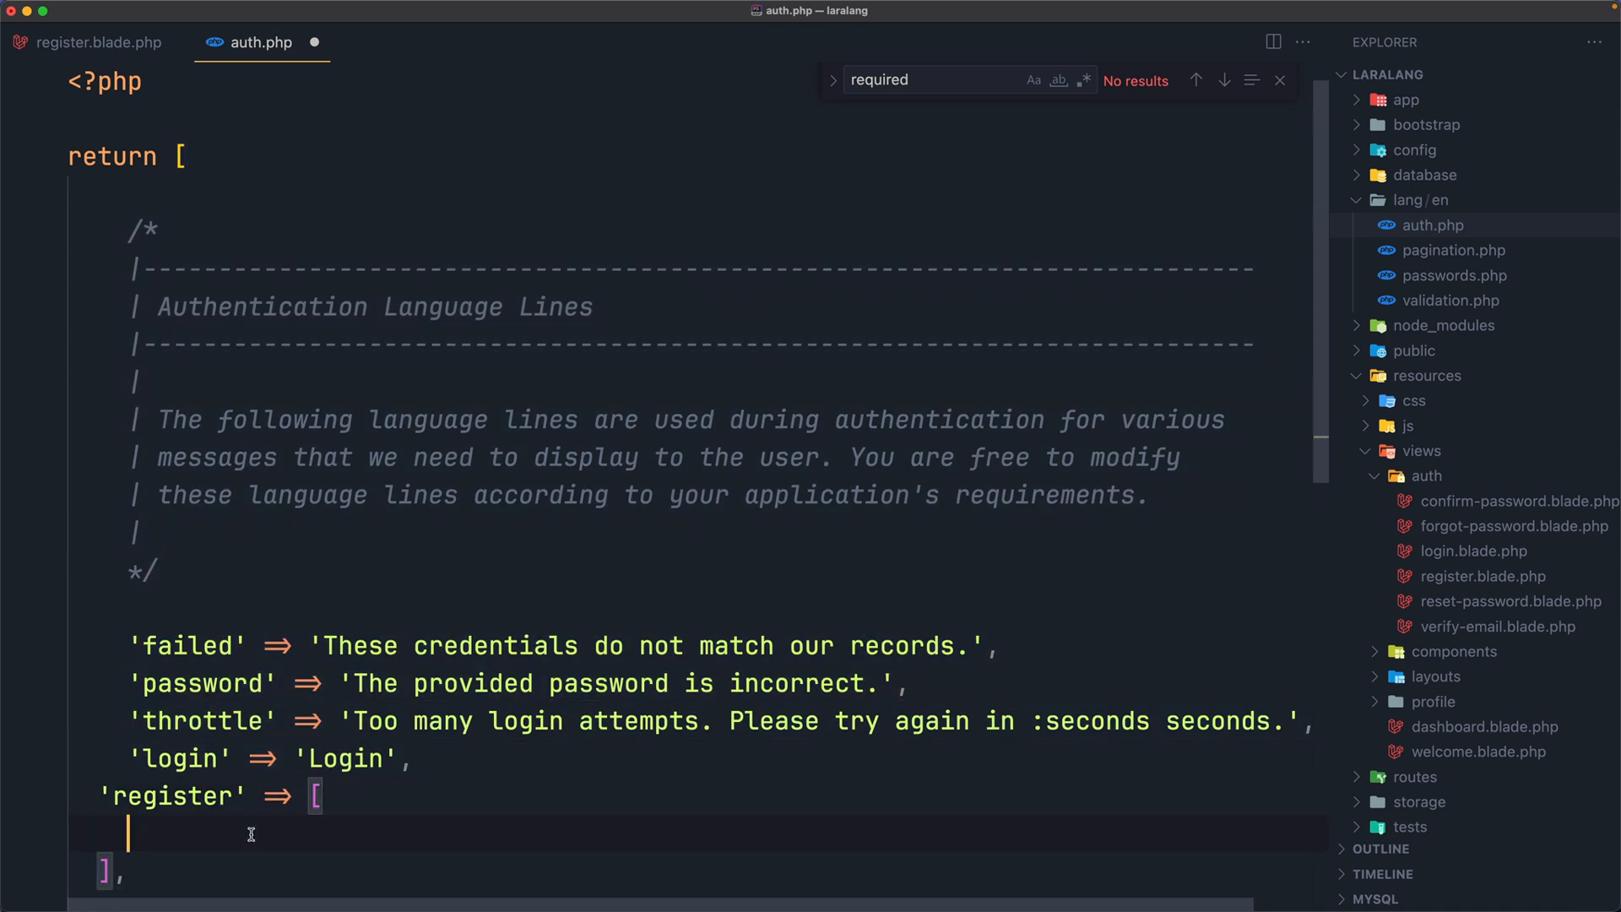
type("'class' => '")
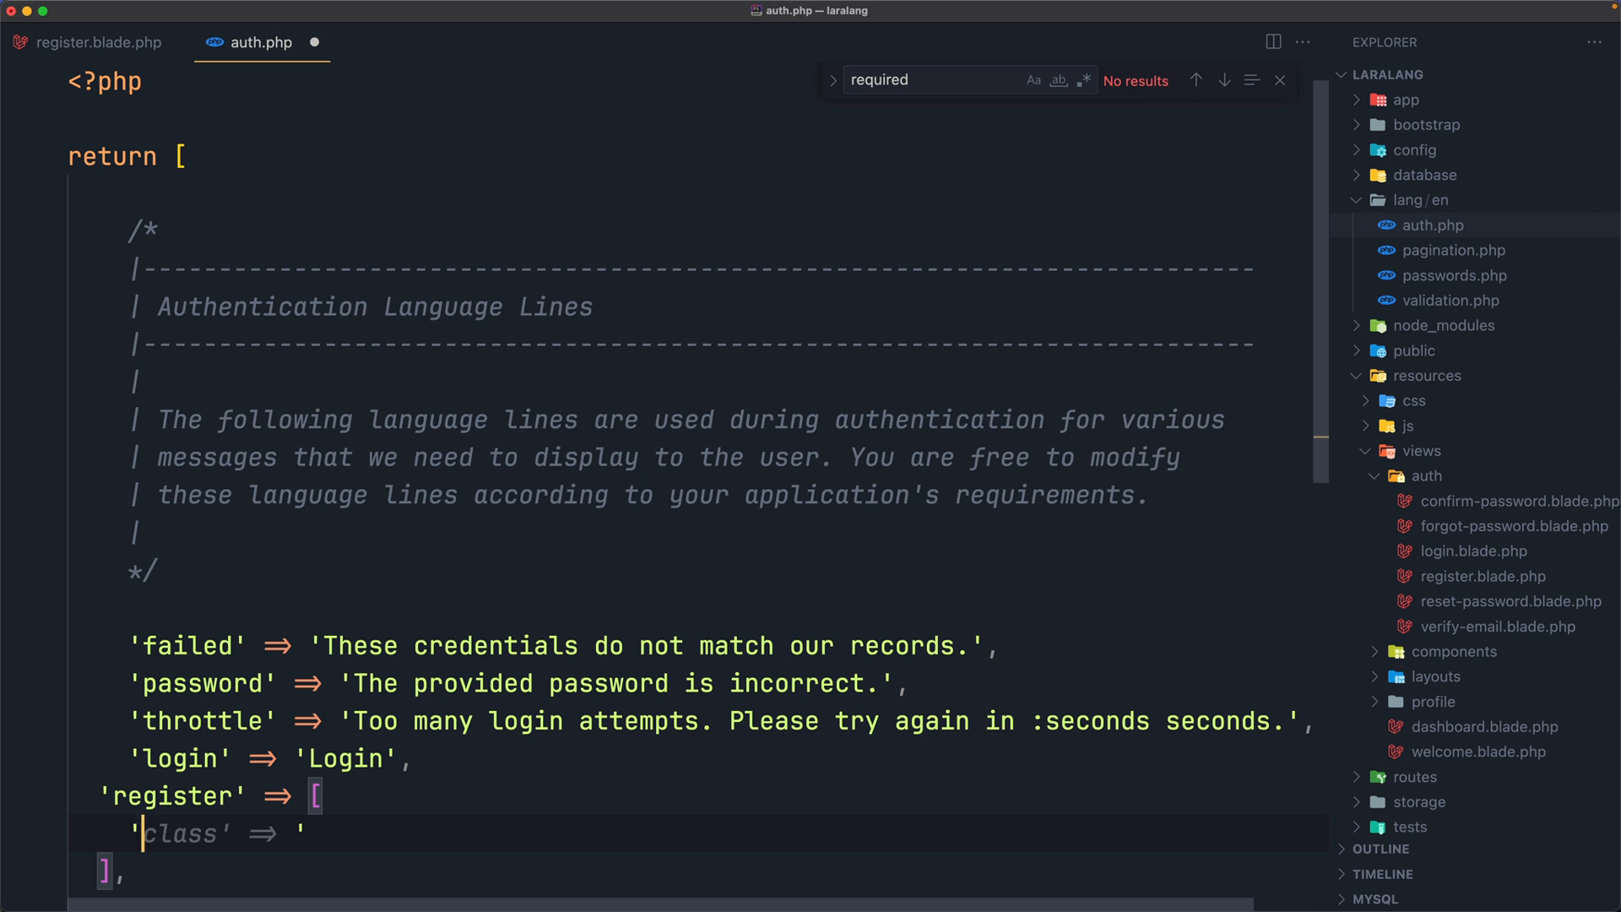
type("name' => '")
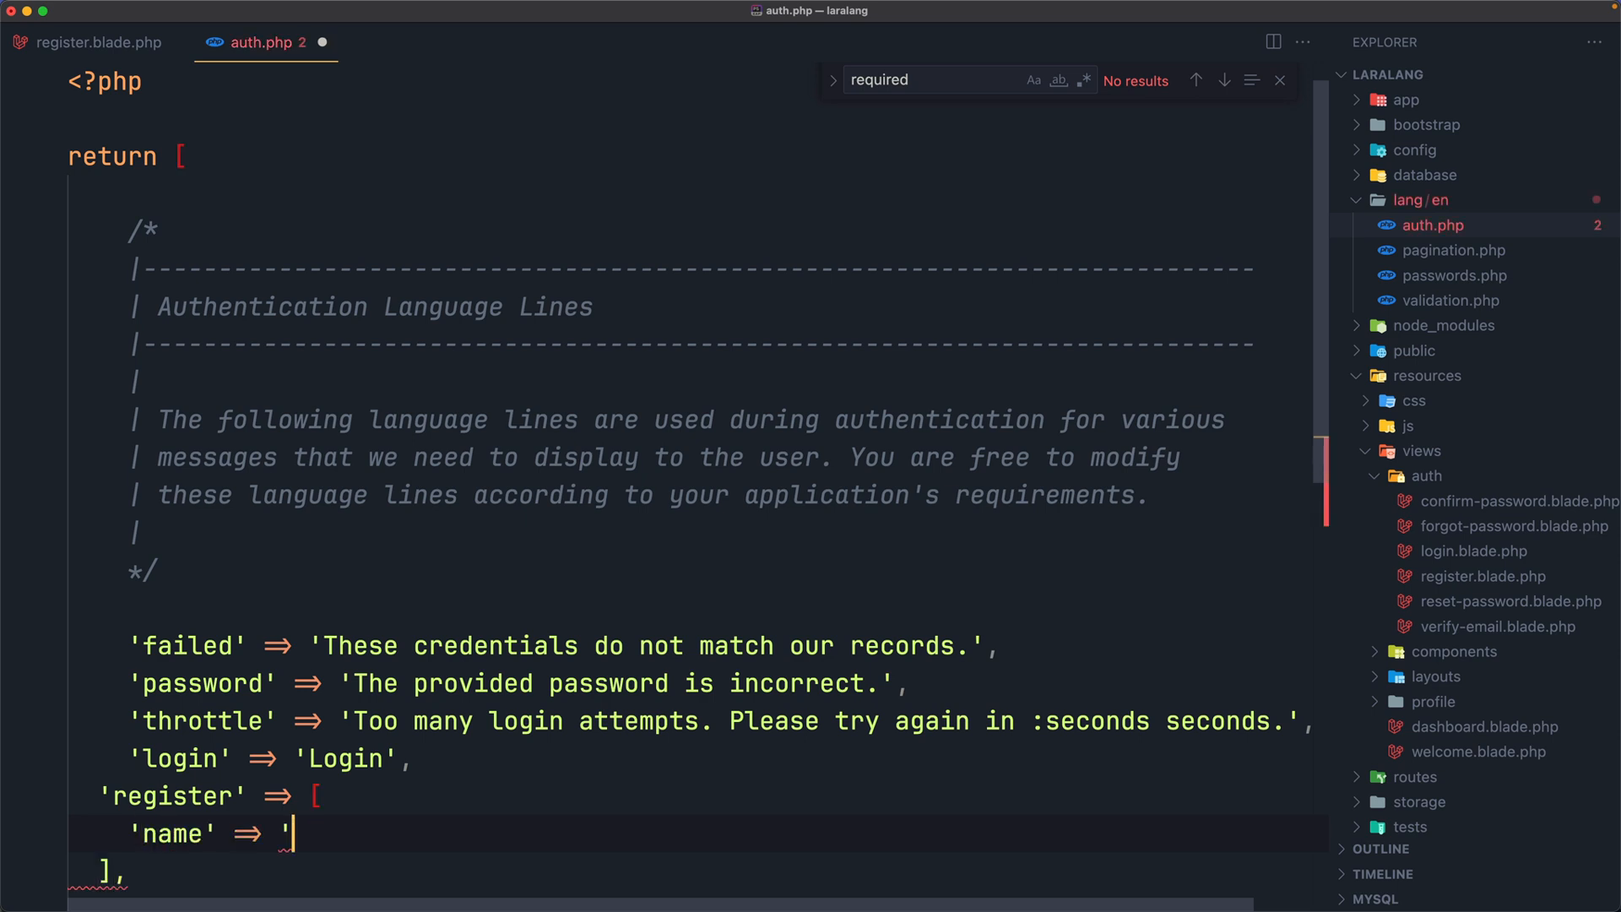
type("Name',")
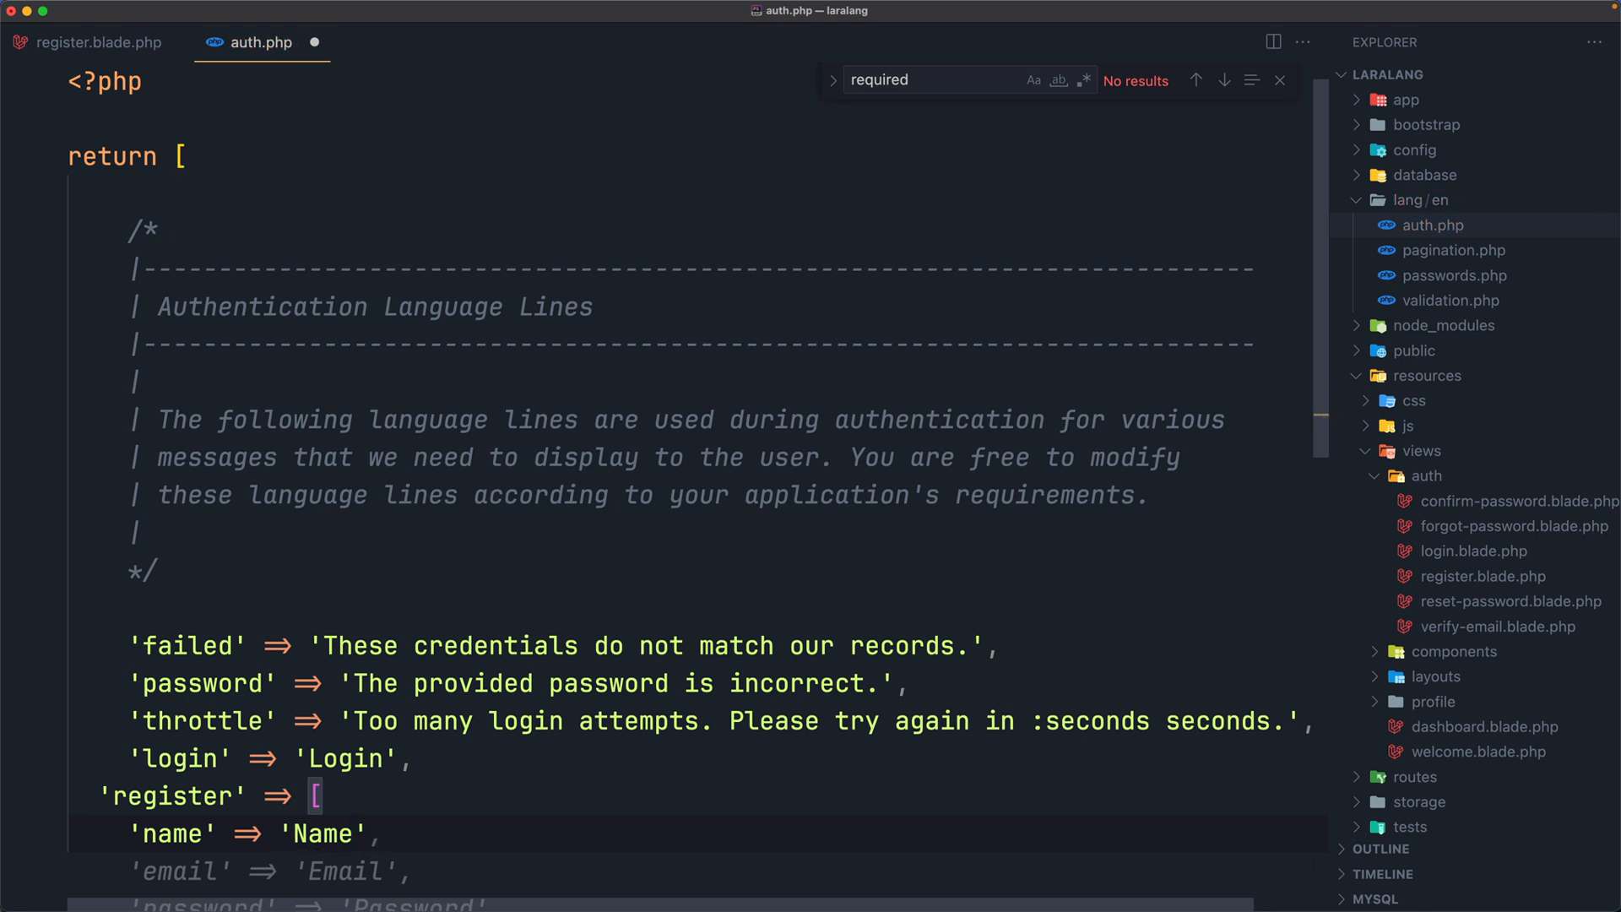
scroll("down", 3)
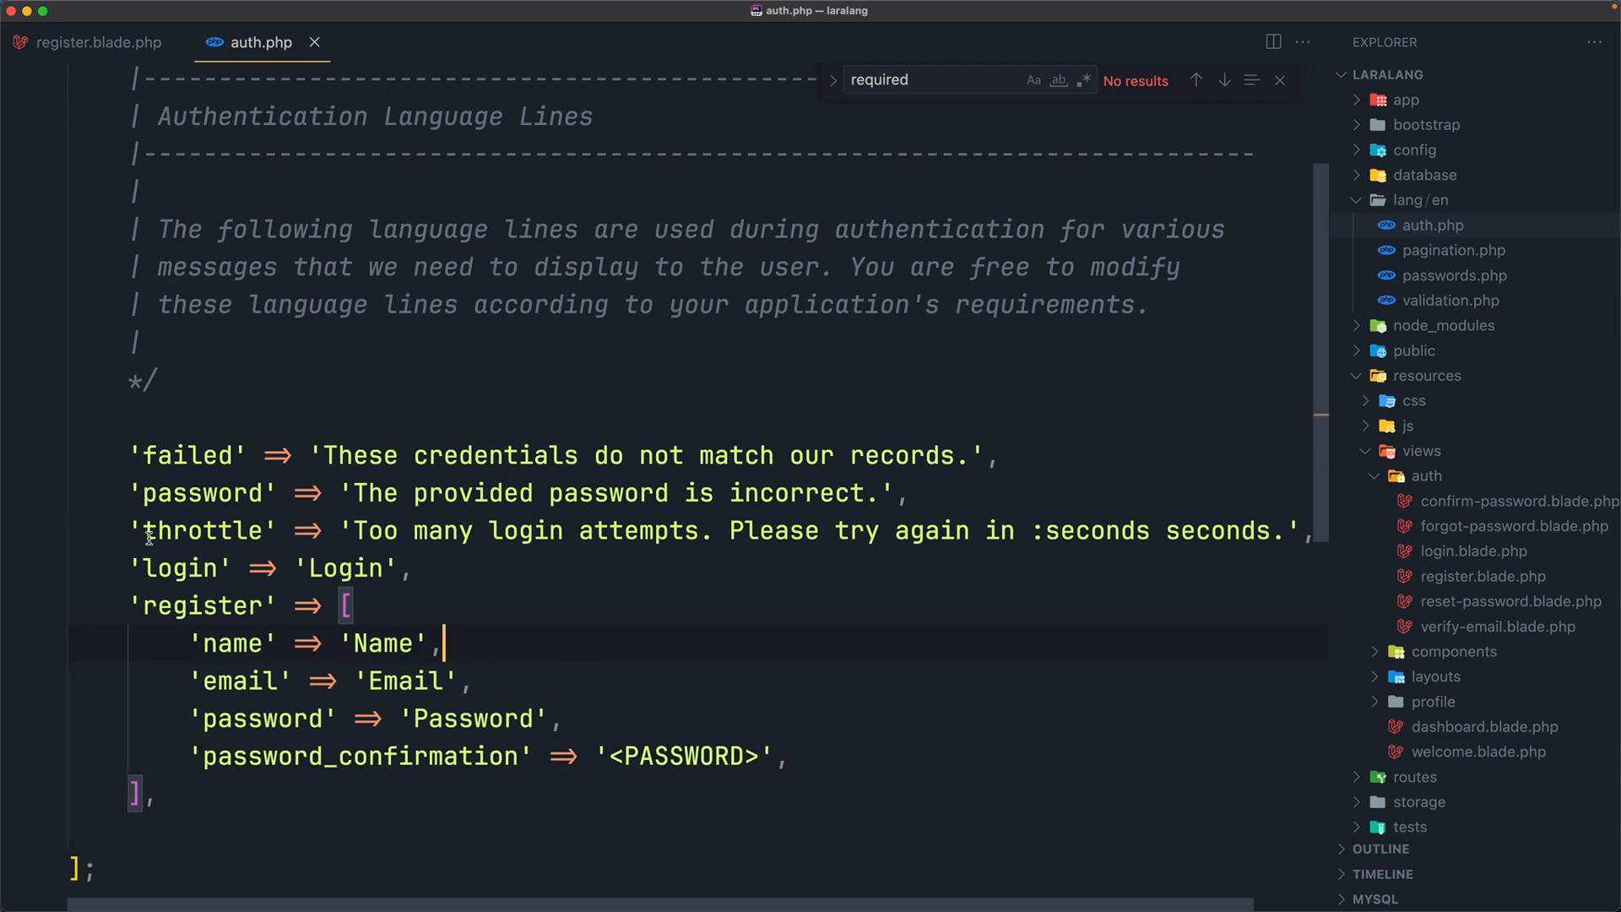
Change the Name label in register.blade.php to __('auth.register.name'), checking keys in auth.php.
left_click(102, 43)
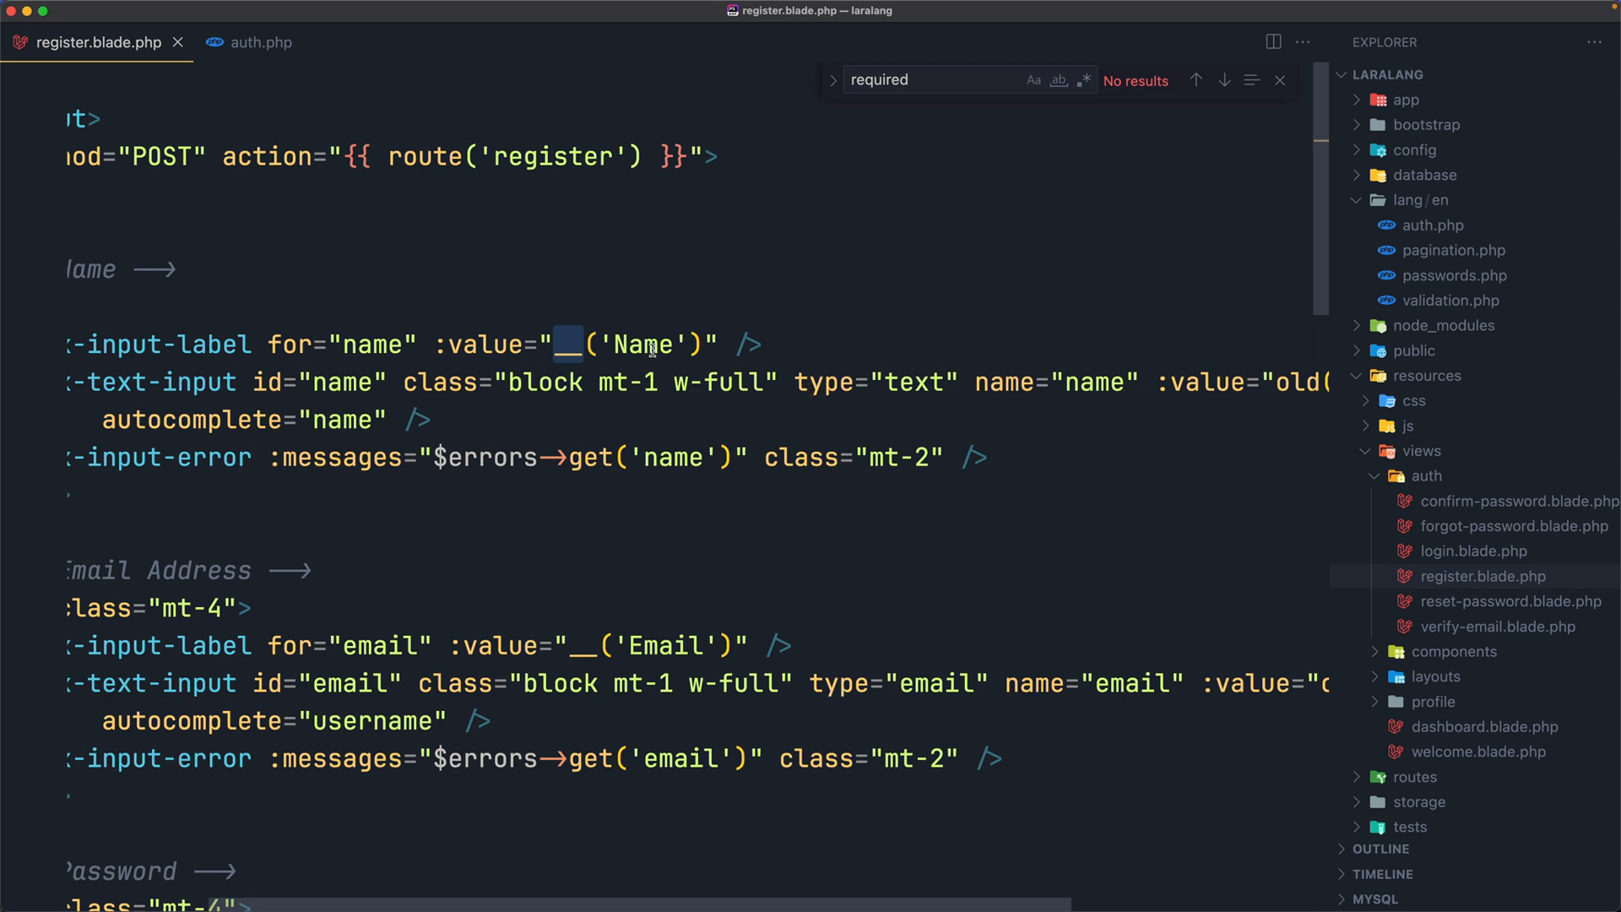
double_click(644, 344)
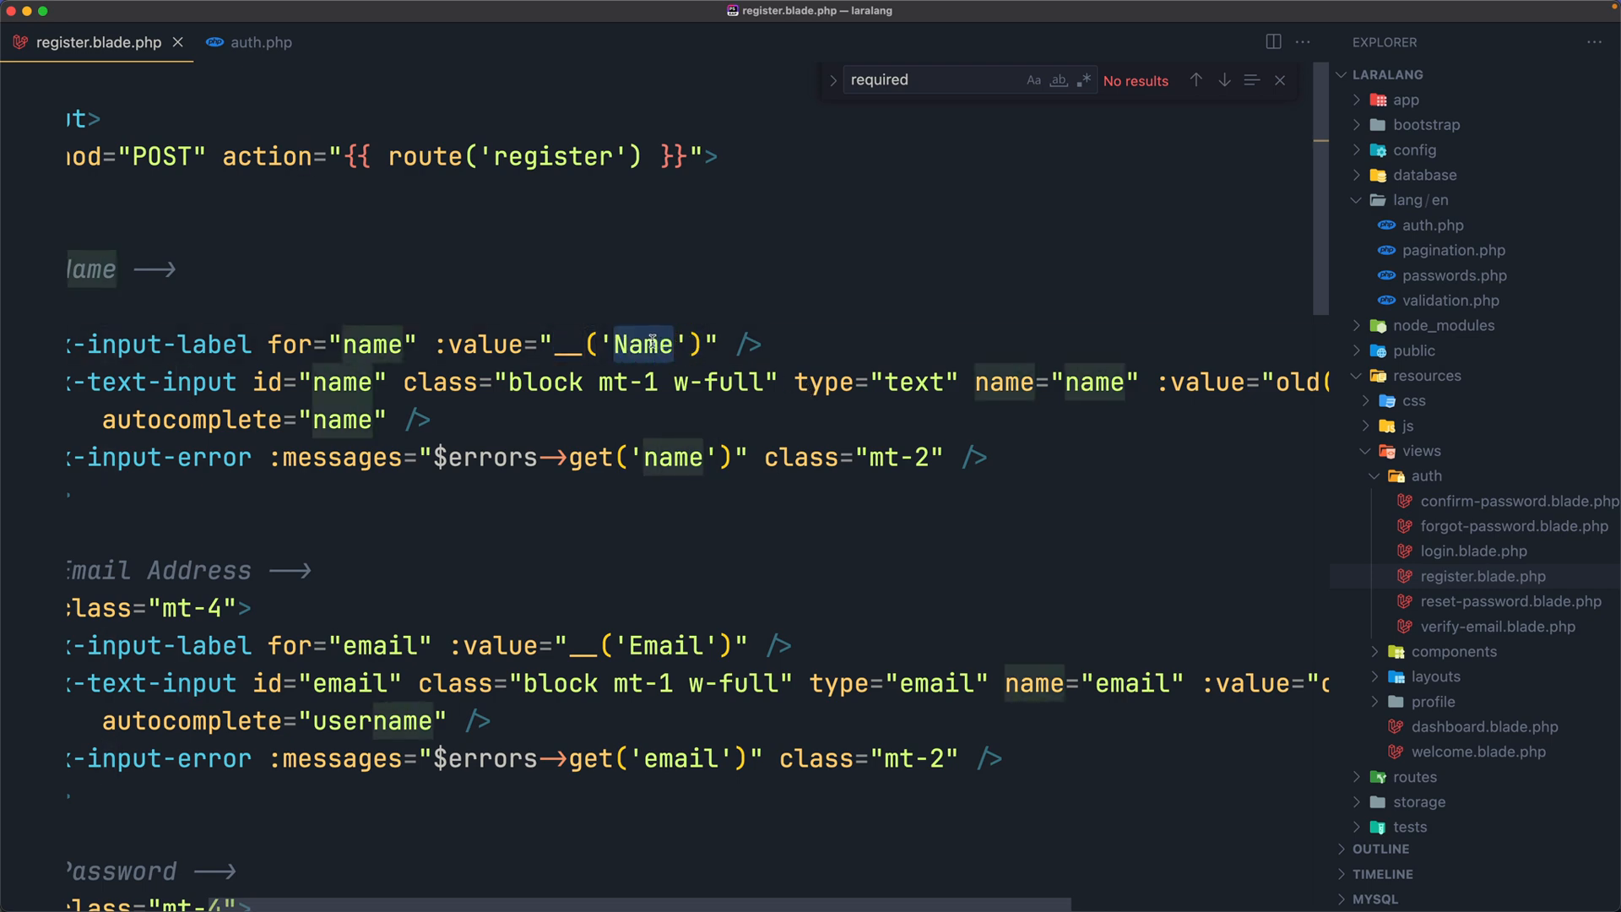
type("auth")
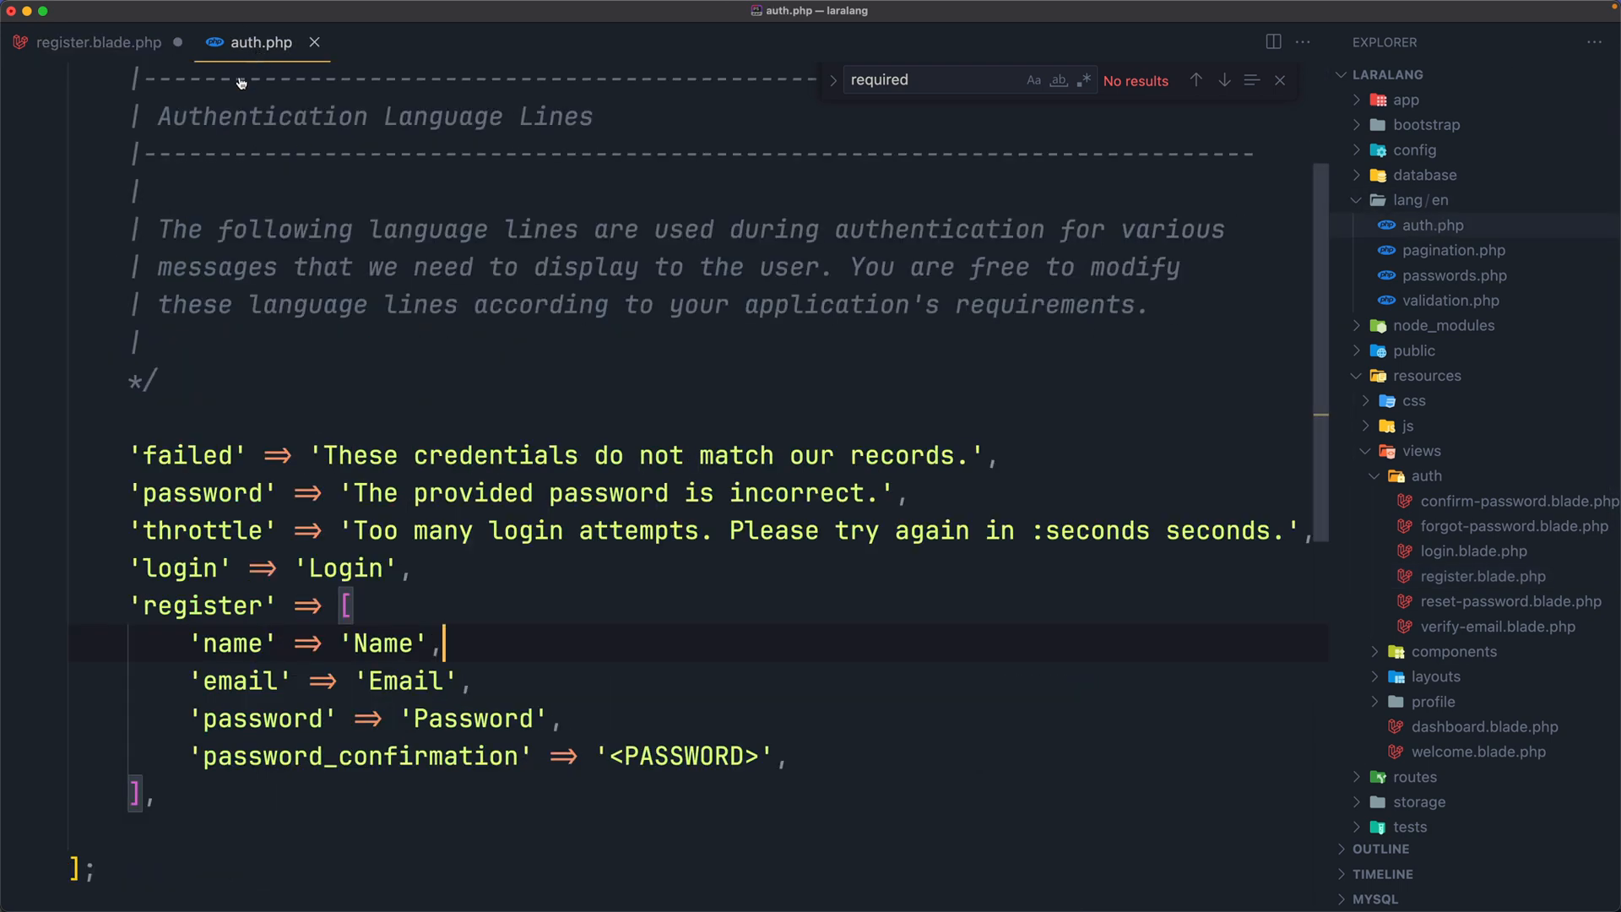
left_click(98, 42)
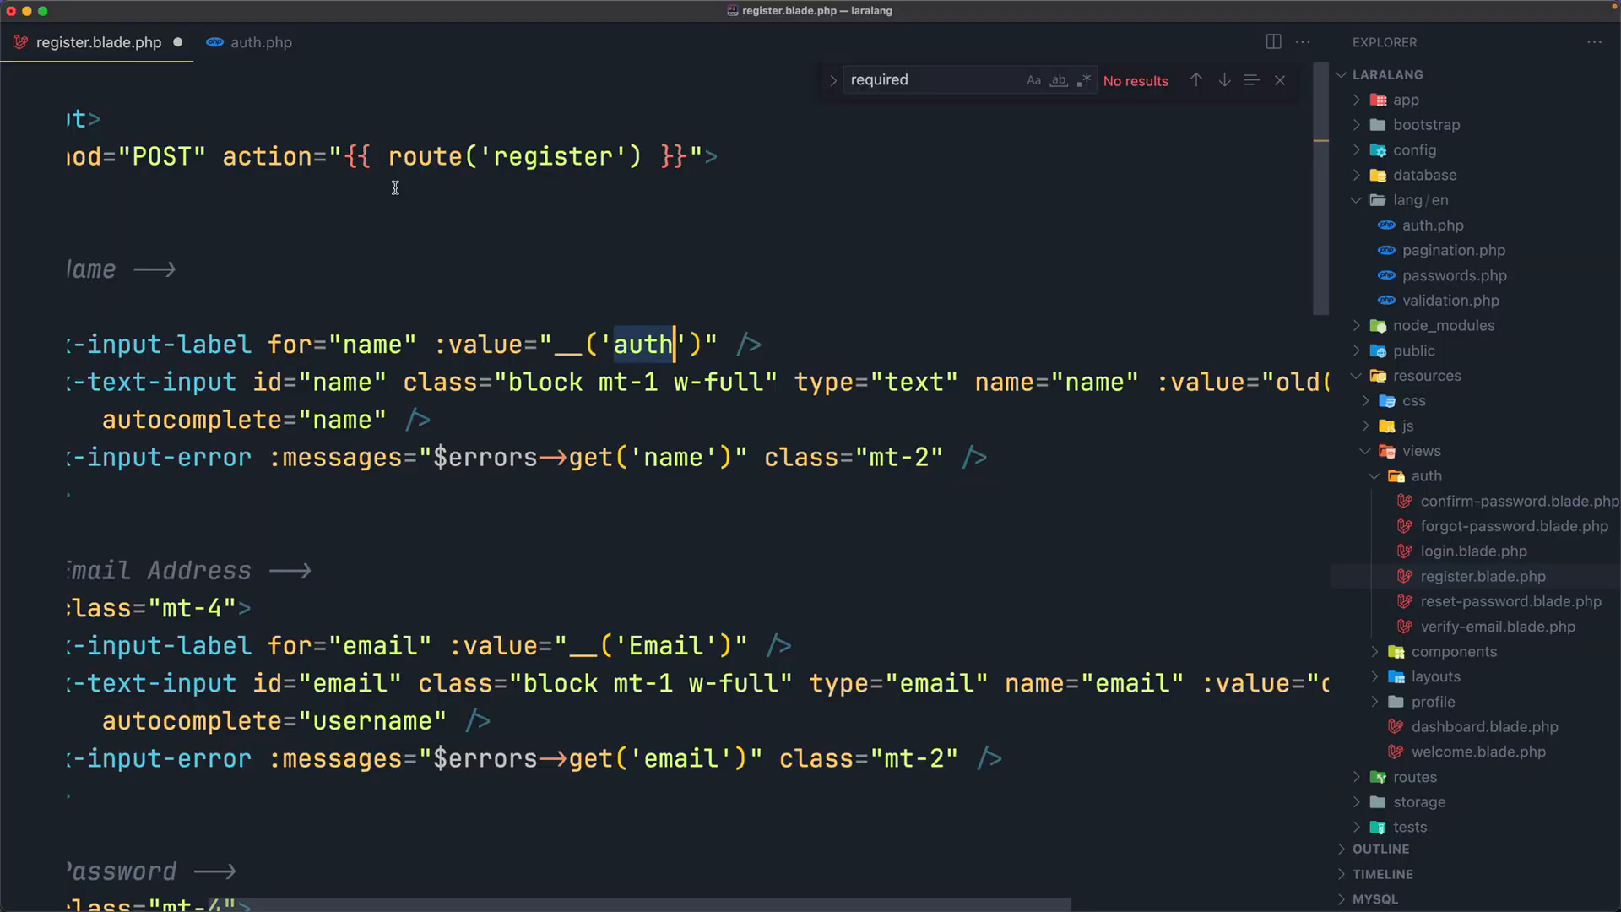
left_click(260, 42)
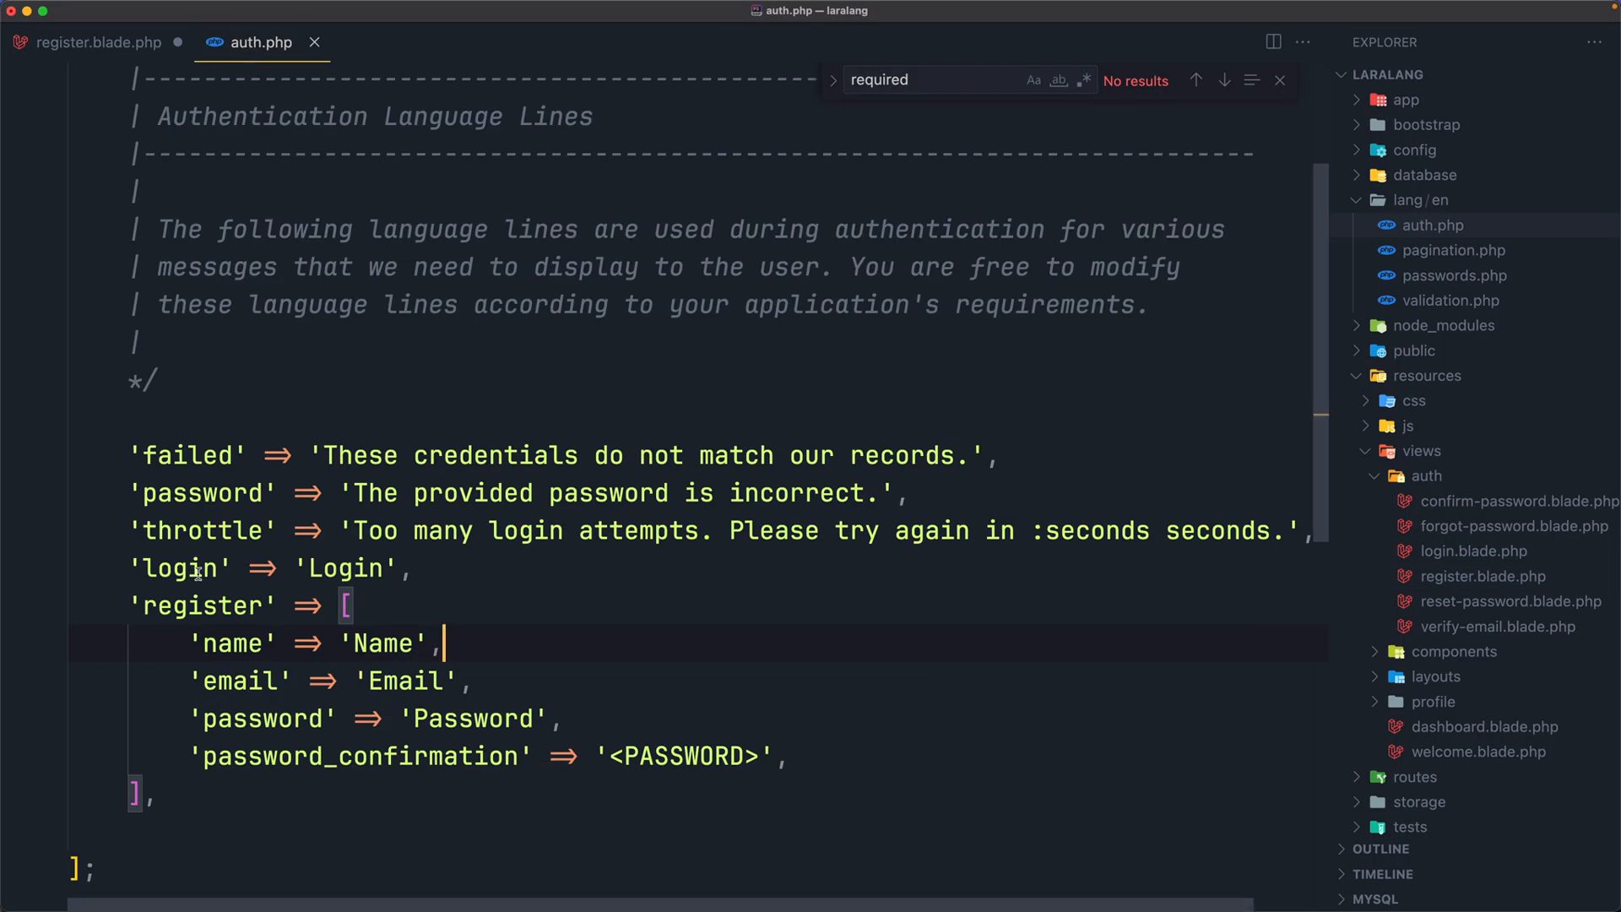
double_click(201, 604)
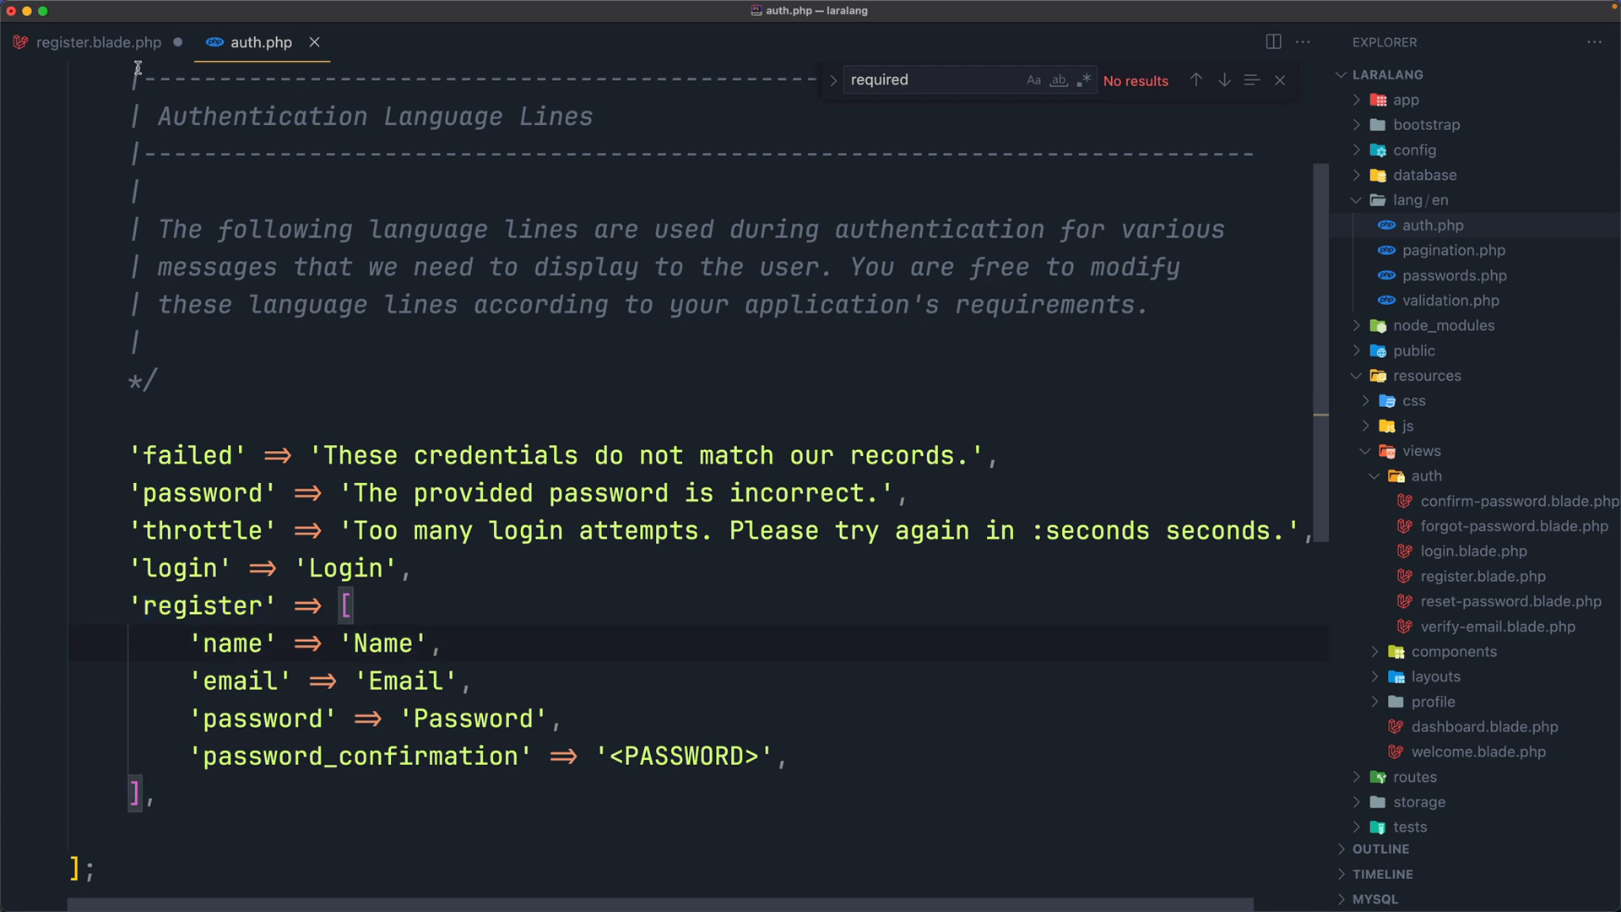
left_click(101, 42)
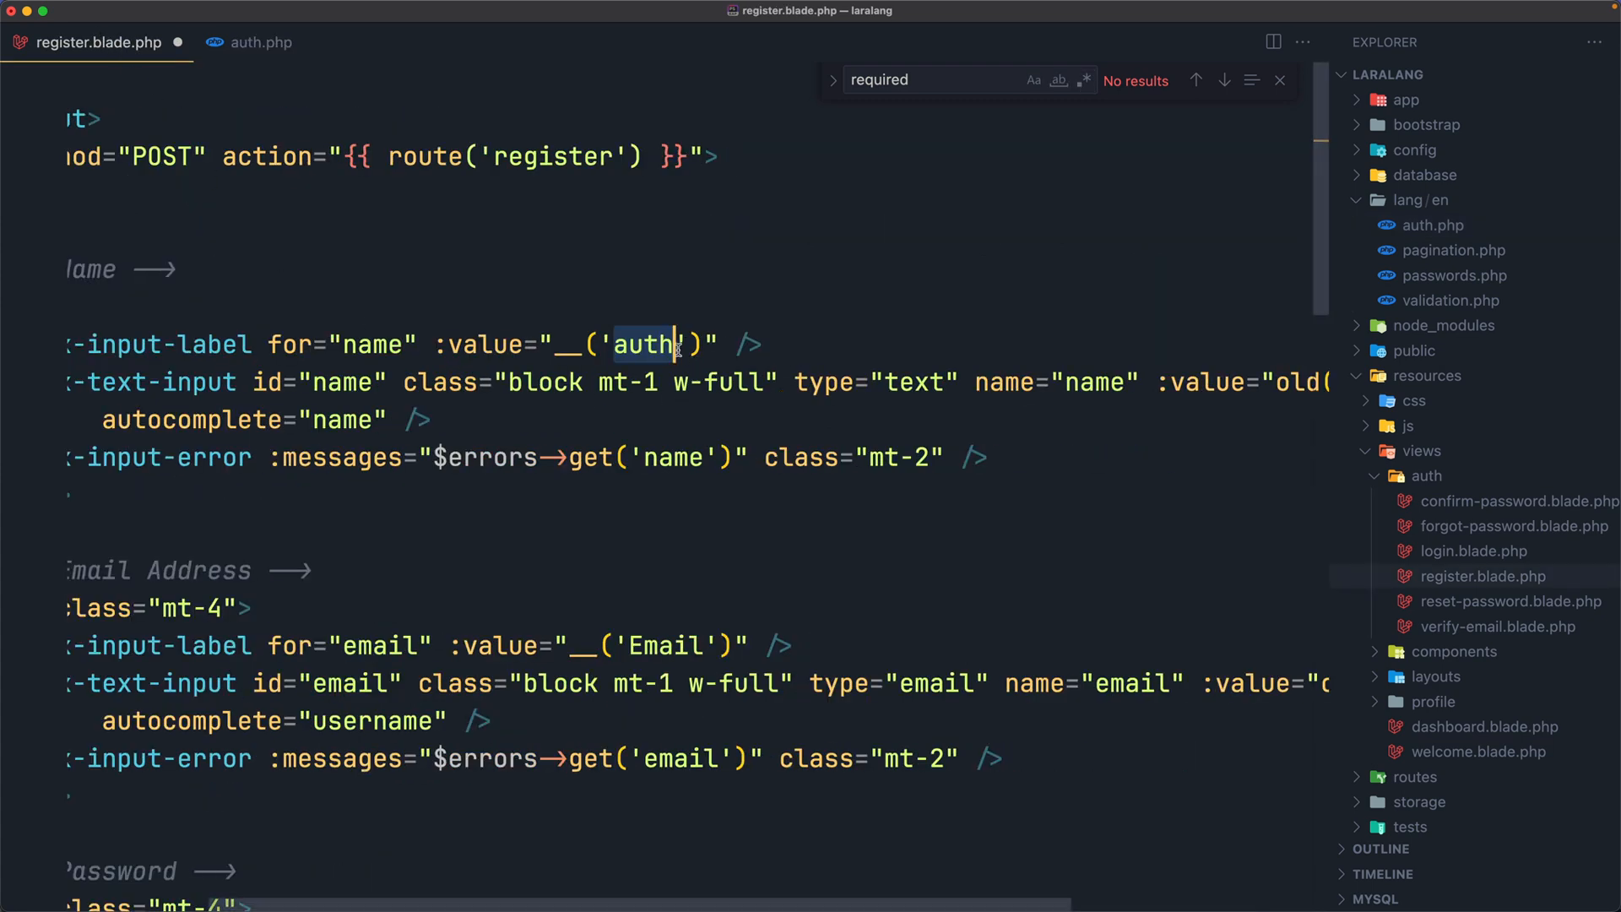
type(".")
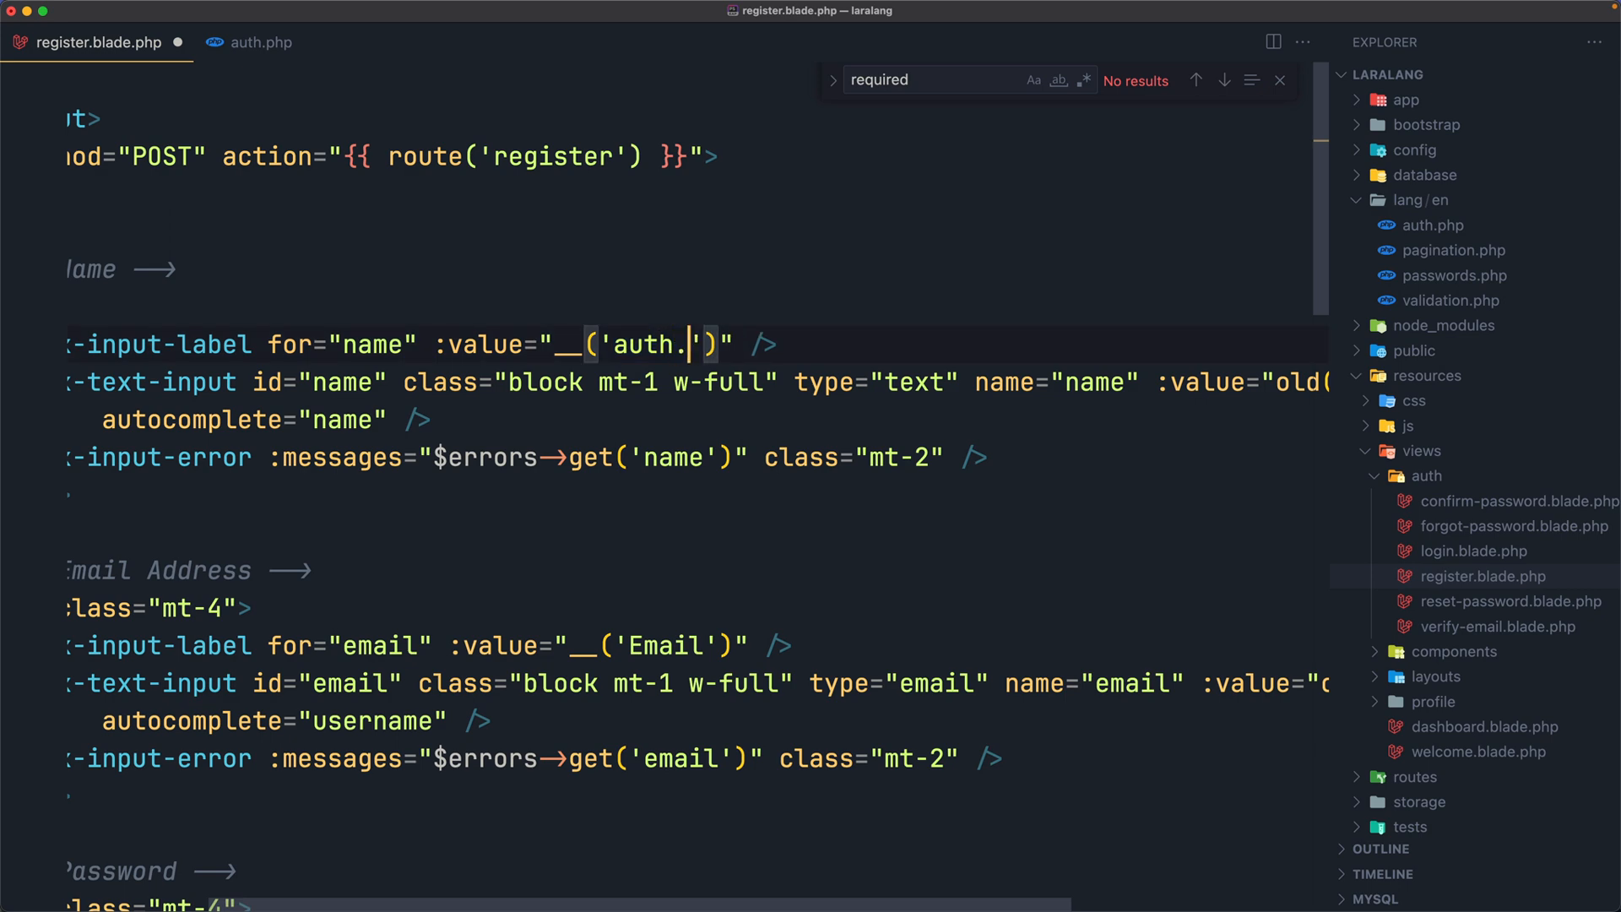
type("register")
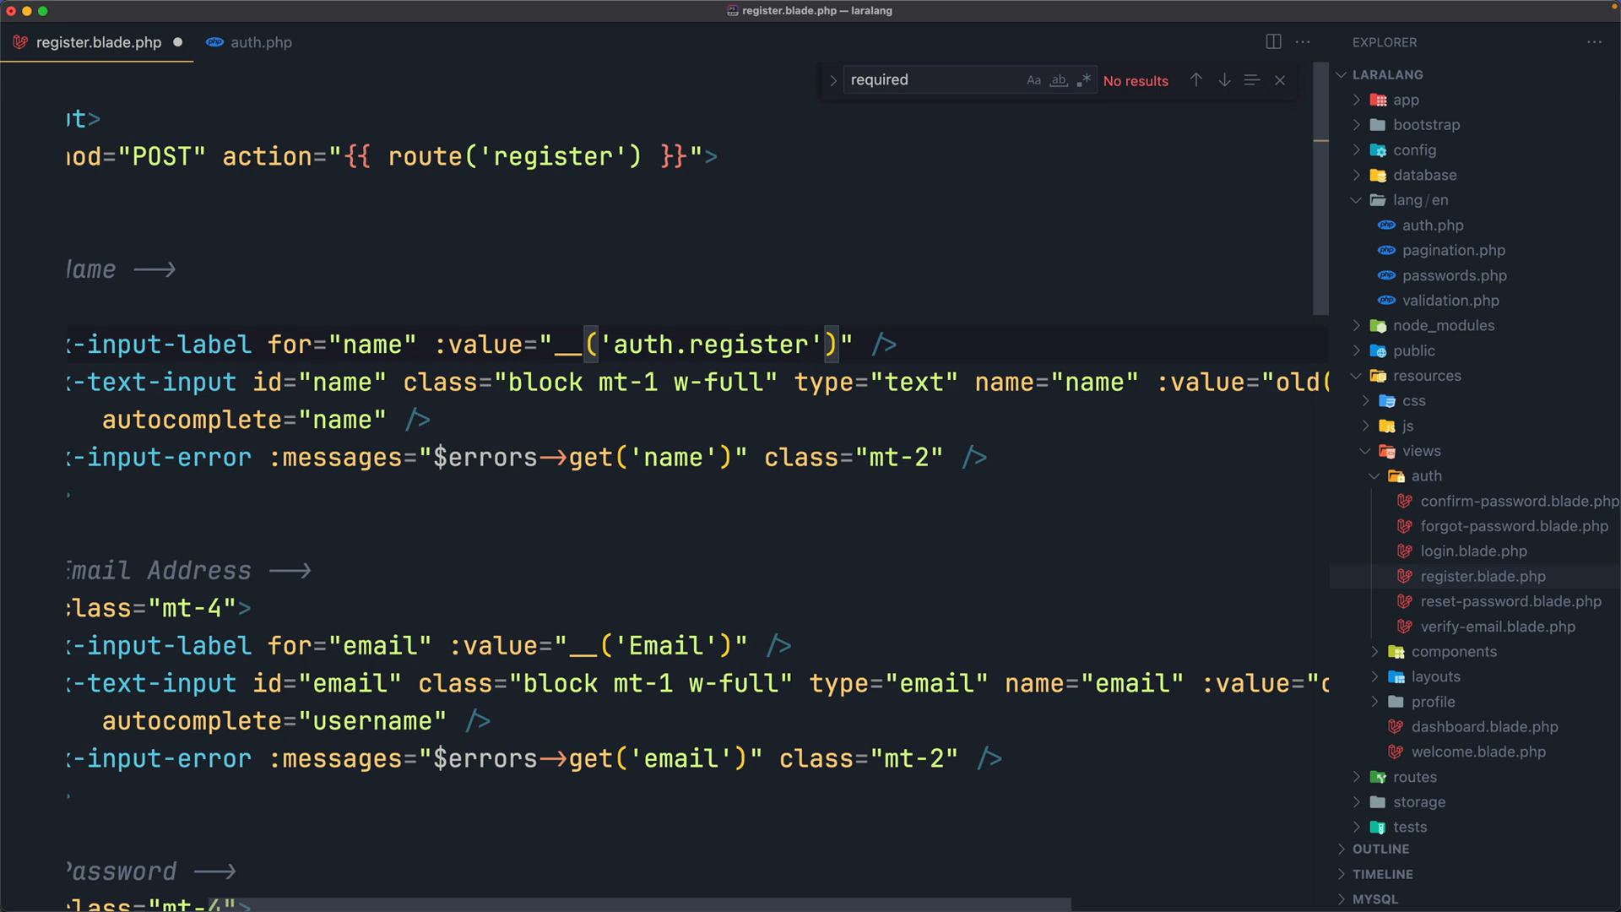
type(".name")
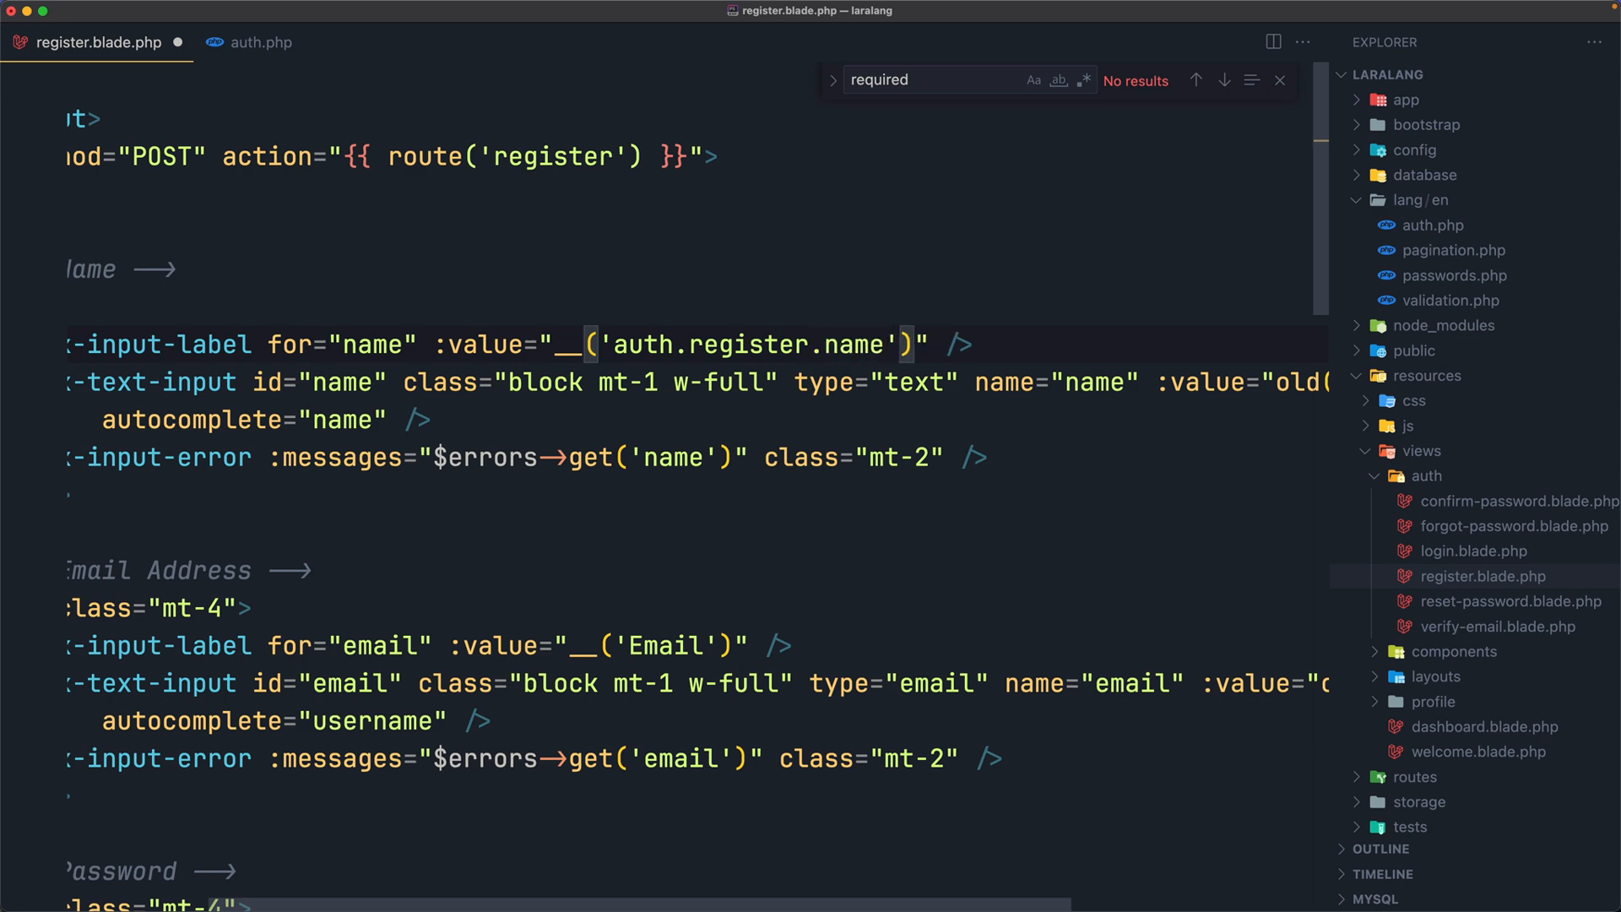
double_click(640, 344)
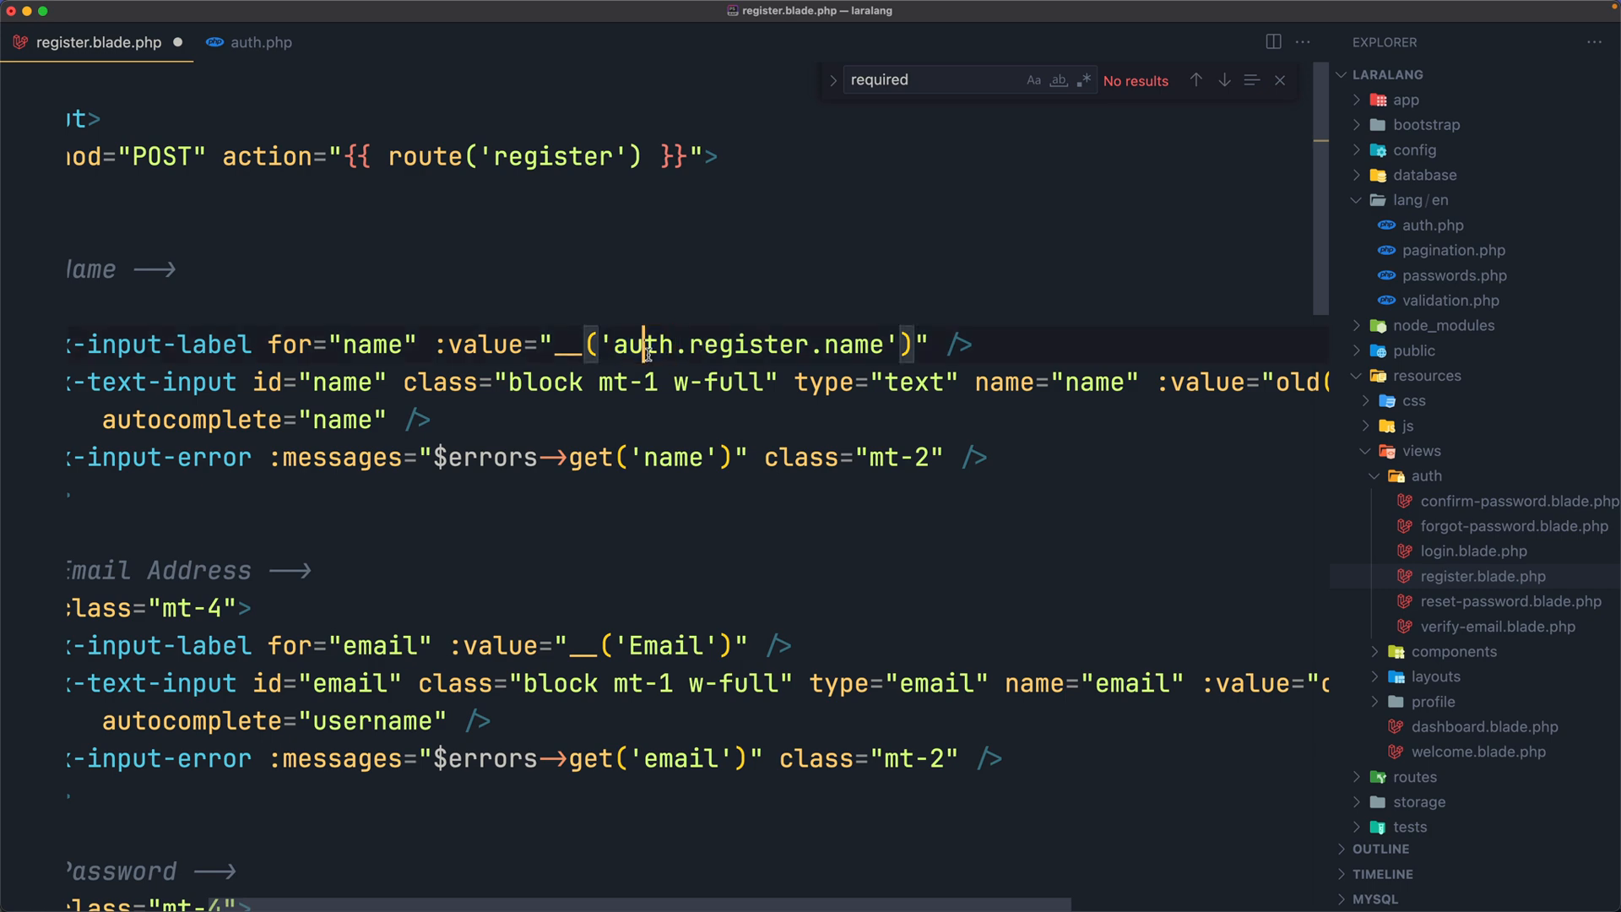
left_click(260, 42)
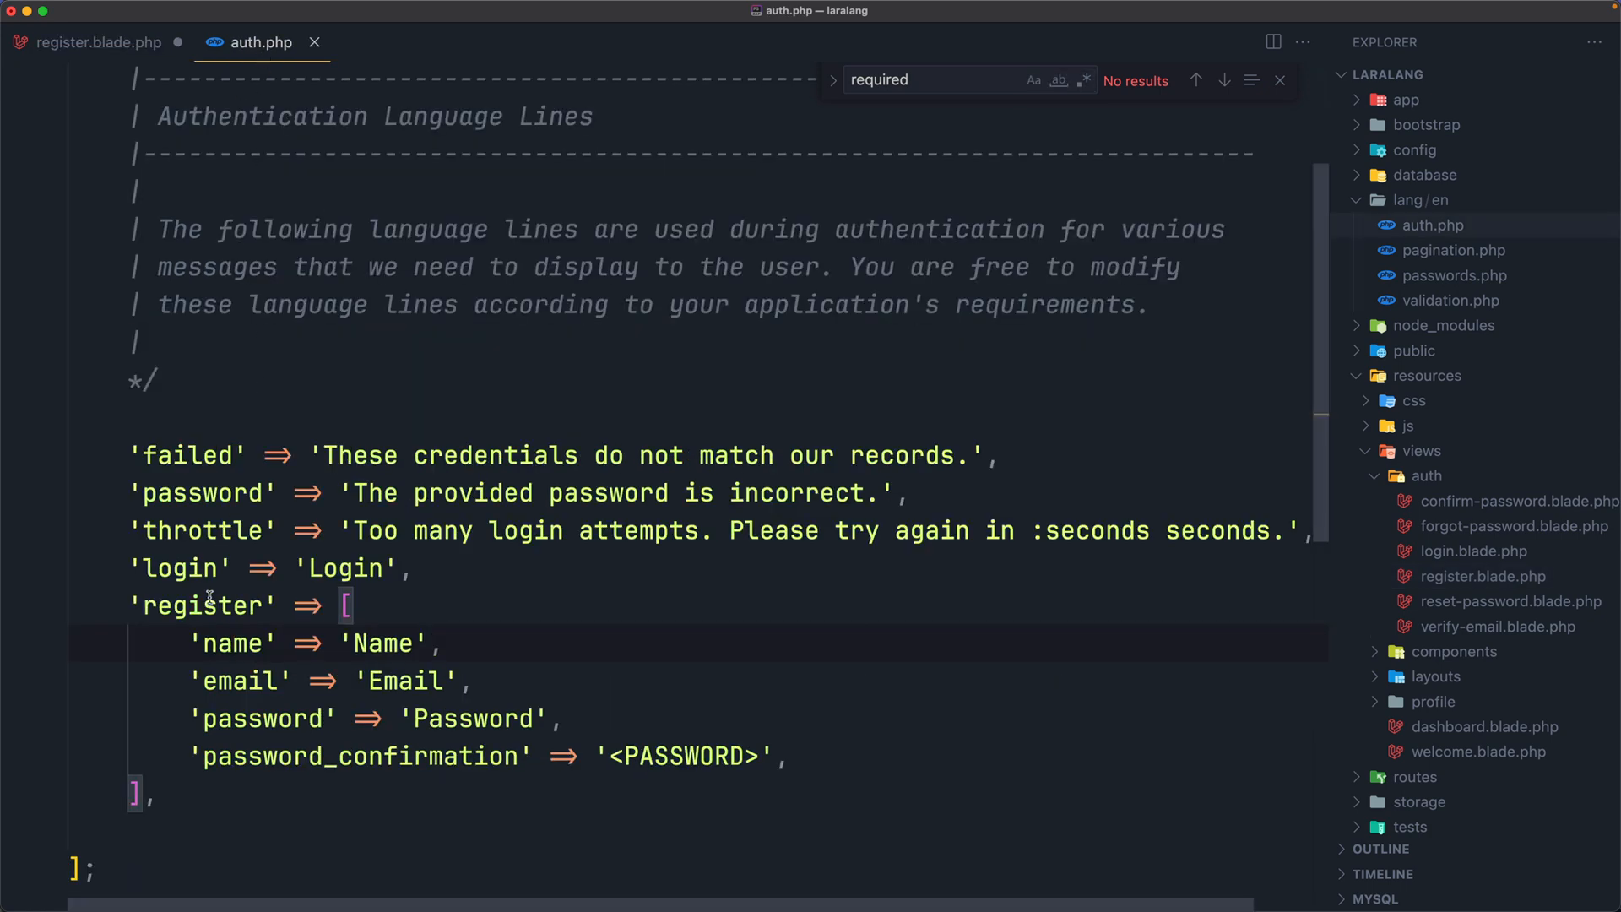
left_click(99, 42)
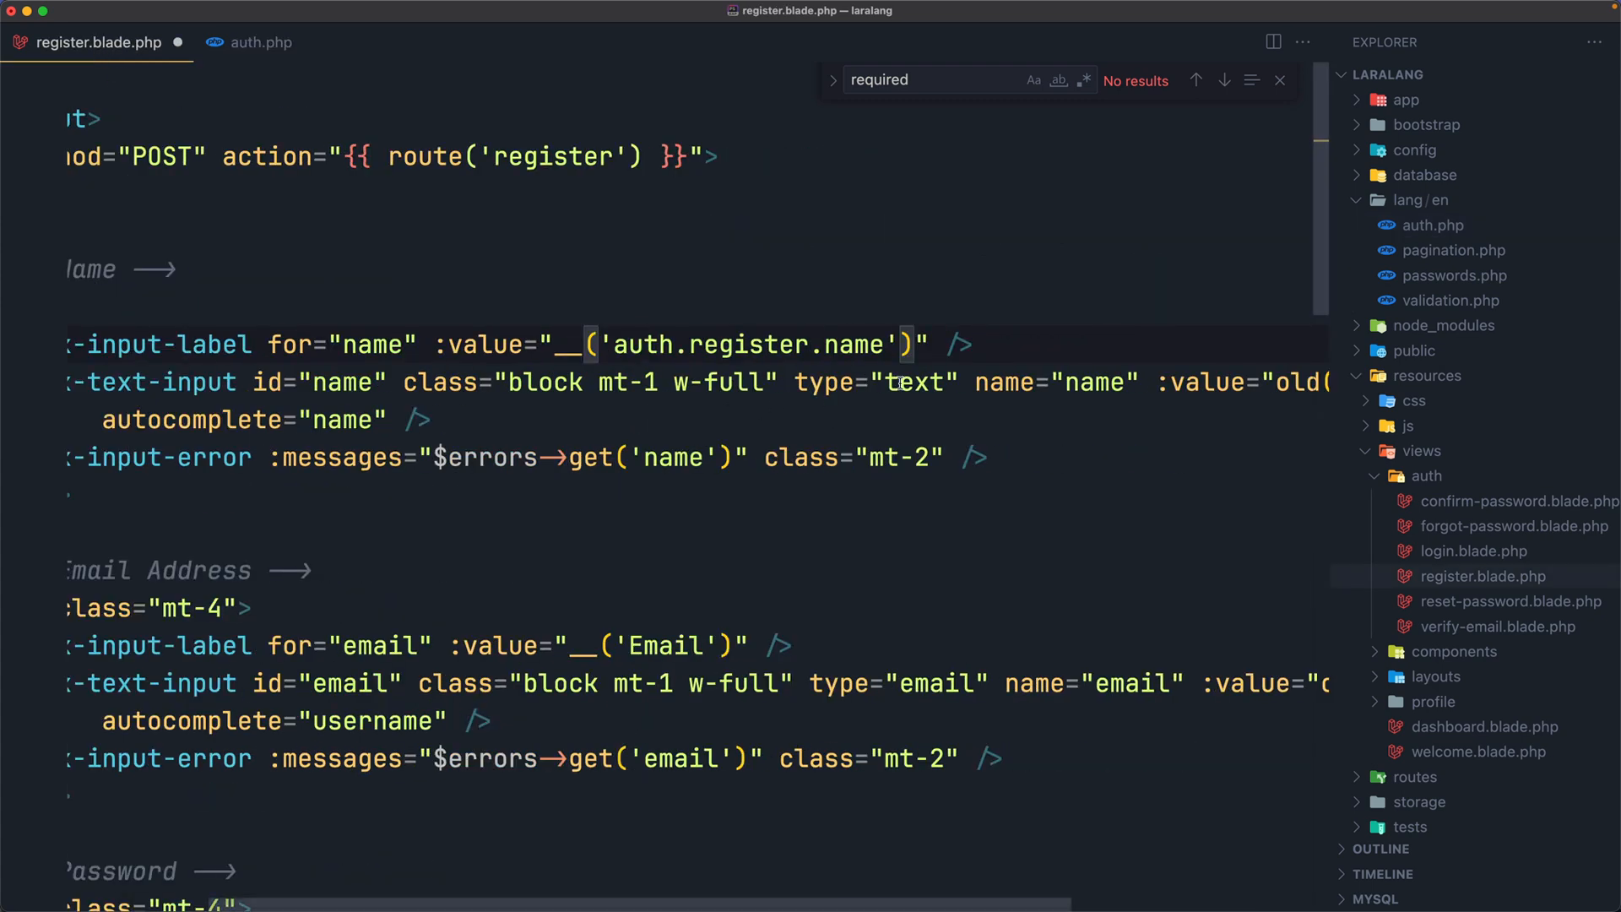
mouse_move(845, 348)
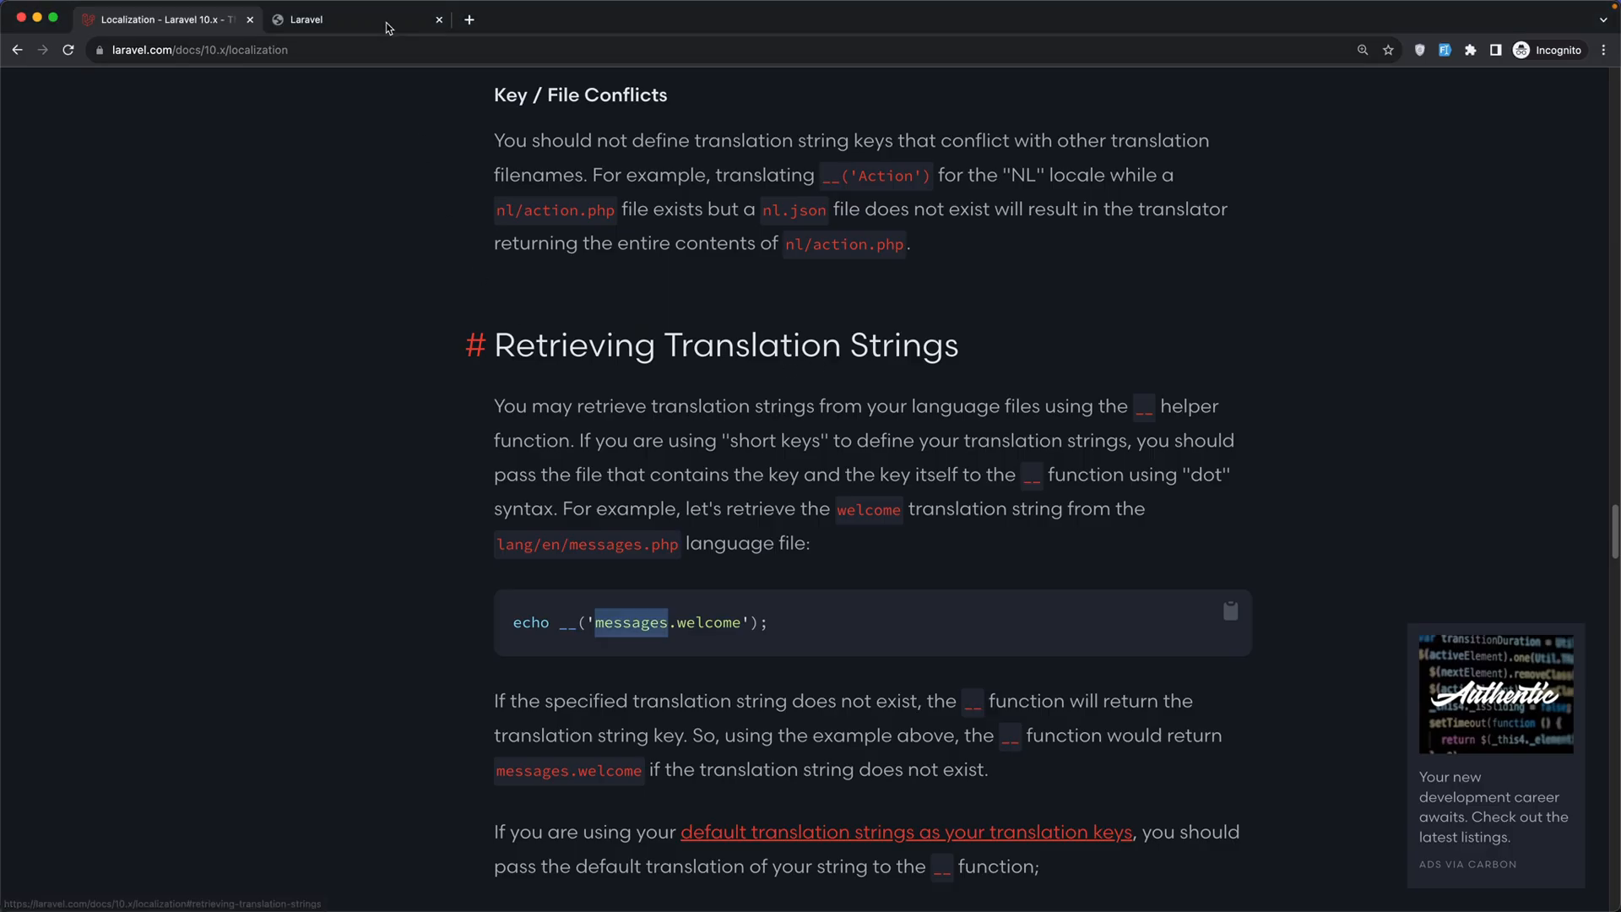
Briefly edit auth.php's register name value to 'Nom', restore 'Name', and return to the template.
left_click(356, 18)
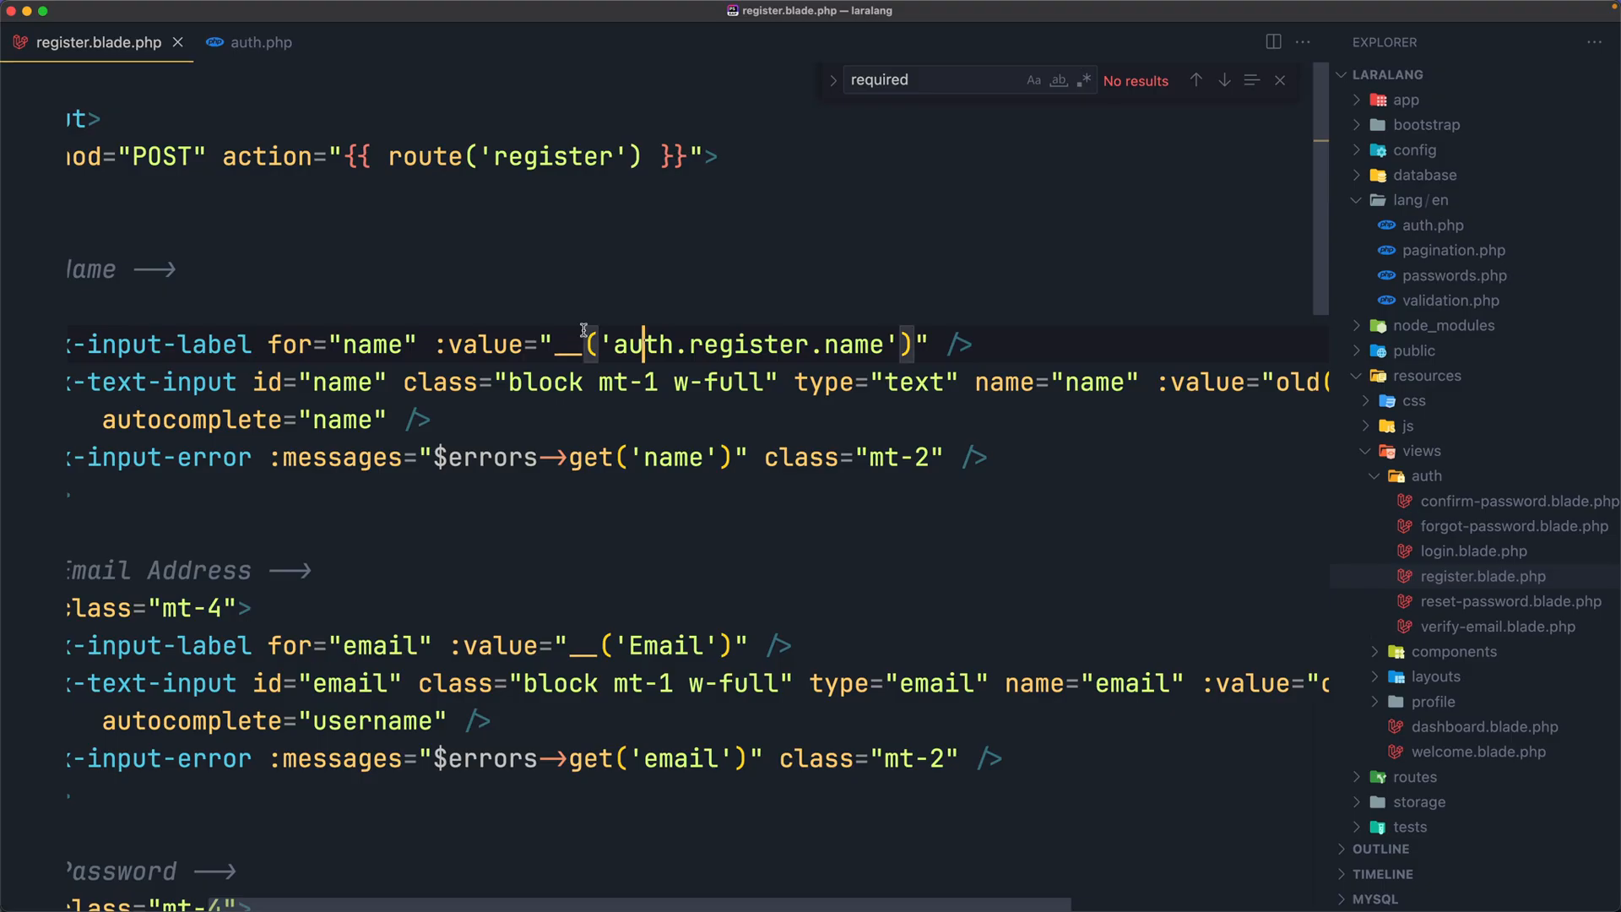
left_click(258, 42)
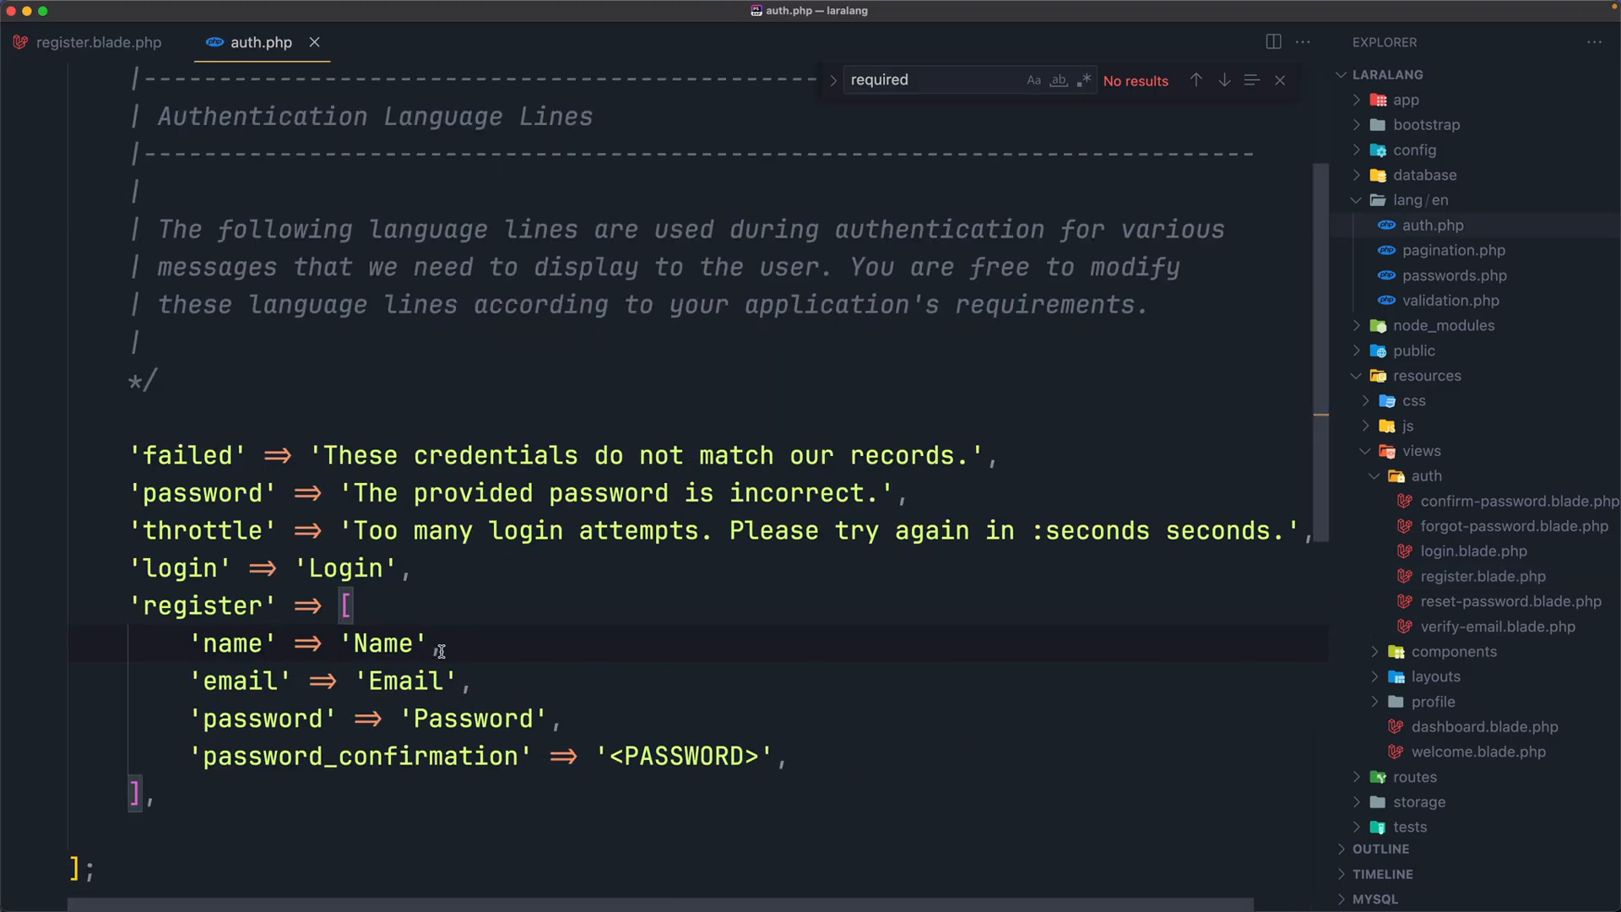
double_click(383, 644)
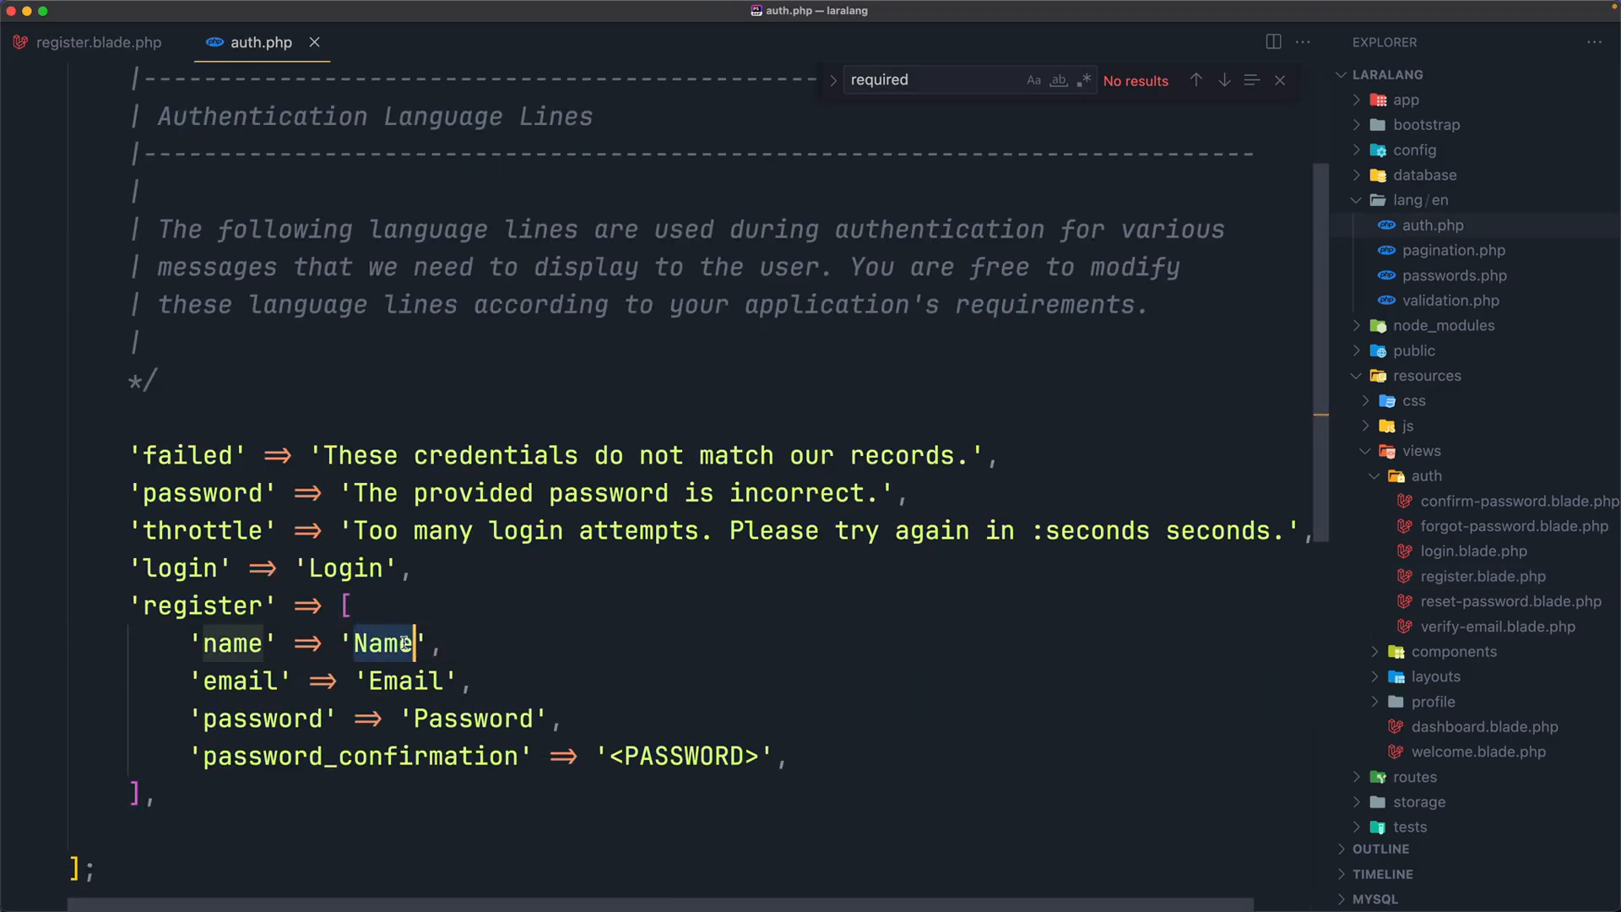
type("Nombr")
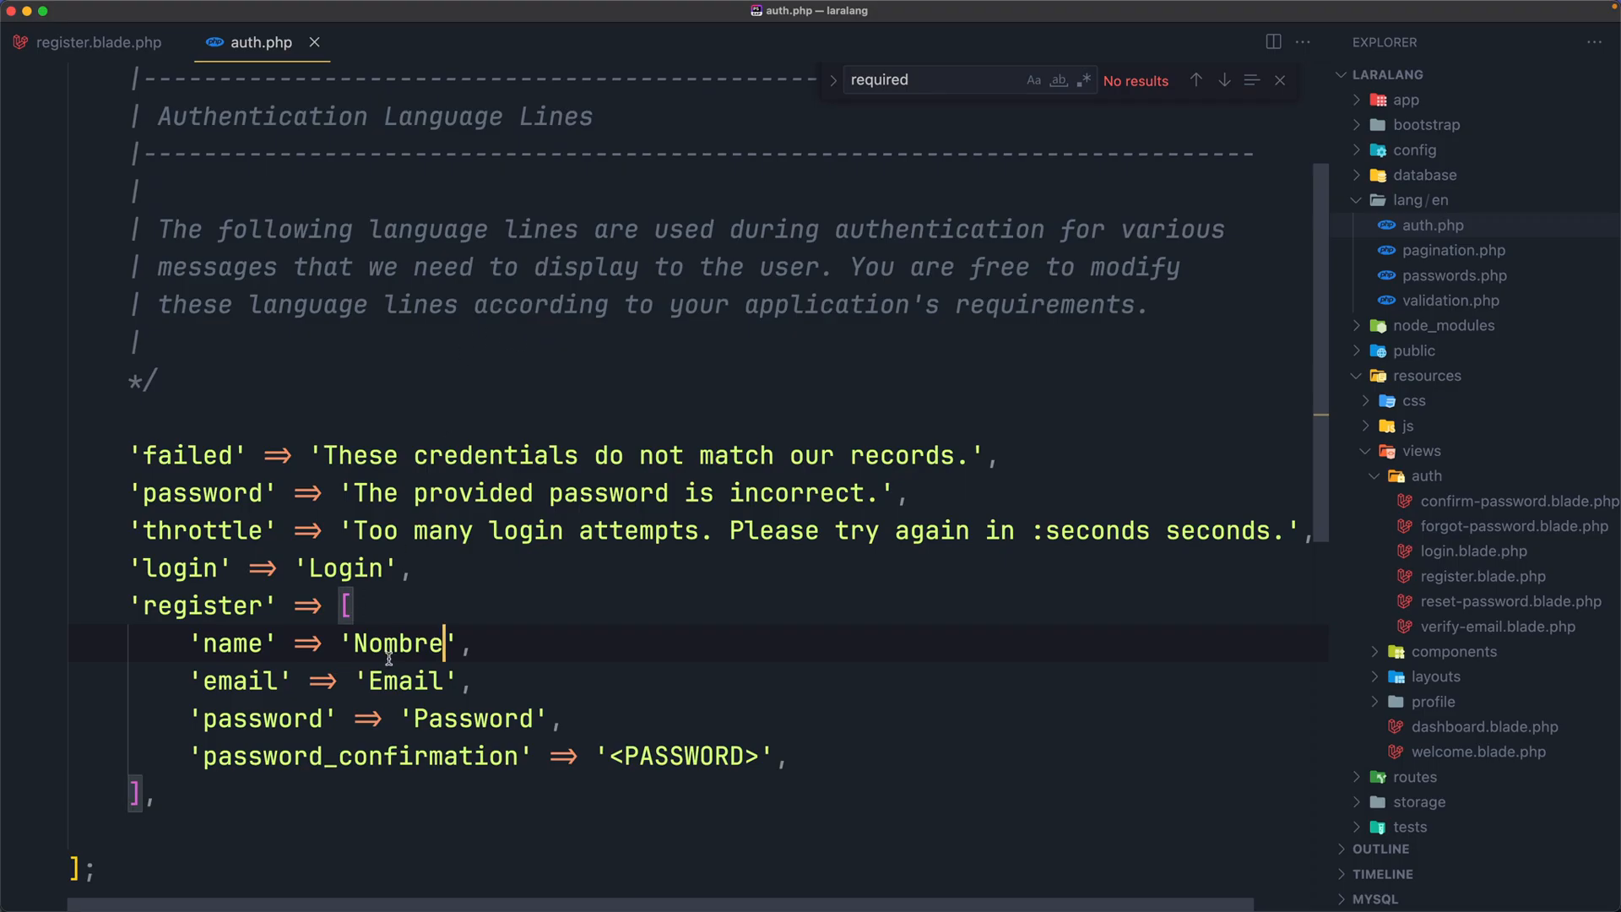
type("Name")
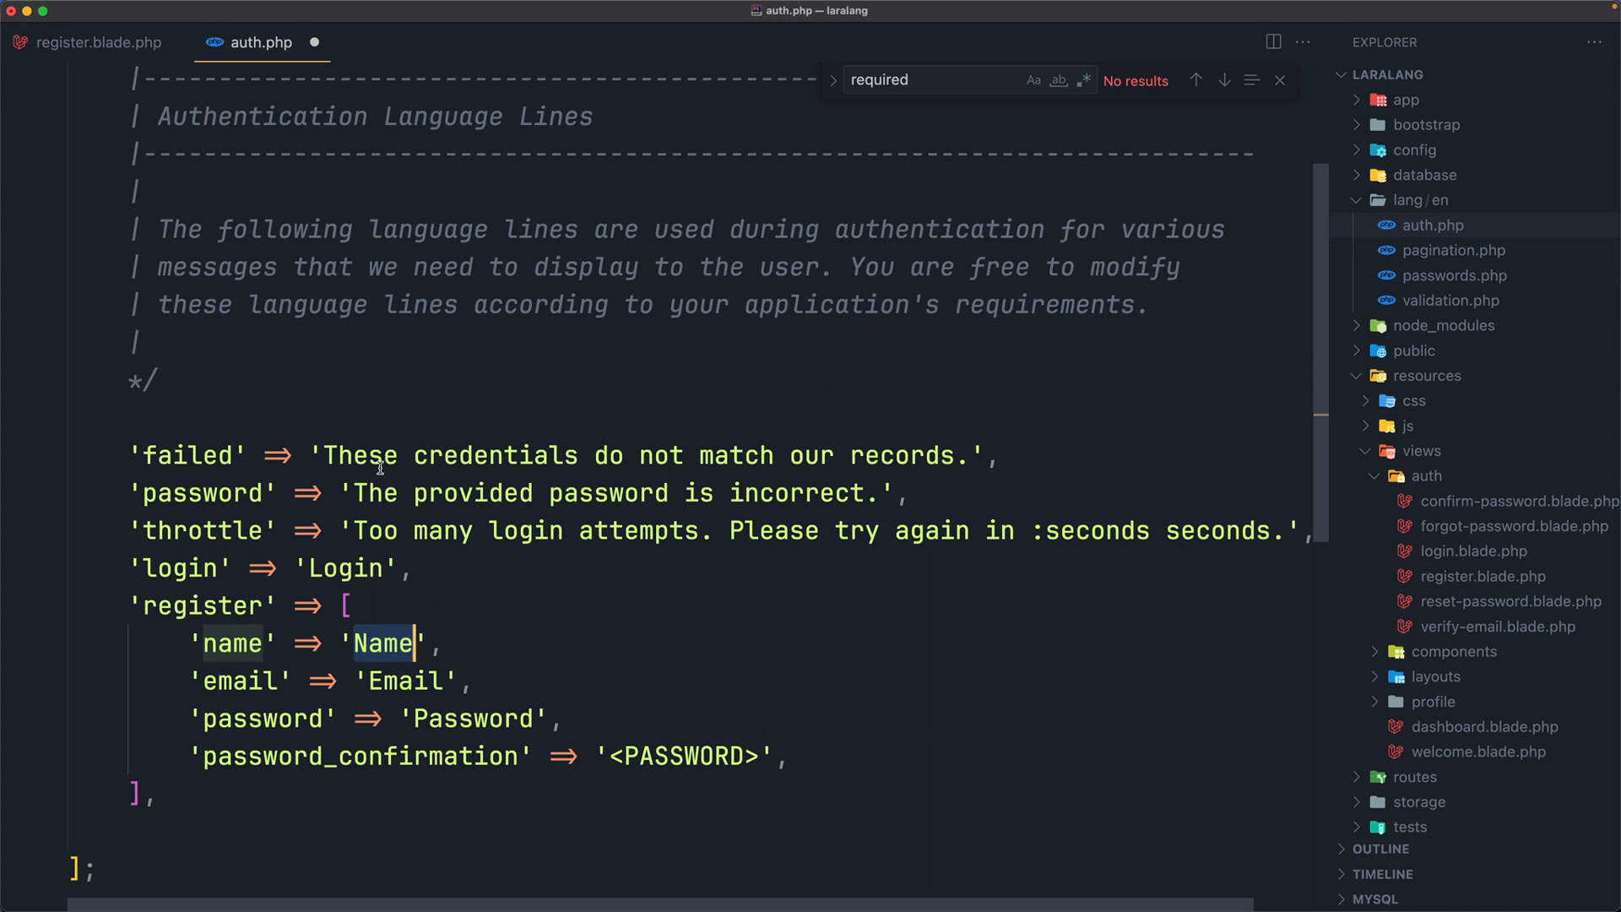
left_click(95, 43)
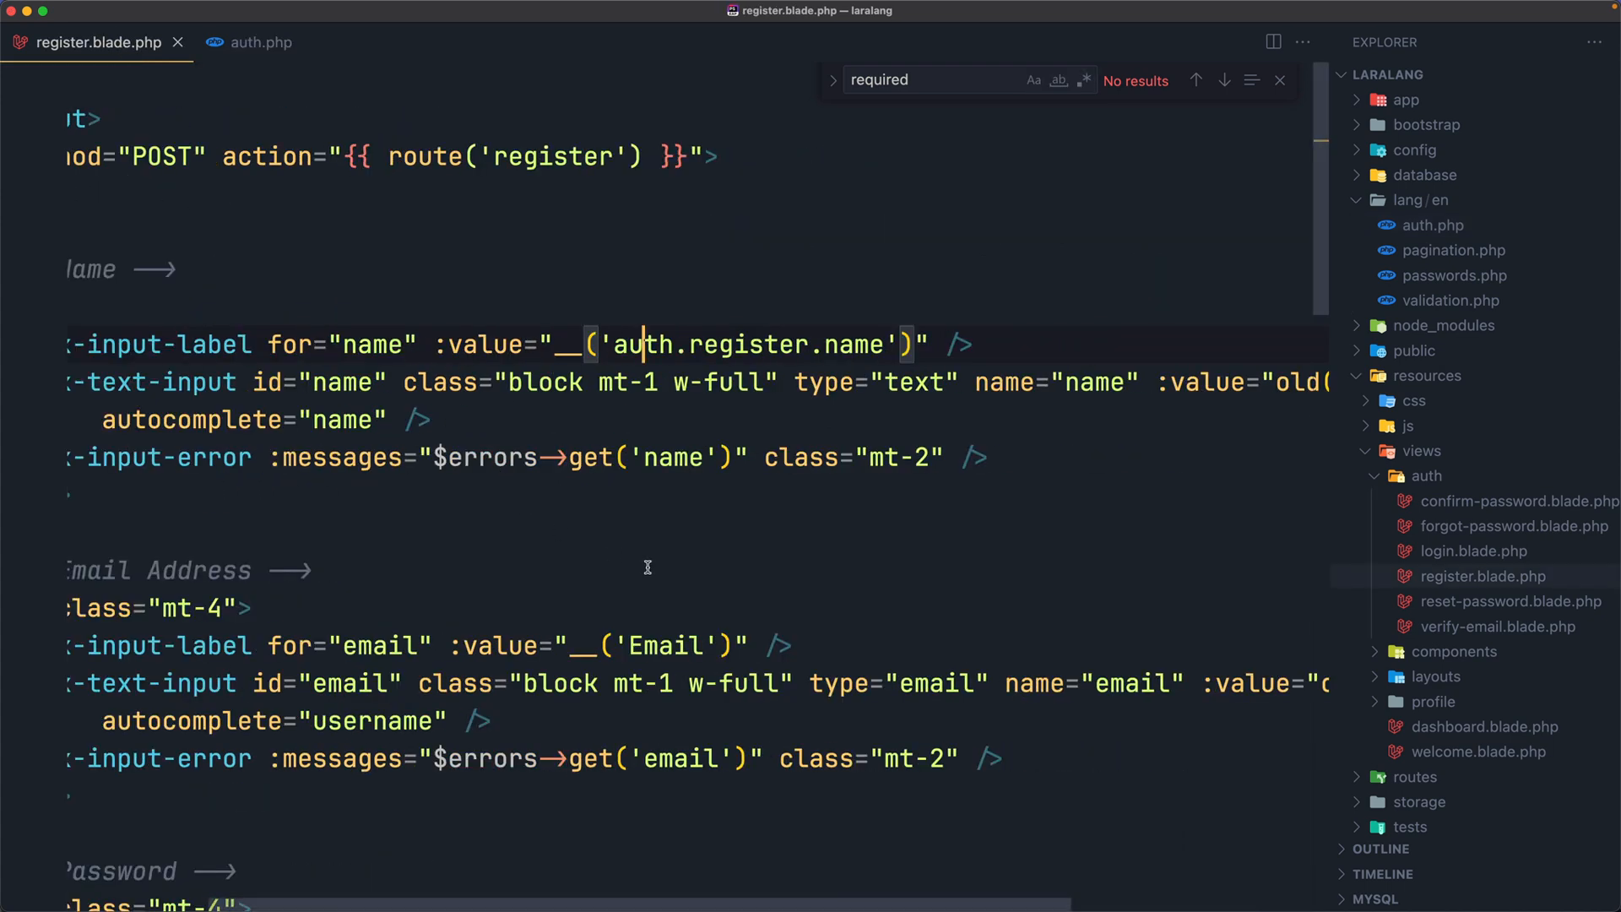
Point the Email and Password labels at auth.register.email and auth.register.password.
double_click(737, 344)
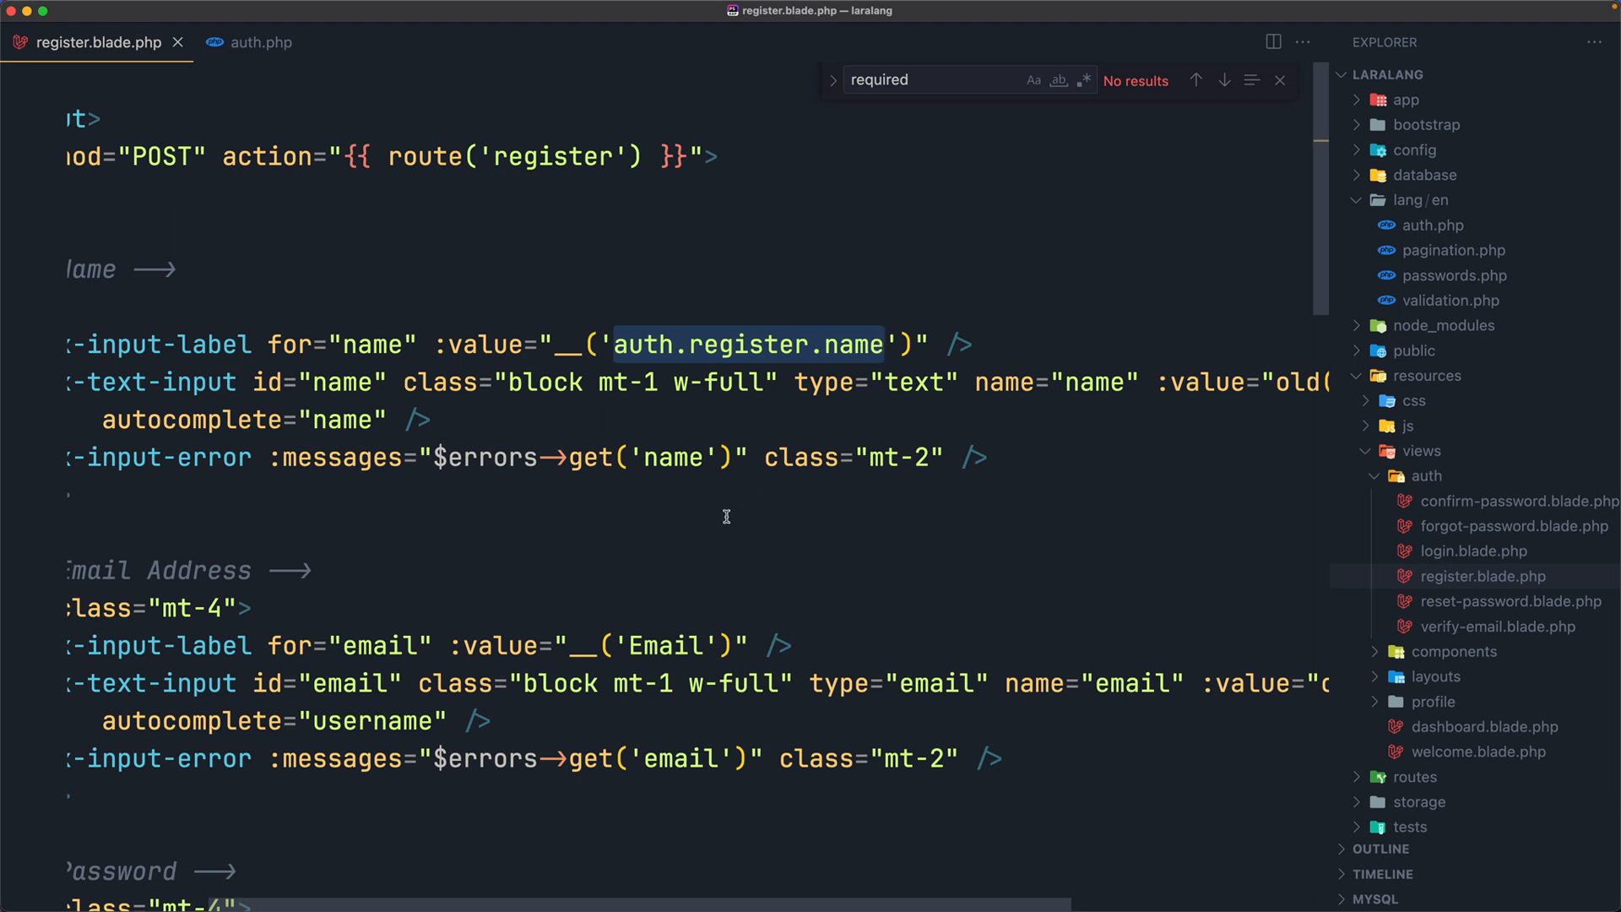
type("auth.register.name")
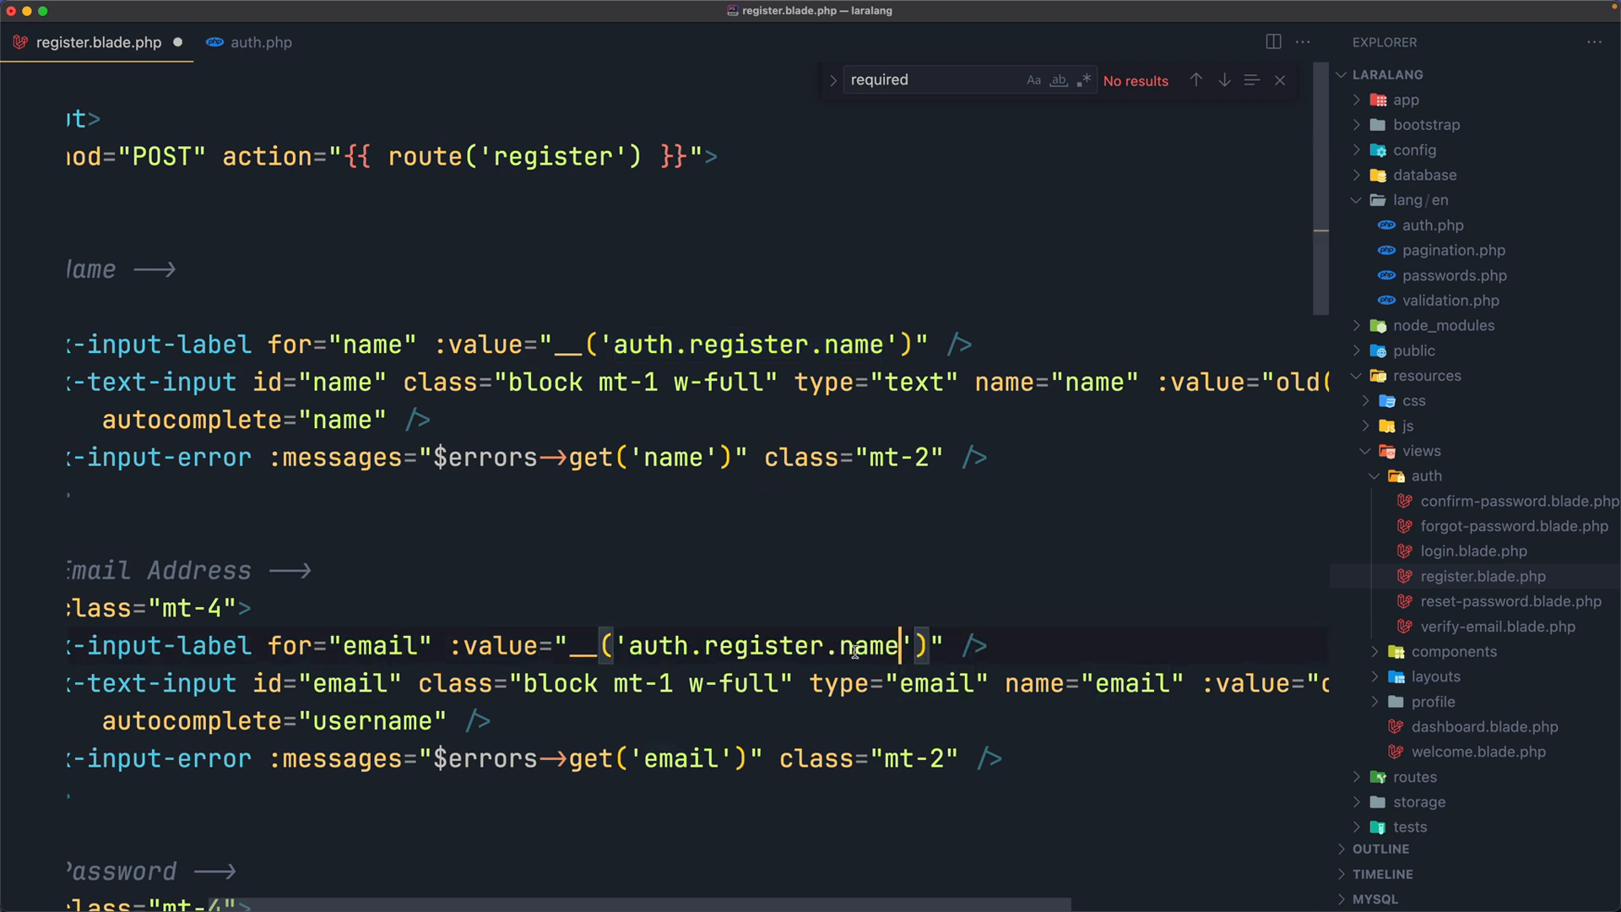
double_click(865, 645)
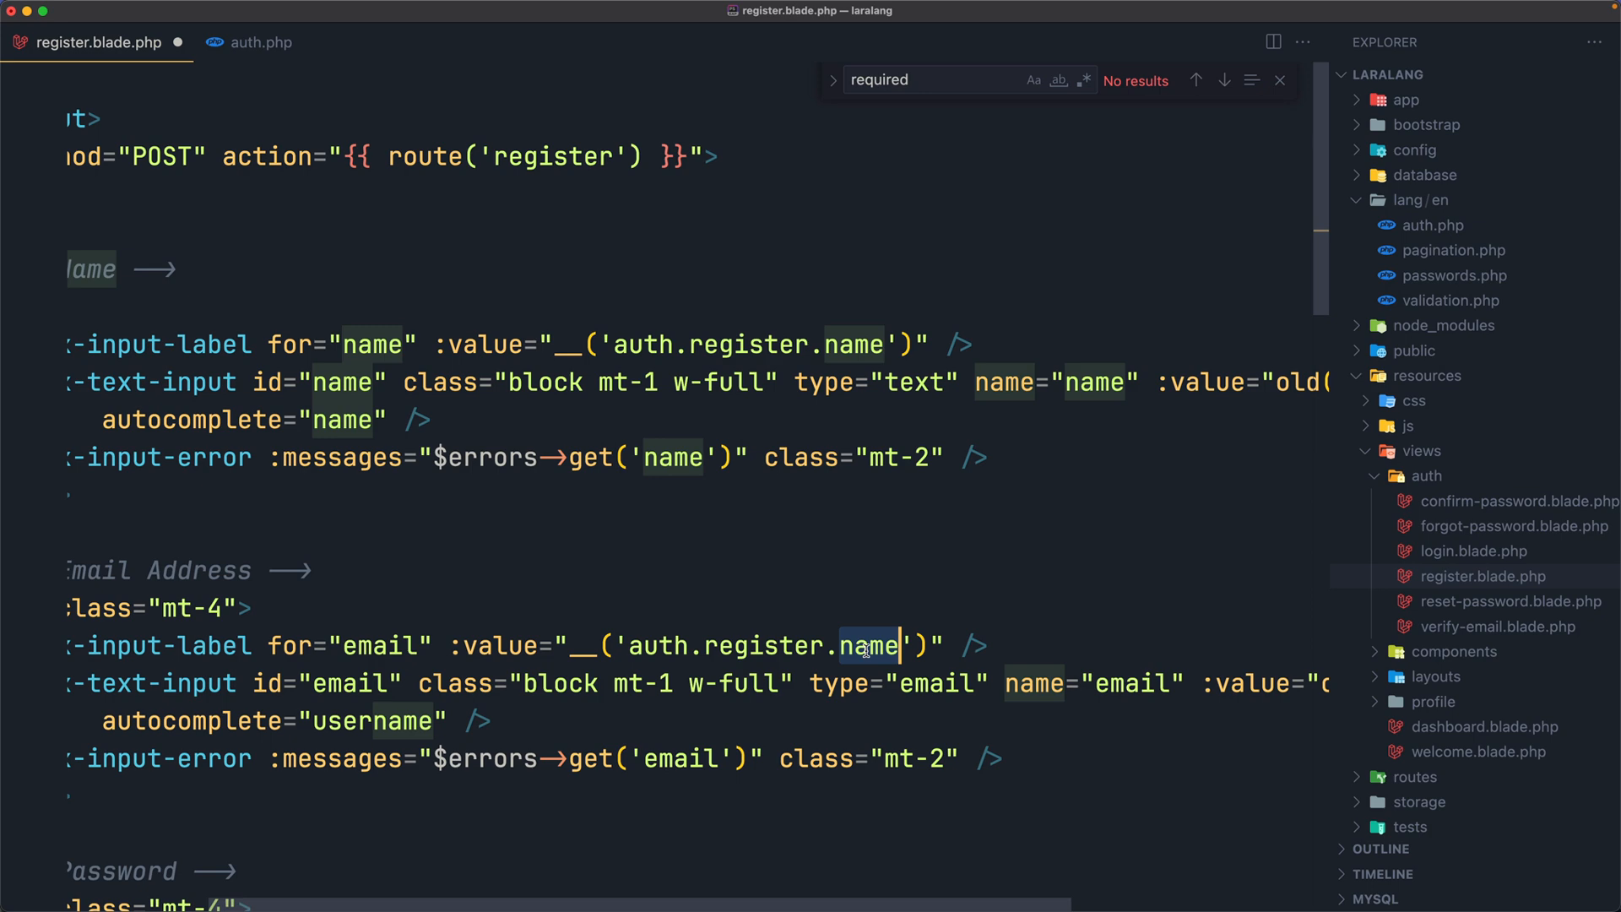
type("email")
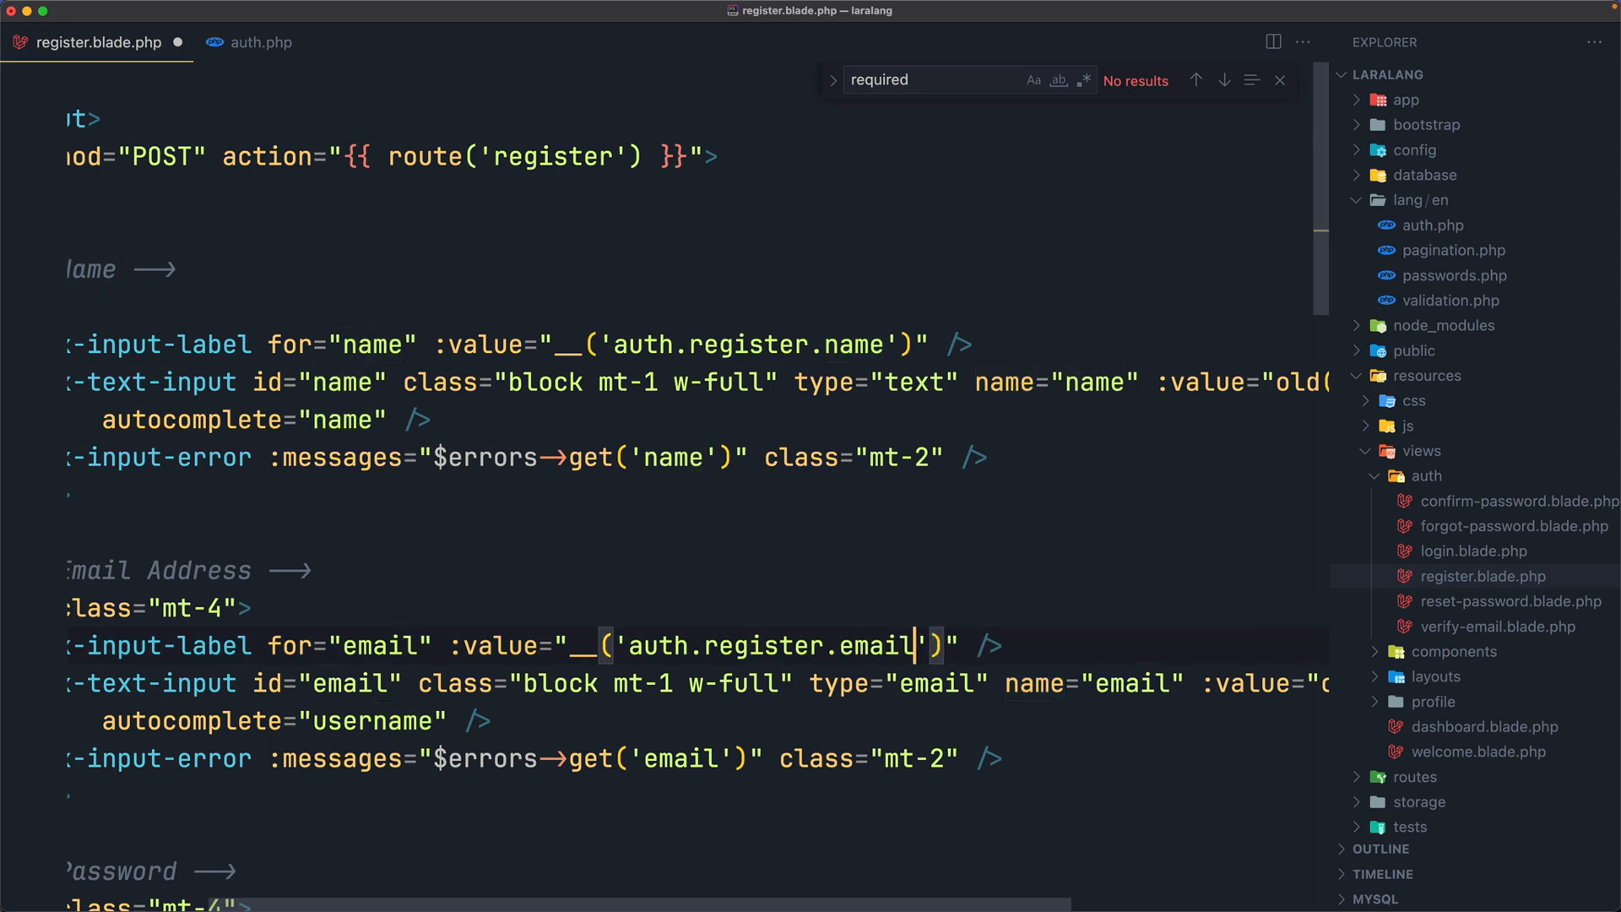
scroll("down", 3)
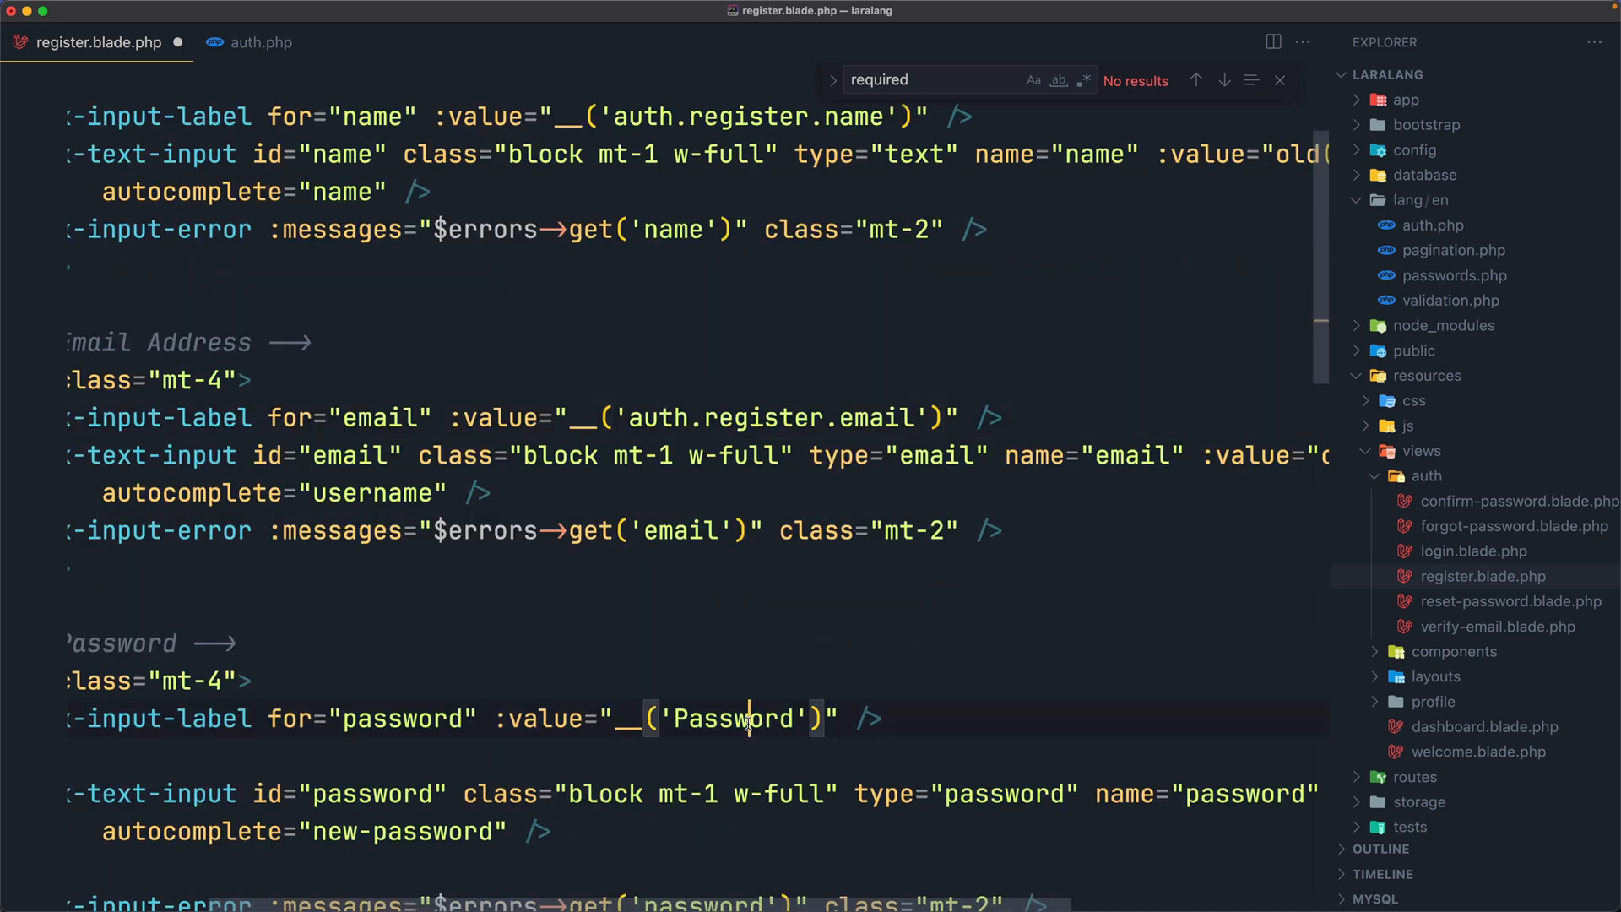
type("auth.register.name")
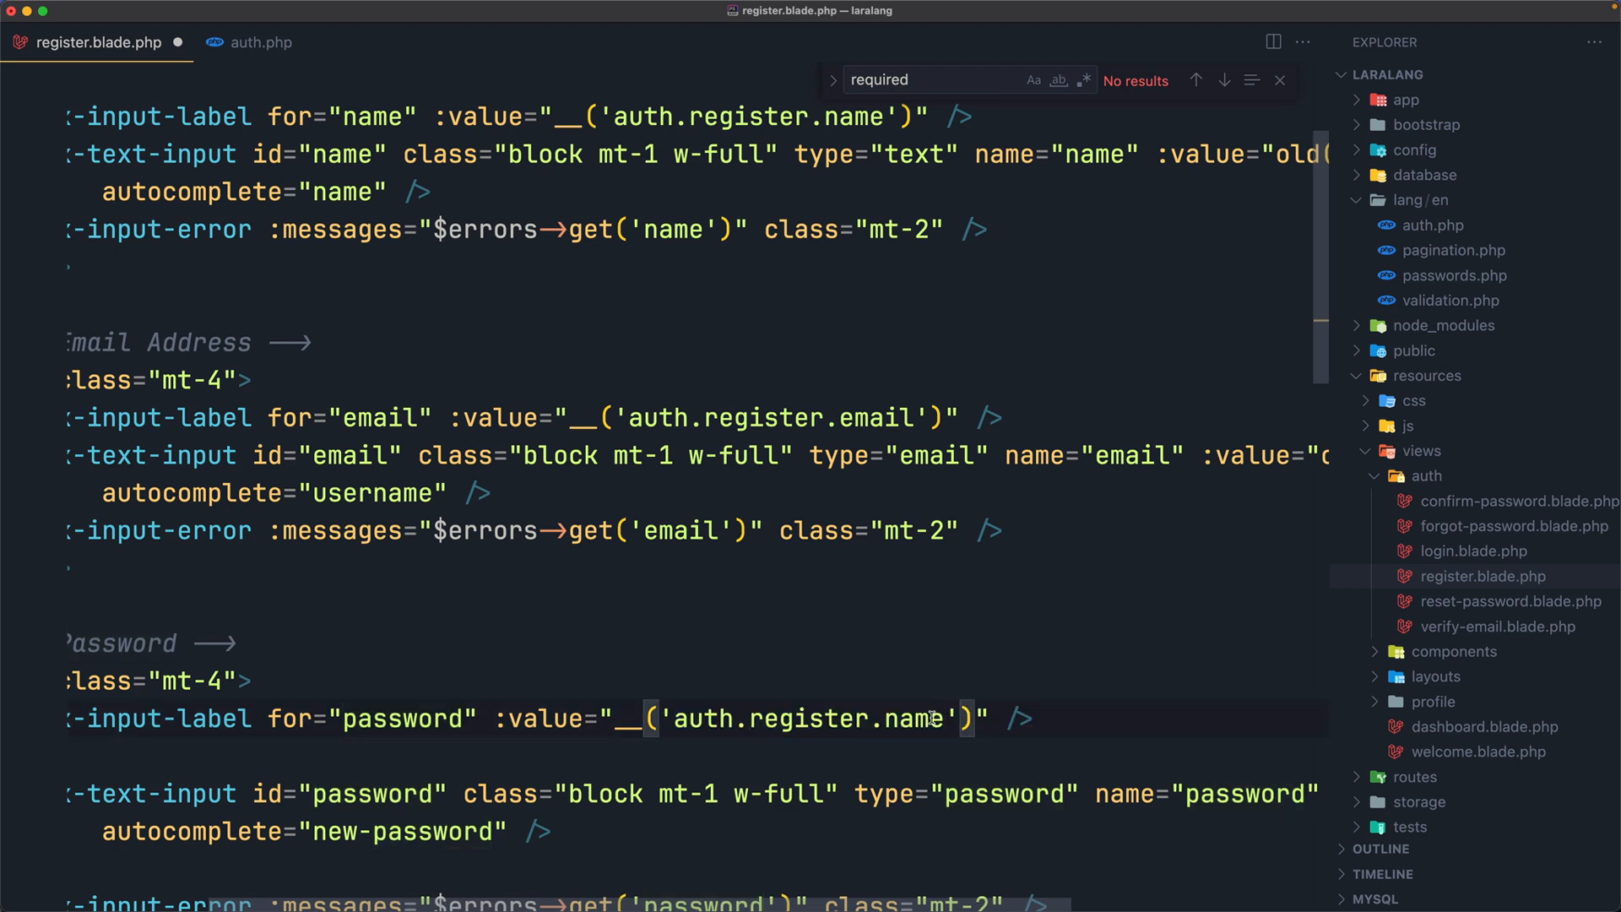
type("pass")
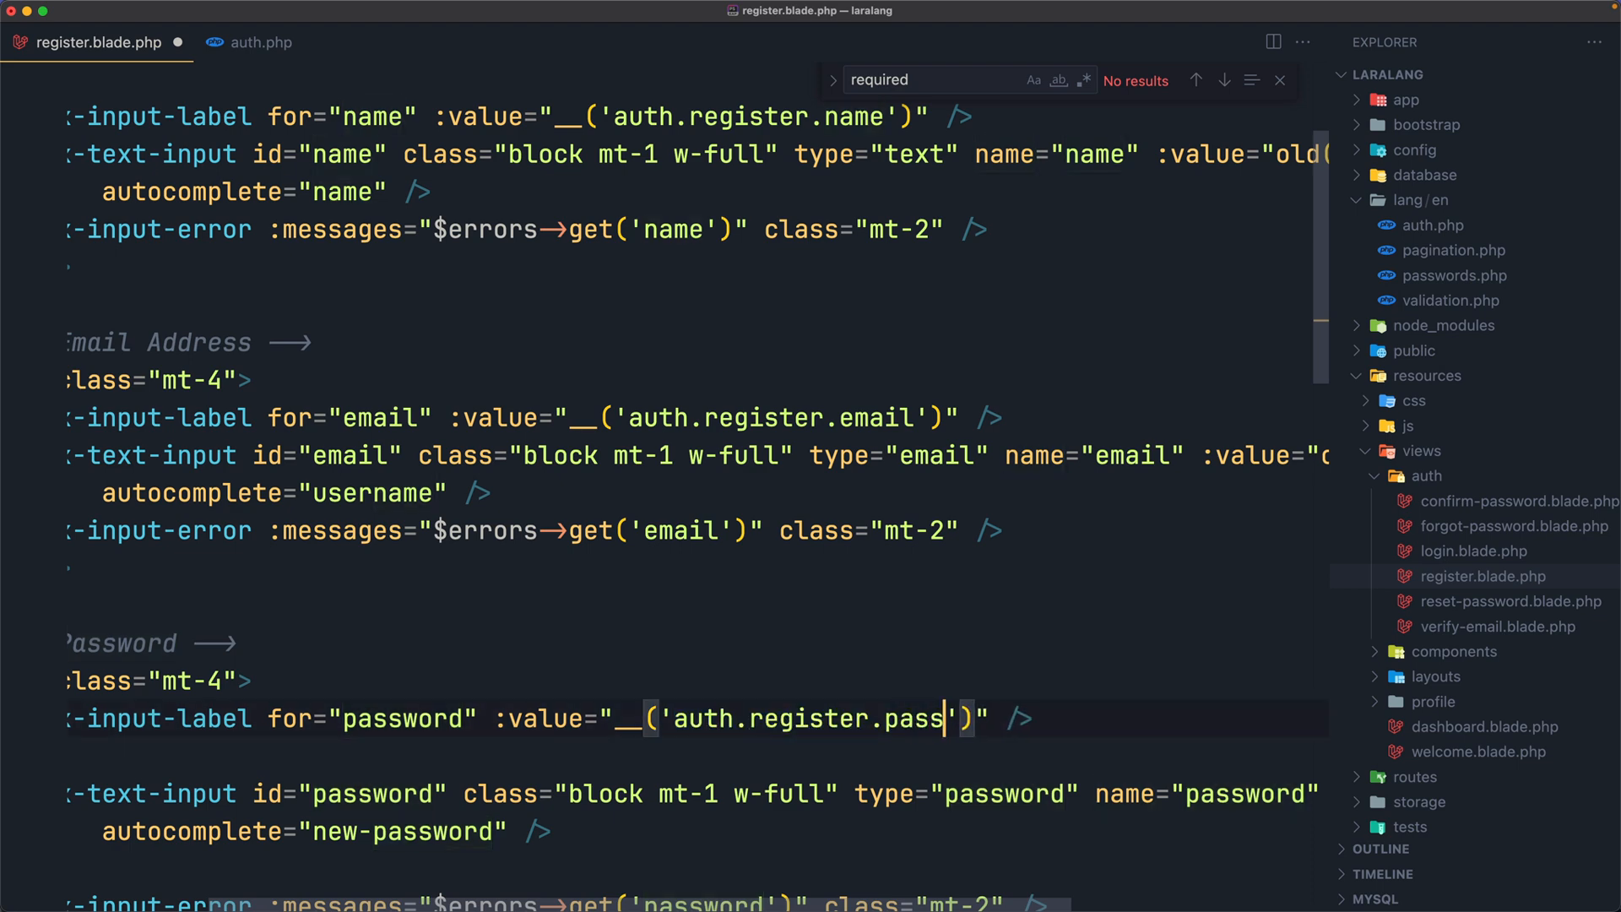
type("word")
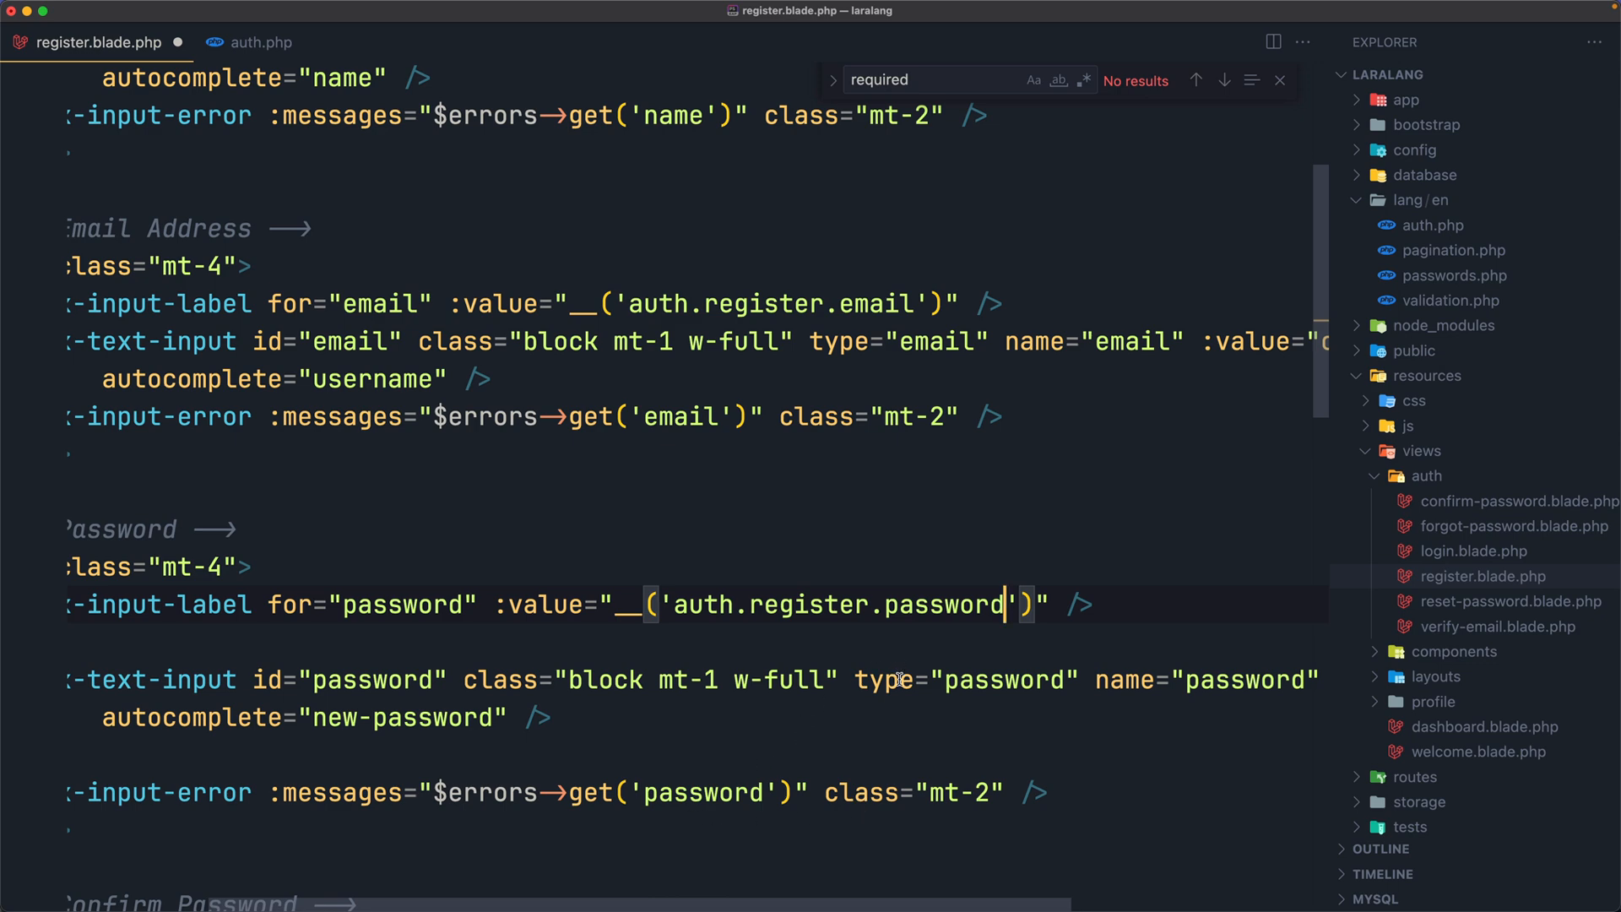
Point the Confirm Password label at auth.register.password_confirmation, checking the key in auth.php.
scroll("down", 3)
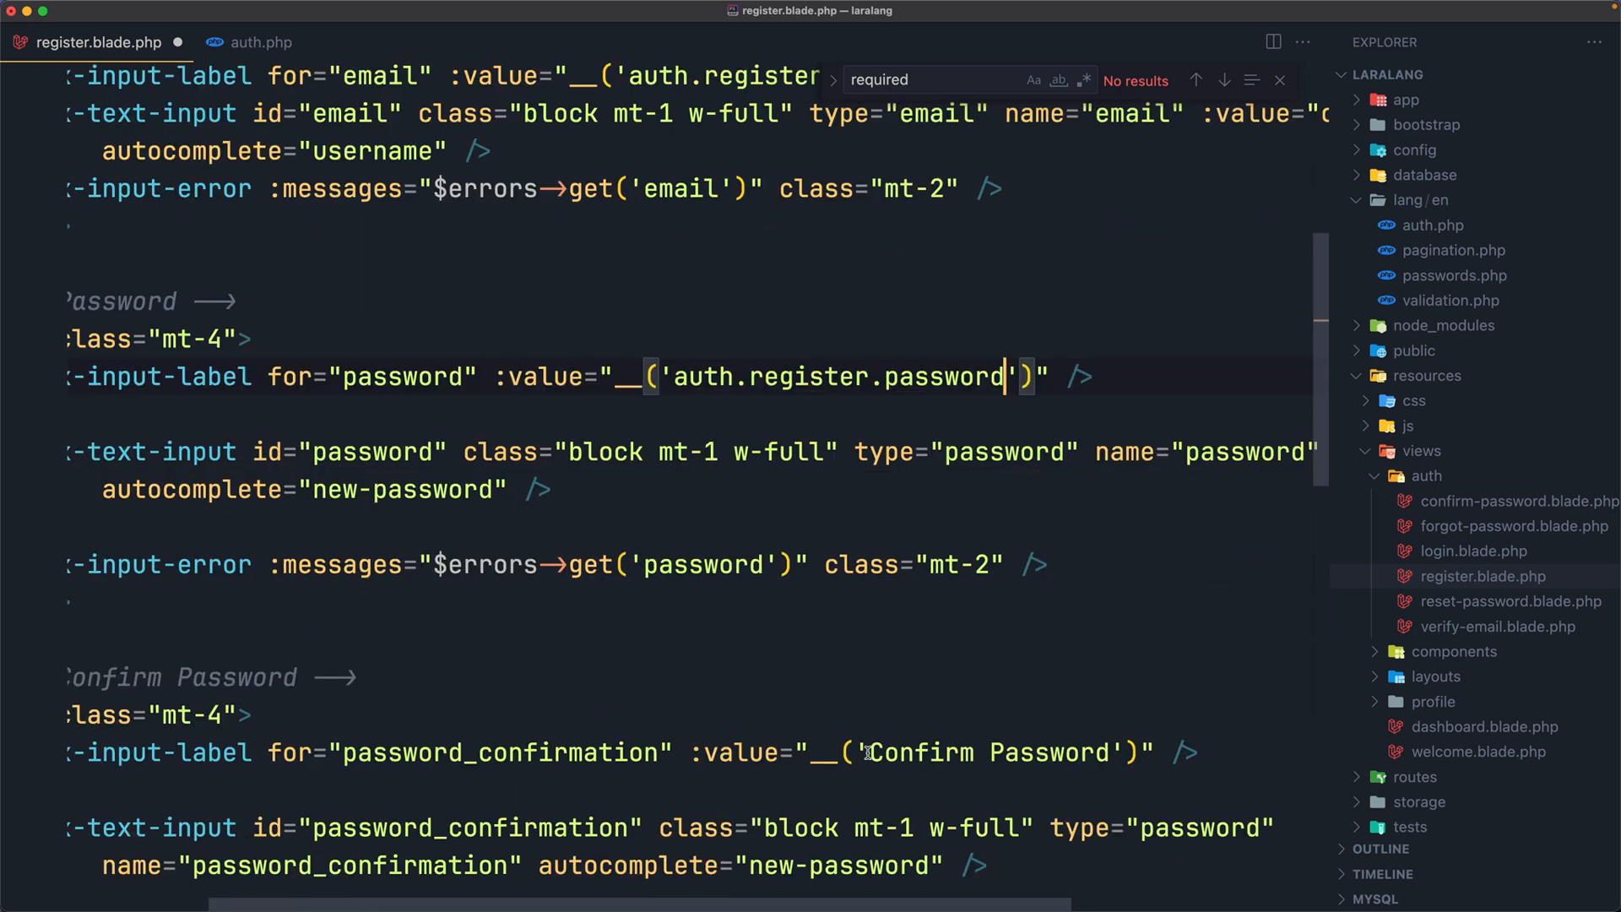
double_click(940, 752)
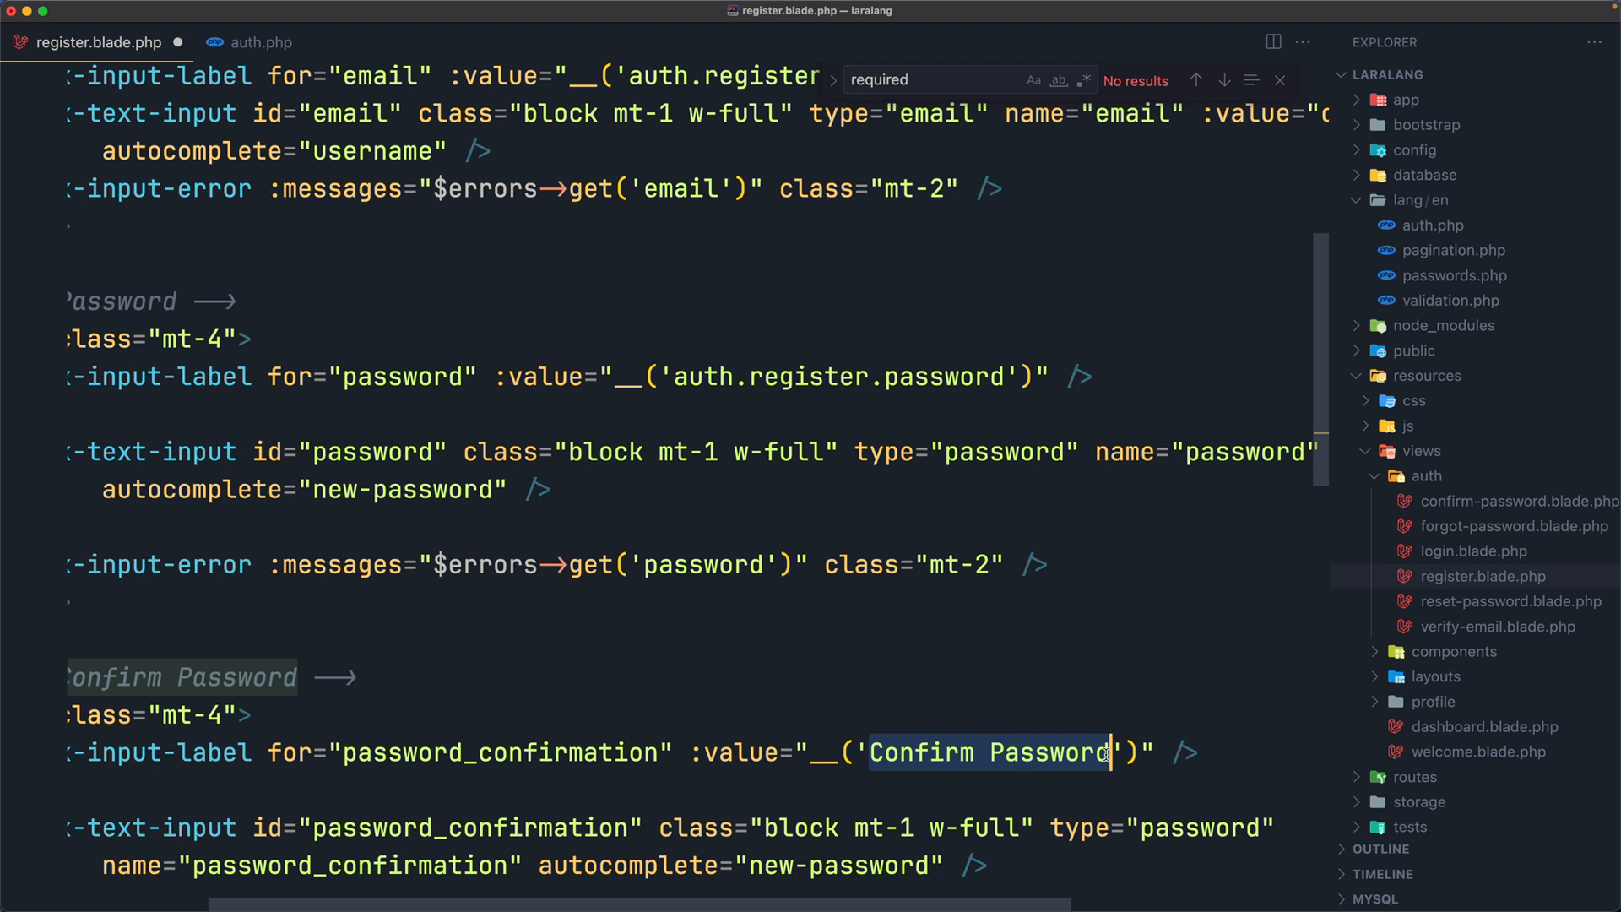
type("auth.register.name")
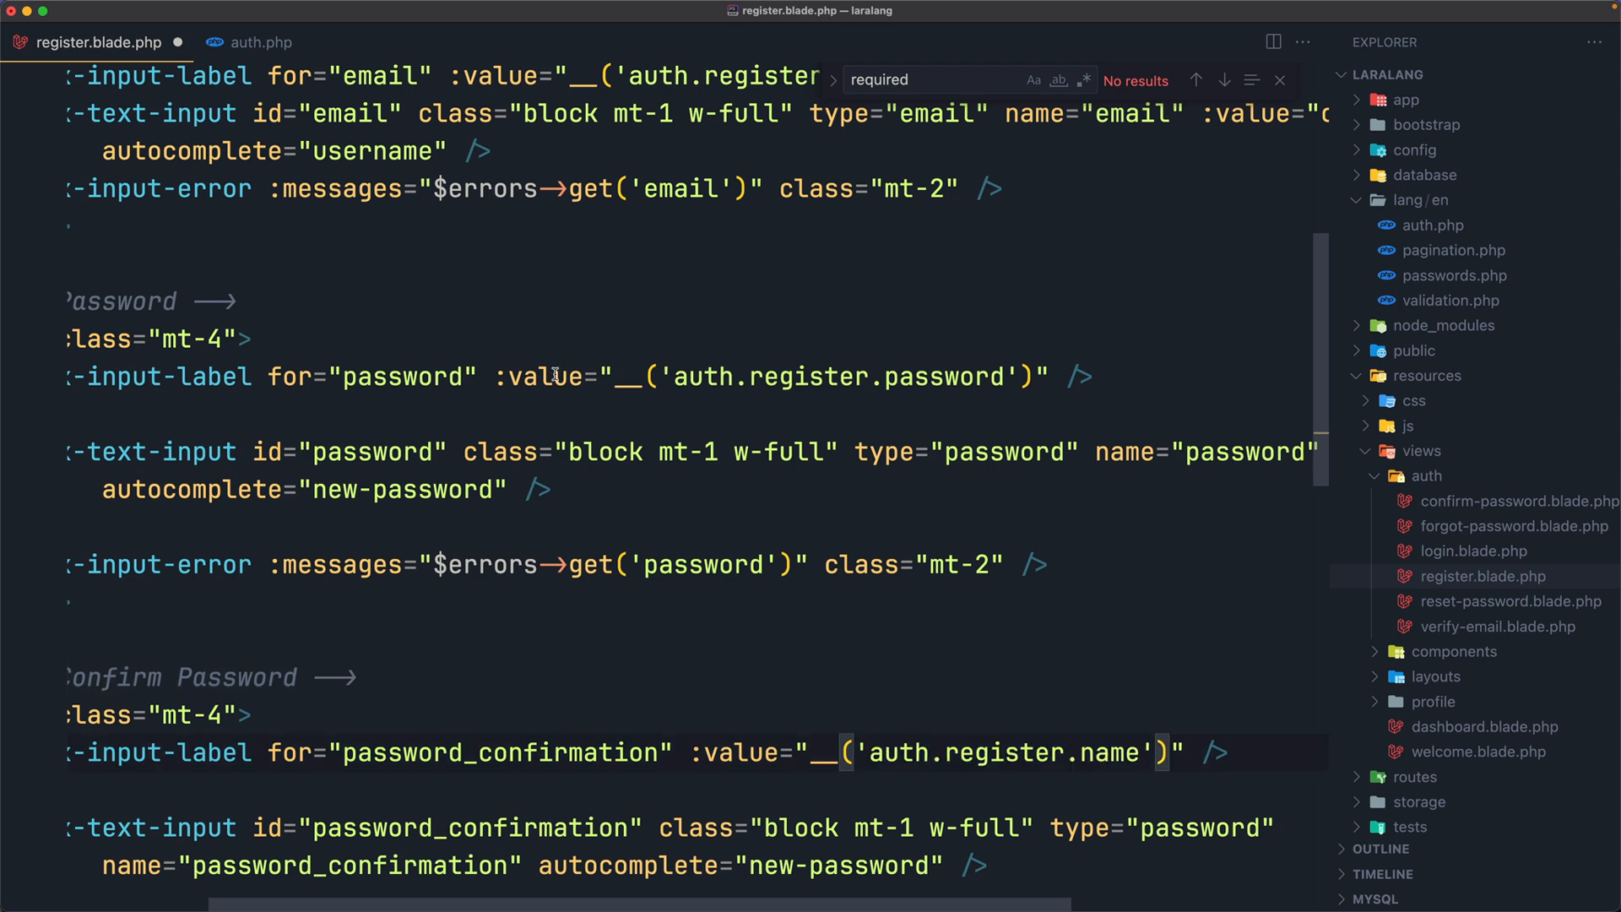
left_click(259, 42)
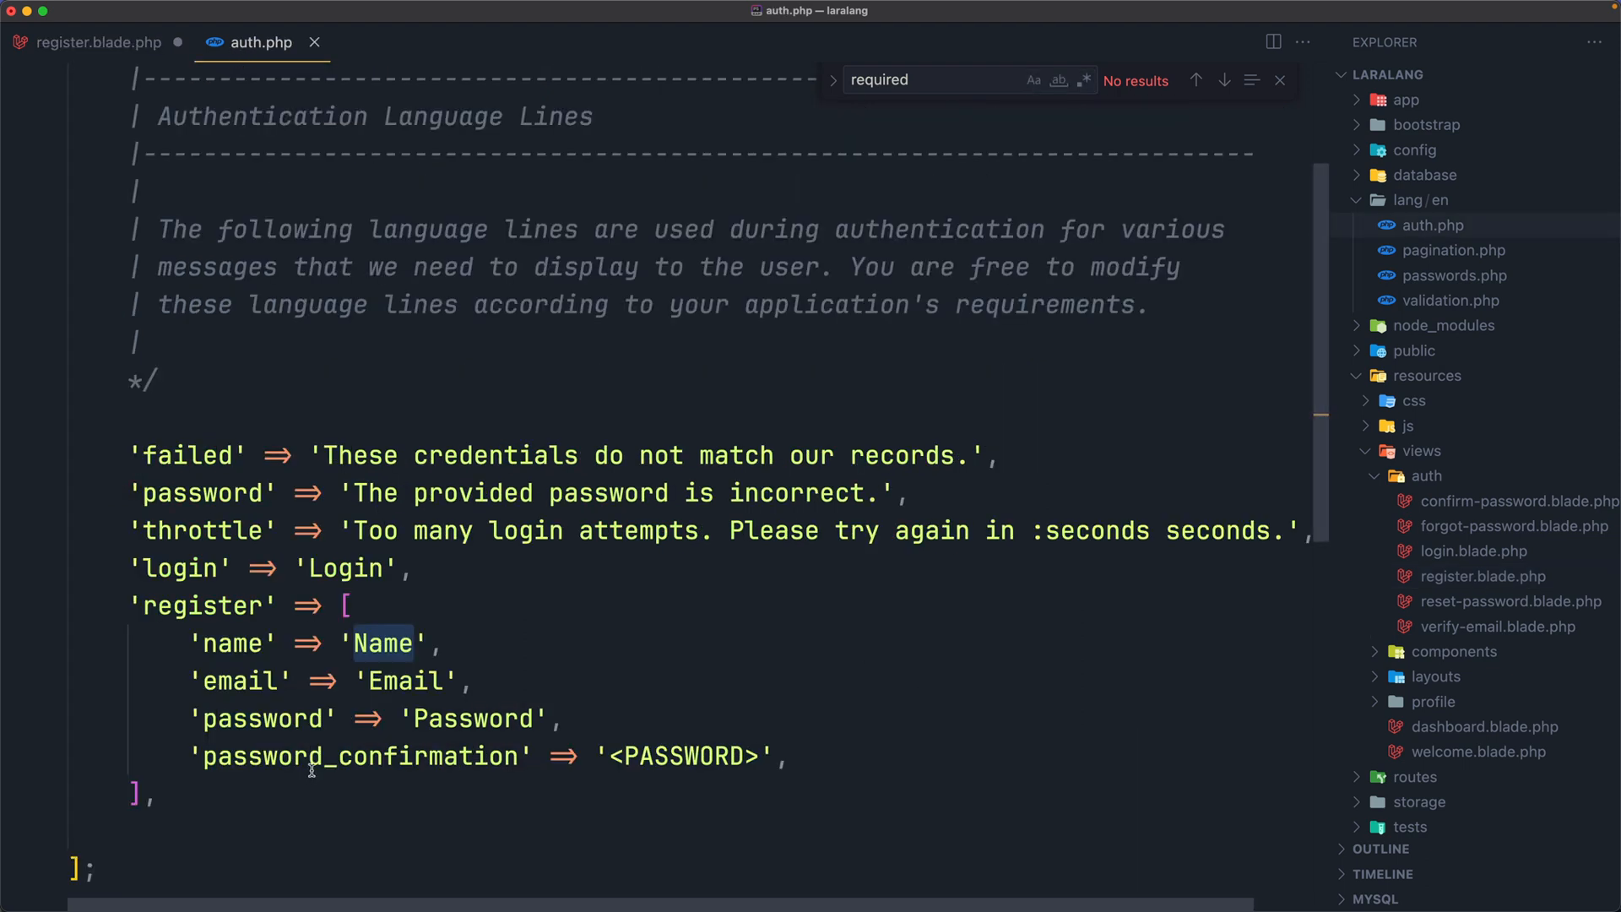
double_click(358, 755)
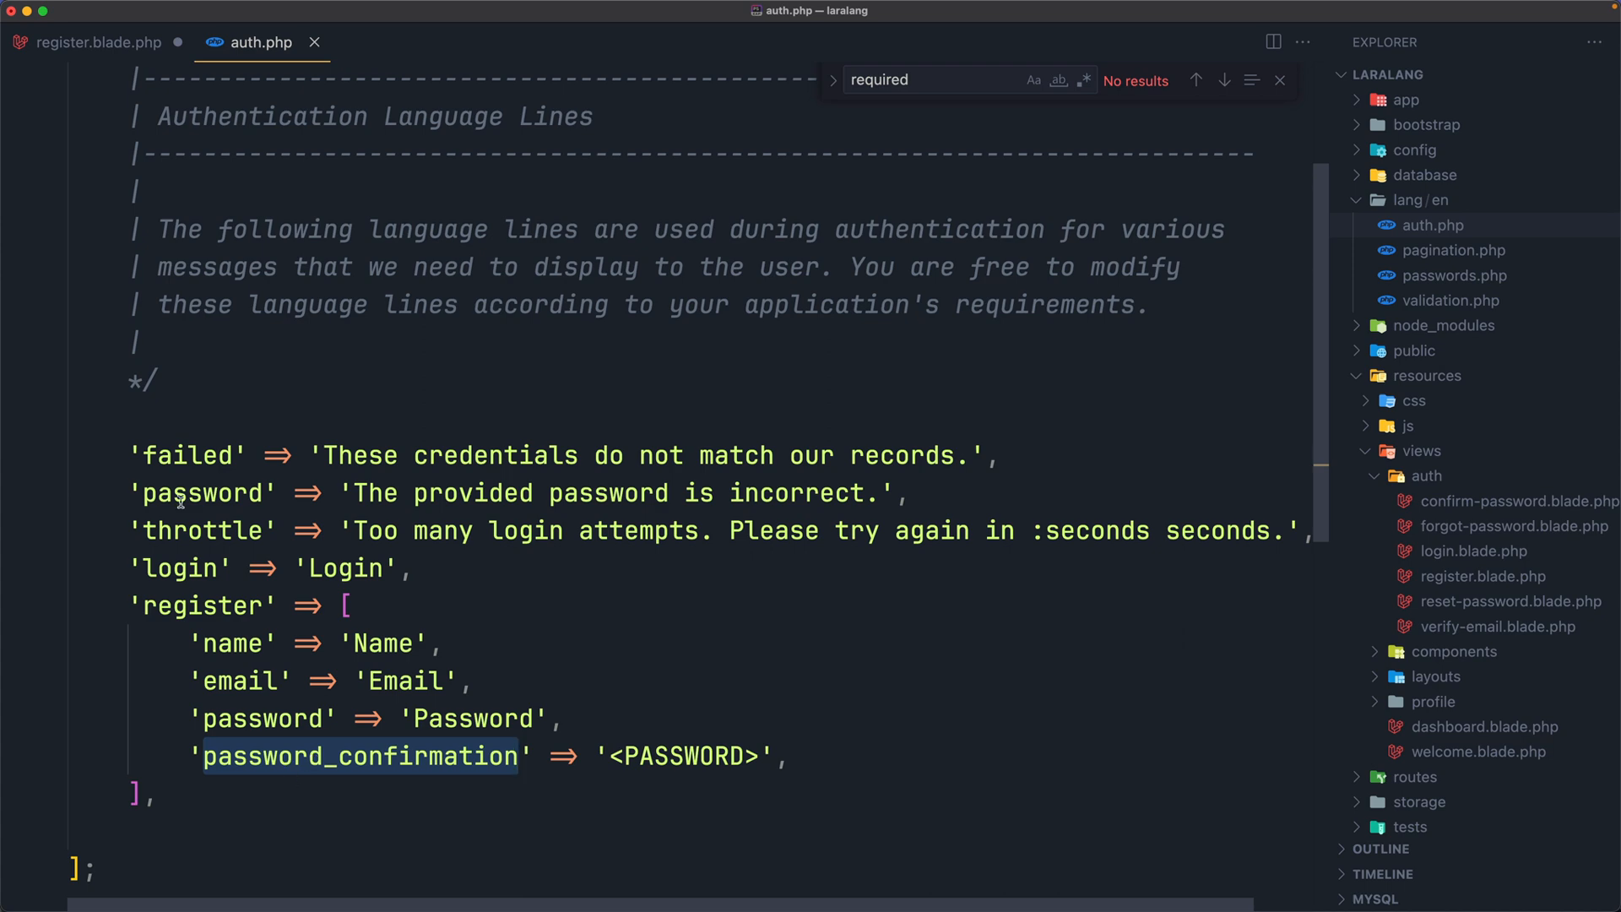
left_click(100, 42)
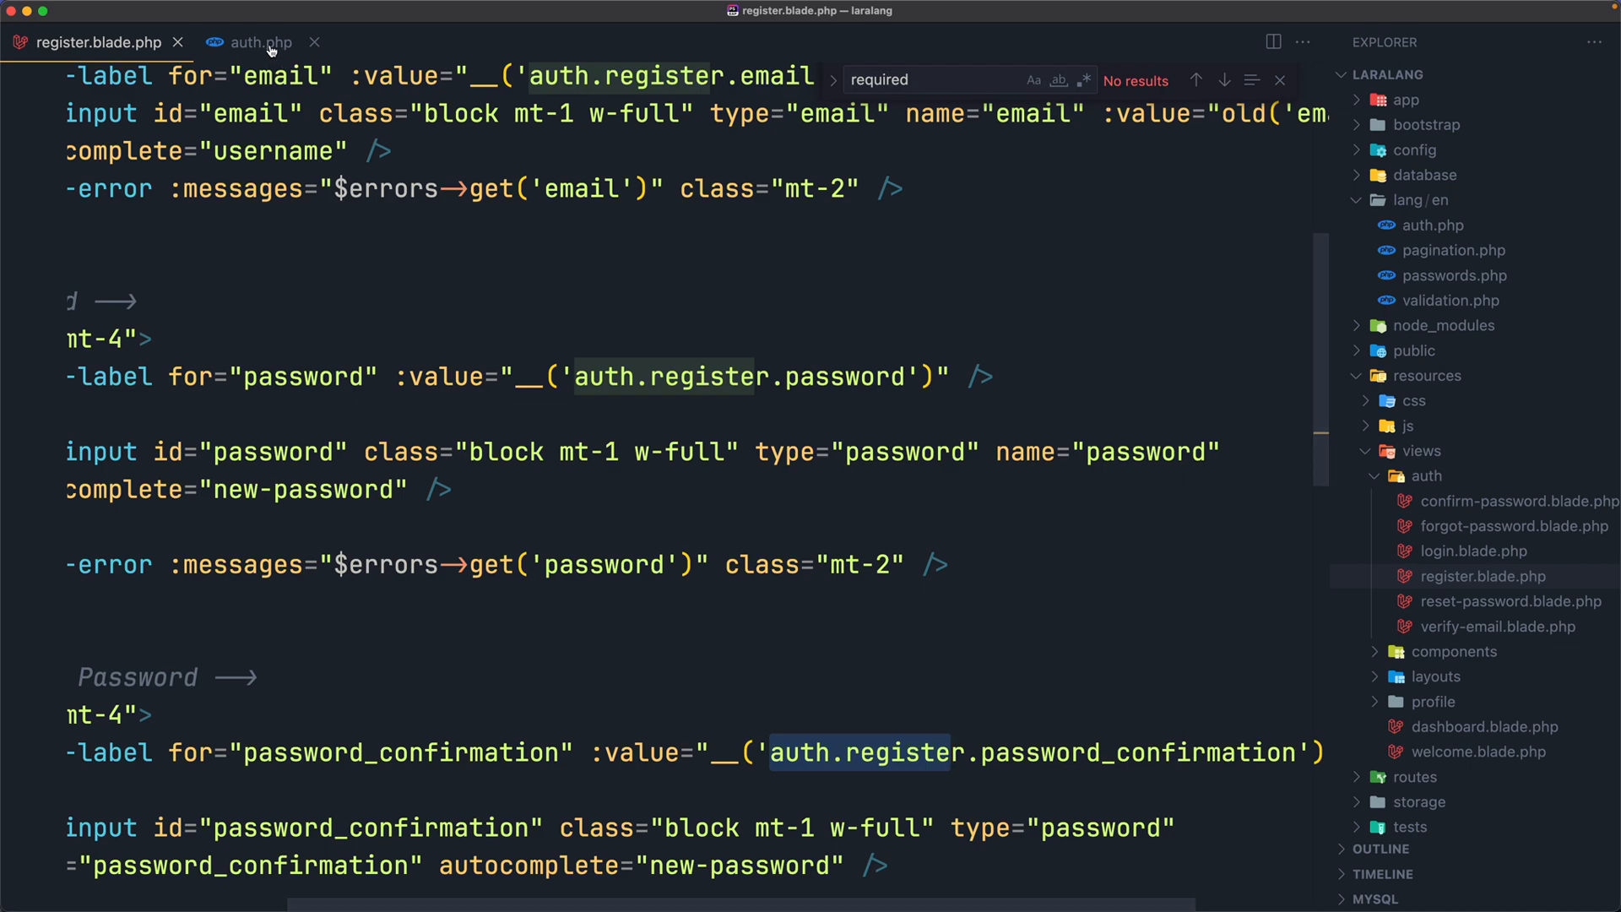
left_click(261, 43)
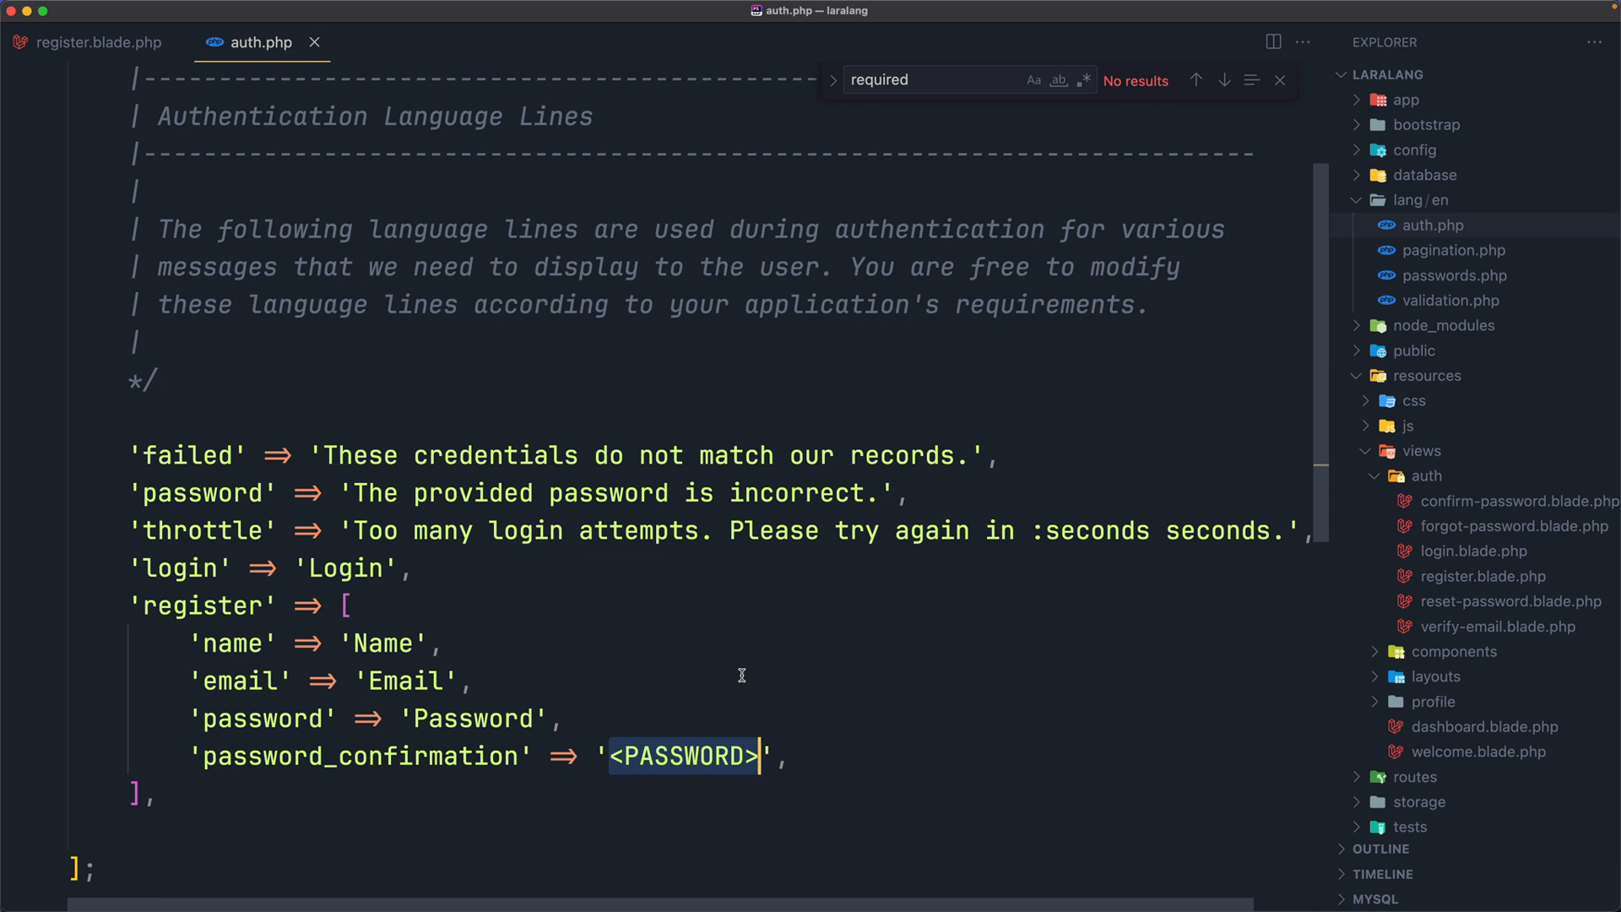
Set password_confirmation's value to 'Confirm Password' in auth.php and view the reloaded register form.
type("Confirm")
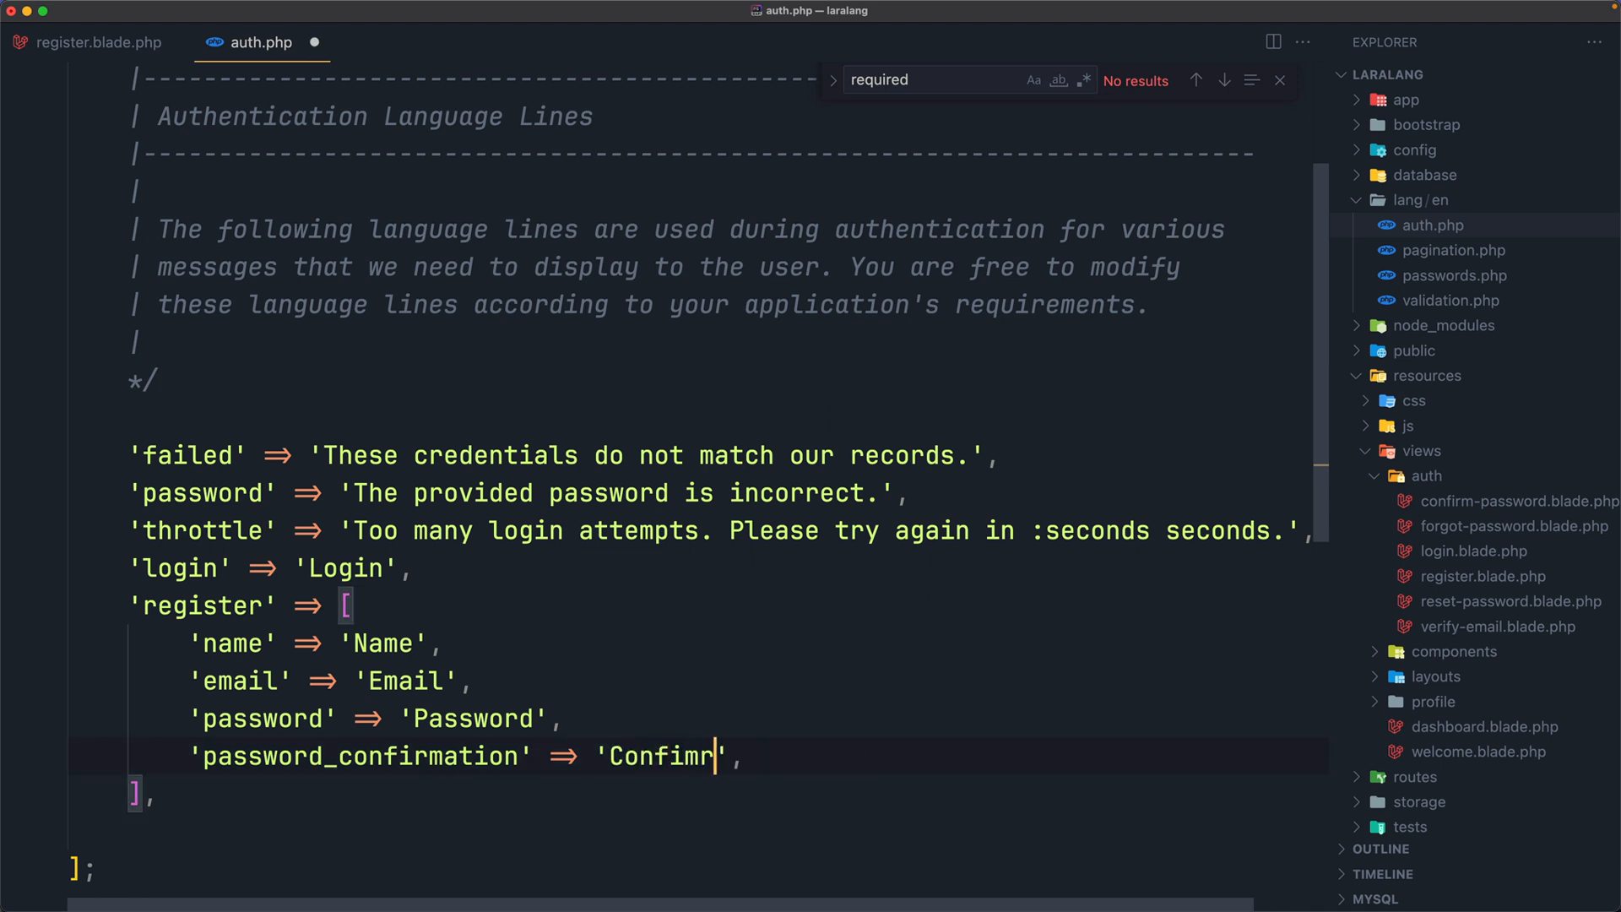
type("Password")
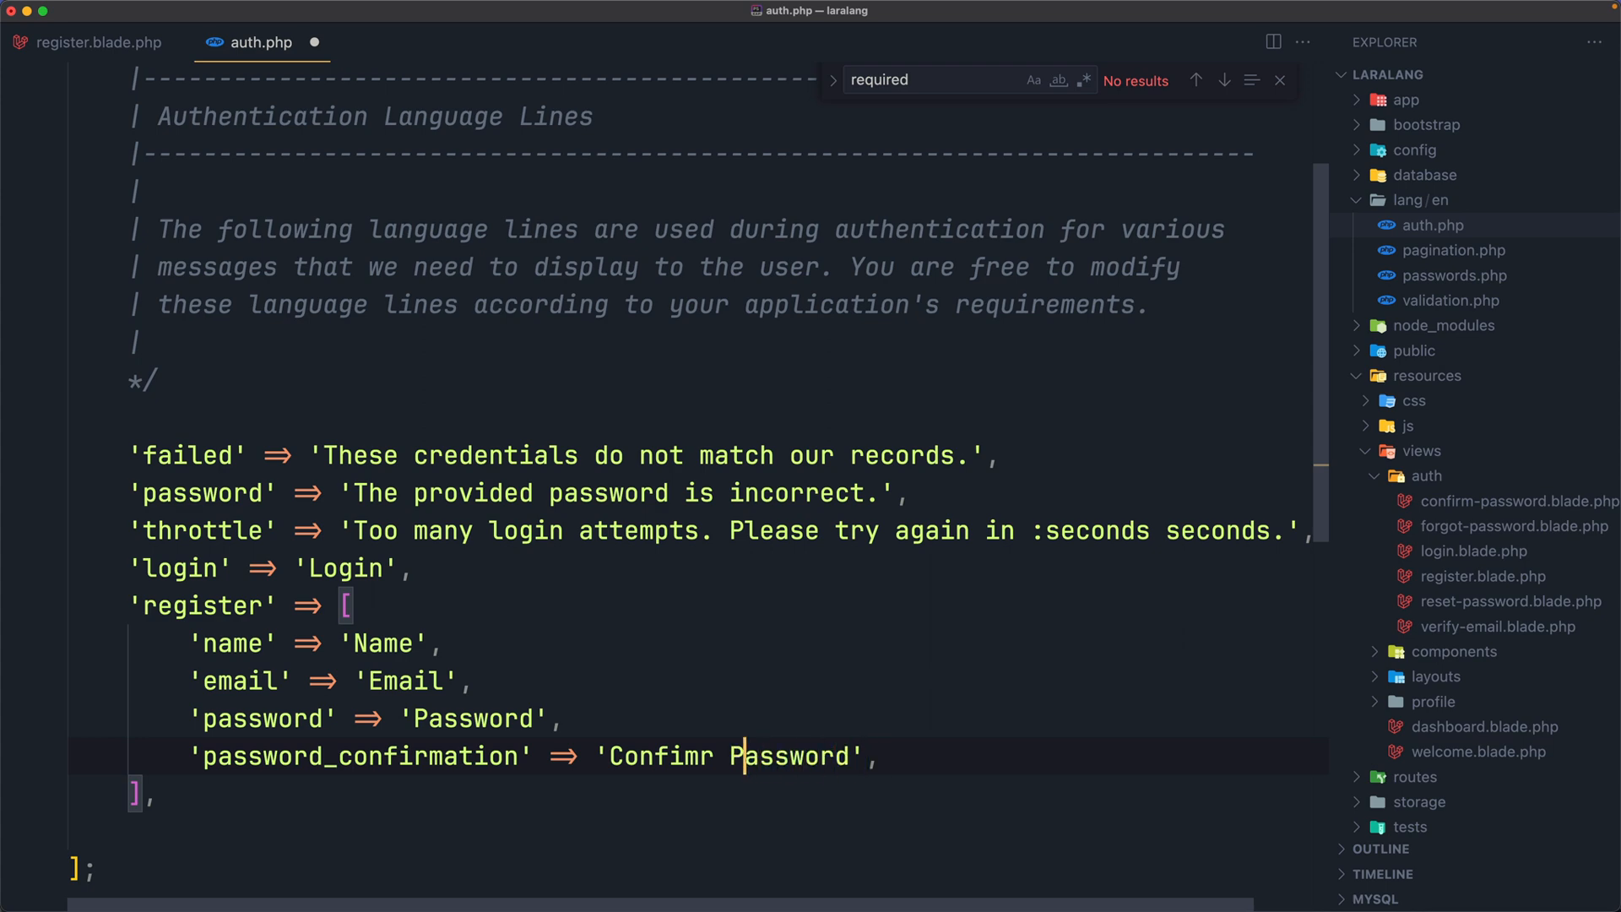
key("Backspace")
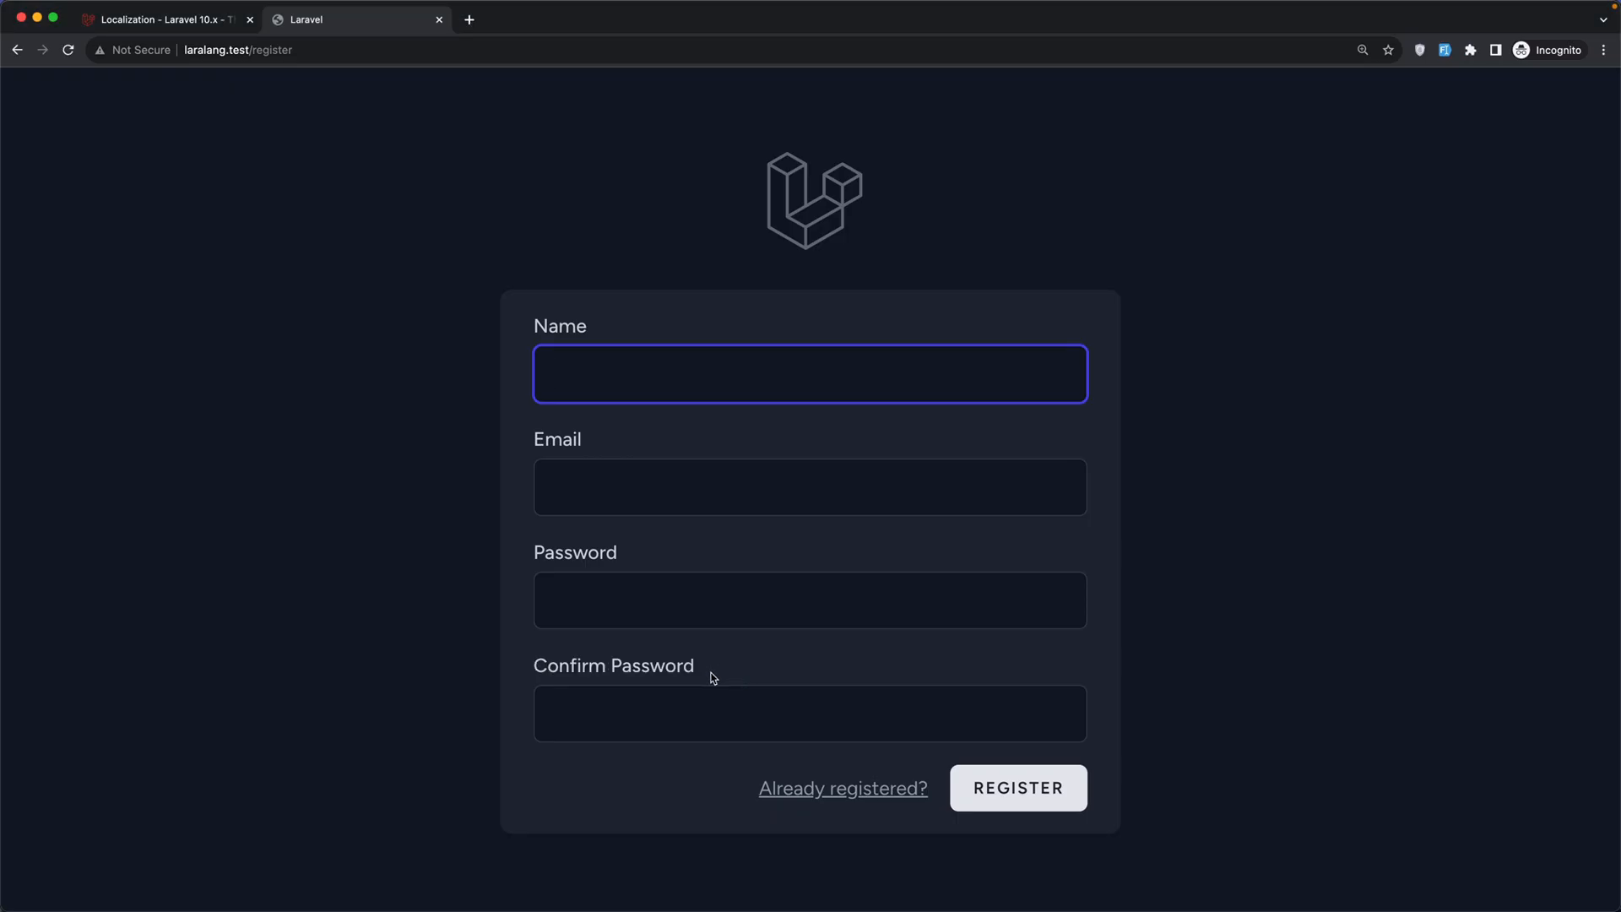
double_click(612, 664)
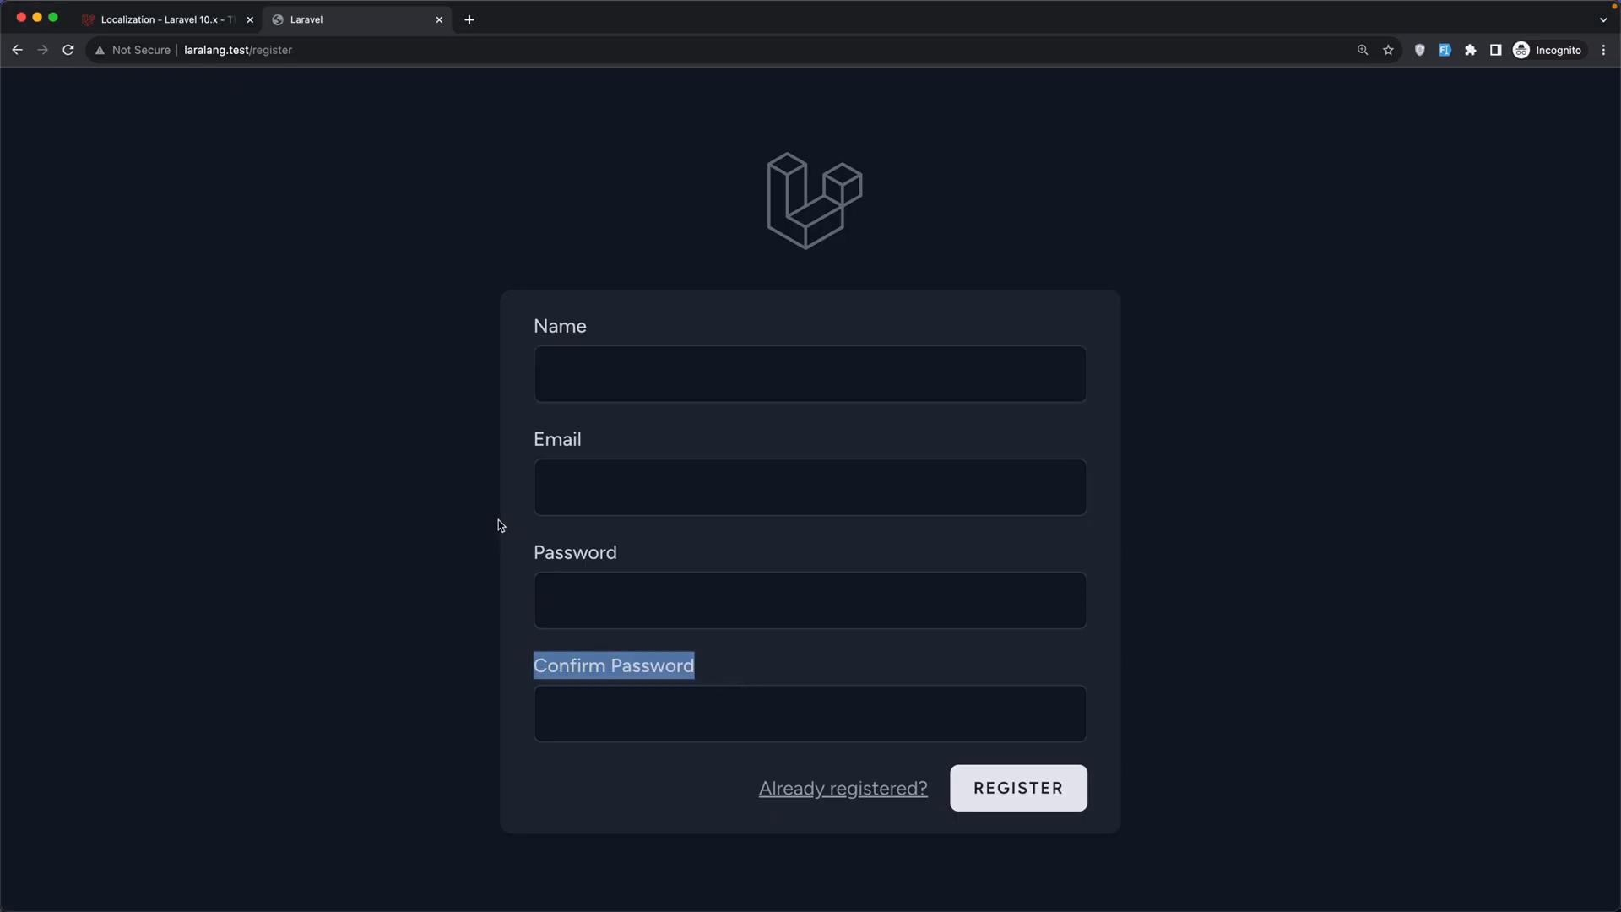